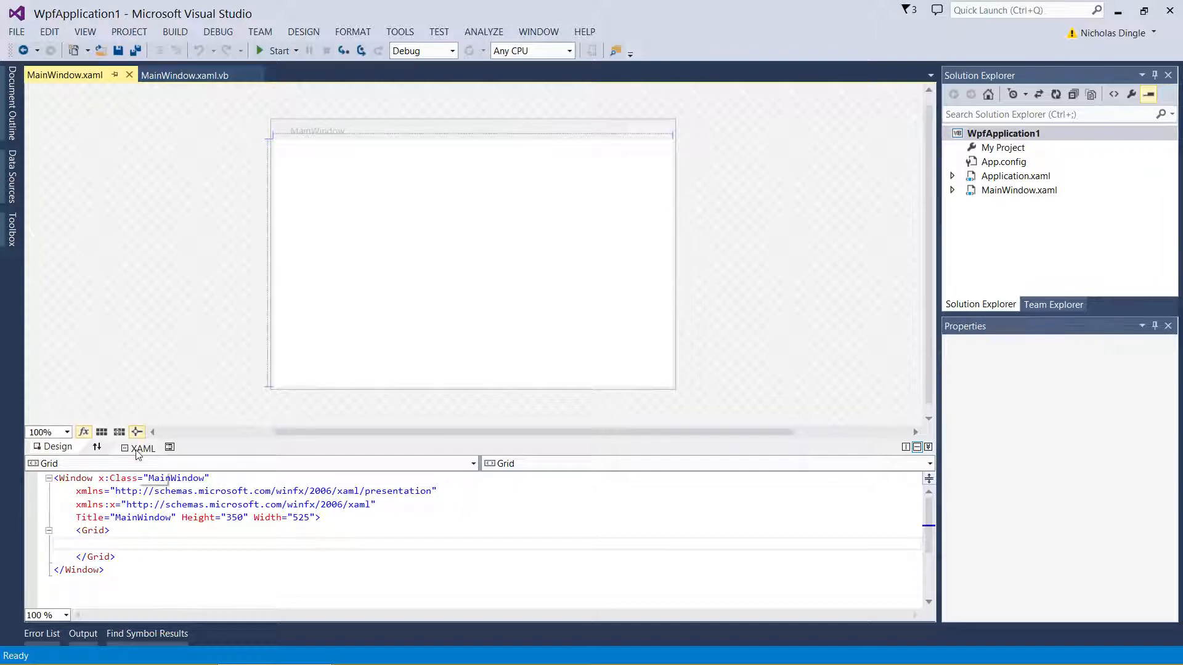
Move the MainWindow XAML pane above the designer and place the insertion point inside the empty Grid
left_click(473, 262)
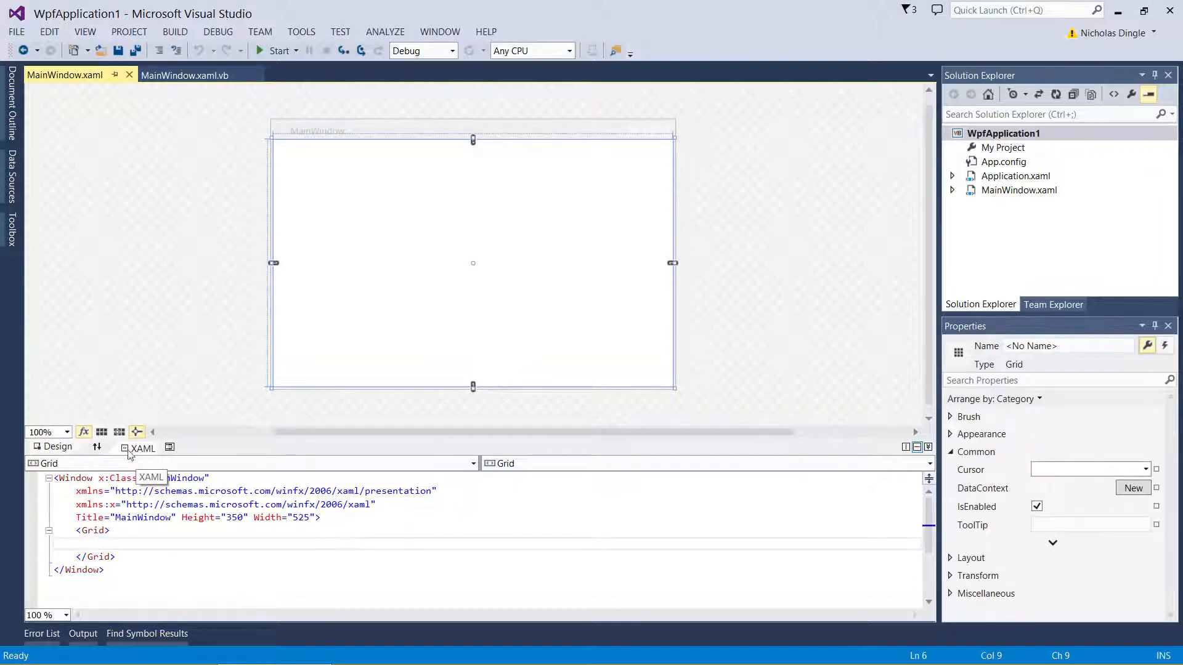
mouse_move(114, 324)
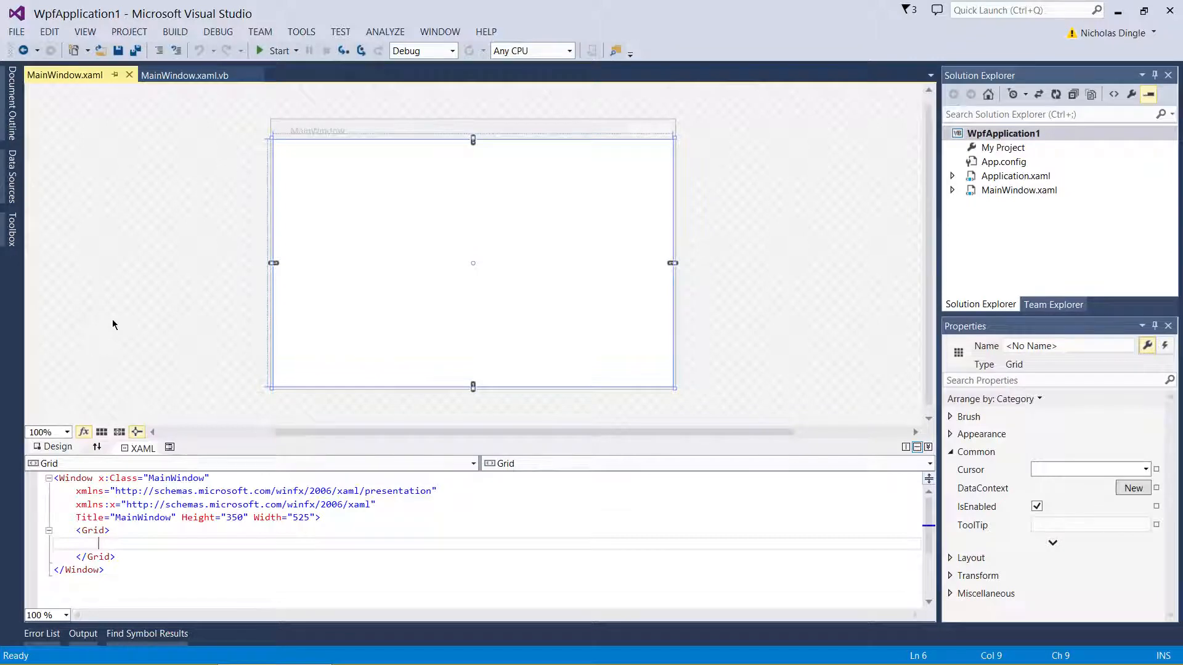
mouse_move(328, 420)
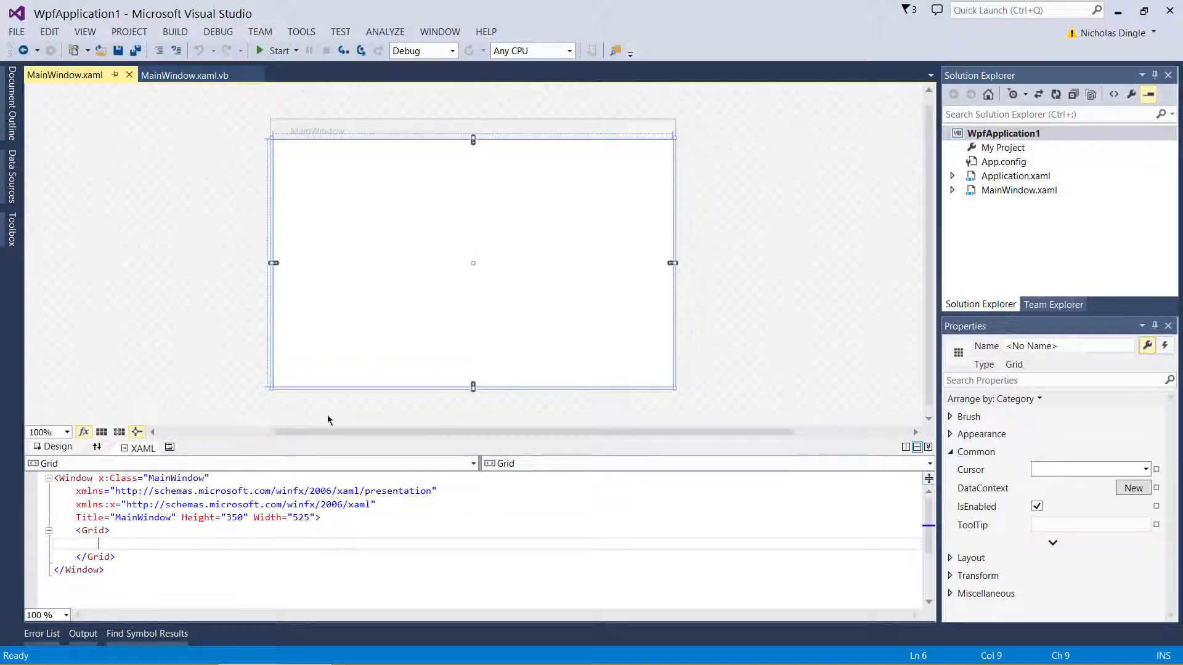
mouse_move(247, 583)
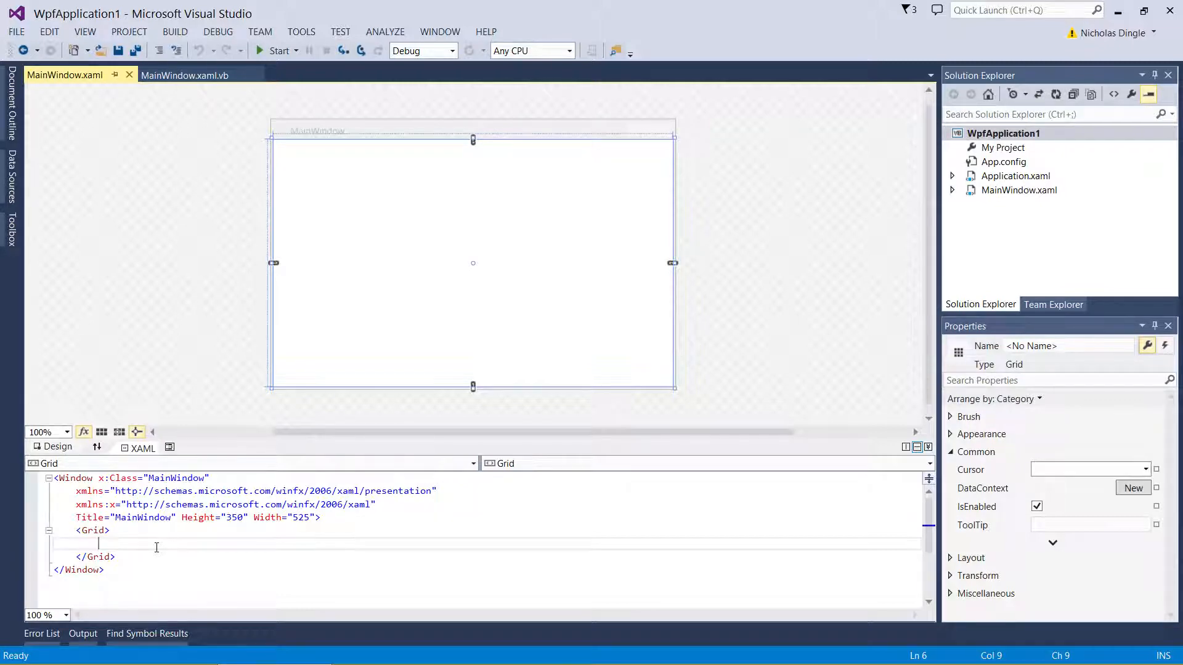
mouse_move(203, 75)
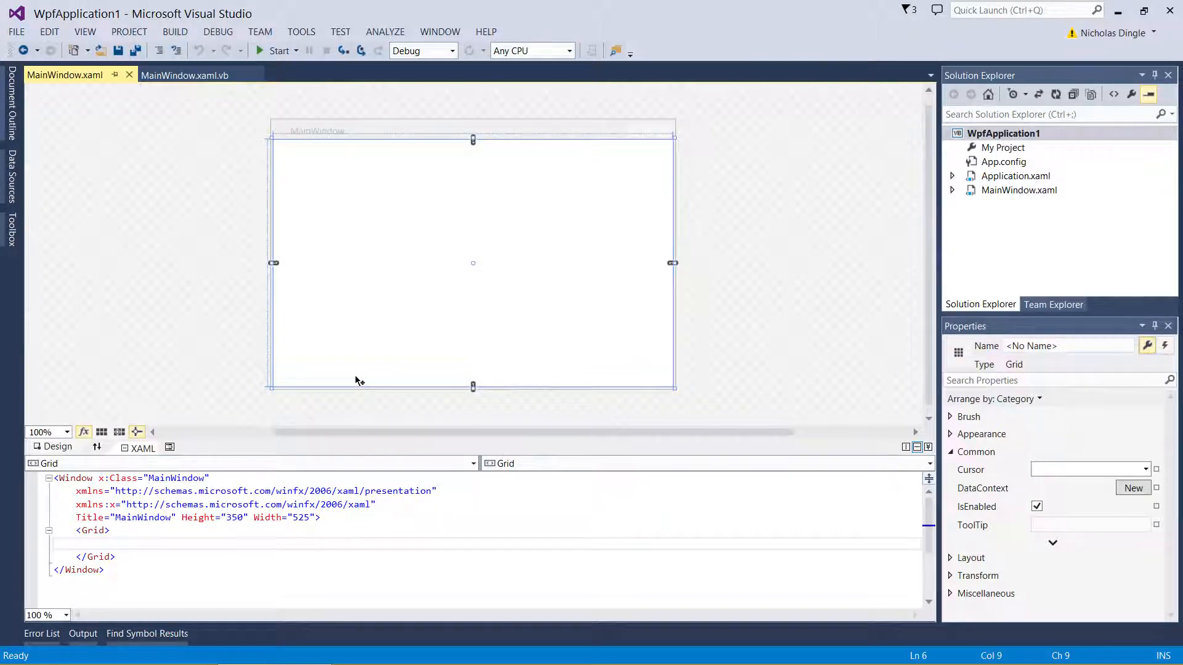
left_click(113, 543)
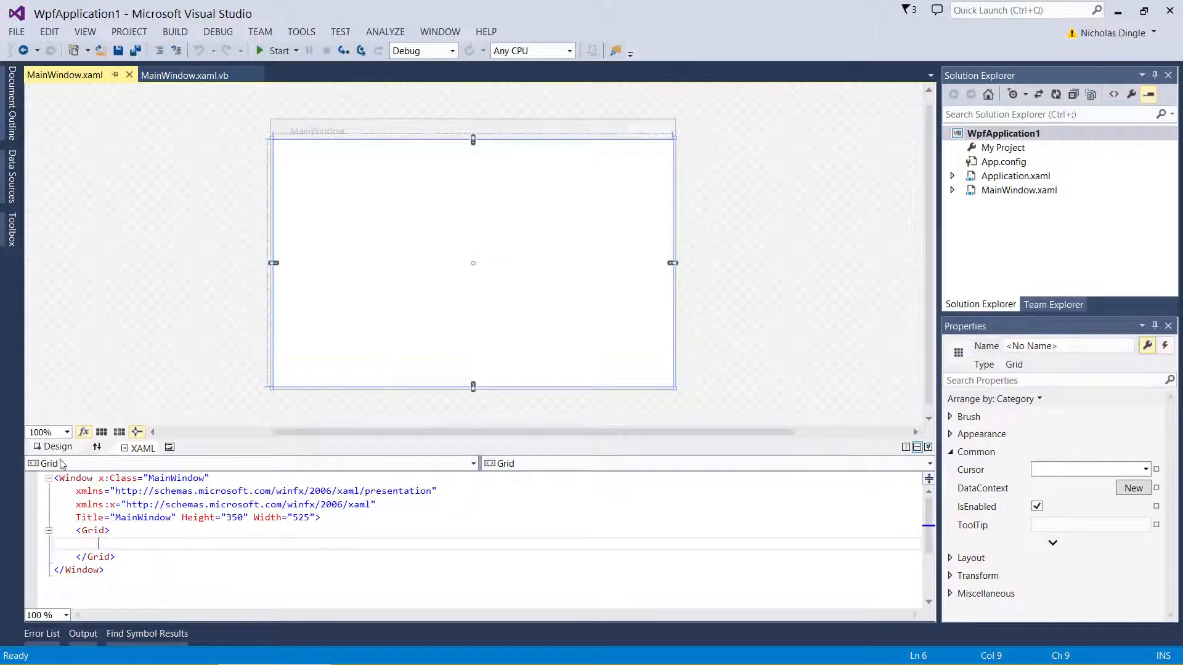
mouse_move(160, 586)
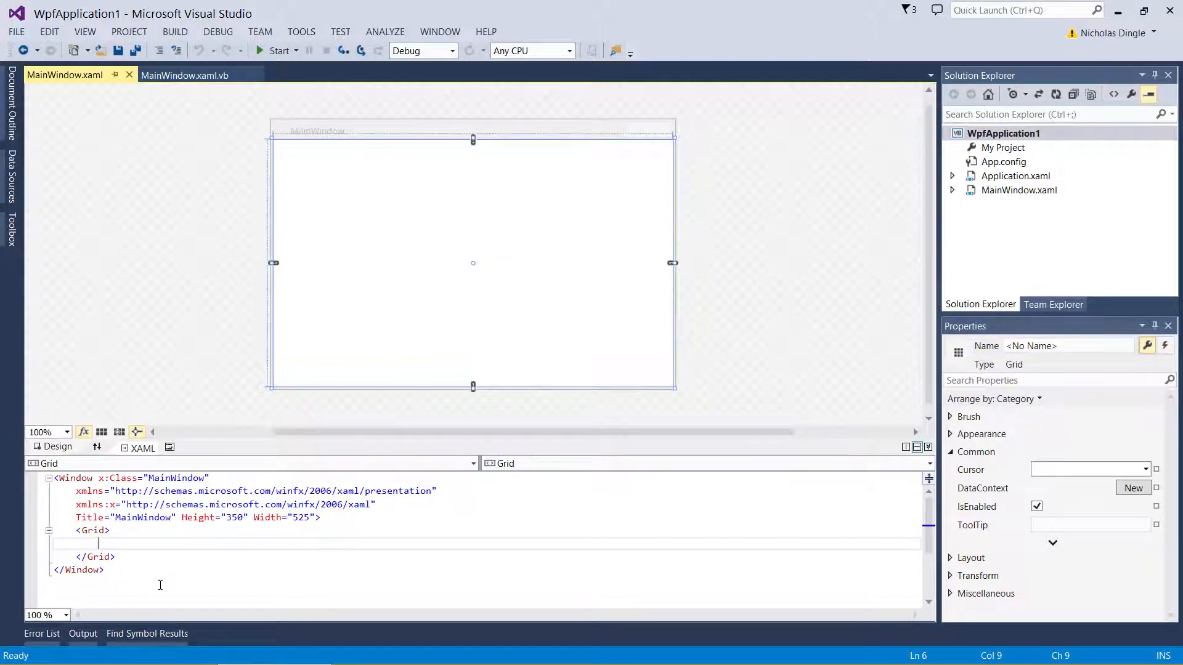
left_click(110, 530)
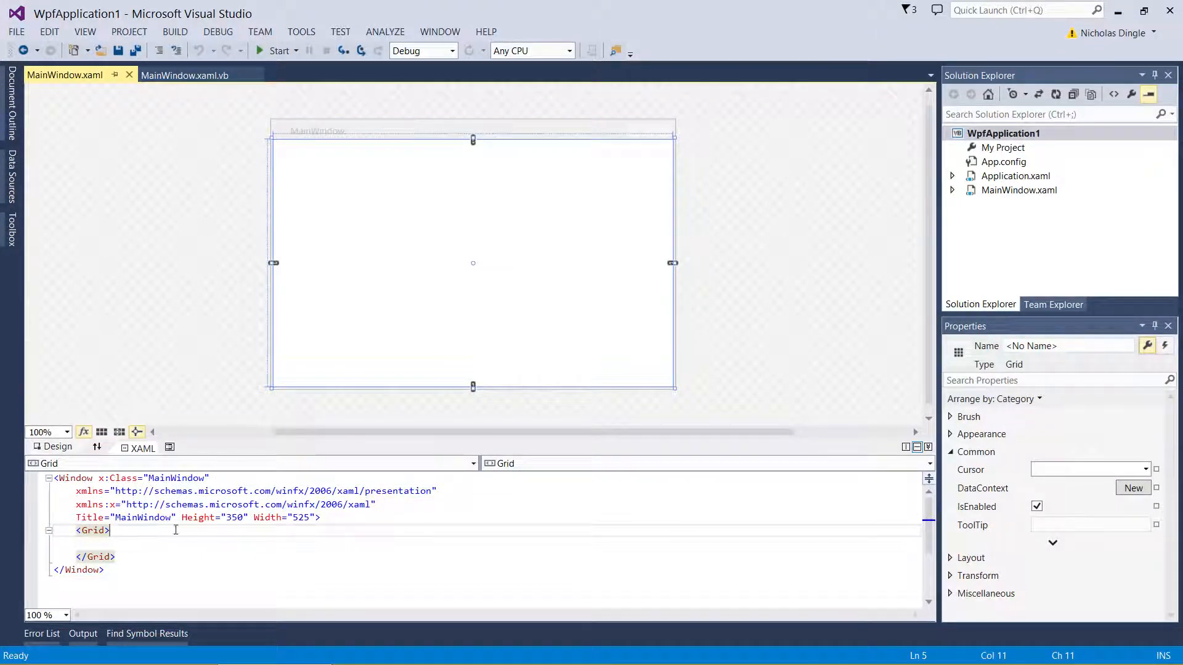
mouse_move(189, 433)
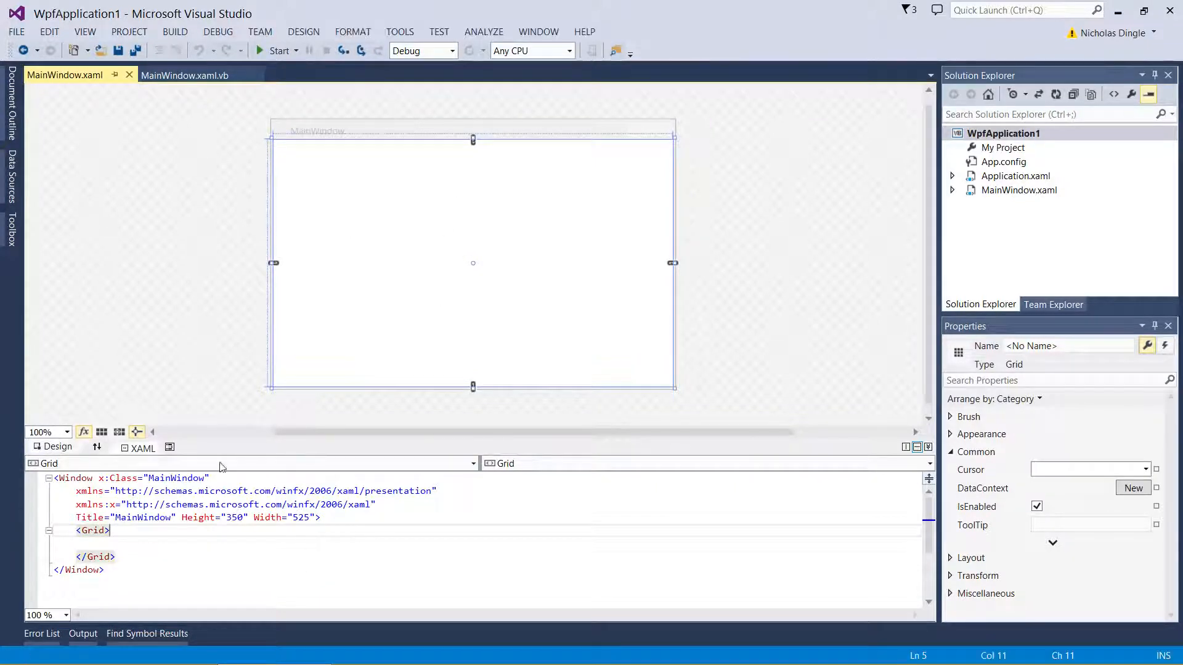
left_click(92, 448)
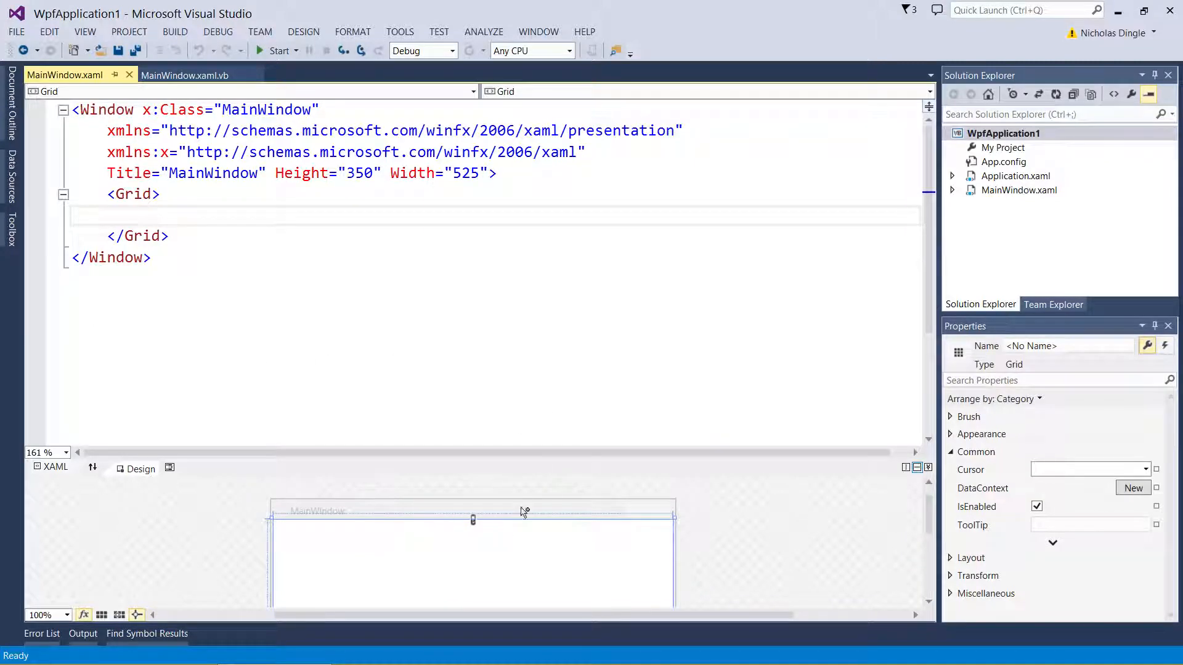
mouse_move(163, 311)
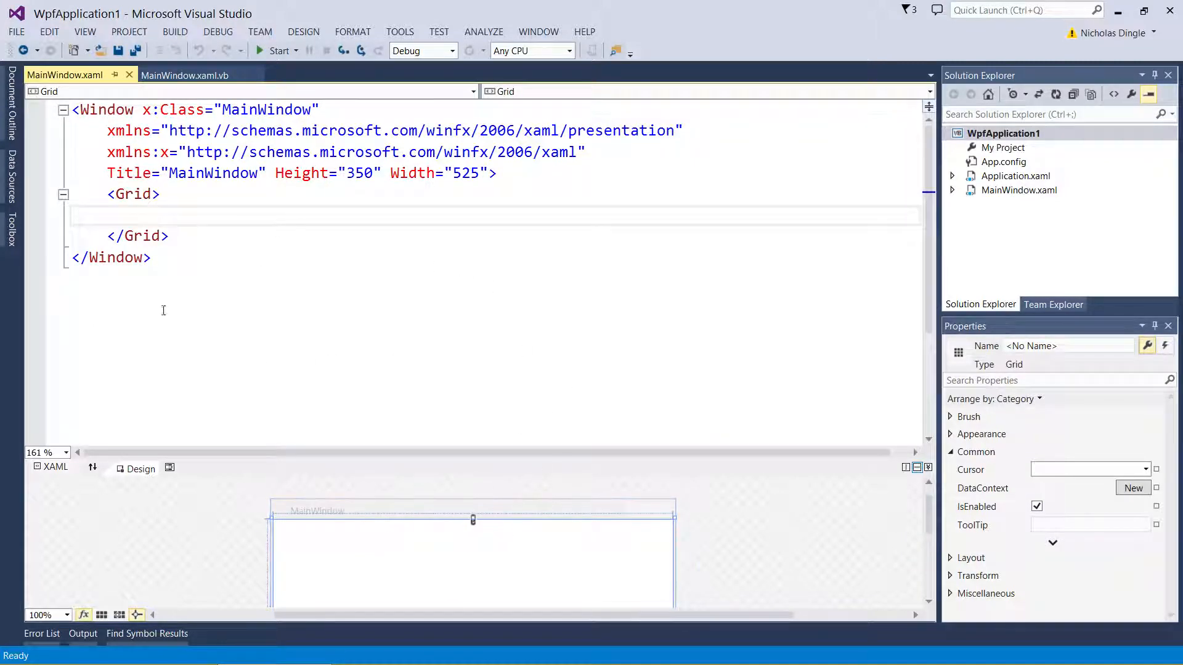
left_click(142, 215)
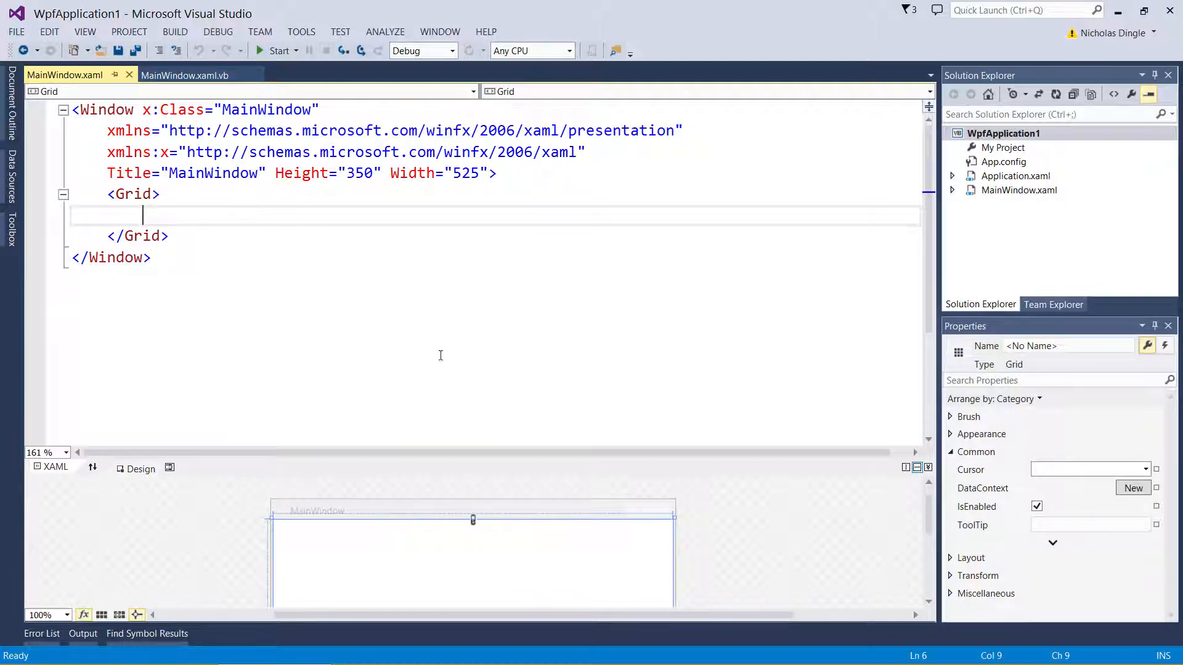
mouse_move(276, 275)
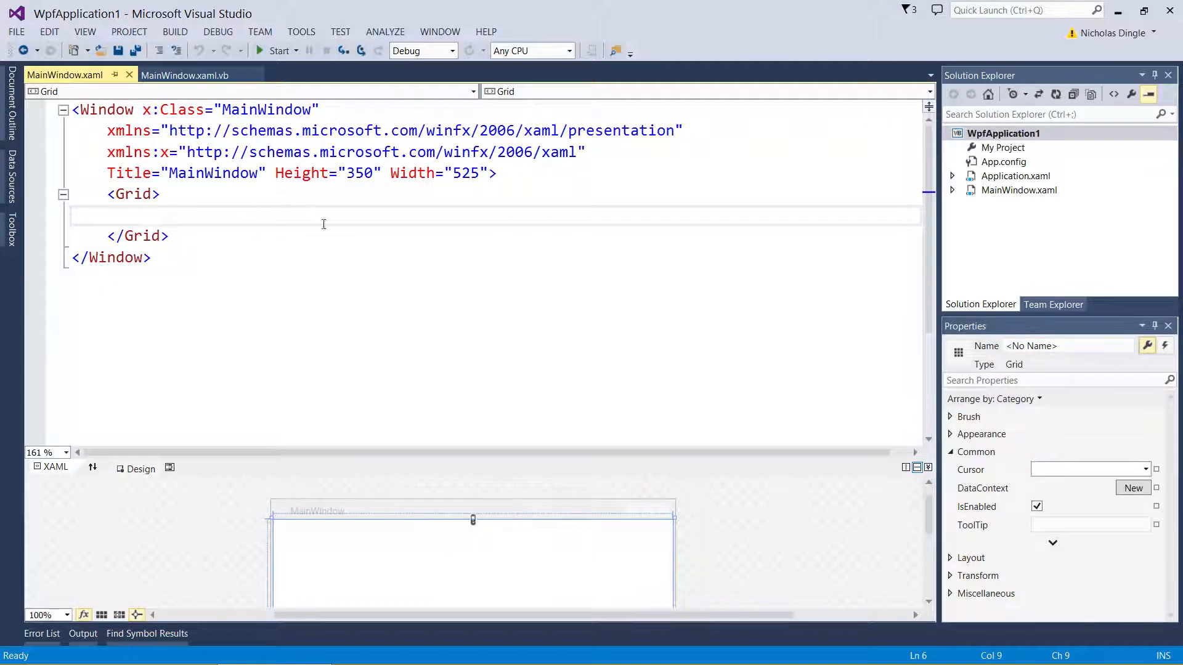
mouse_move(270, 246)
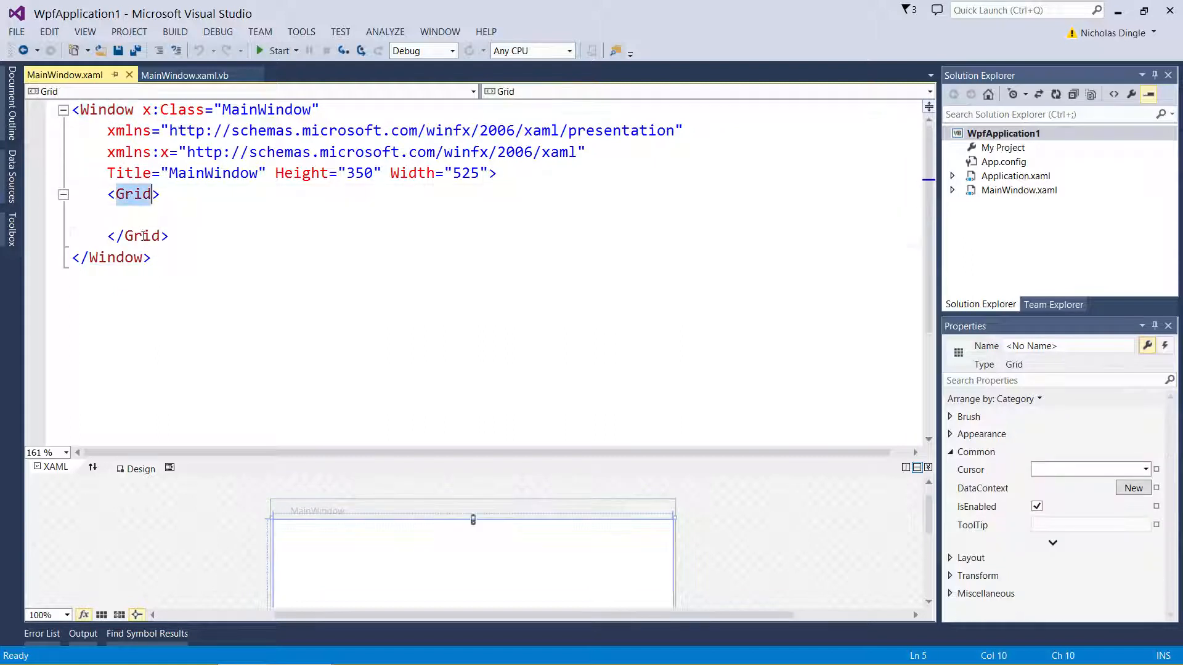
left_click(116, 257)
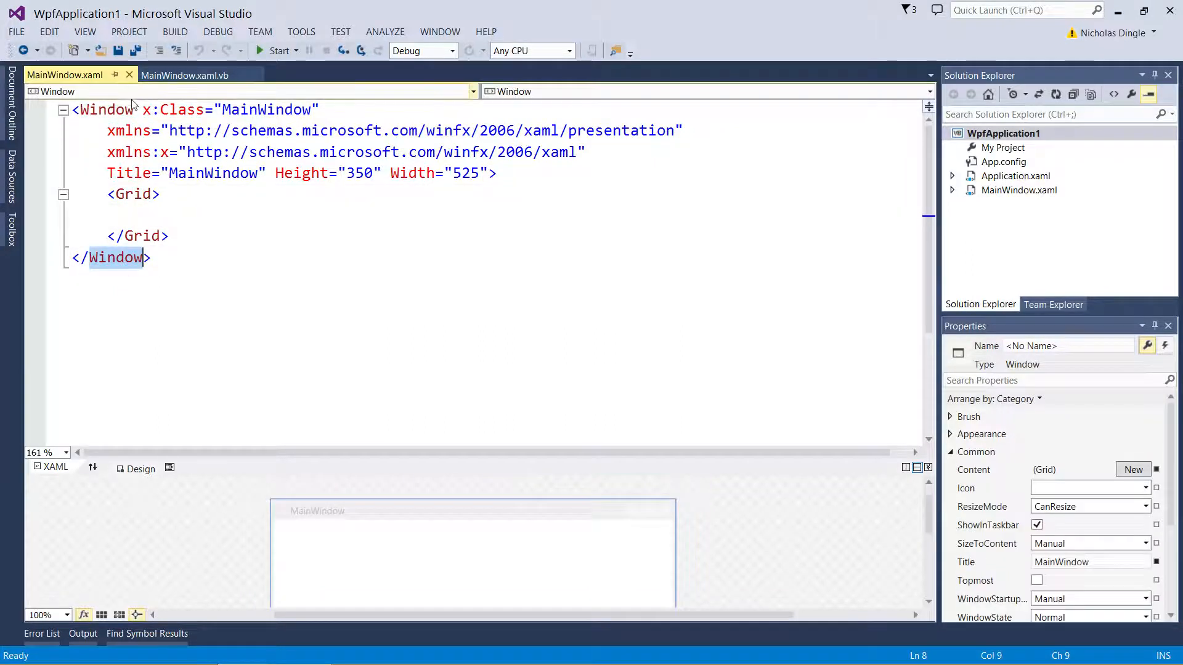
left_click(133, 194)
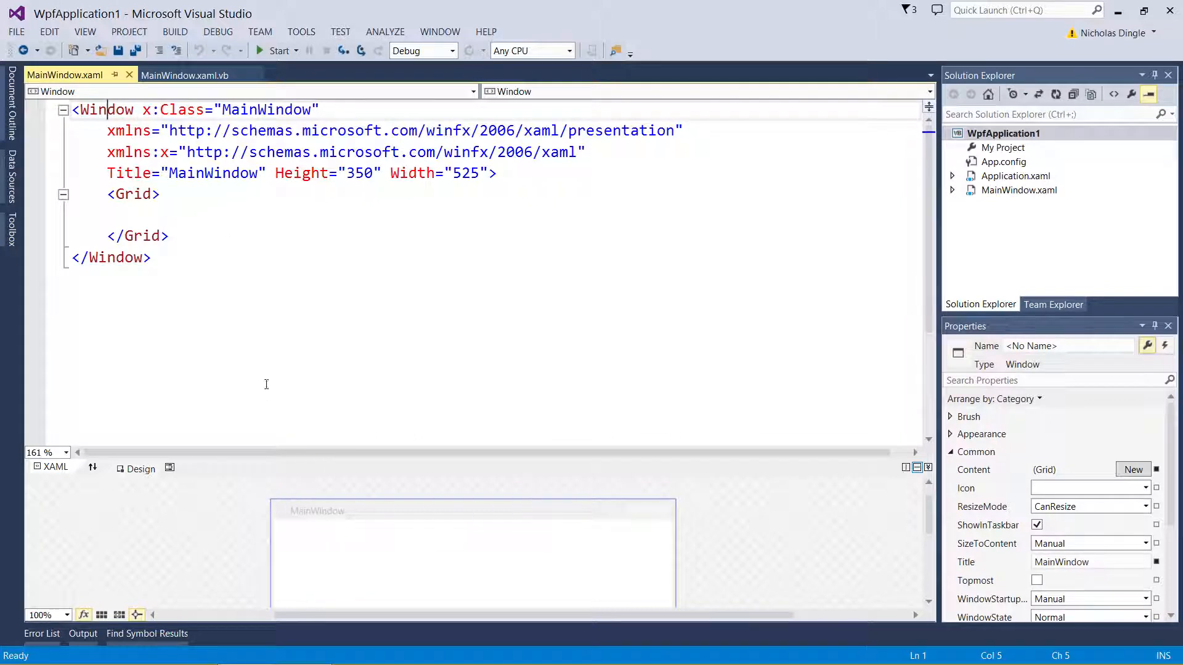
left_click(133, 194)
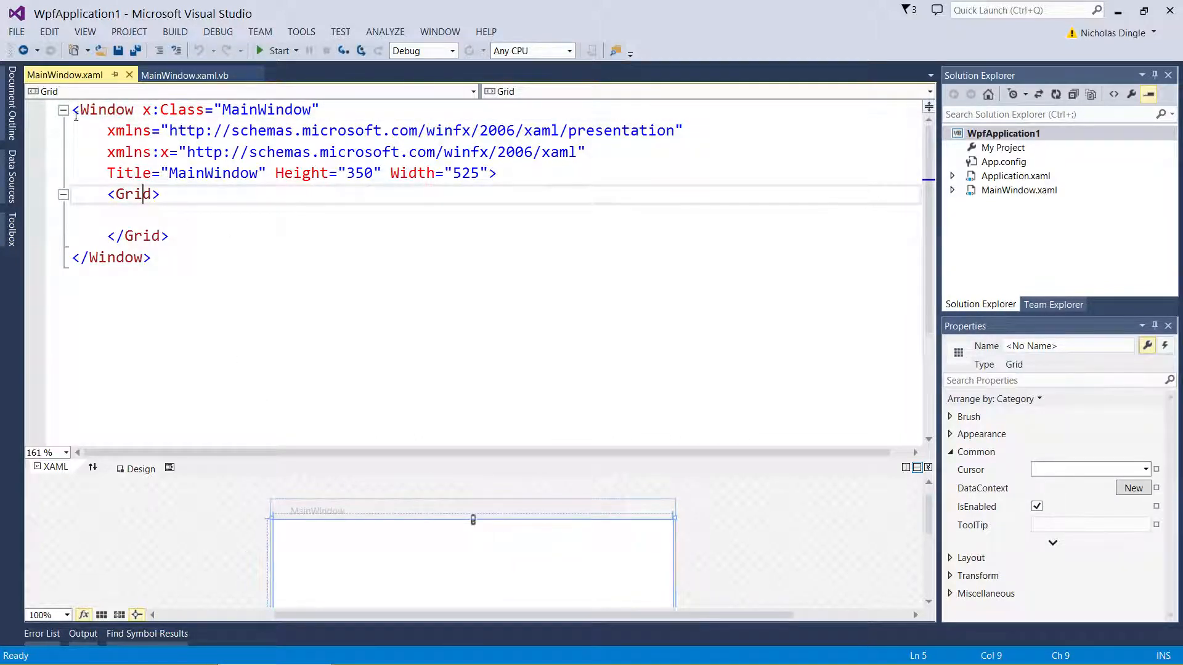
left_click(163, 193)
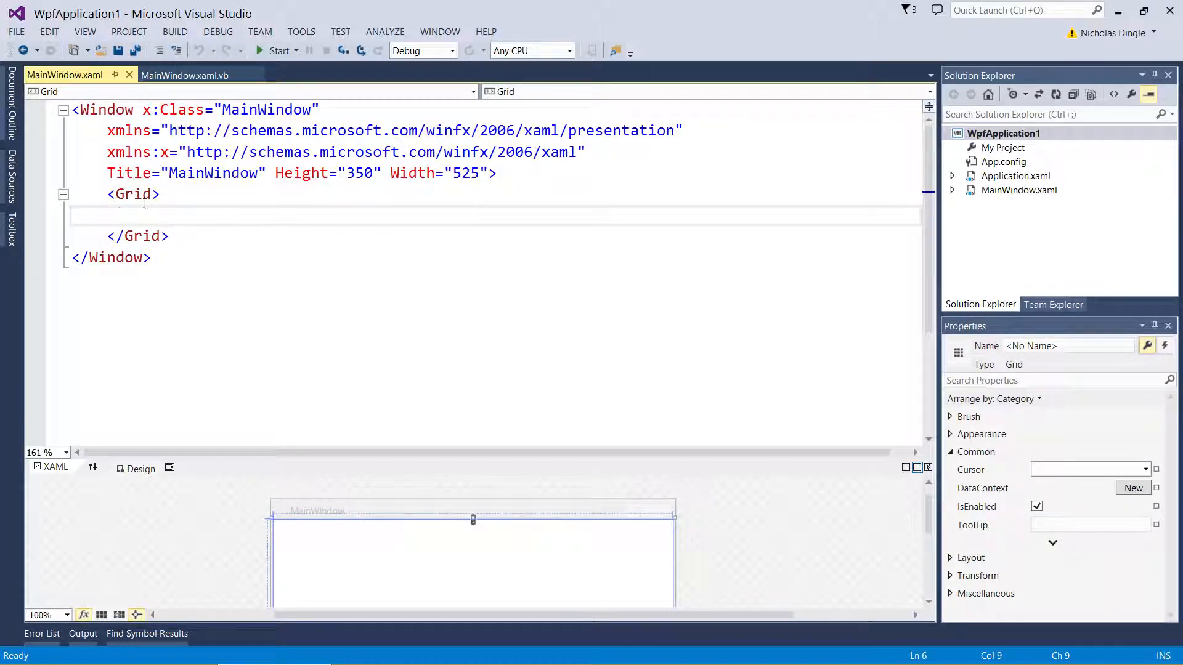
left_click(188, 214)
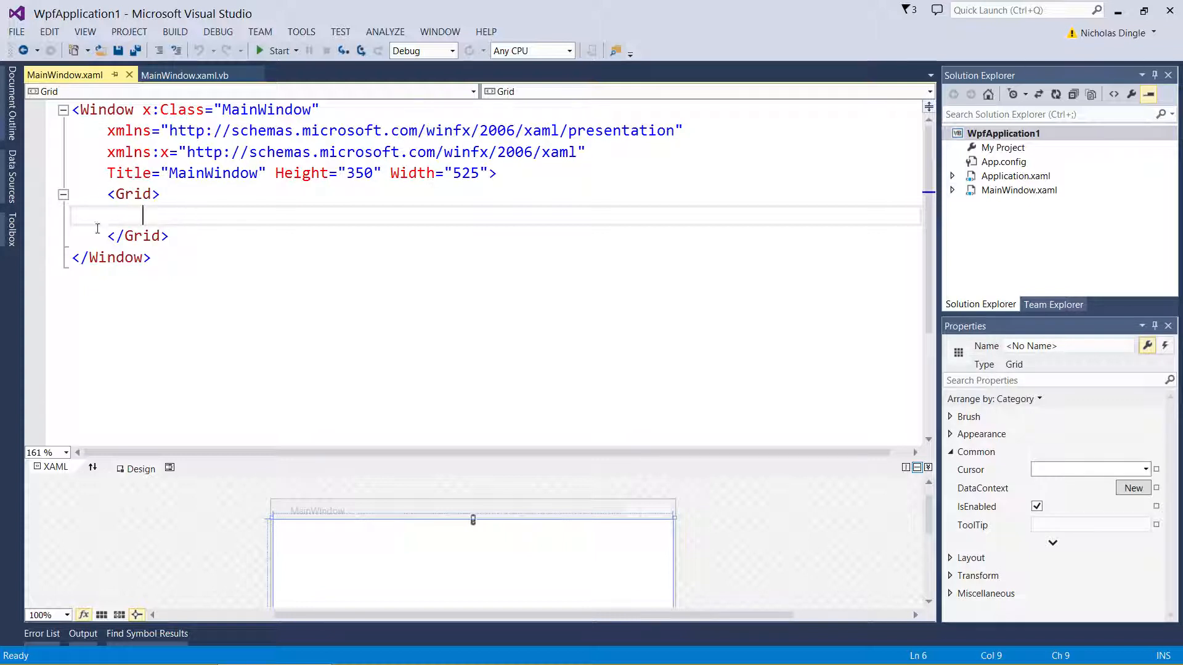
mouse_move(324, 218)
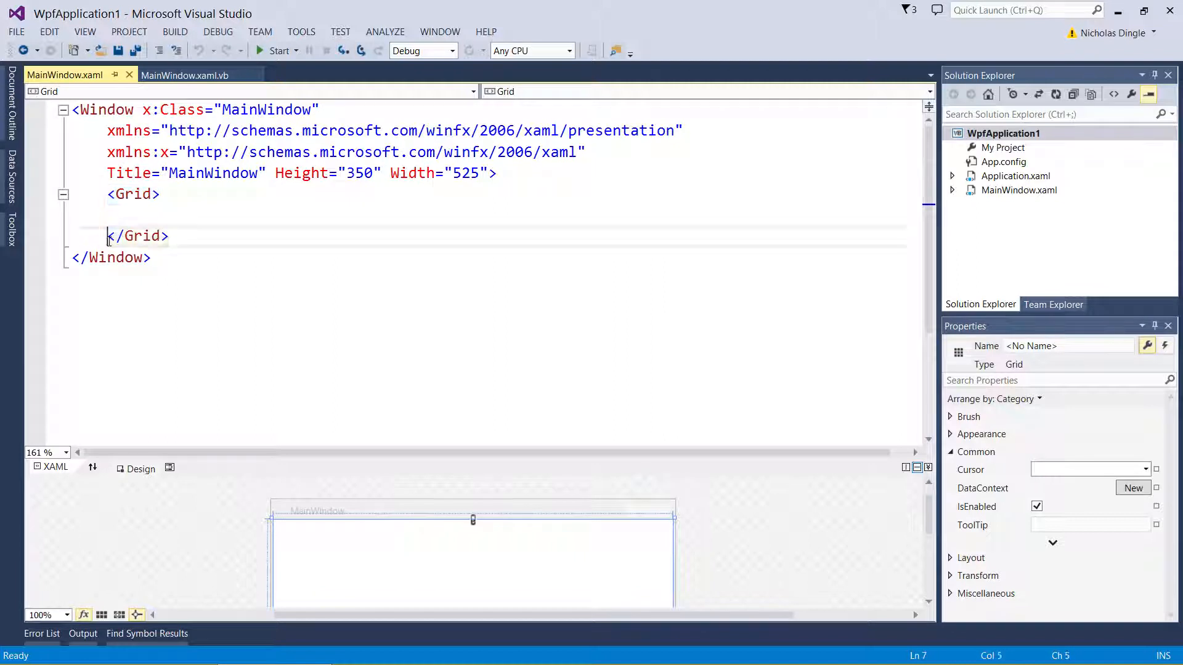
left_click(102, 110)
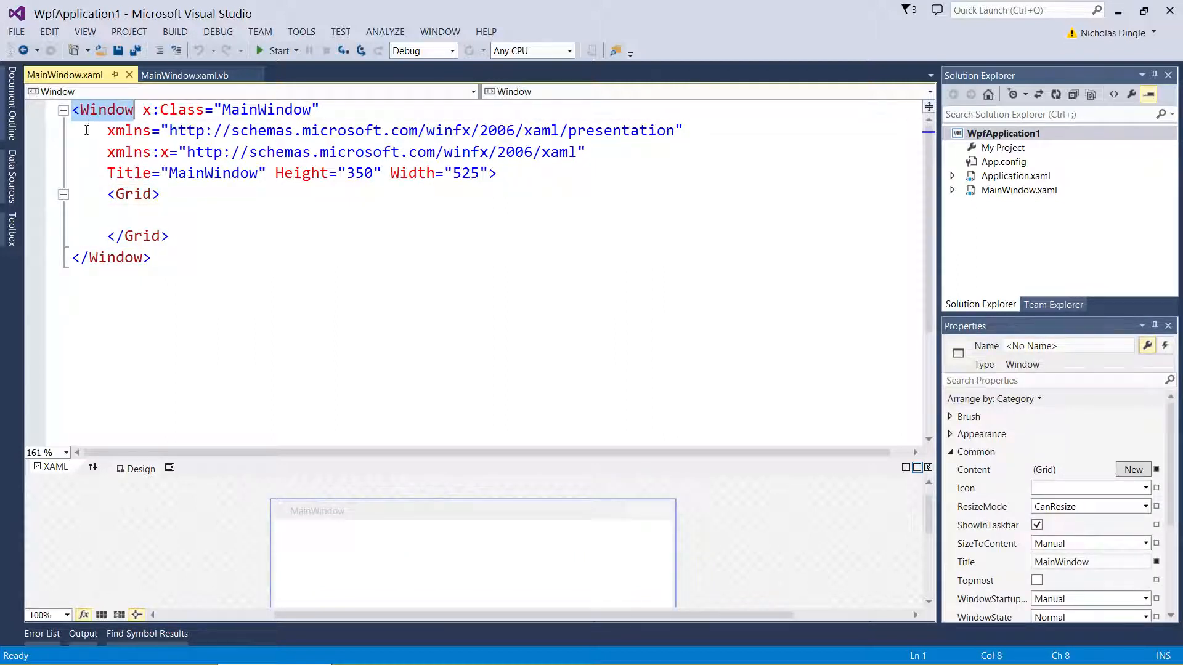
left_click(113, 236)
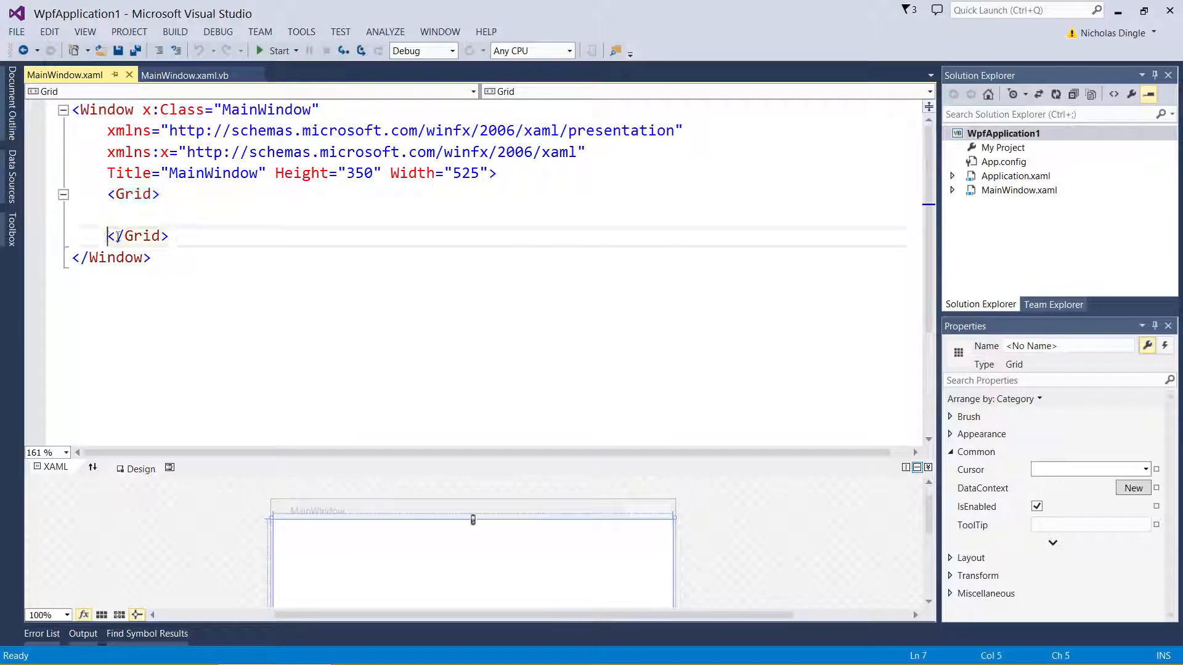
left_click(109, 258)
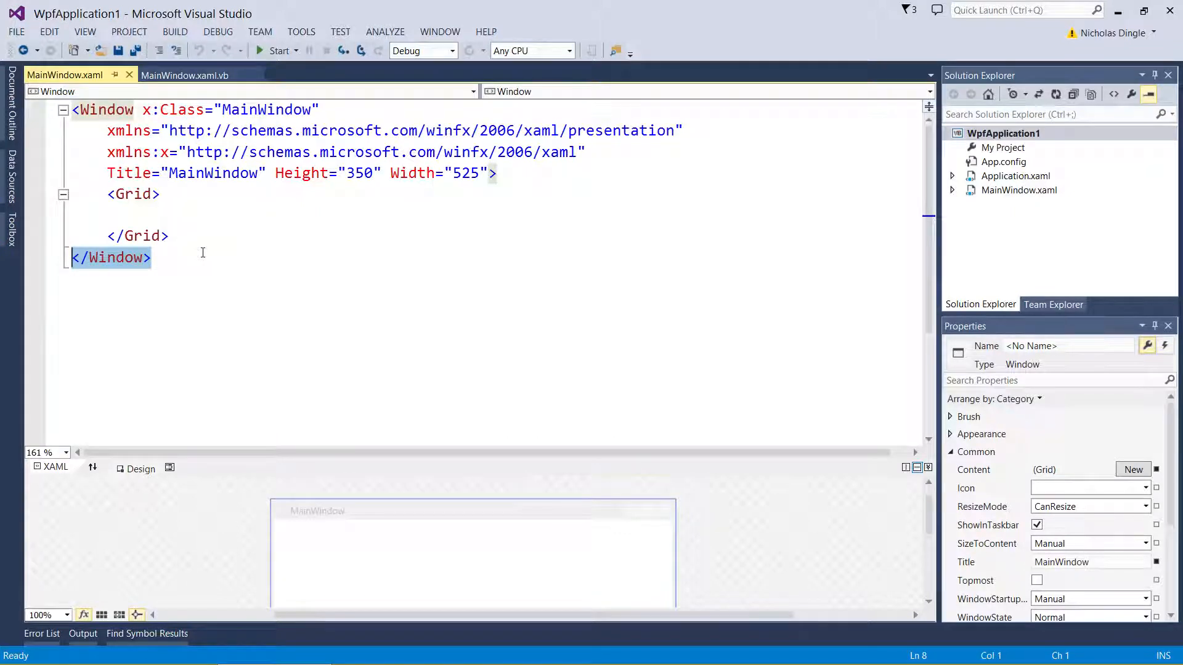
left_click(139, 110)
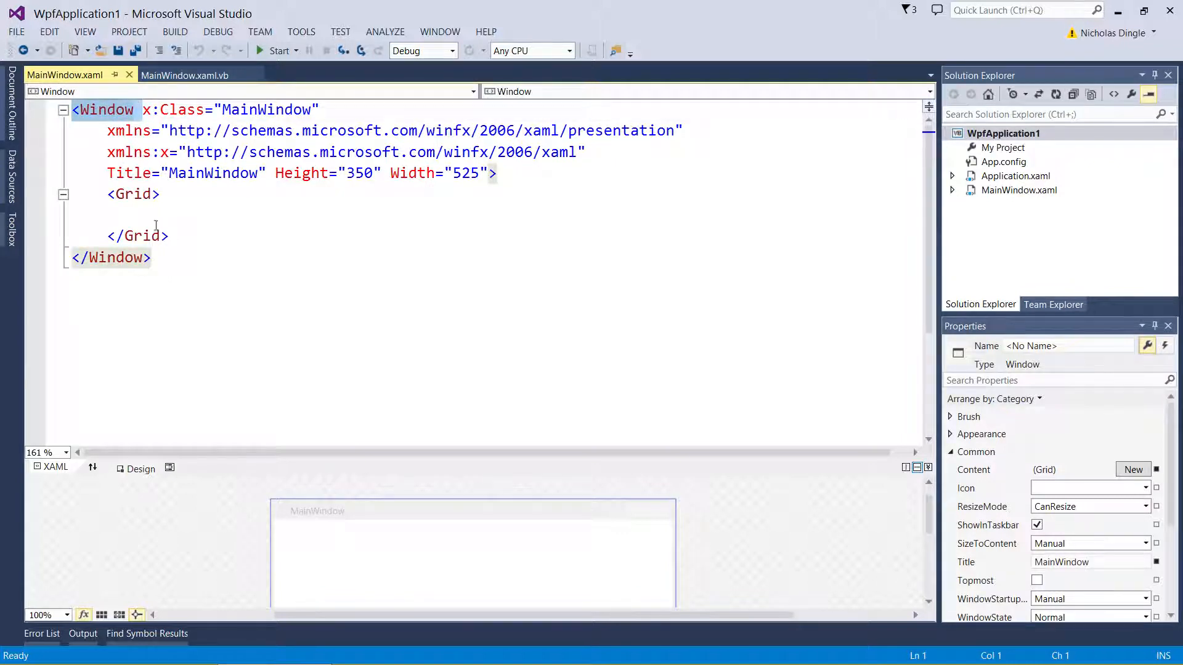
left_click(143, 214)
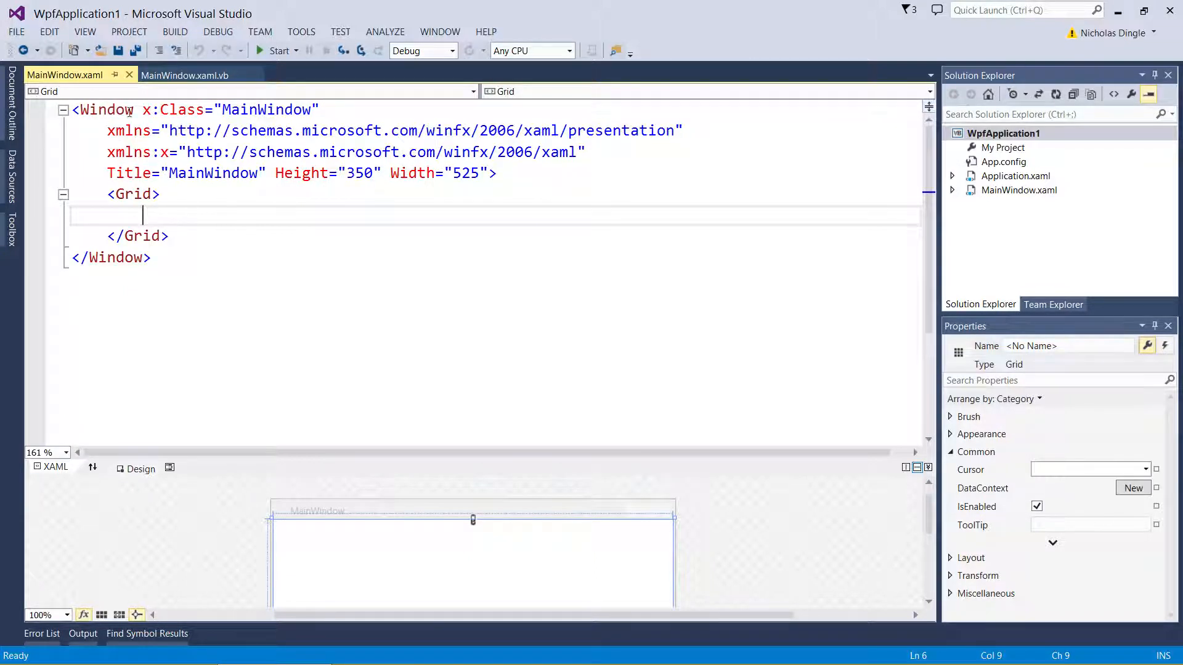
mouse_move(193, 283)
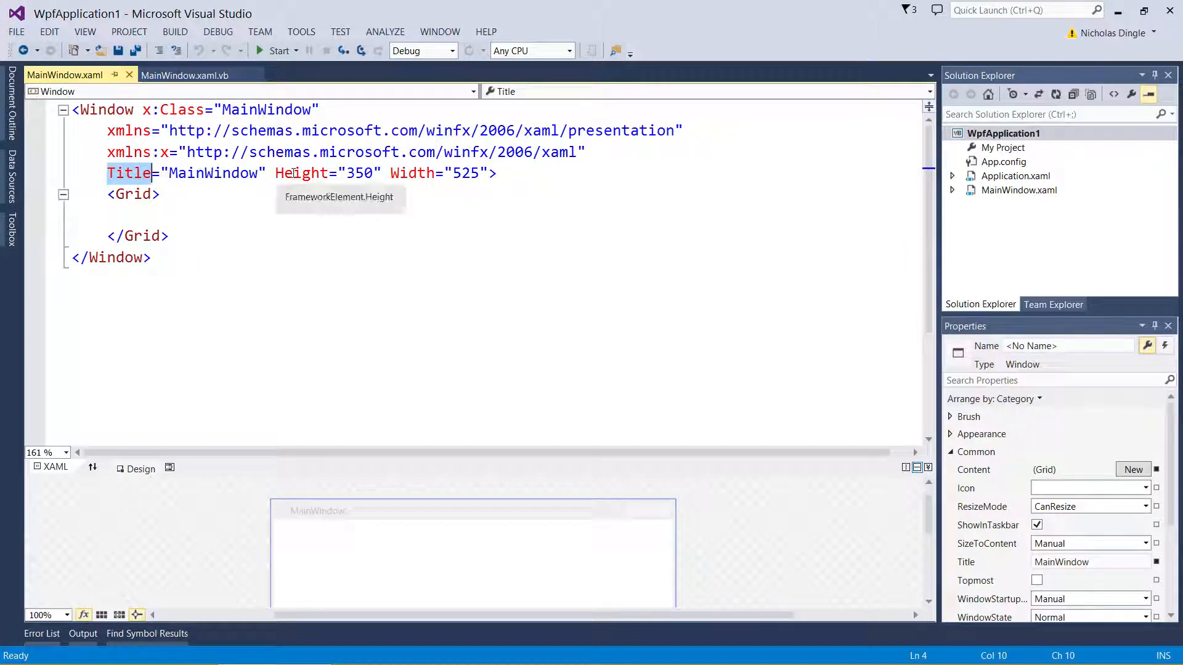
mouse_move(150, 181)
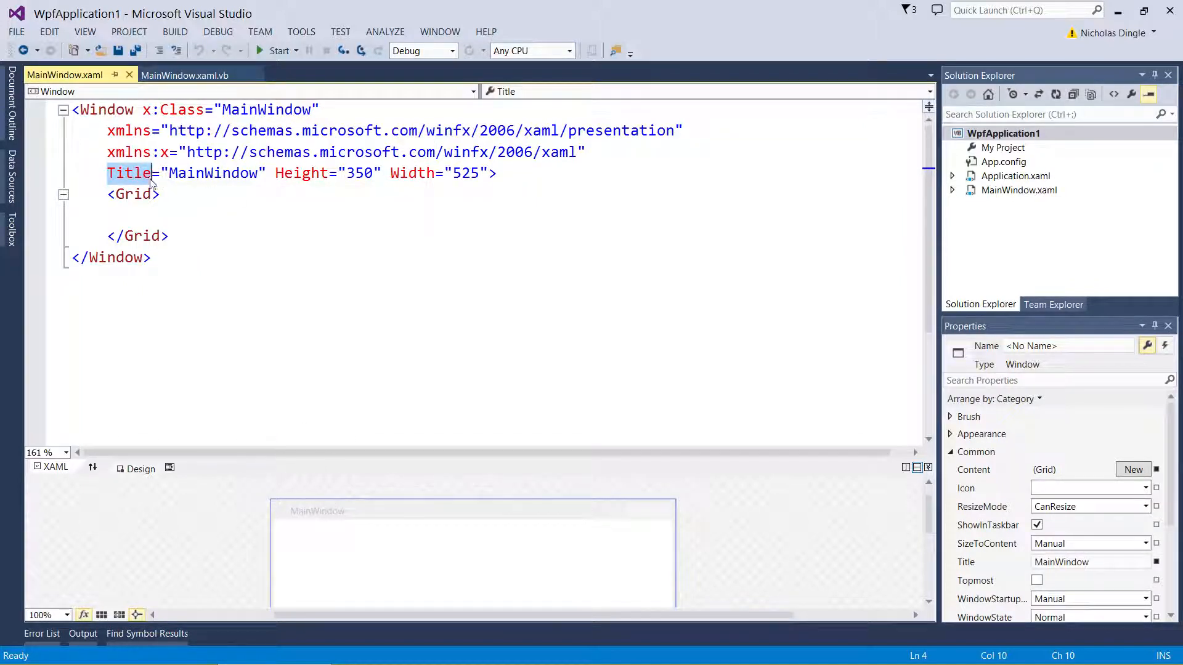
left_click(106, 110)
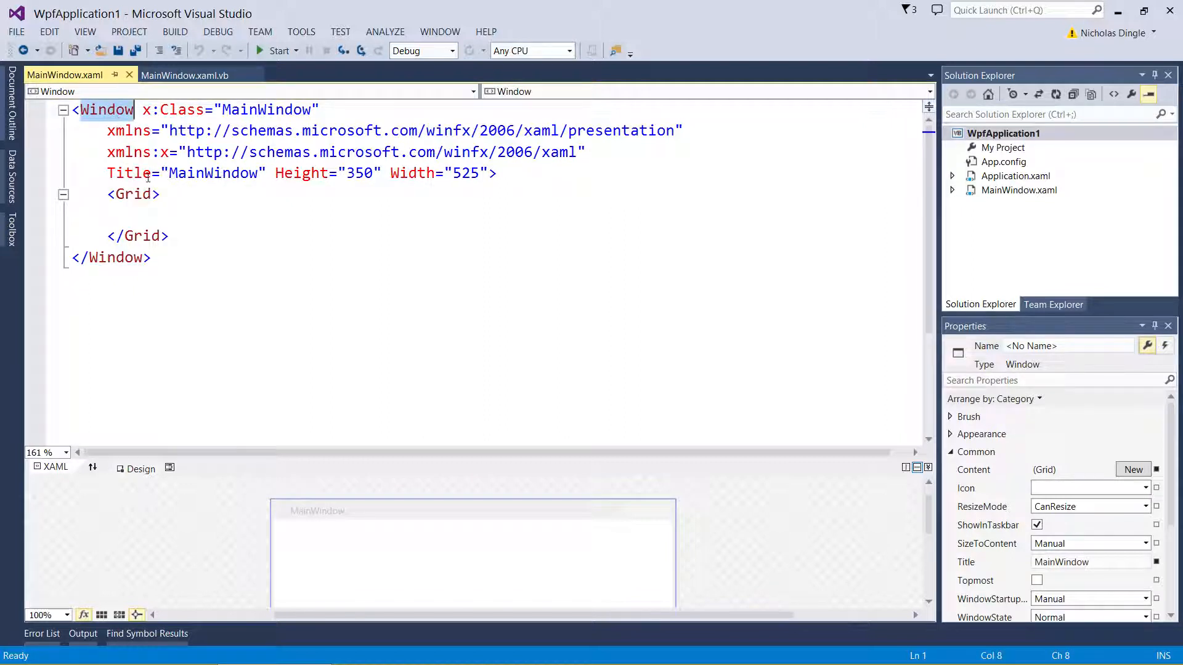
double_click(214, 172)
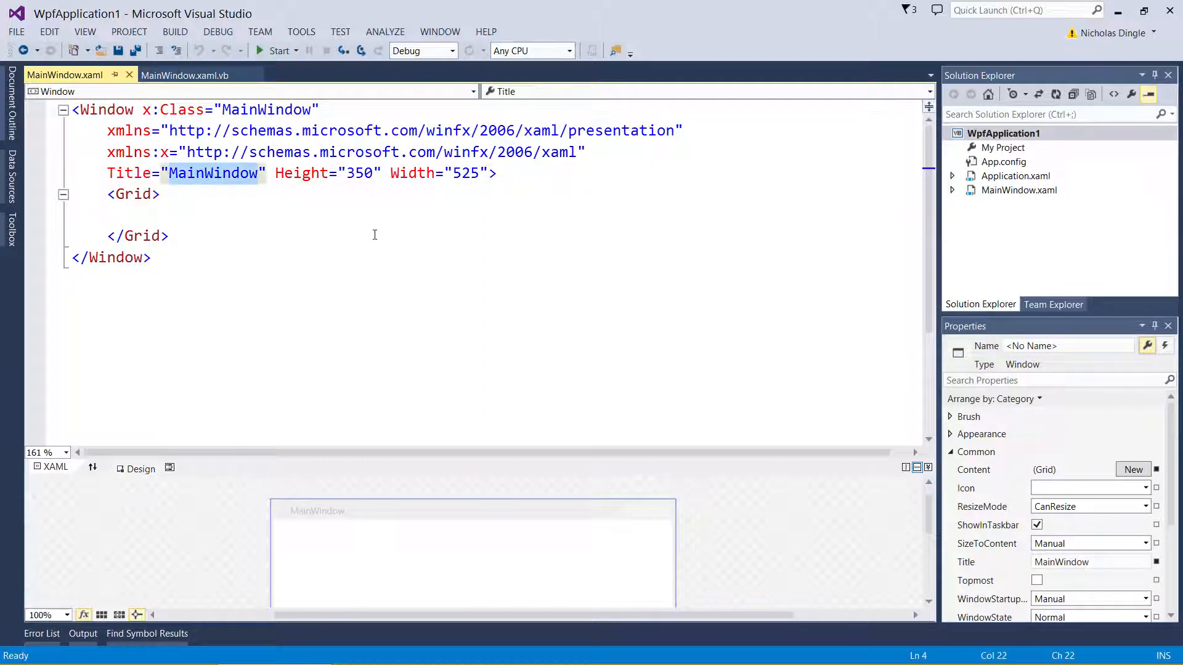
type("Hello Wor")
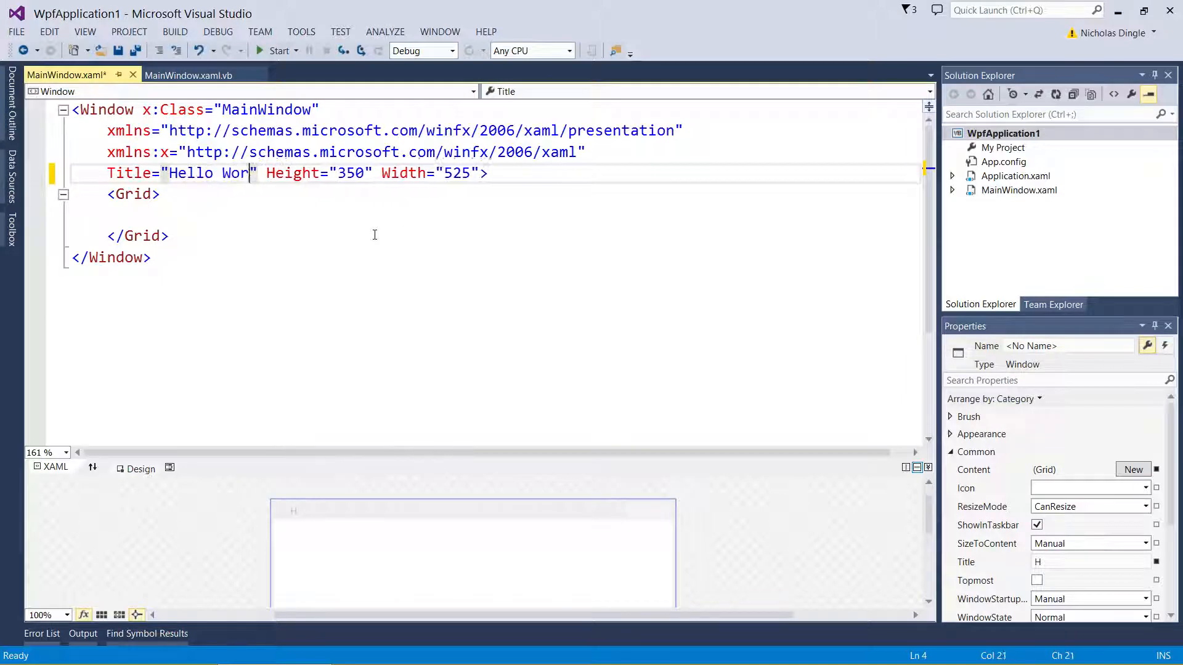
type("ld")
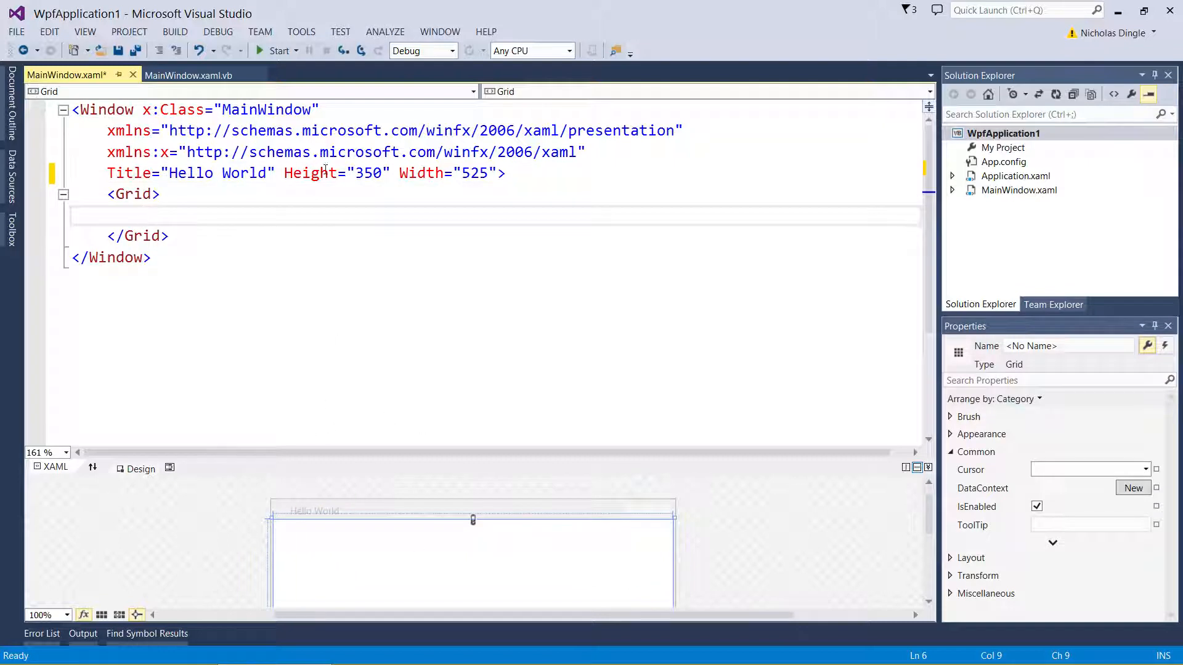
left_click(486, 173)
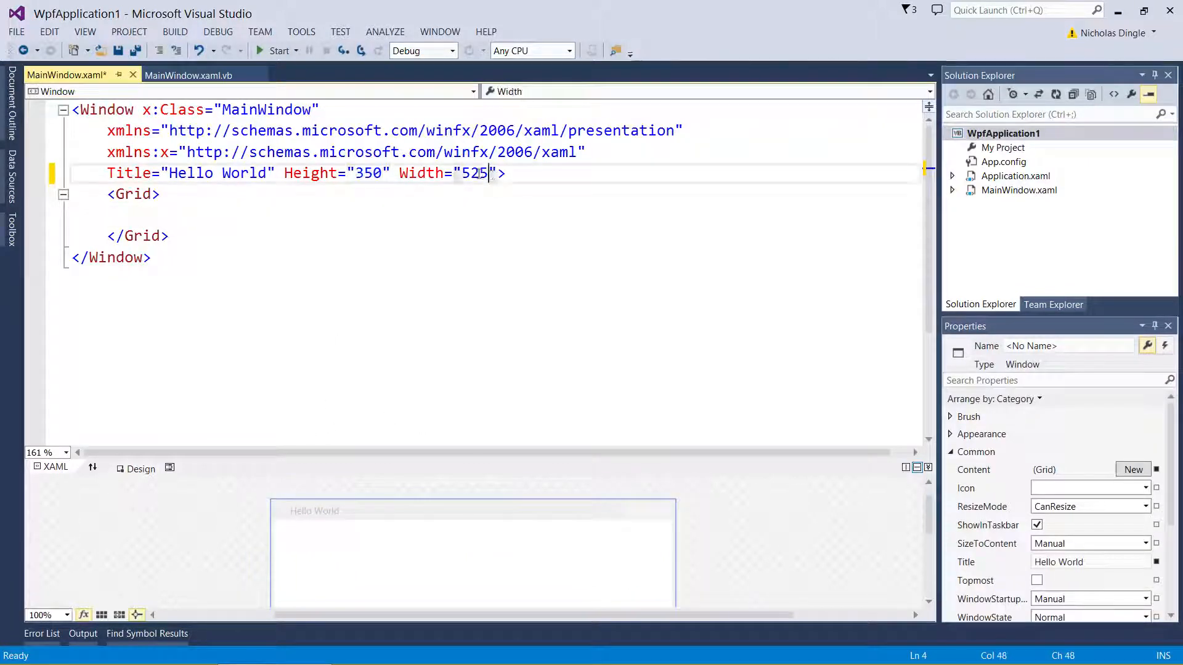
double_click(473, 173)
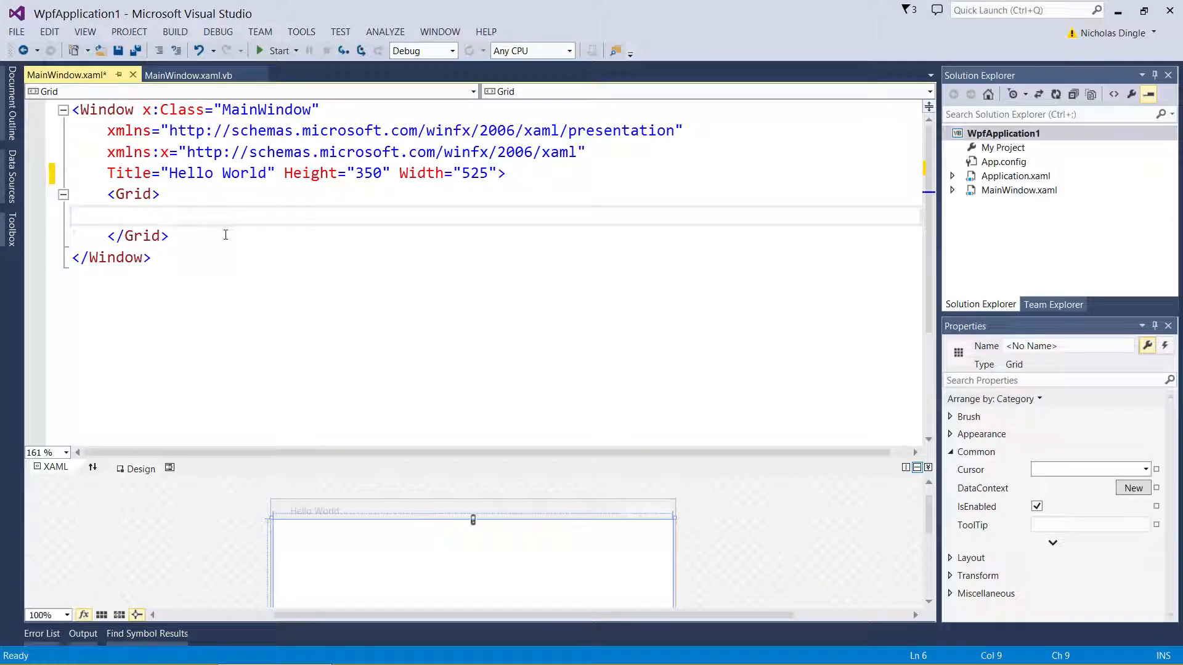
left_click(142, 214)
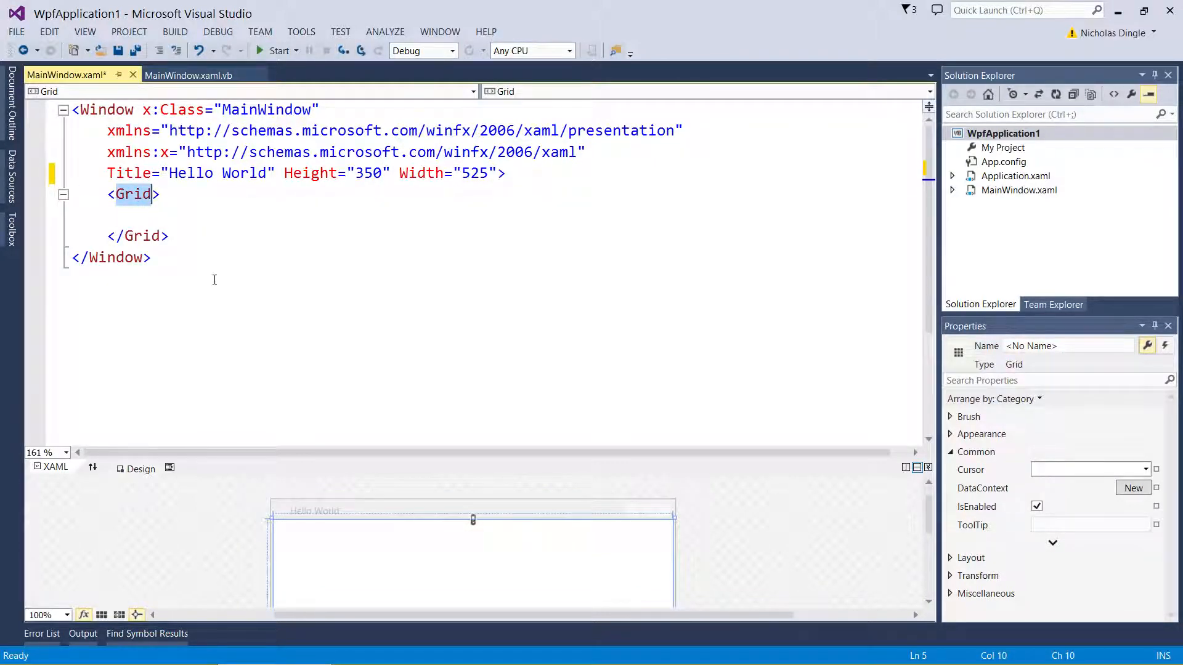
mouse_move(131, 193)
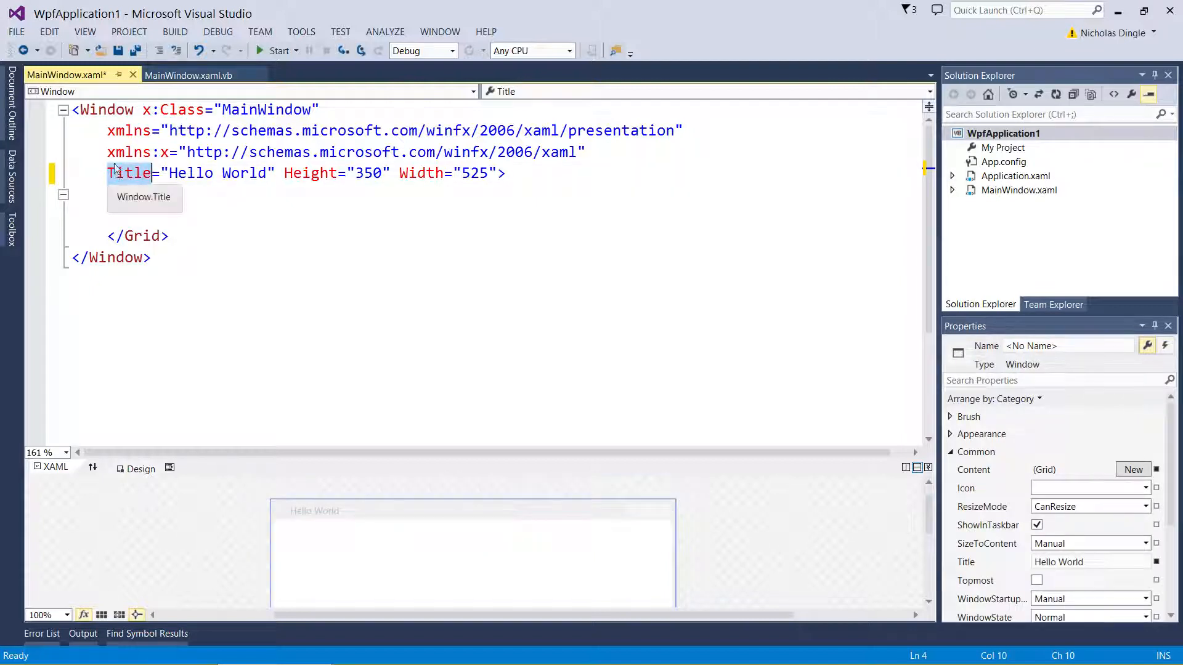
left_click(103, 110)
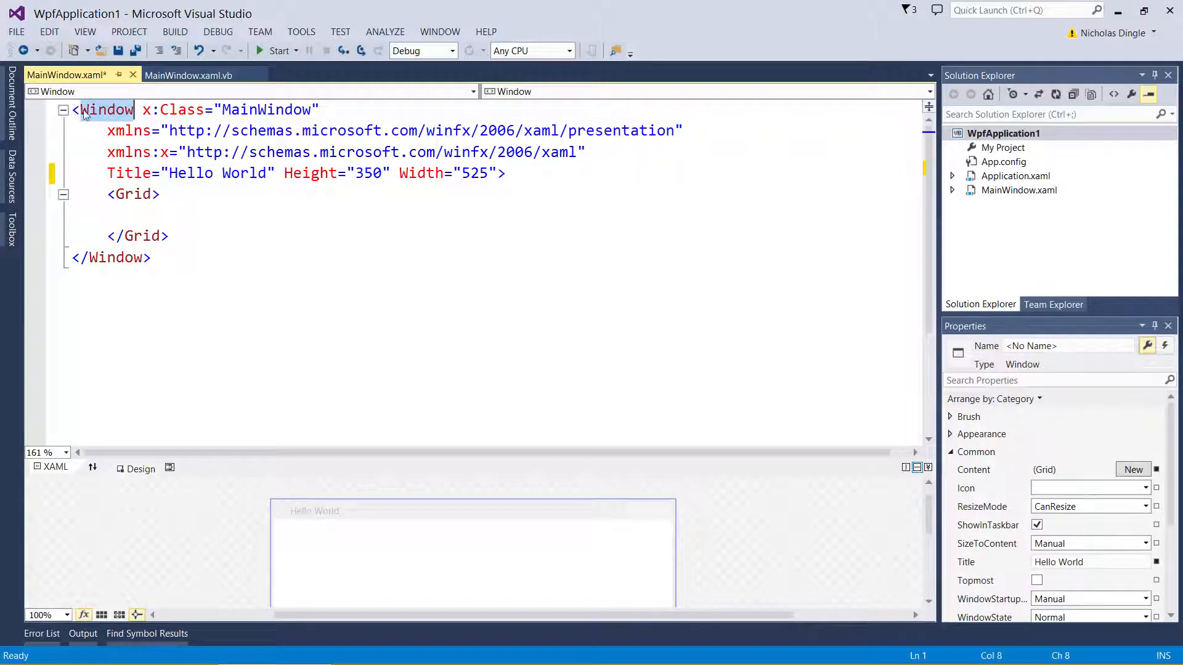
left_click(159, 236)
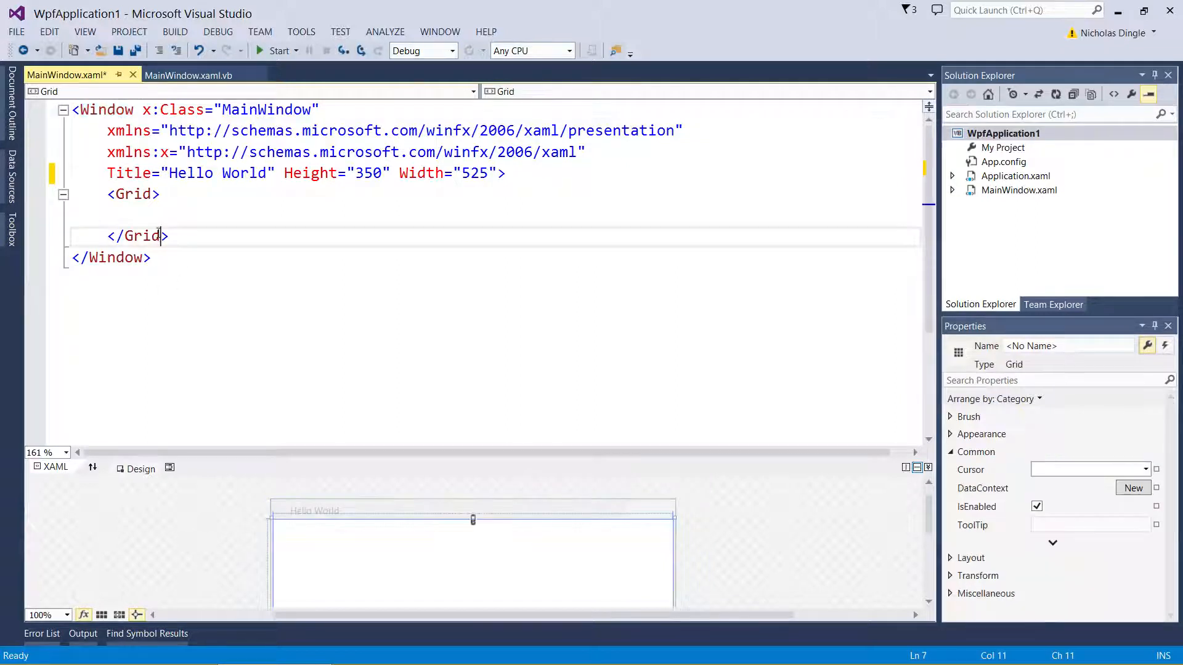
left_click(214, 217)
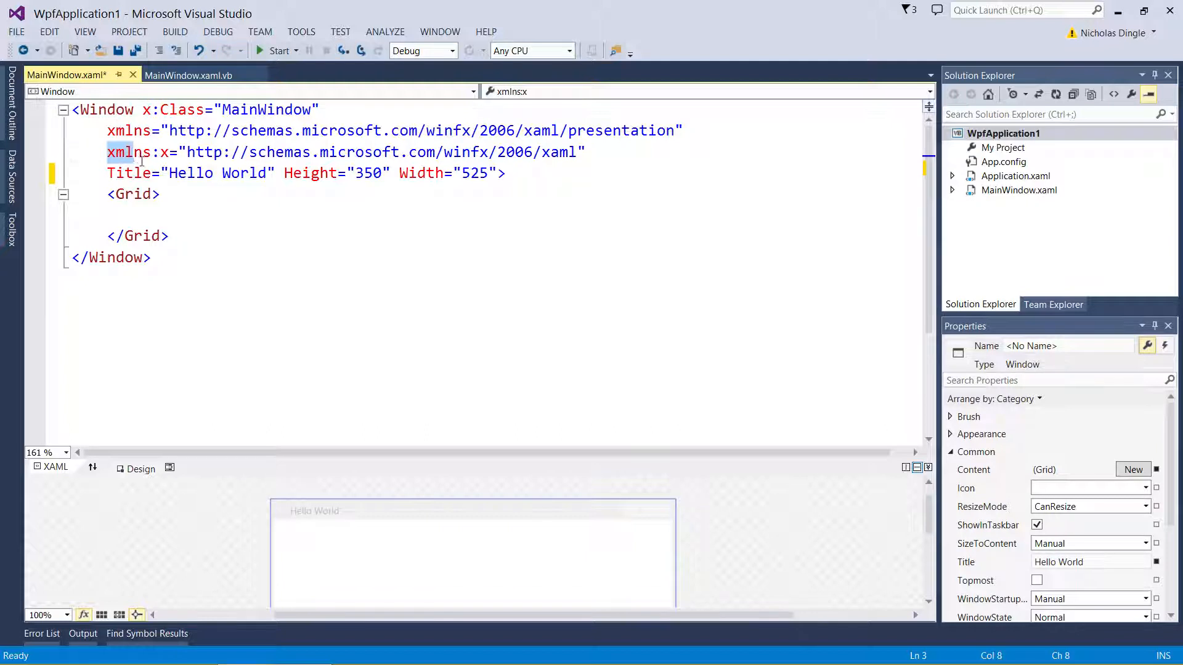
left_click(139, 151)
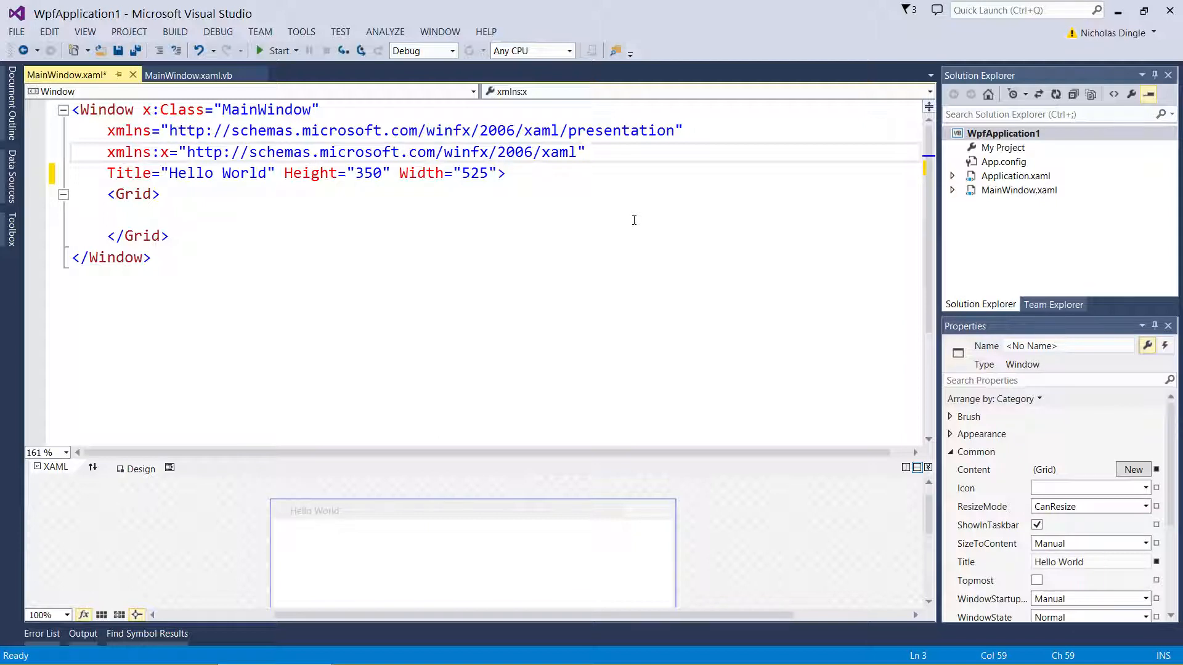
left_click(584, 152)
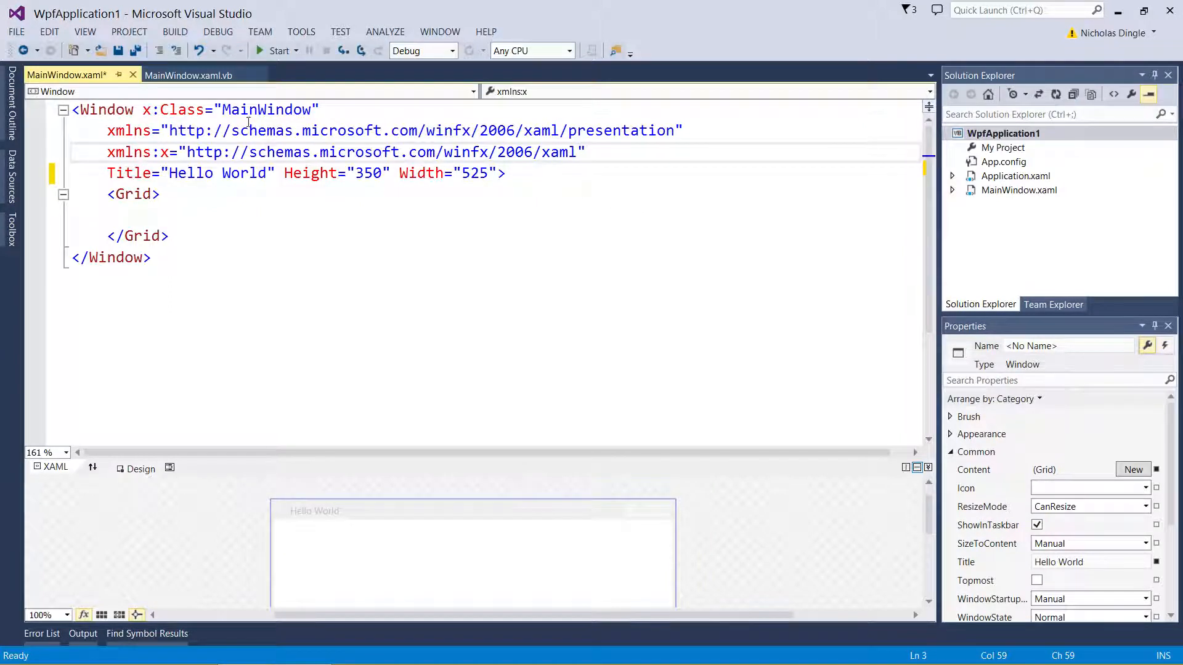
mouse_move(421, 172)
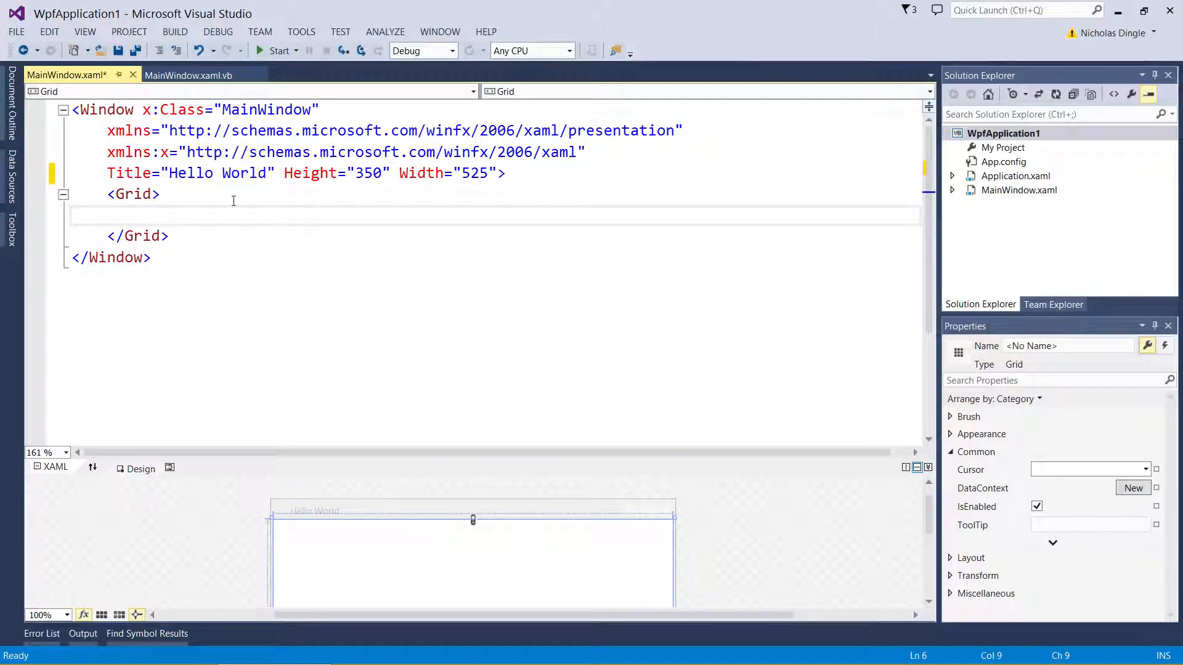
left_click(809, 530)
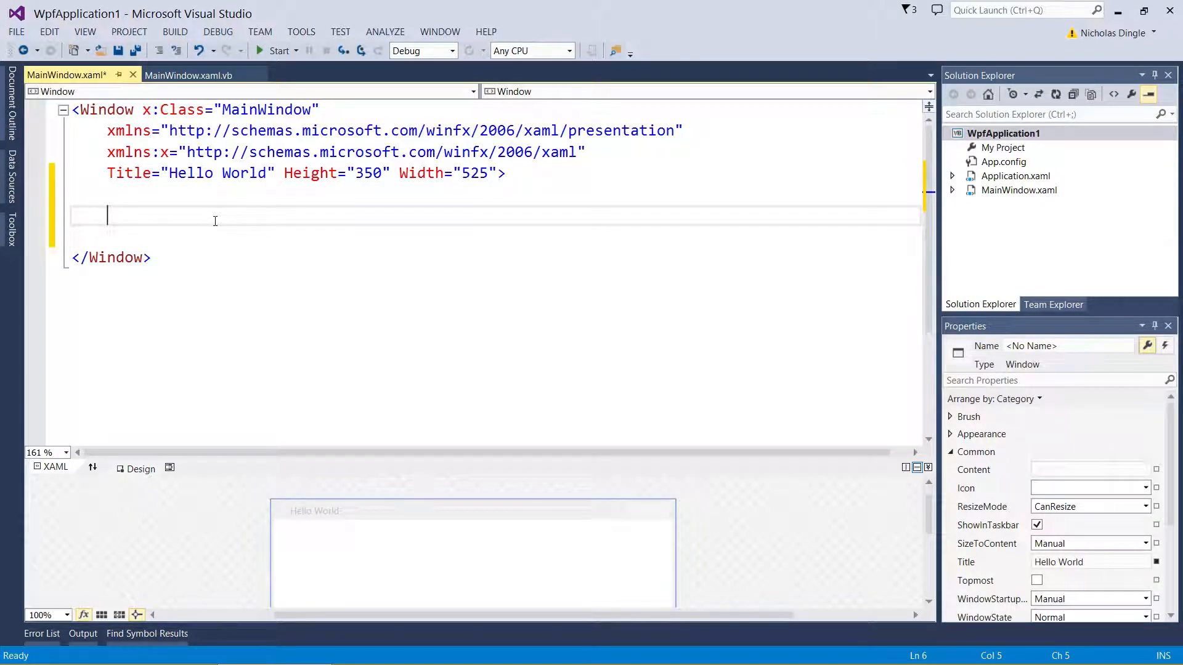
Replace the Grid with a StackPanel element via IntelliSense, leaving blank lines between its tags
type("<StackPan")
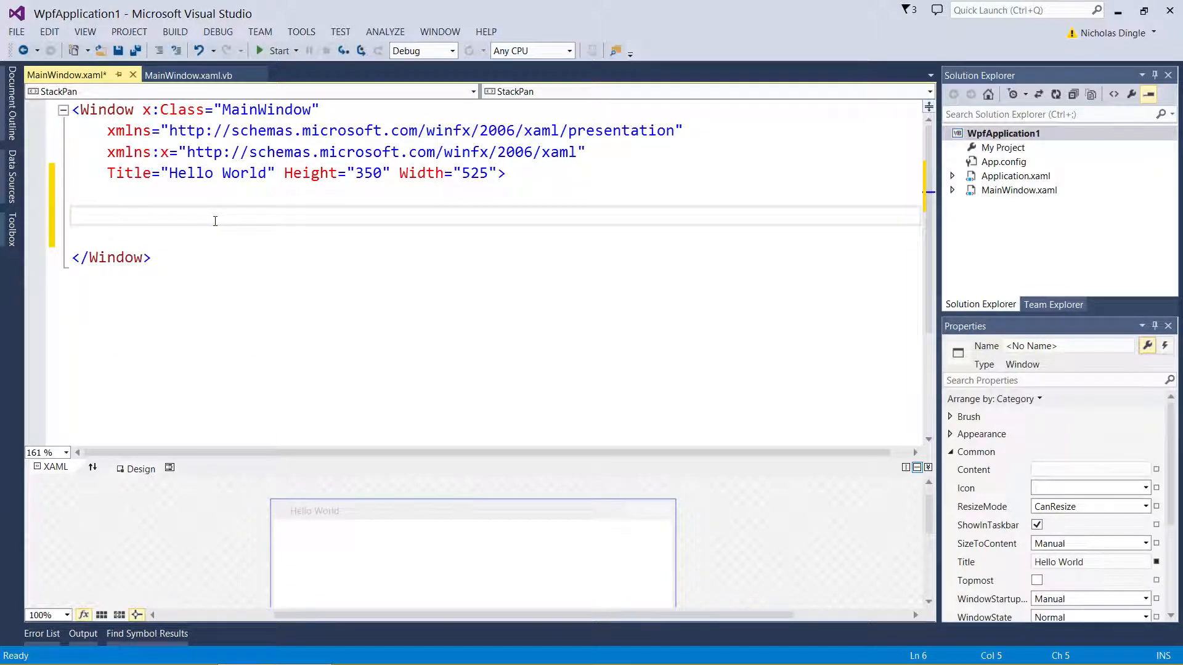
type("<")
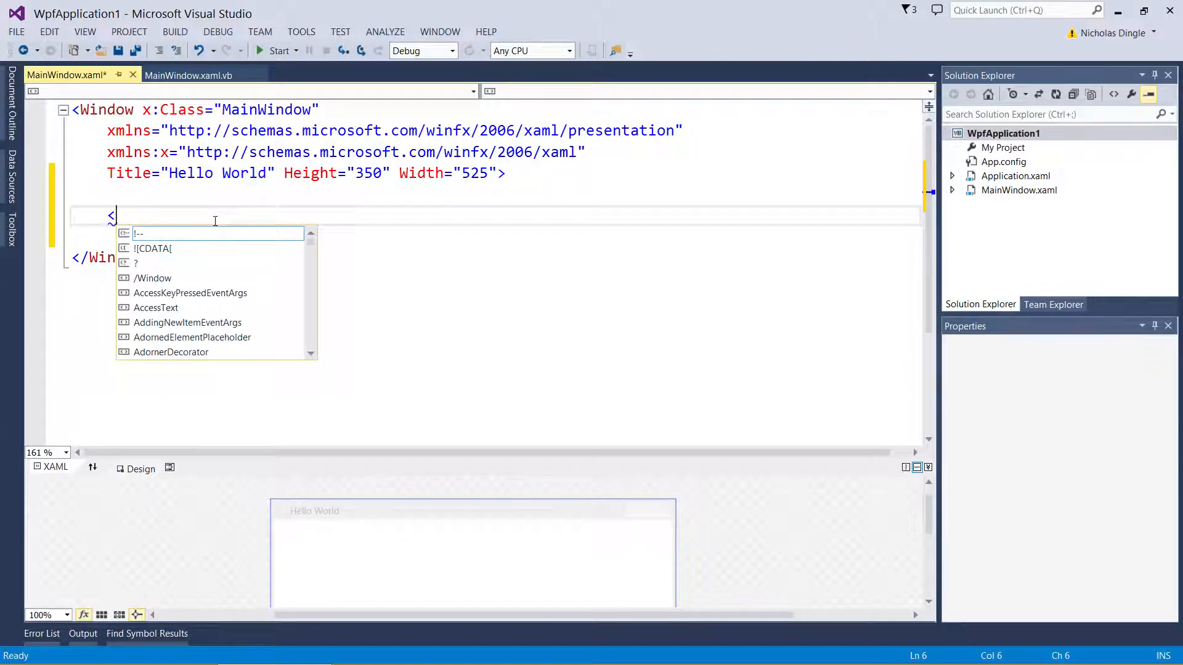
type("StackPanel")
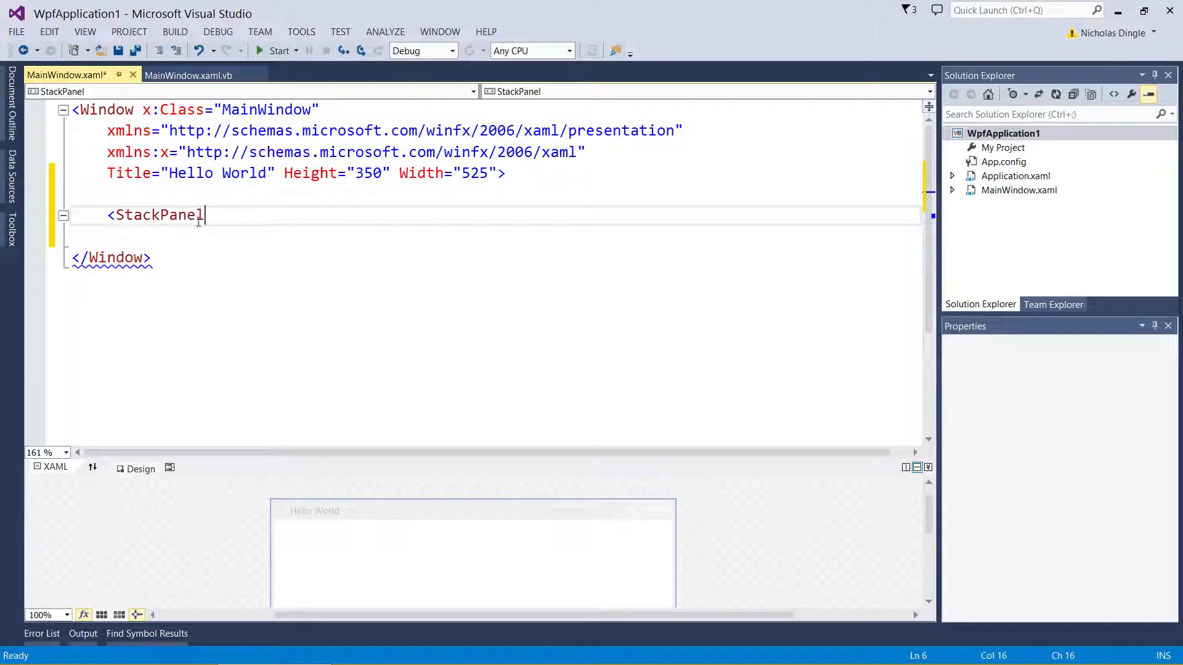
key("Backspace")
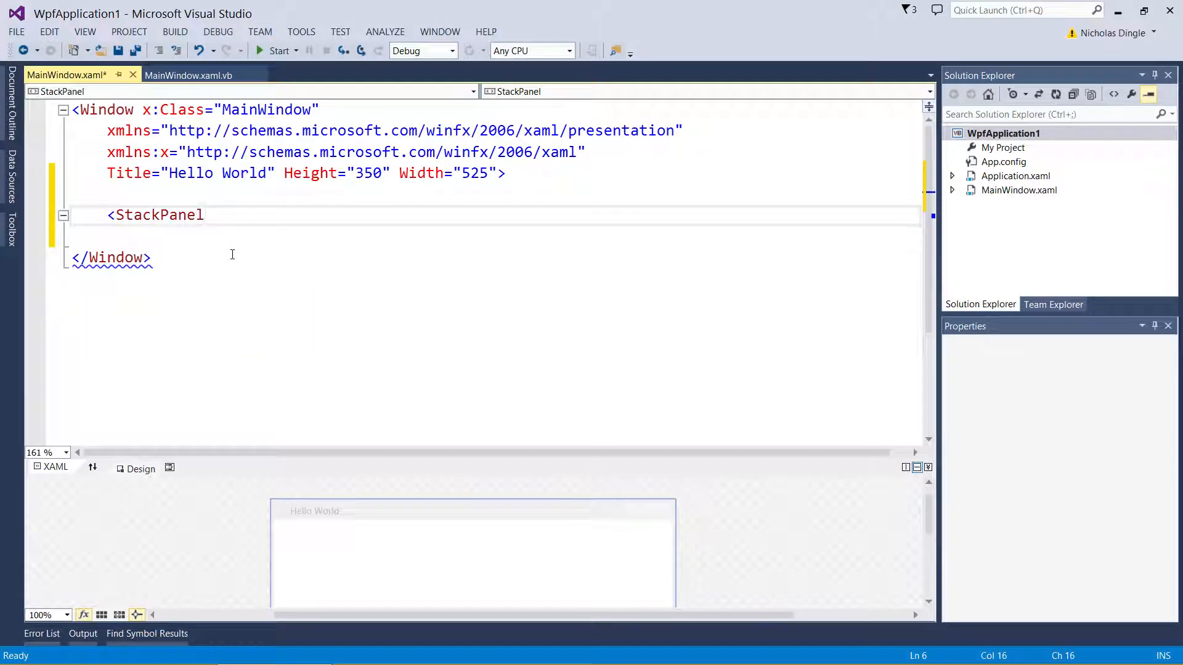
mouse_move(326, 250)
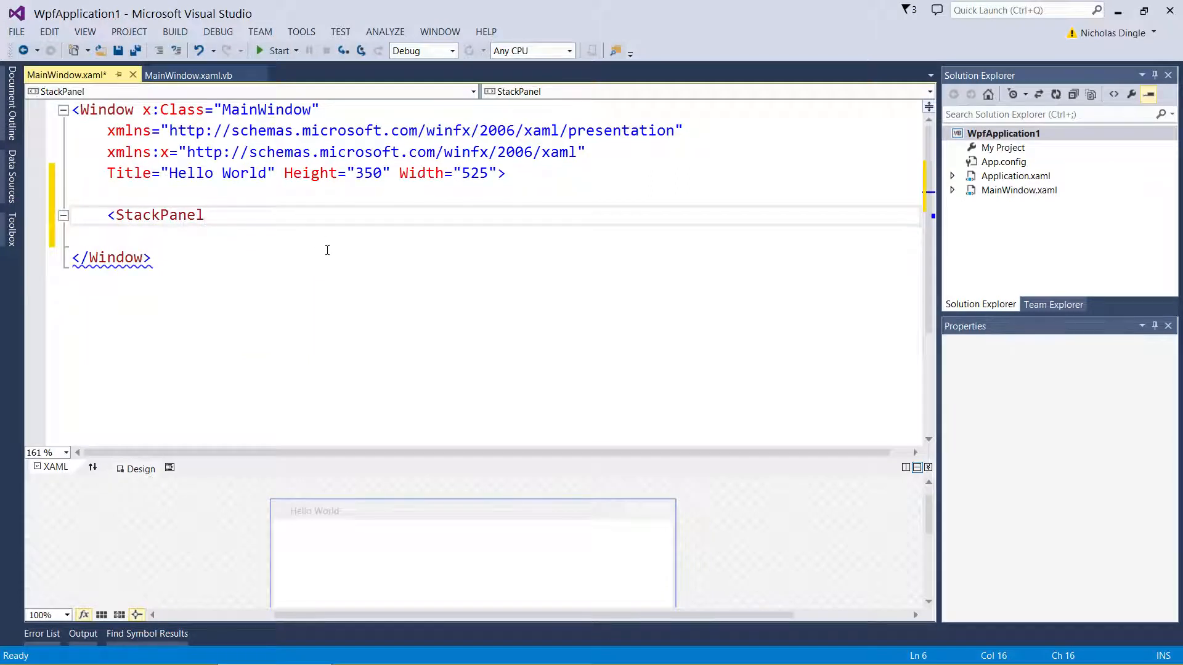
type("></StackPanel>")
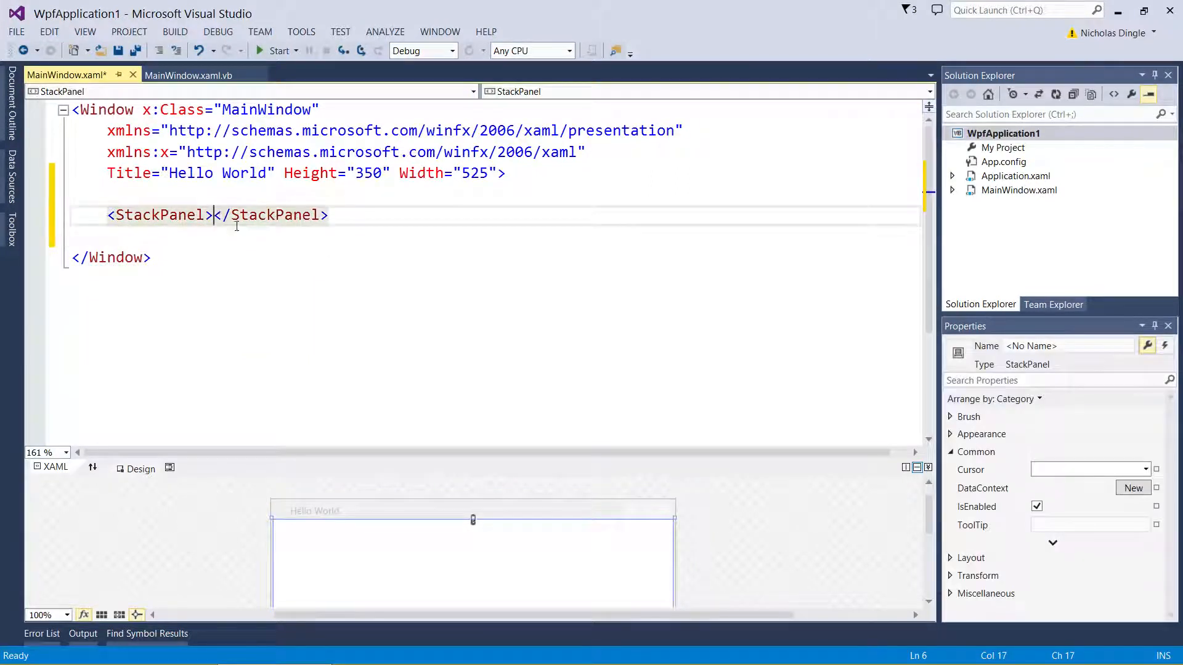
key("Return")
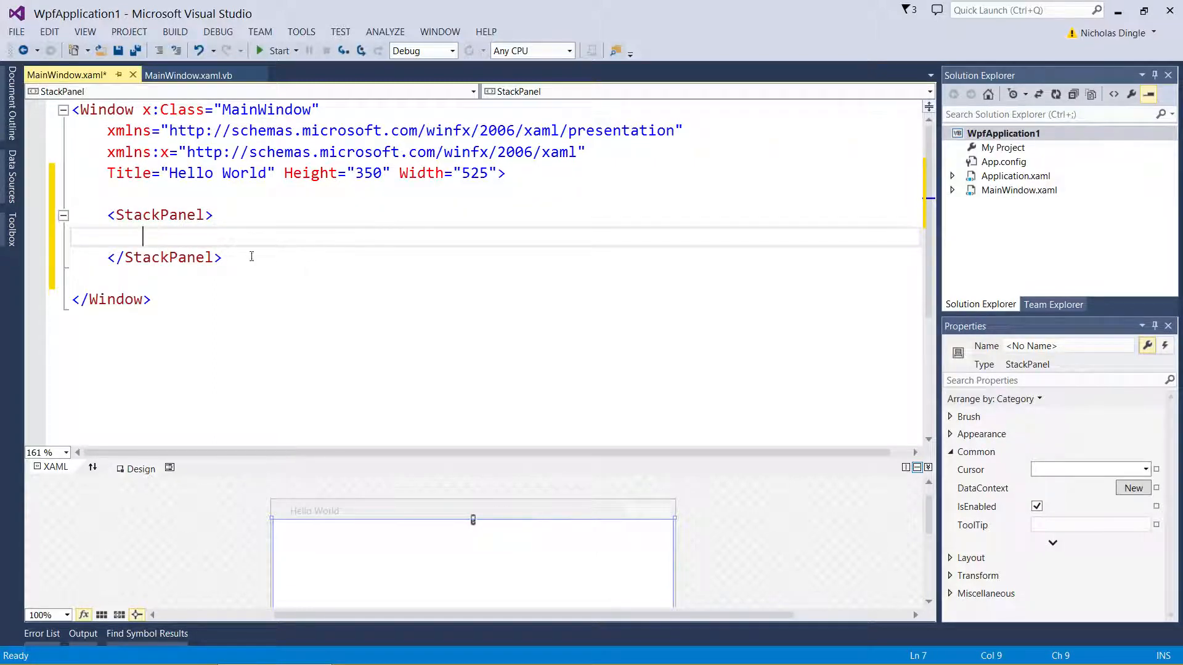
mouse_move(234, 258)
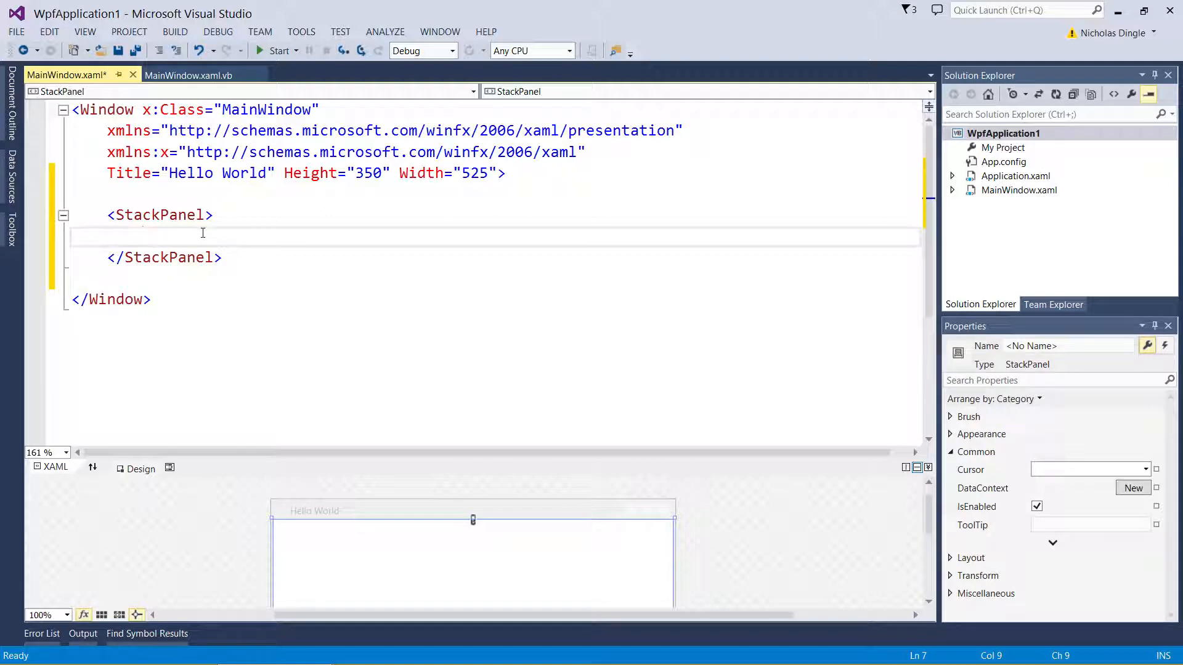
mouse_move(728, 323)
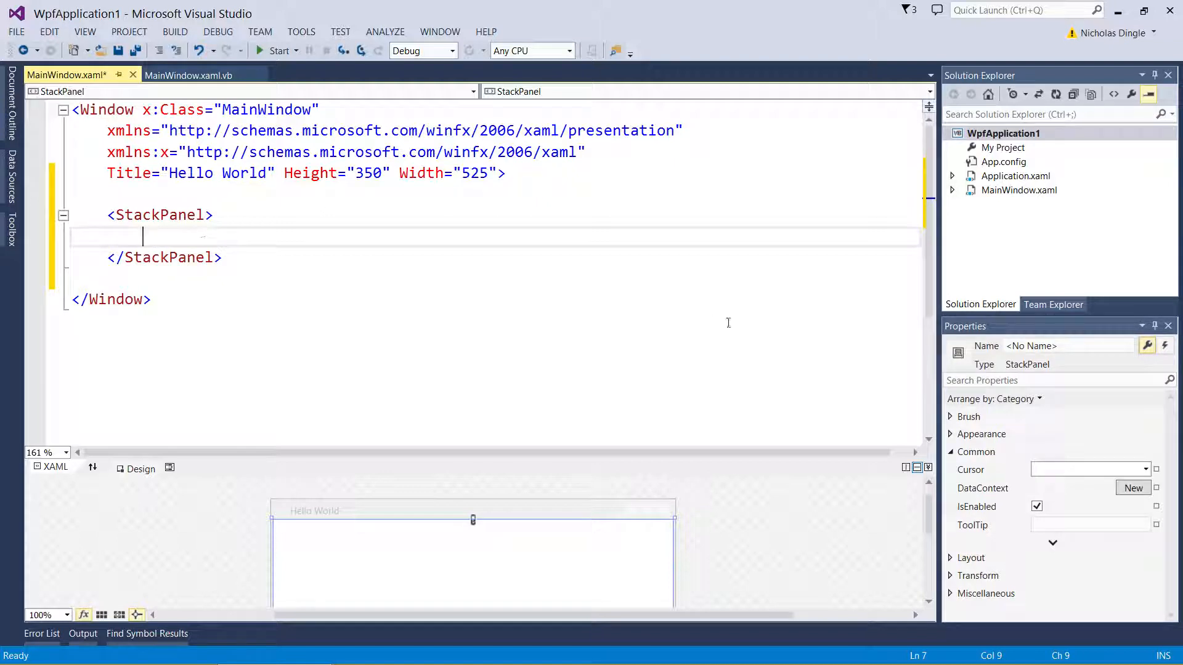
mouse_move(935, 515)
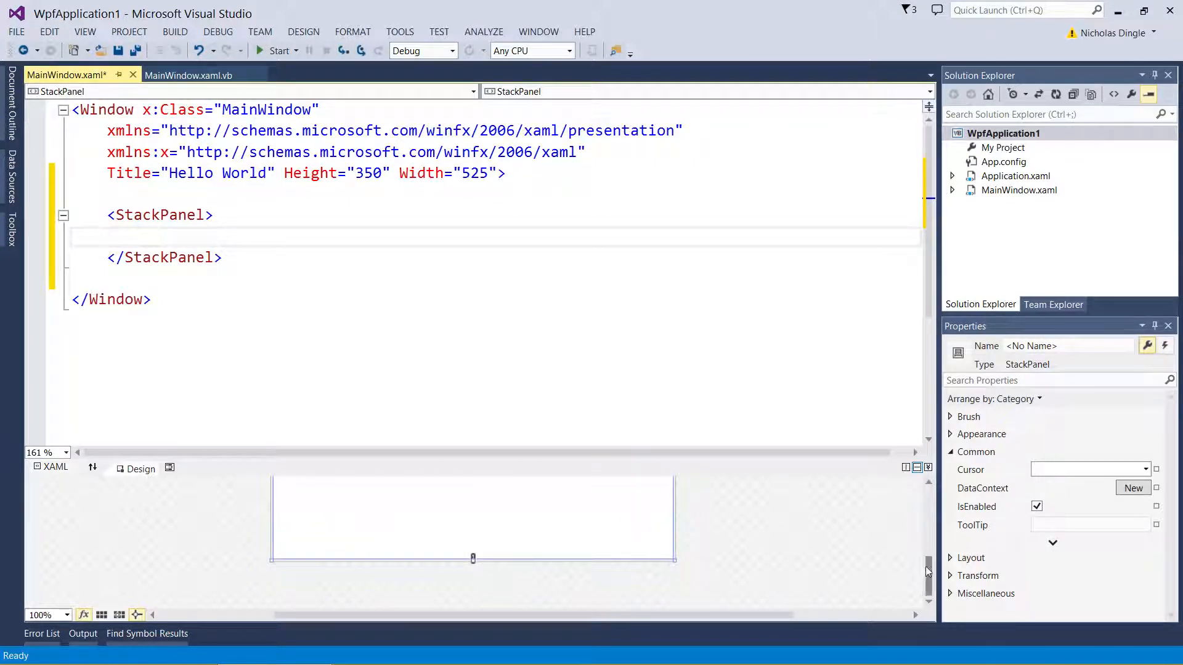
left_click(143, 237)
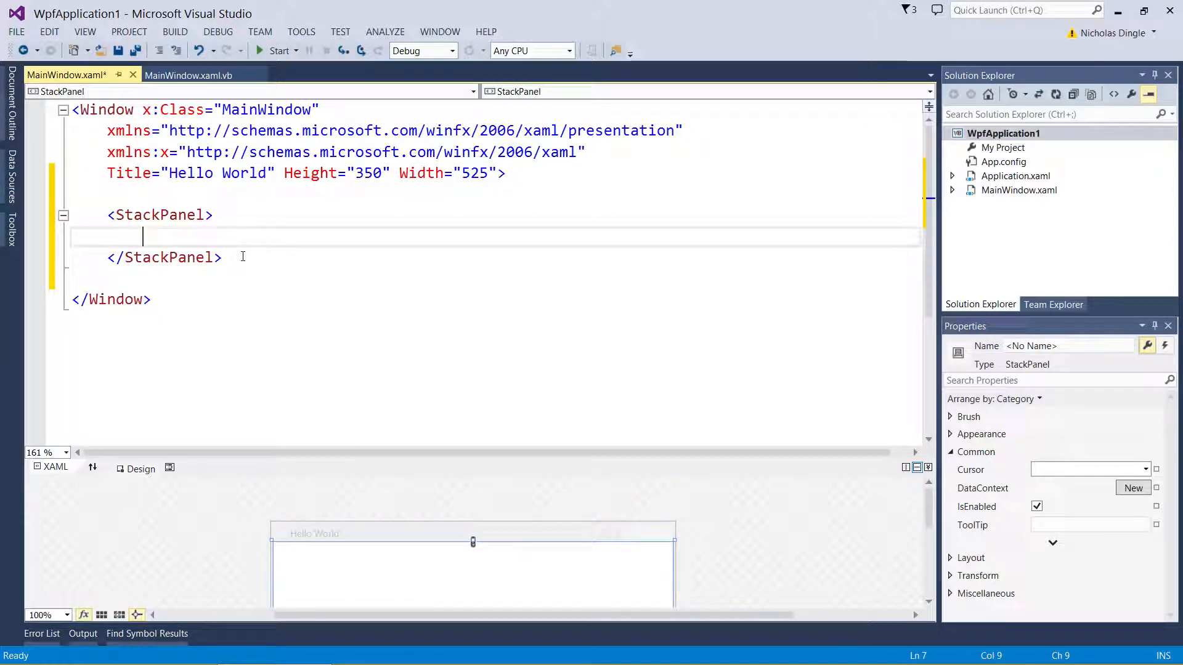
key("Return")
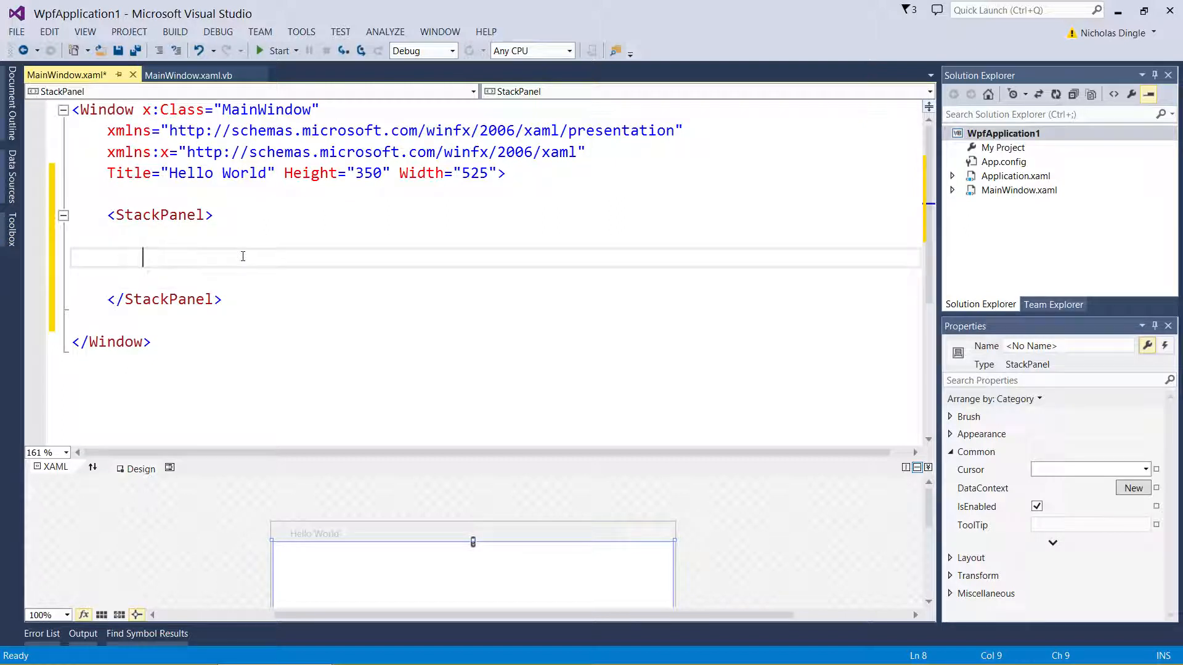
Add an empty <TextBox></TextBox> element inside the StackPanel and bring up its attribute list
type("<TextBox")
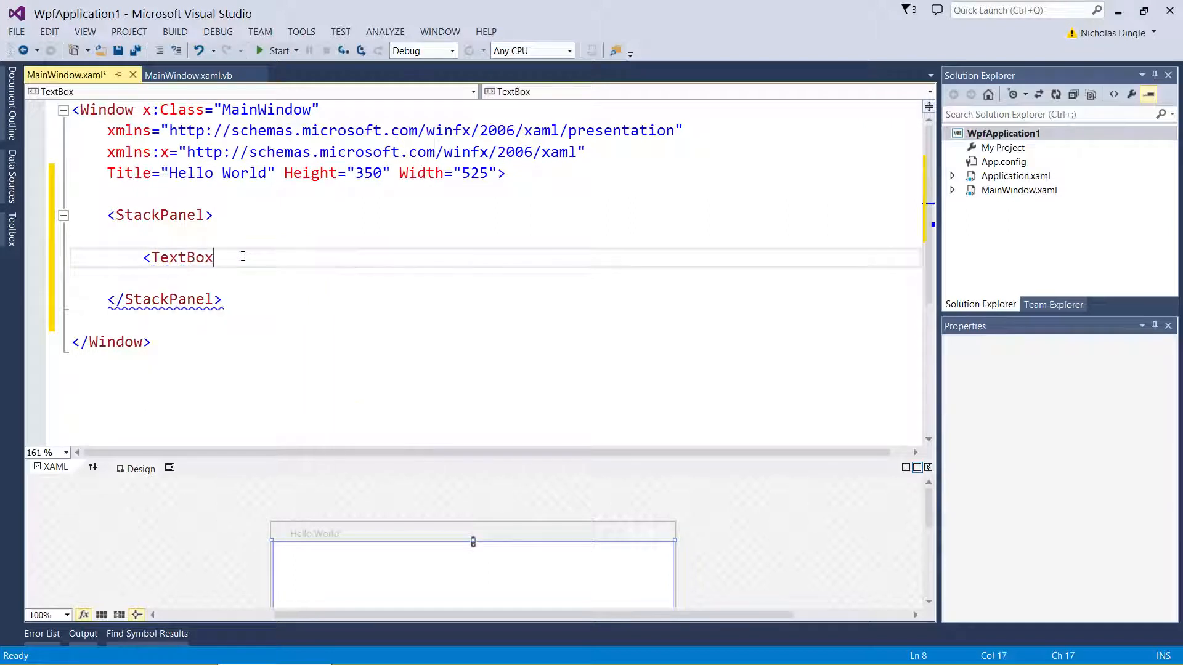
type("></TextBox>")
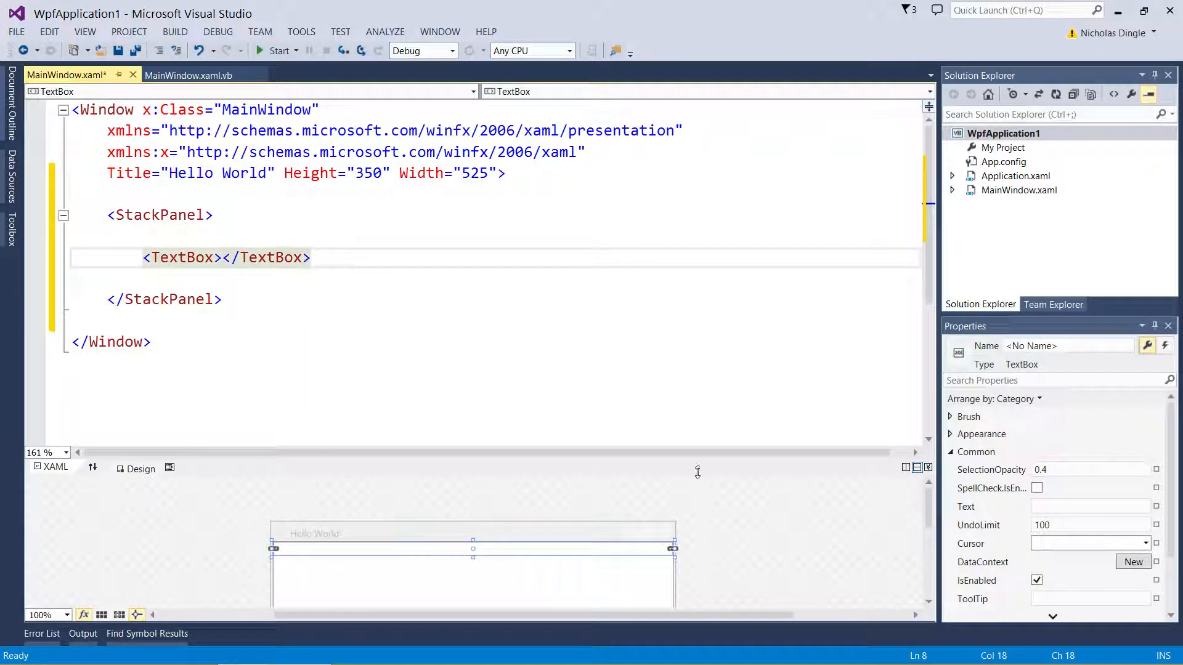
mouse_move(580, 304)
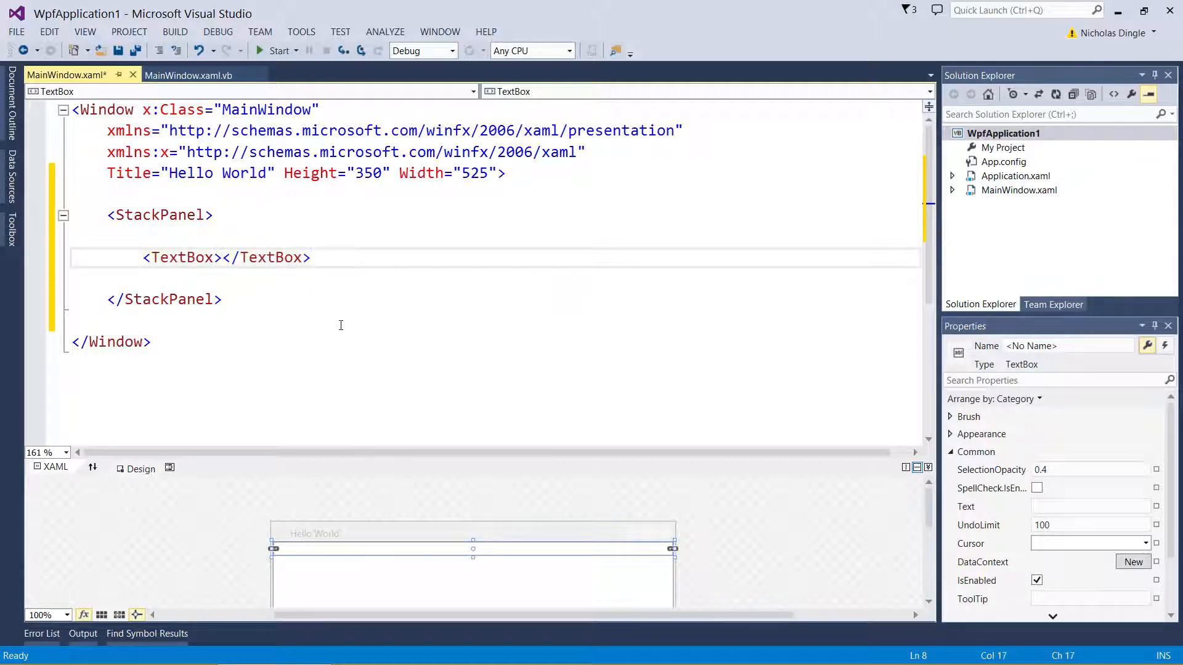
type("\" \"")
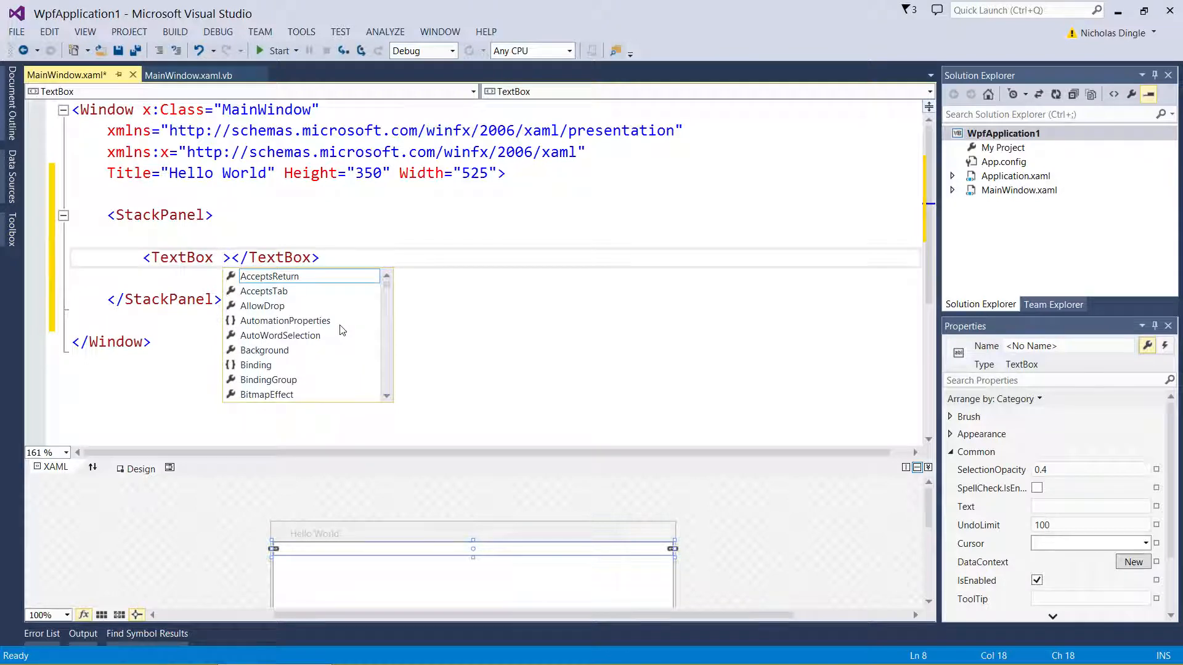
scroll("down", 3)
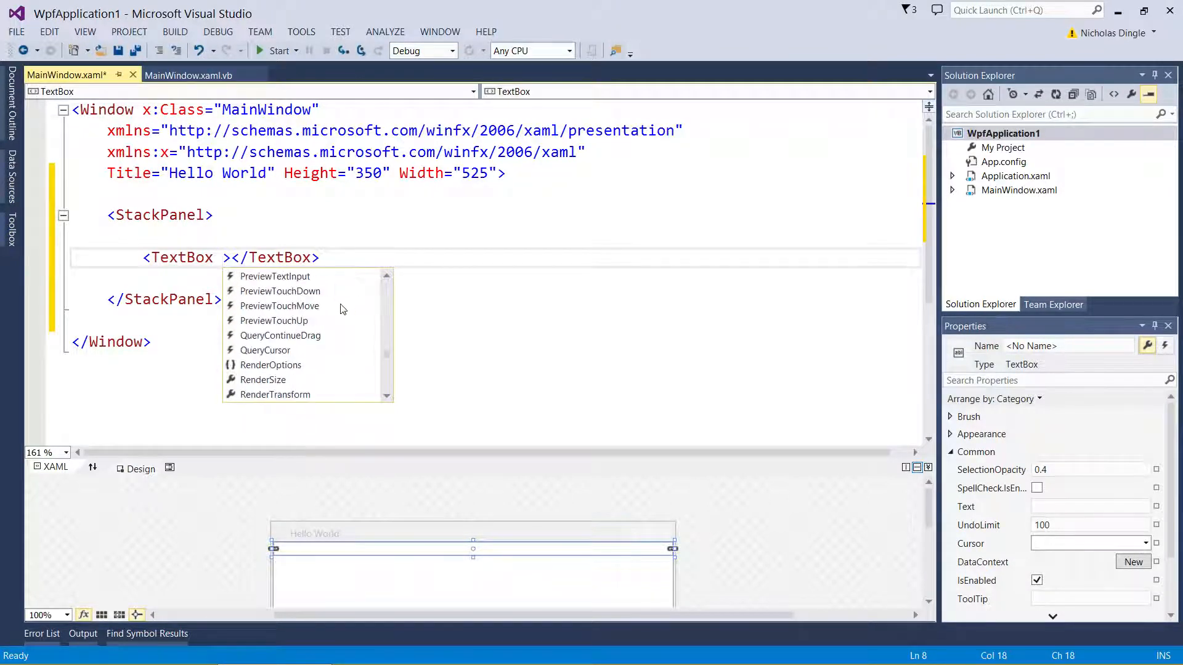
scroll("down", 3)
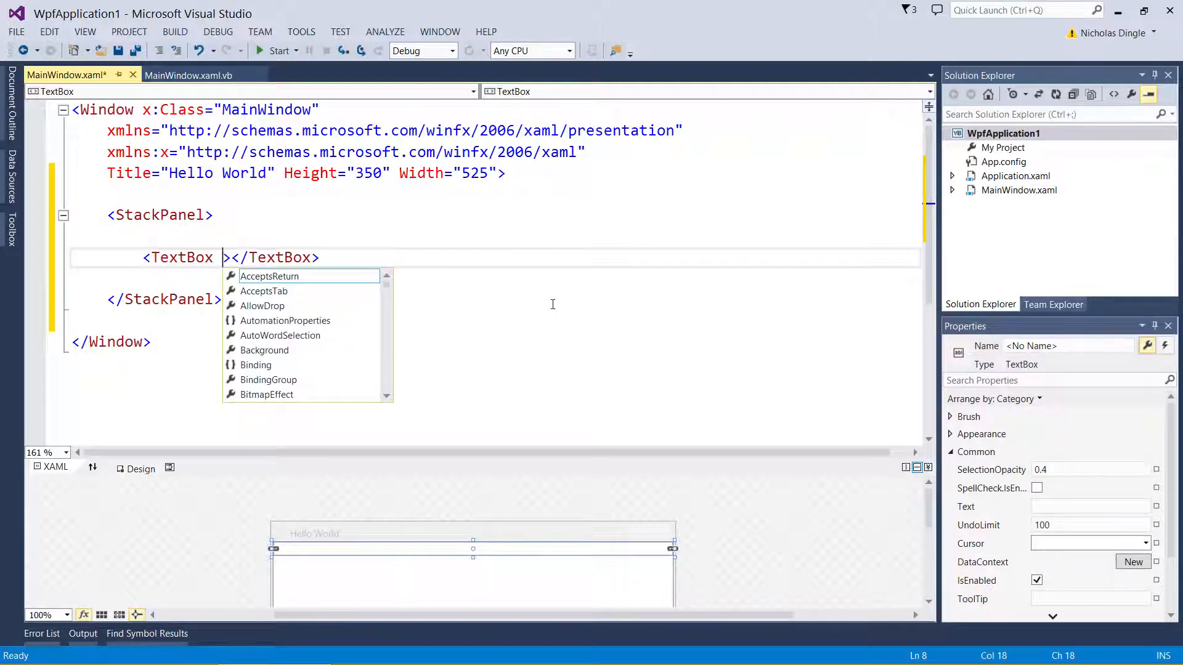
mouse_move(285, 320)
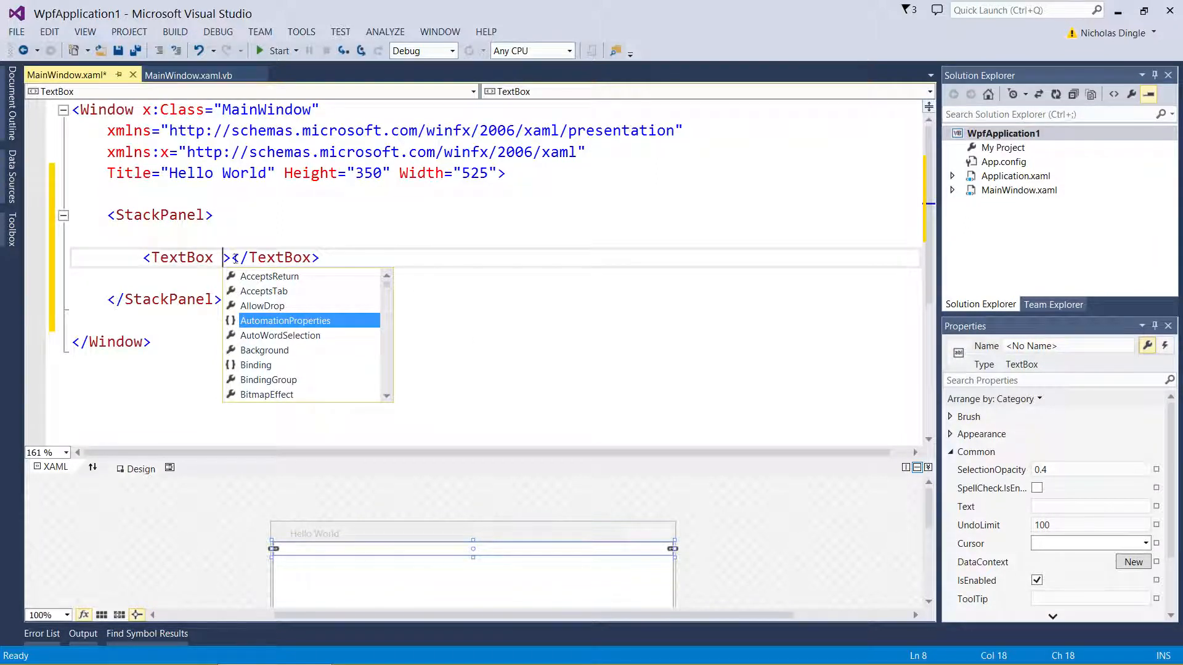
Give the TextBox FontSize="16" and the content text What's doing?
type("fonts")
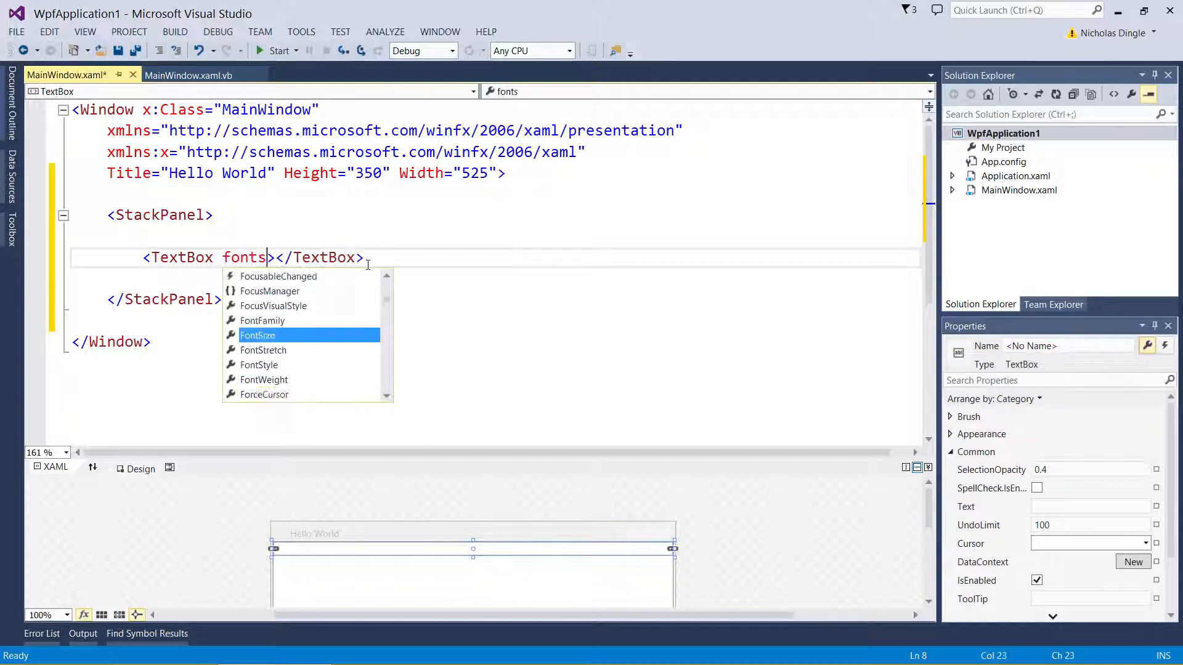
type("ize")
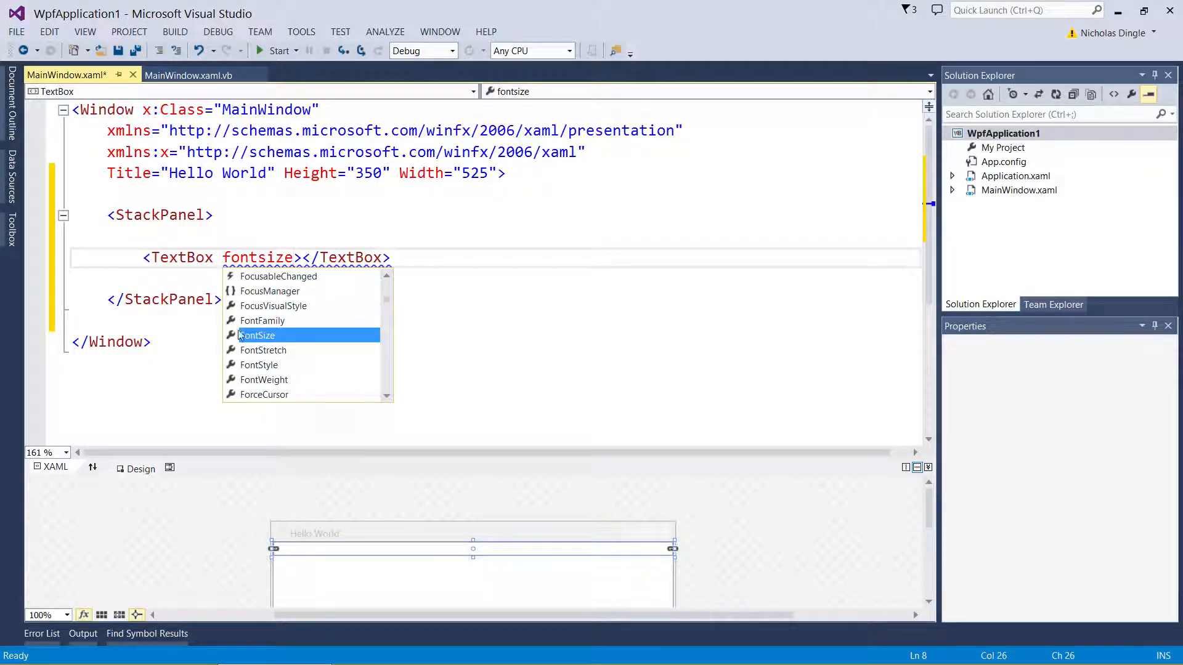
mouse_move(340, 281)
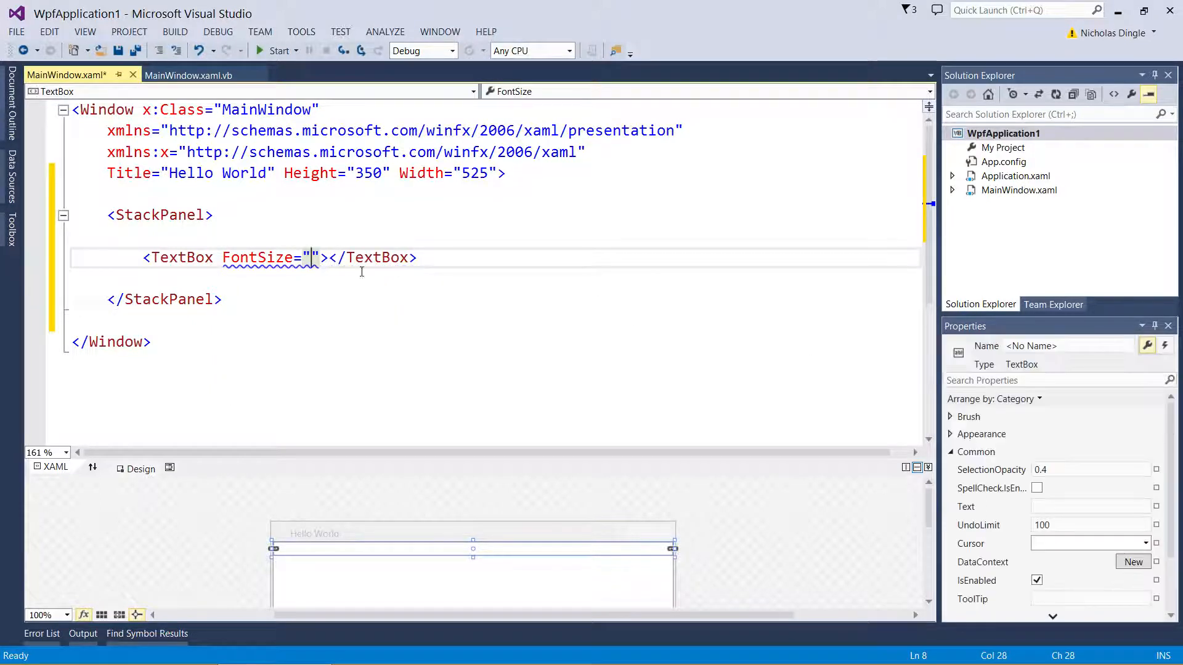
mouse_move(312, 258)
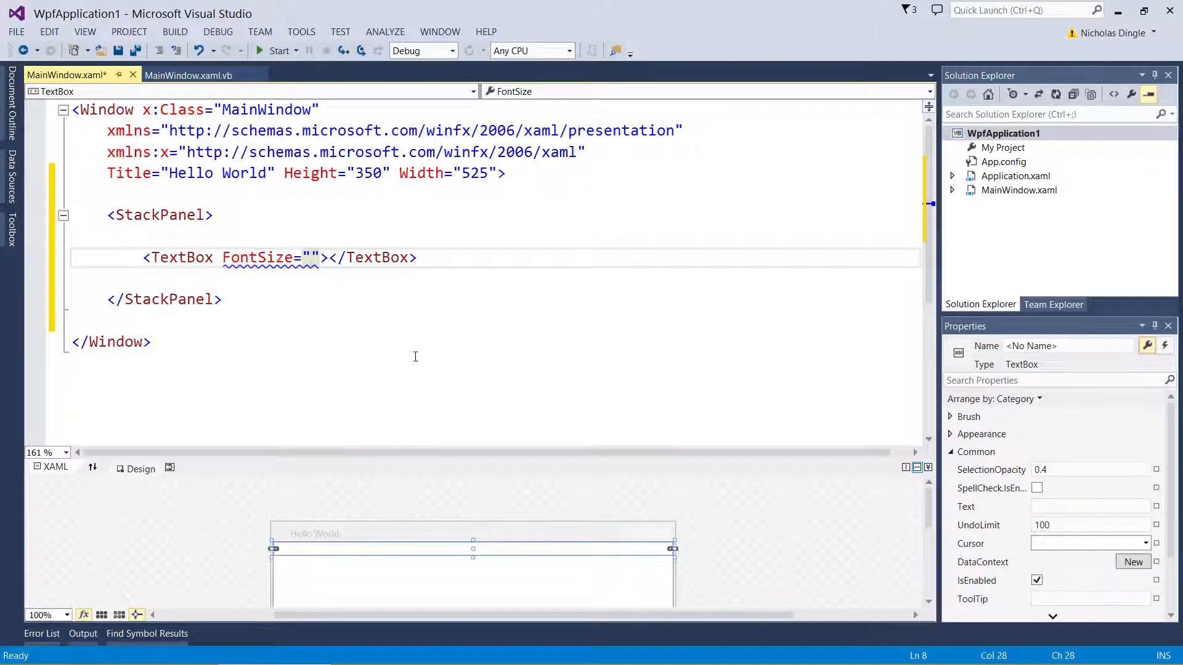
type("16")
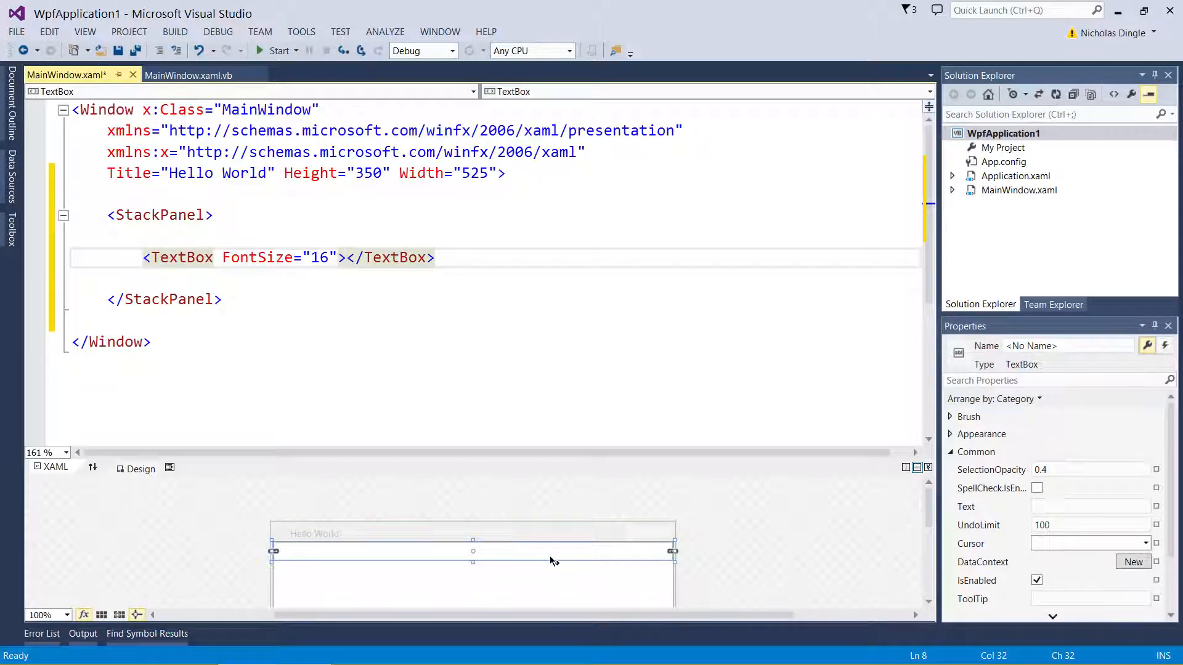
left_click(348, 258)
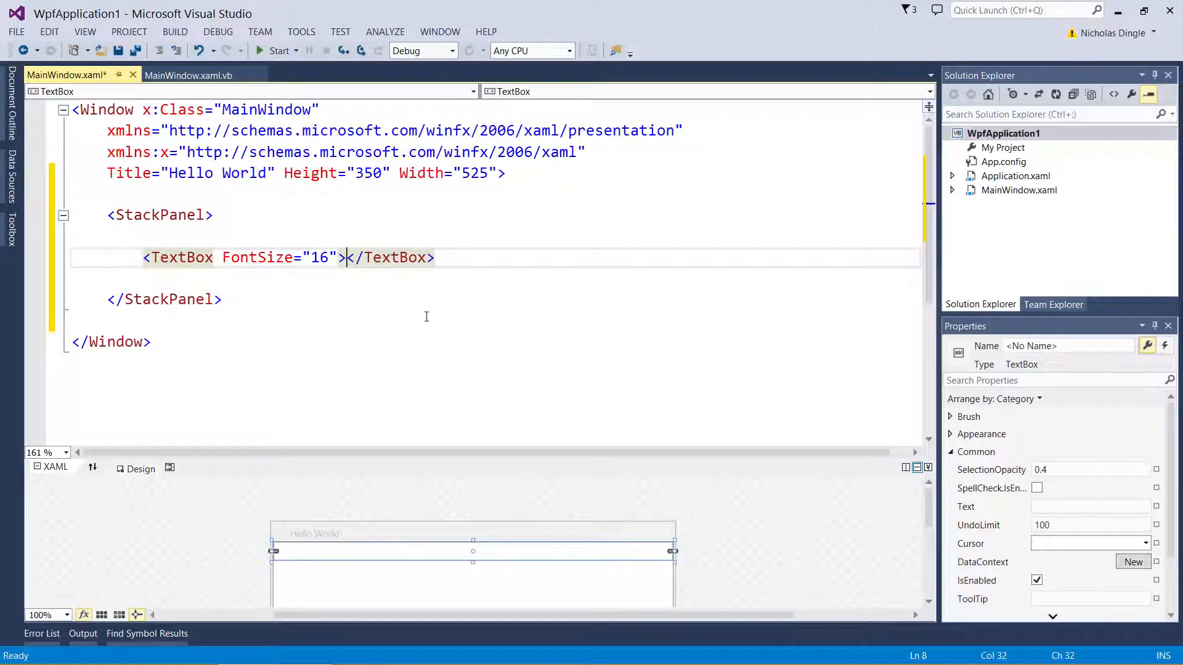
type("Wh")
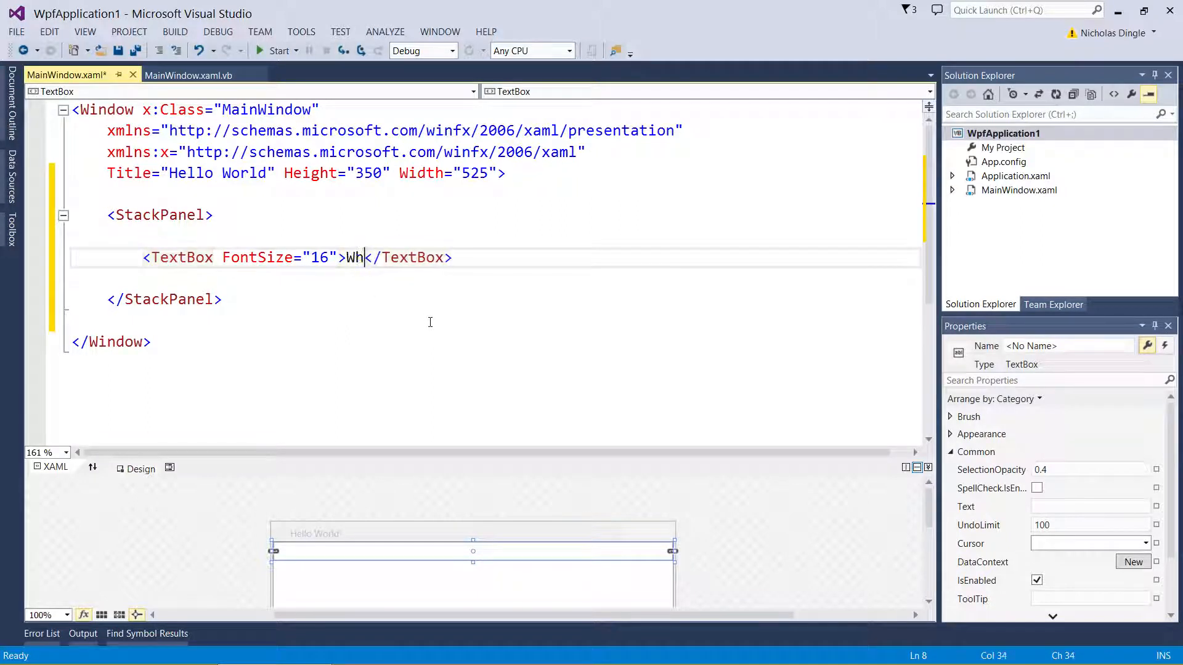
type("at's doing?")
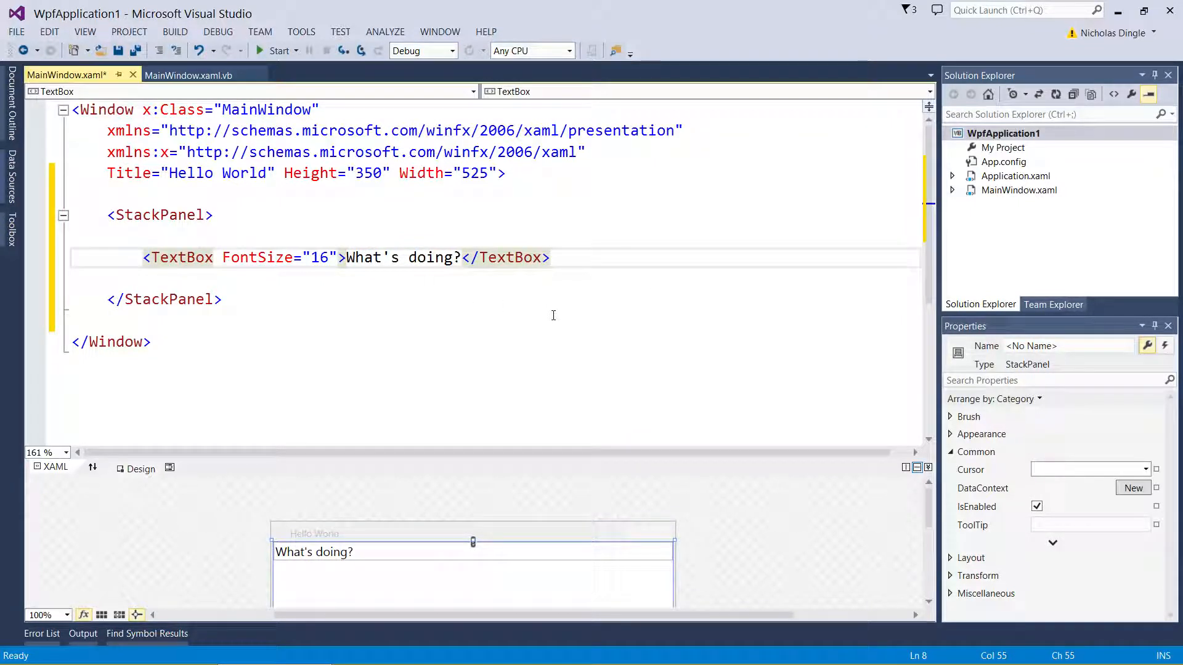
Add a <Button> with content Click Me on a new line below the TextBox
key("Return")
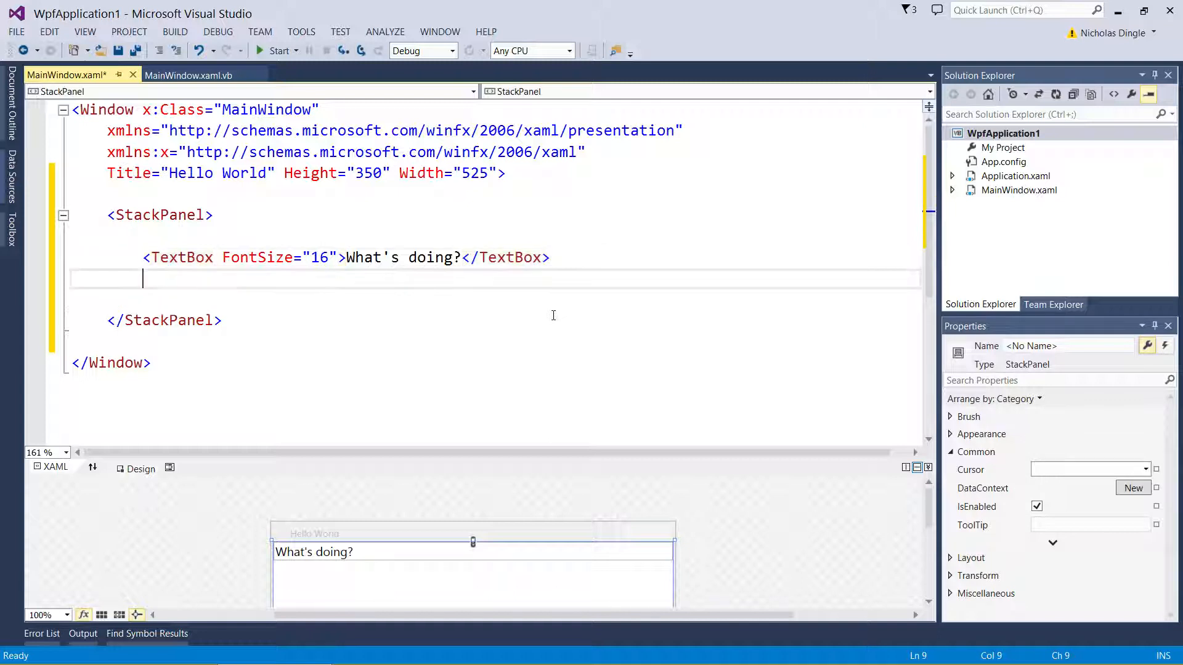
type("<Button></Button>")
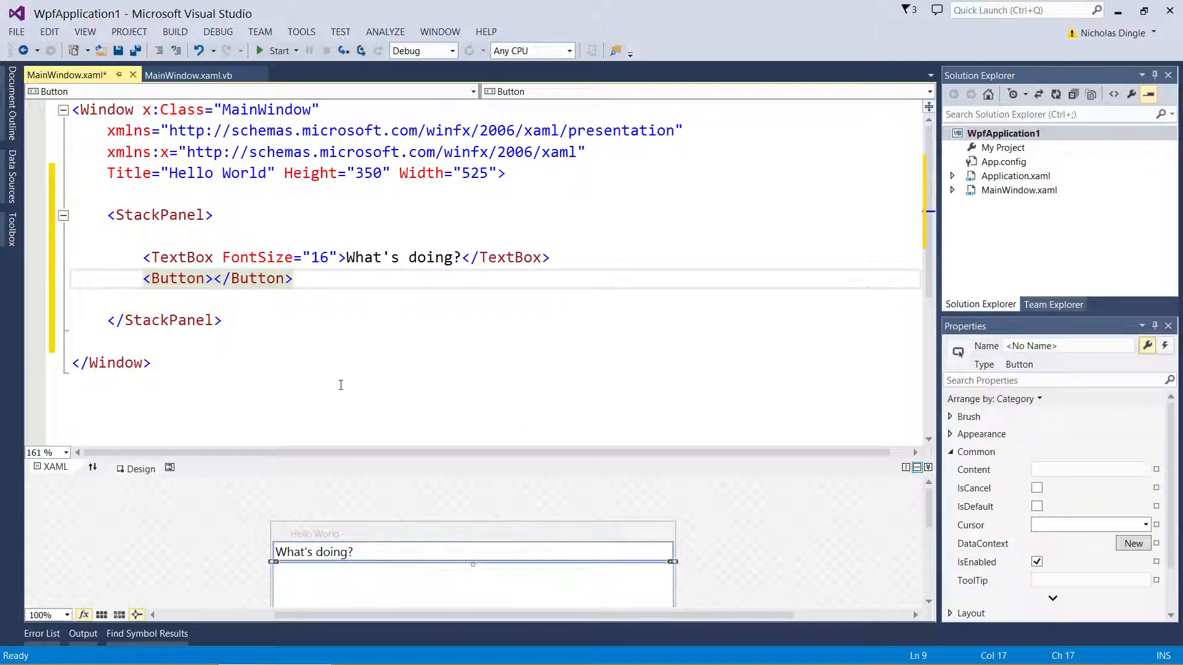
type("Click Me")
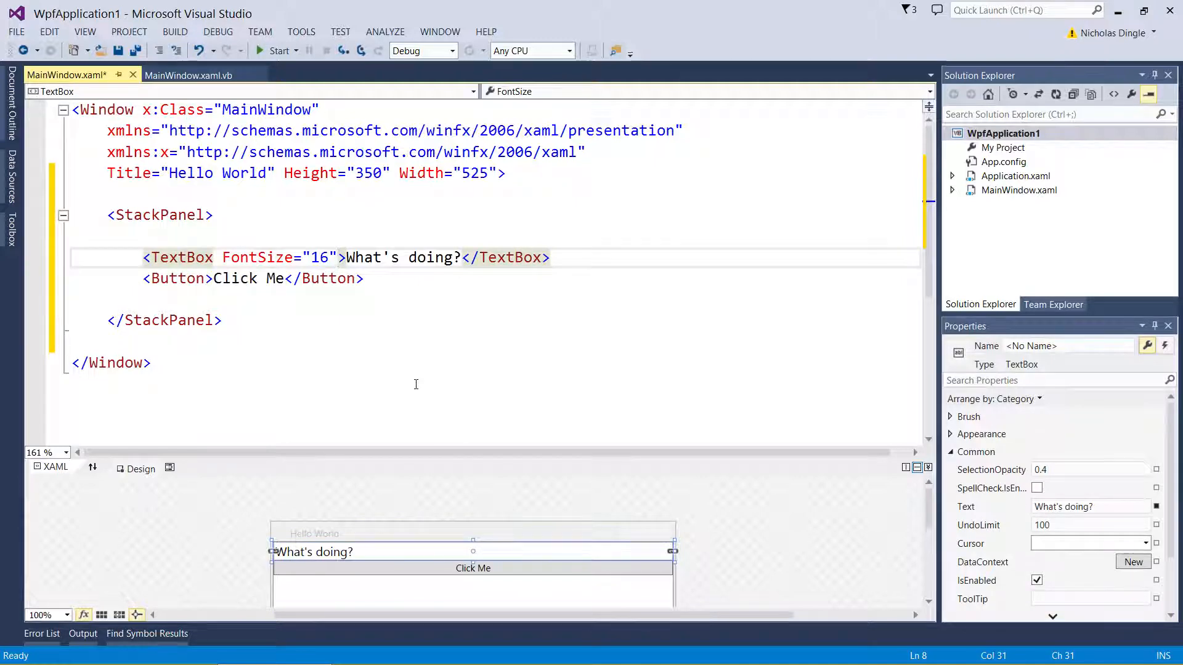
Set Margin="5" on the TextBox (after trying 10,15,) and add a Margin to the Button tag
type("Margin=\"")
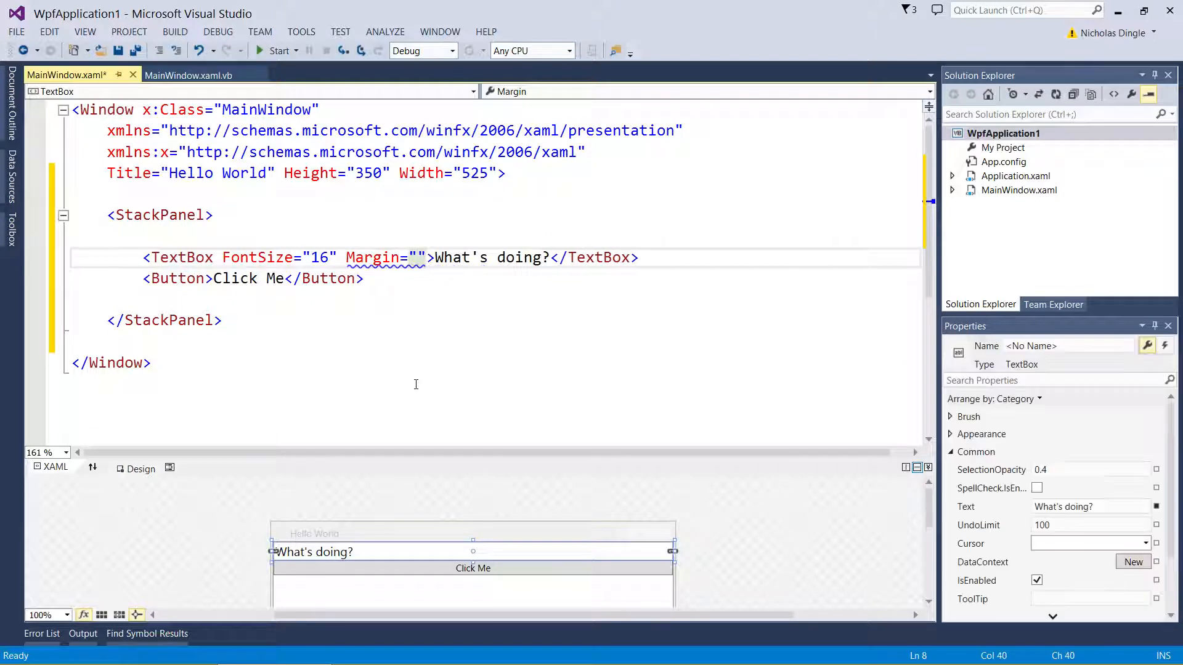
type("5")
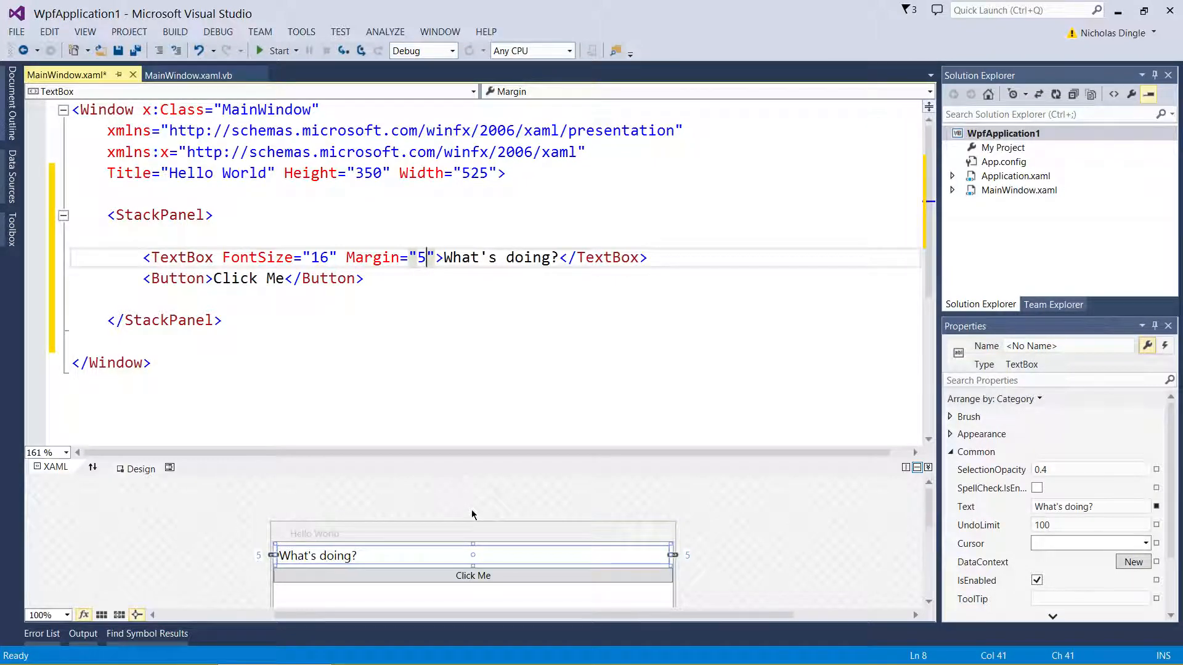
left_click(473, 520)
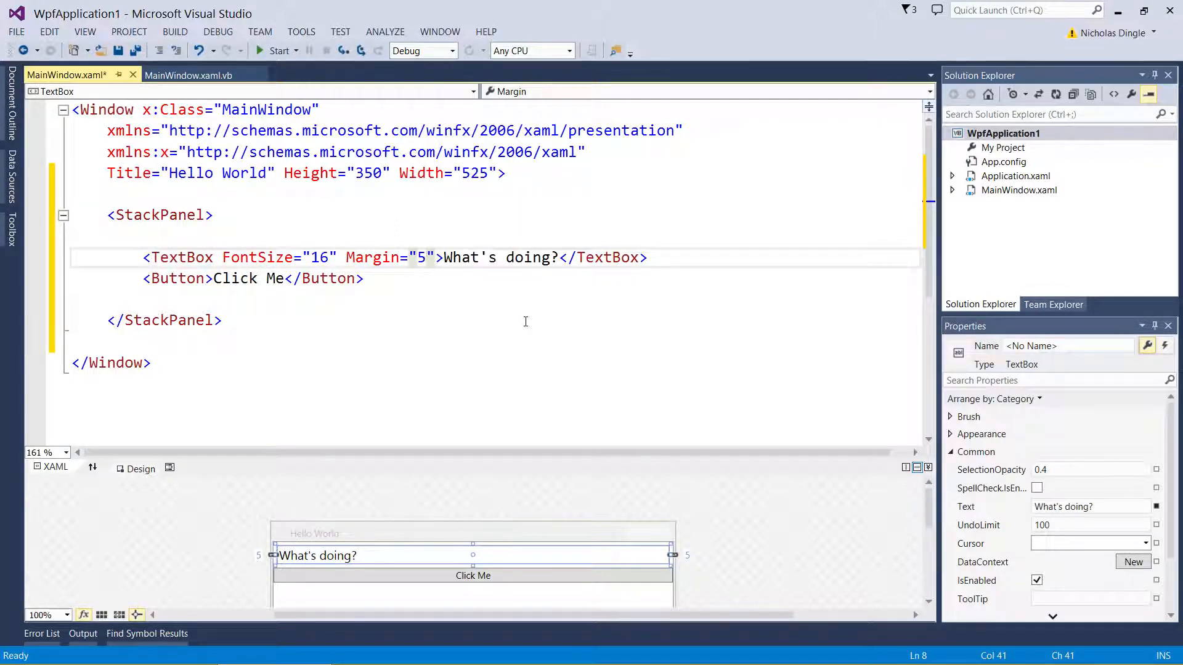
type("10,15,20,2")
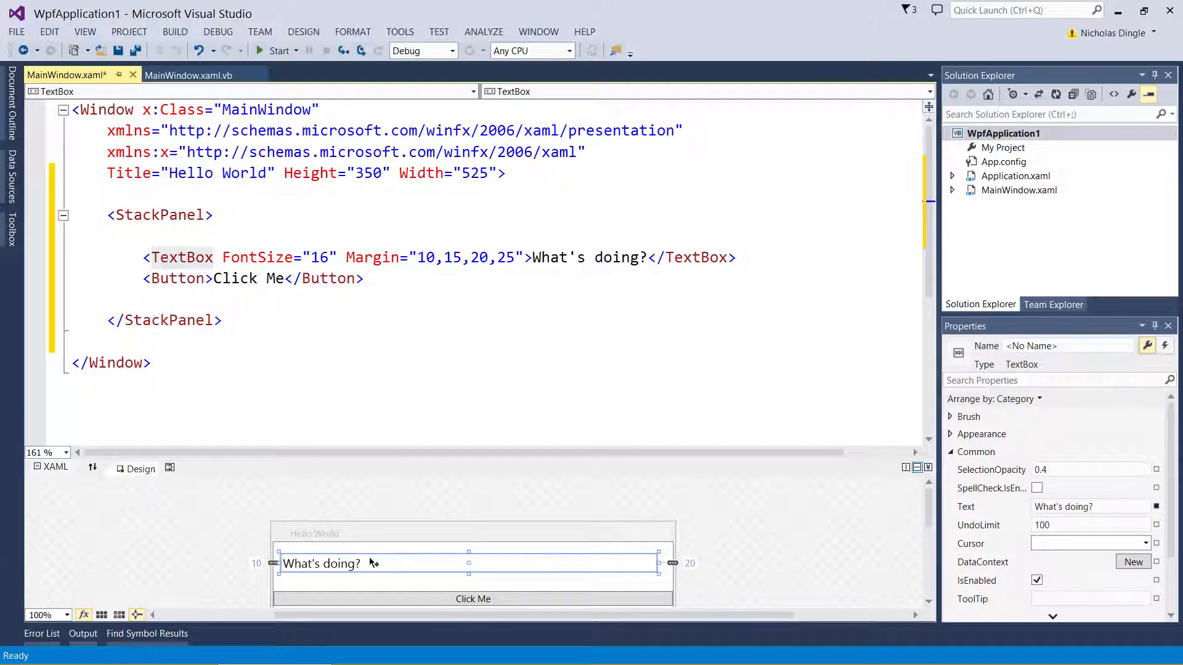
mouse_move(242, 567)
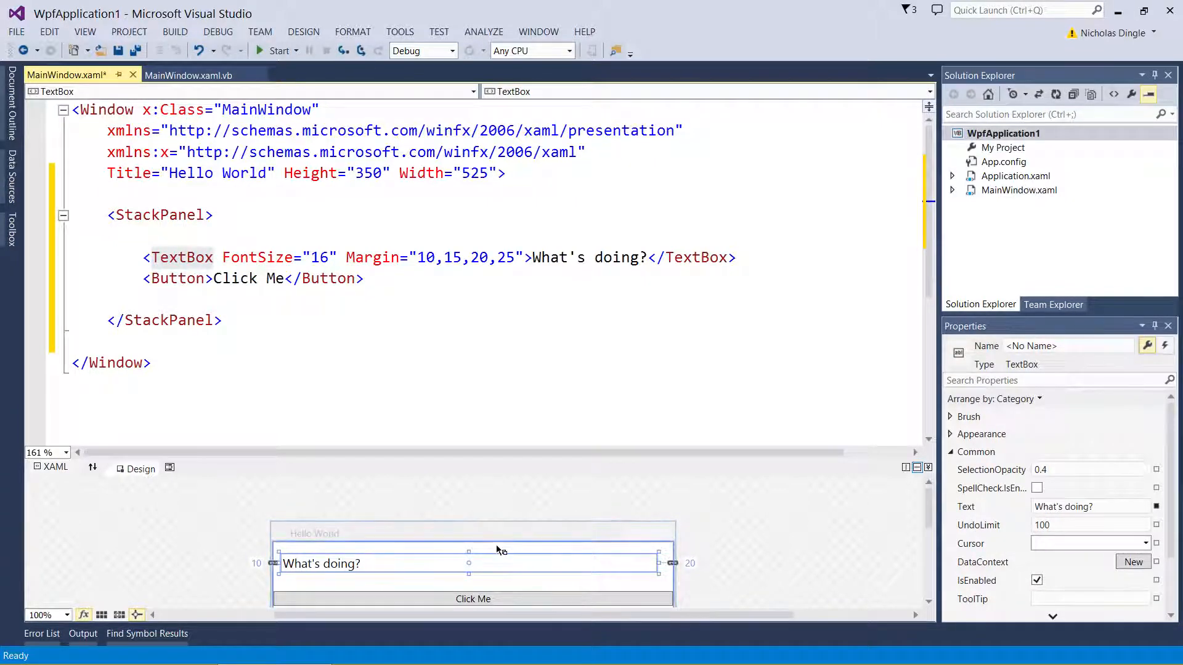
mouse_move(523, 580)
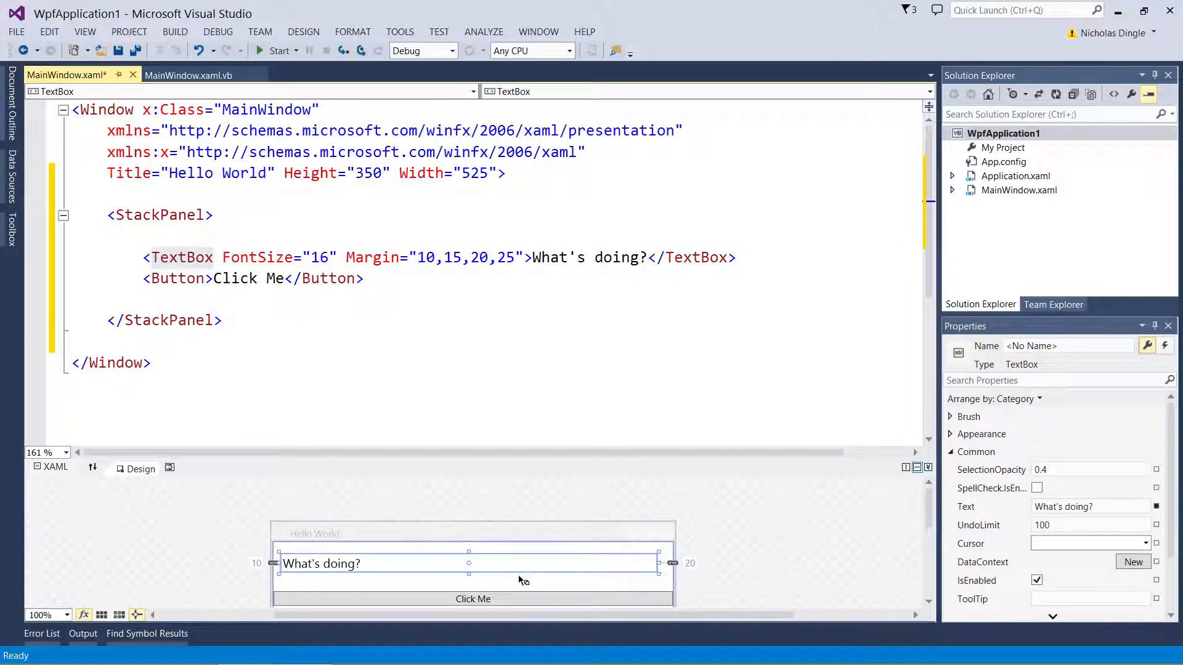
mouse_move(712, 565)
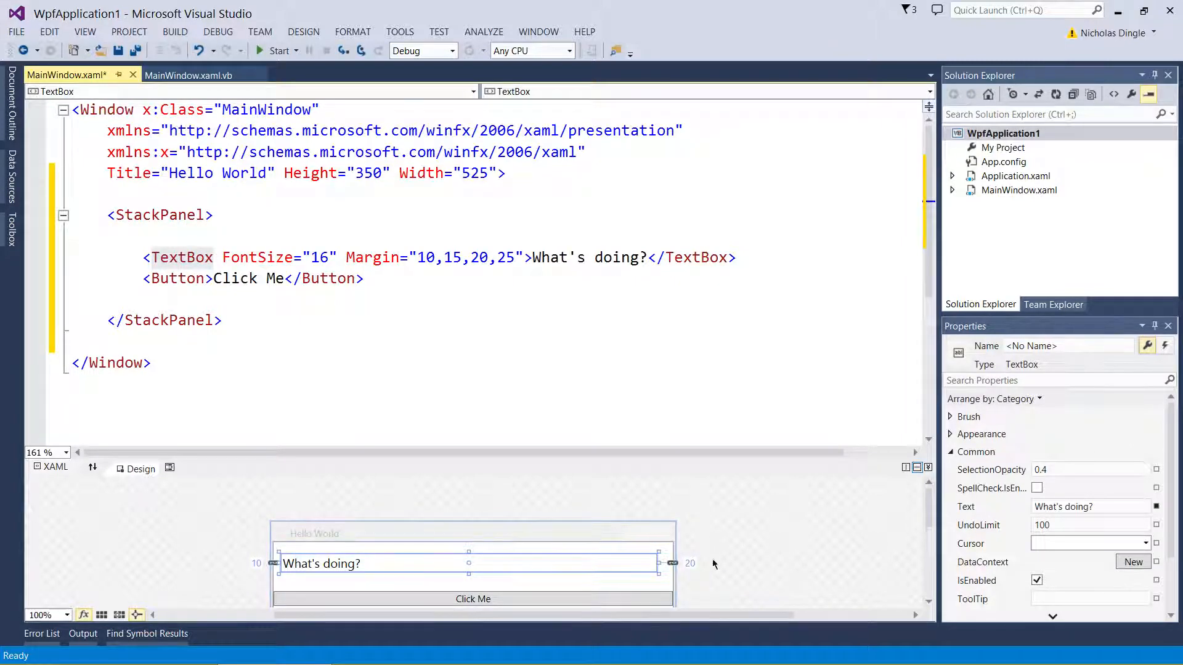
mouse_move(516, 257)
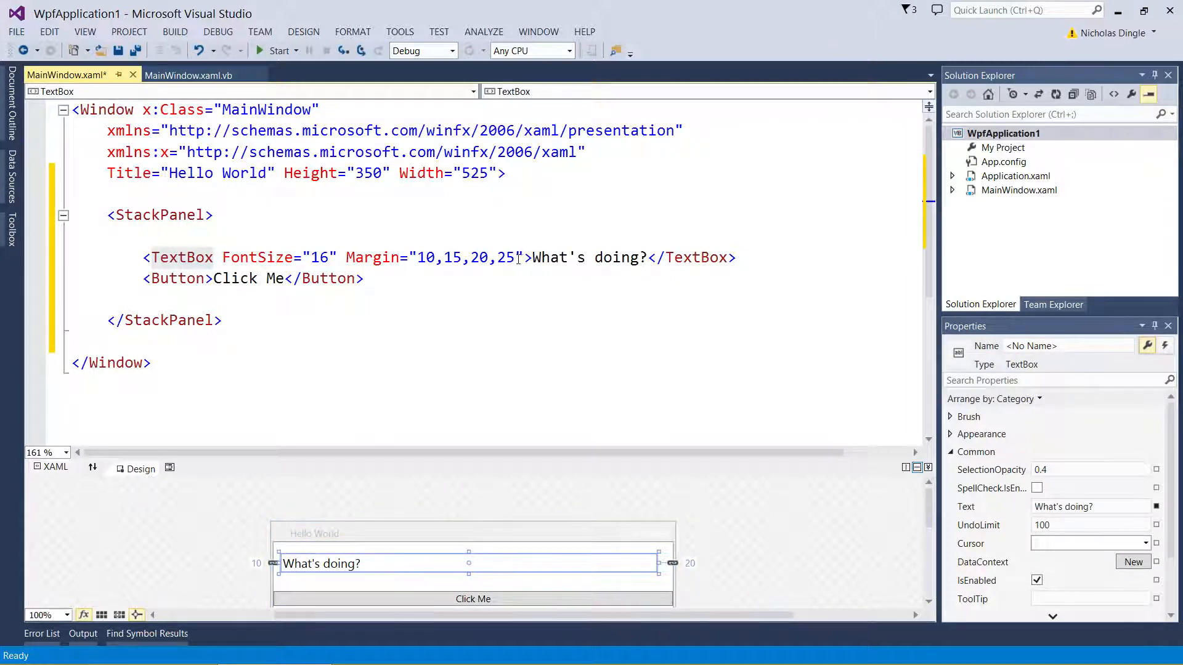
type("5")
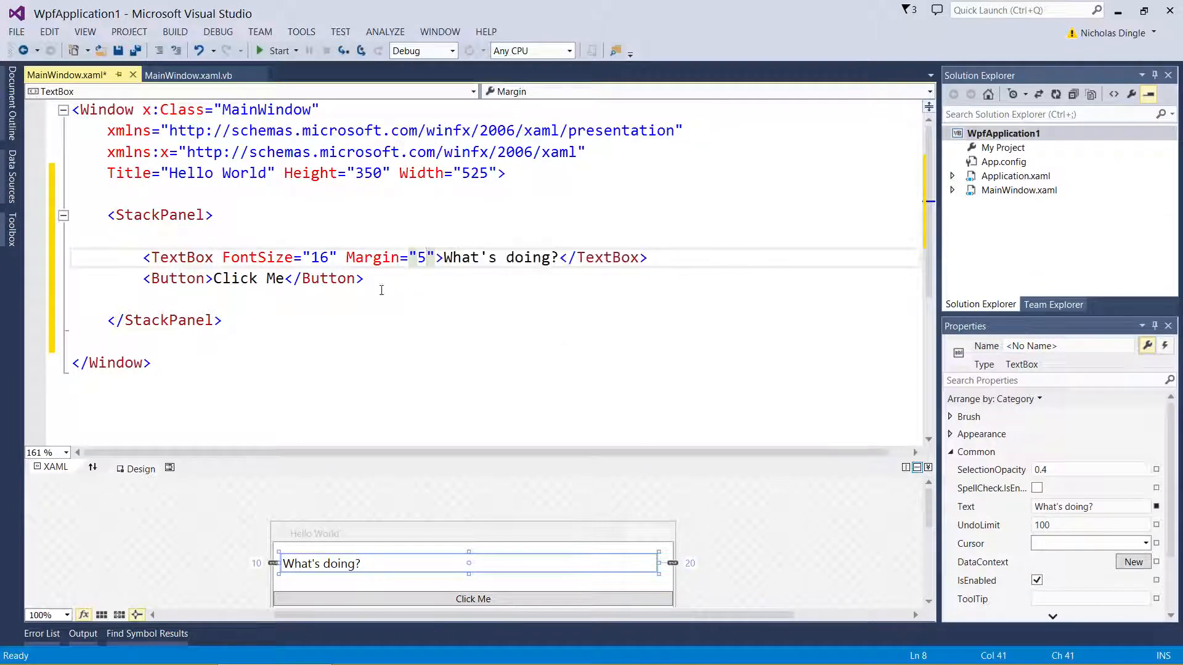
type("Margin=\"5")
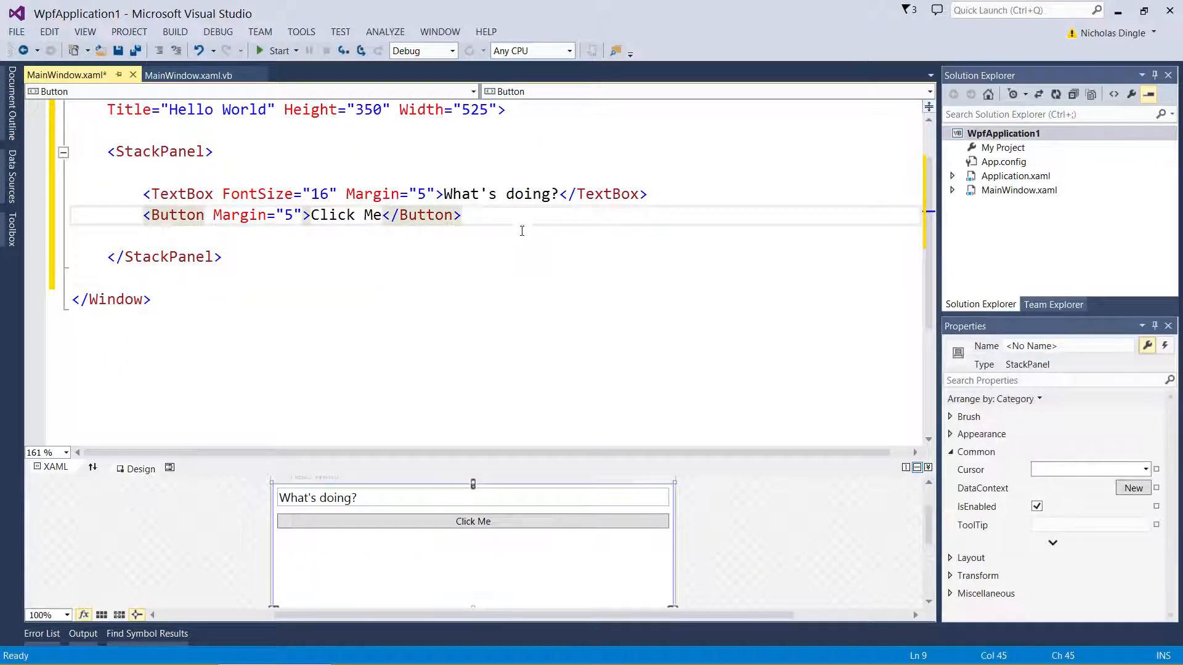
Add an <Image> element with an empty Source="" attribute below the Button
type("<i")
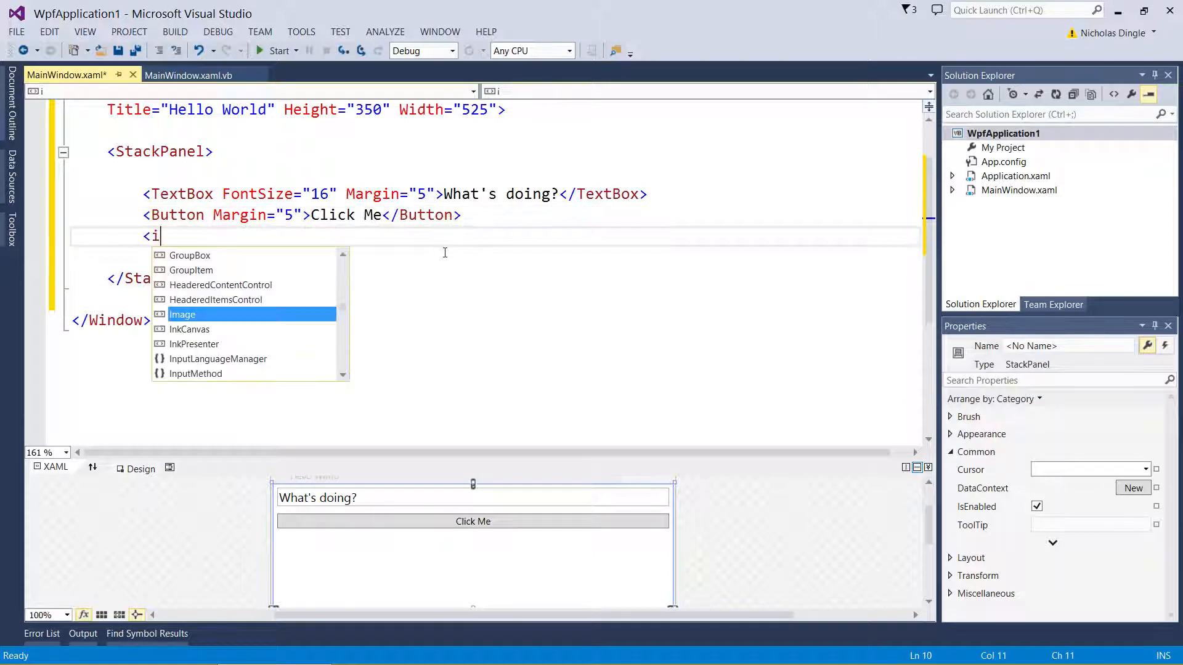
type("RenderOptions.")
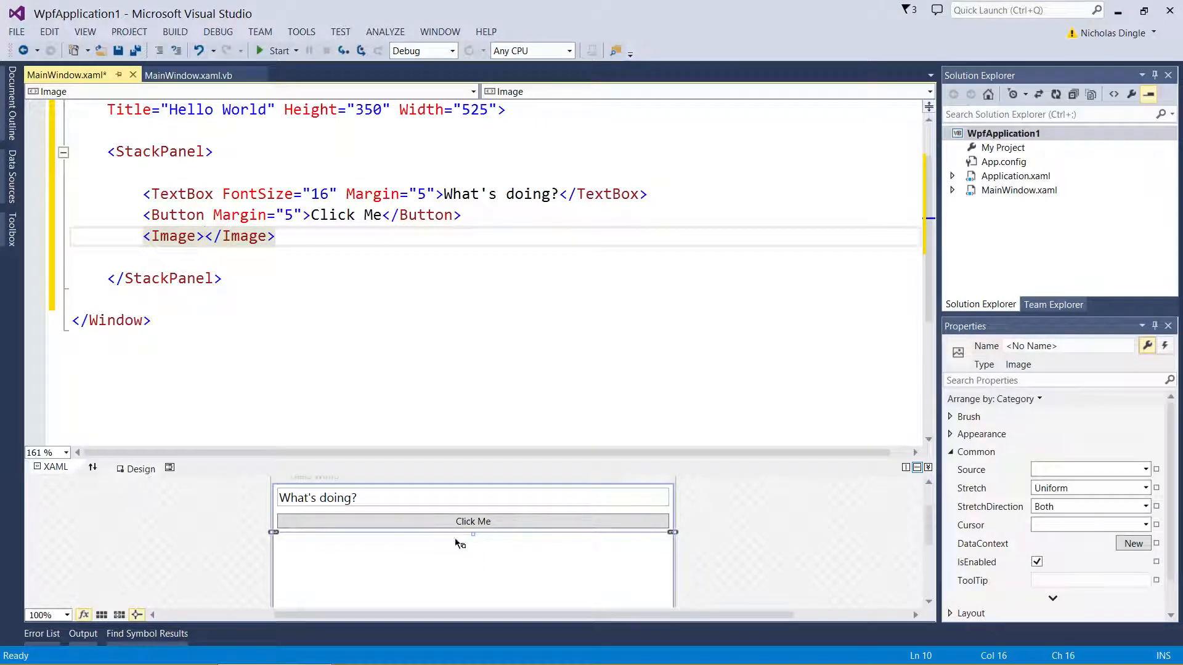
mouse_move(483, 553)
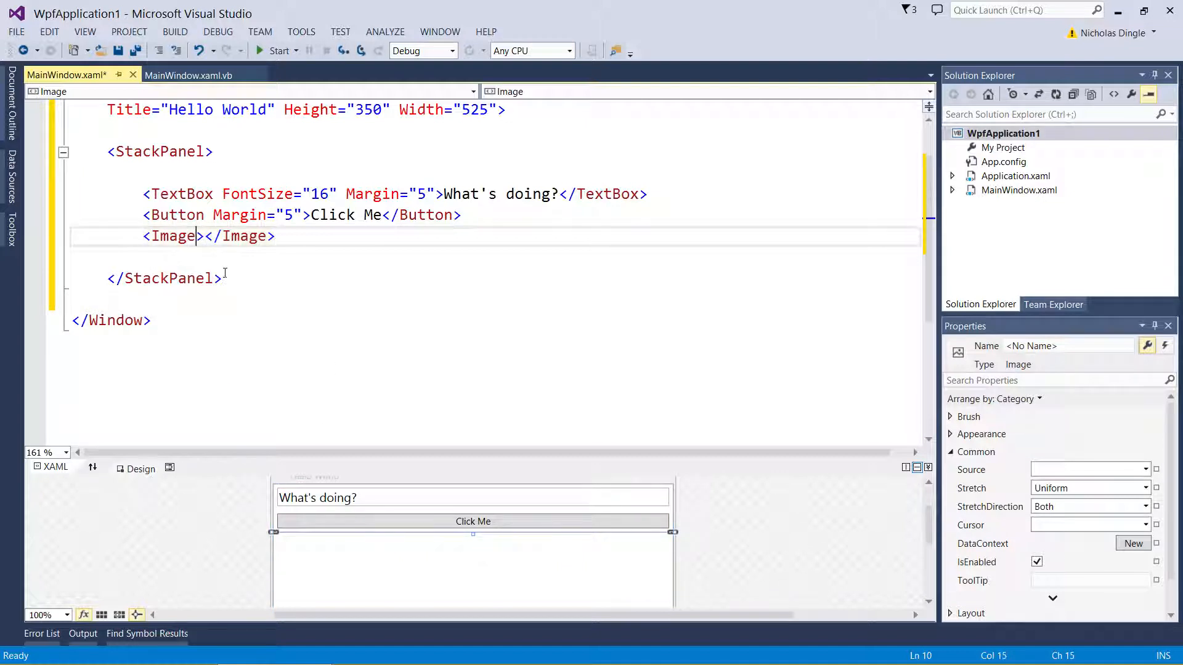
type("Source=\"\"")
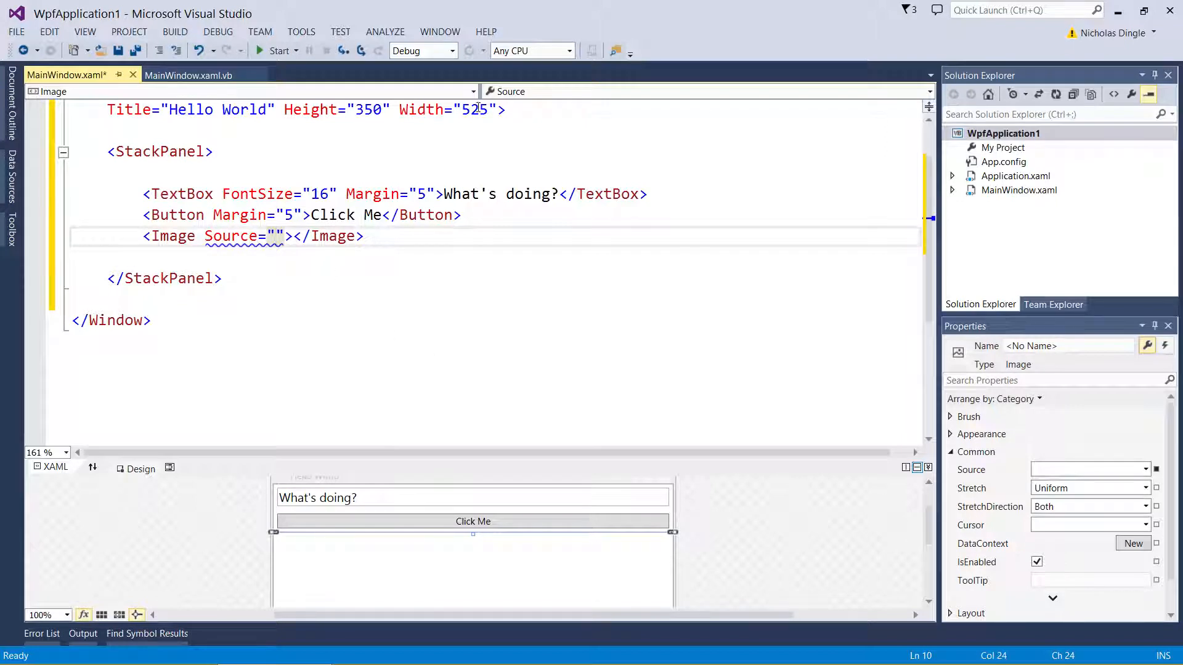
mouse_move(399, 268)
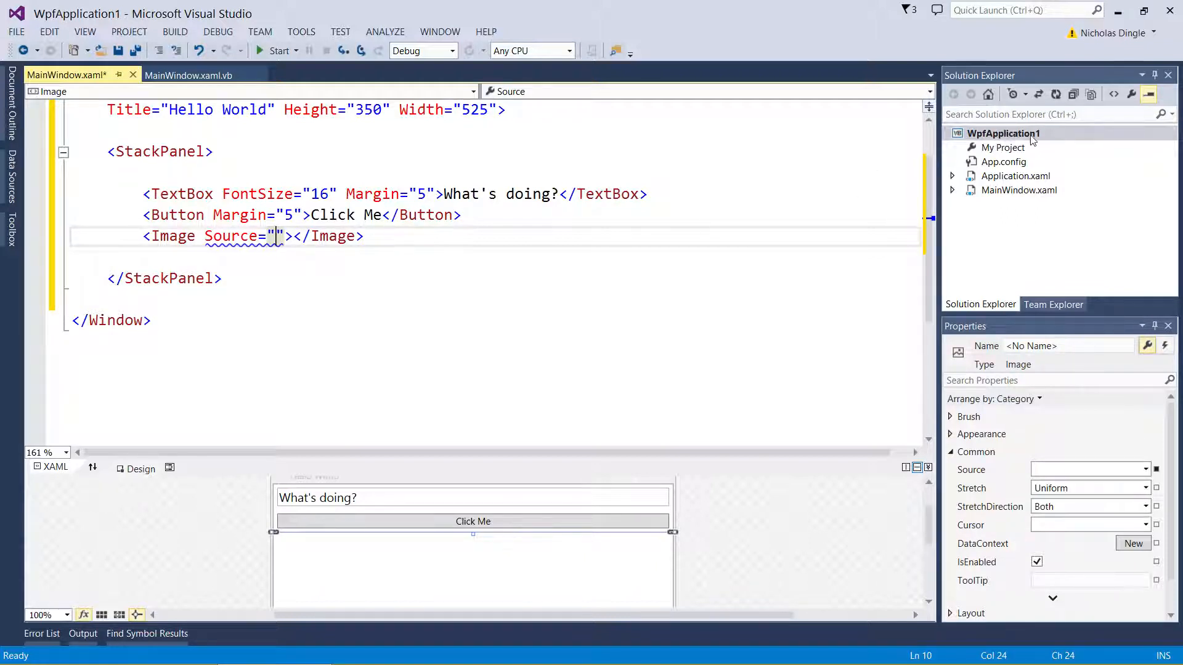
Add the existing picture Desktop.png to the WpfApplication1 project through Solution Explorer's Add > Existing Item
right_click(1003, 133)
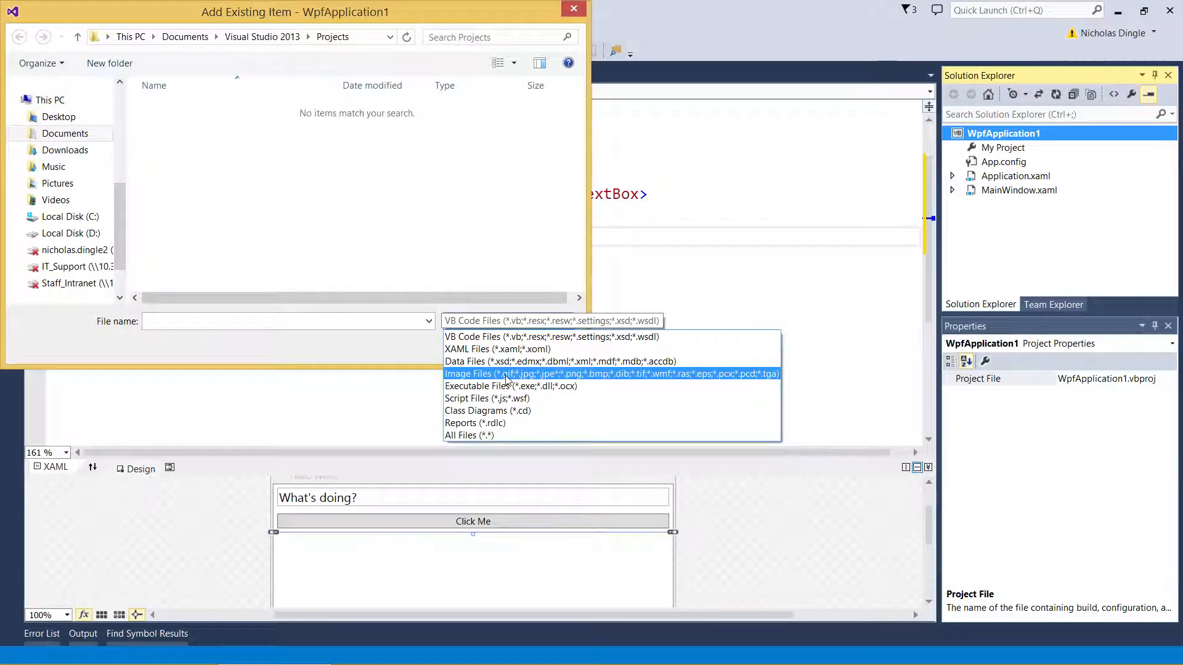
left_click(610, 373)
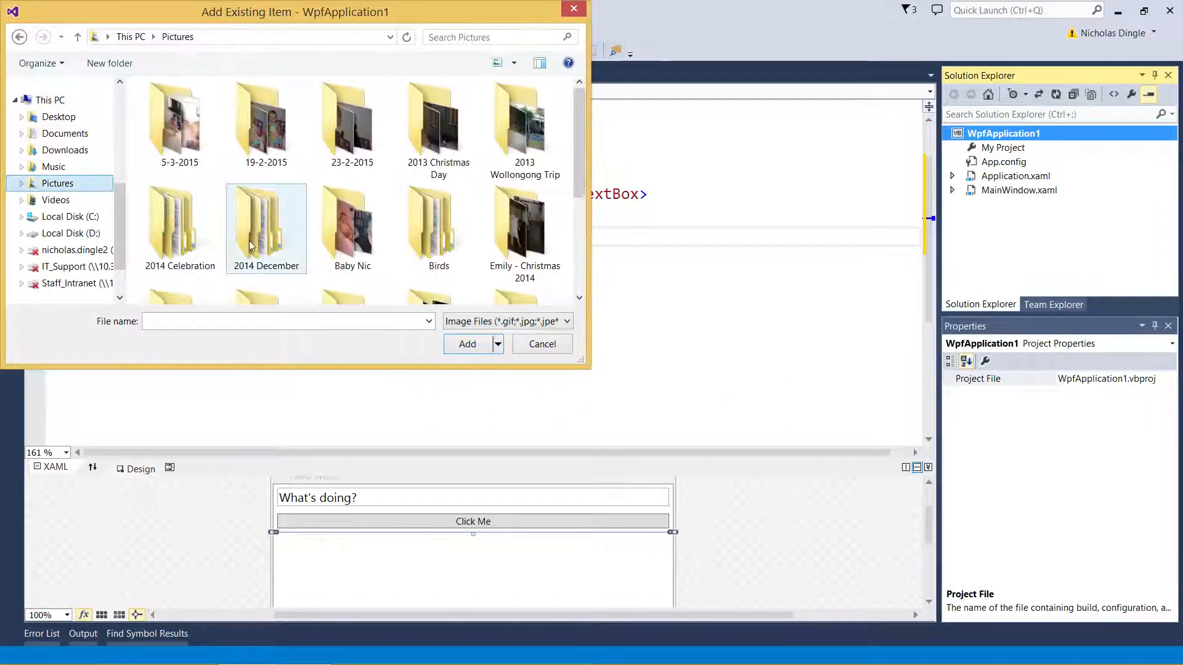
left_click(466, 344)
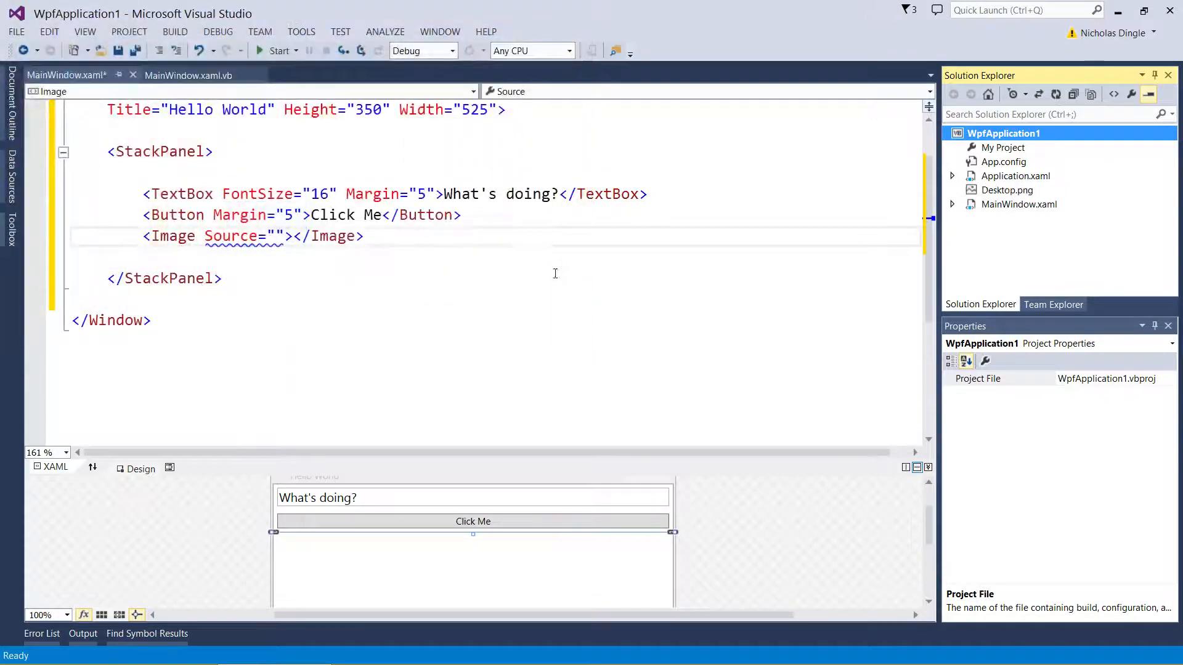
left_click(1006, 189)
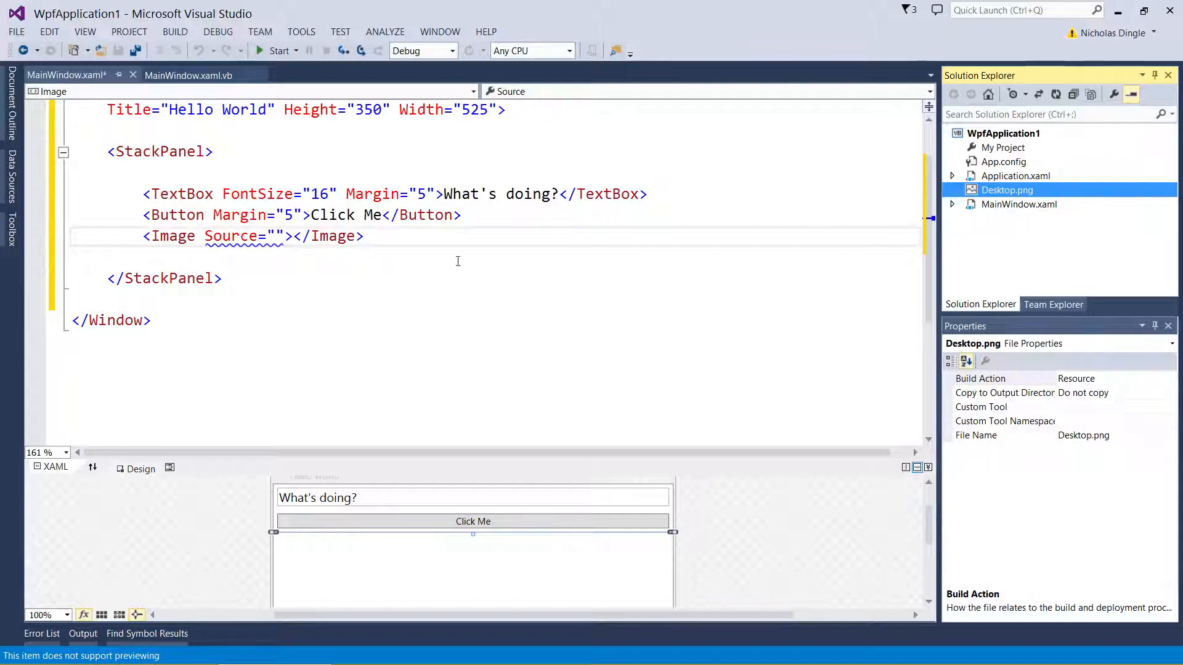
Set the Image element's Source to Desktop.png so the picture shows beneath Click Me
left_click(256, 237)
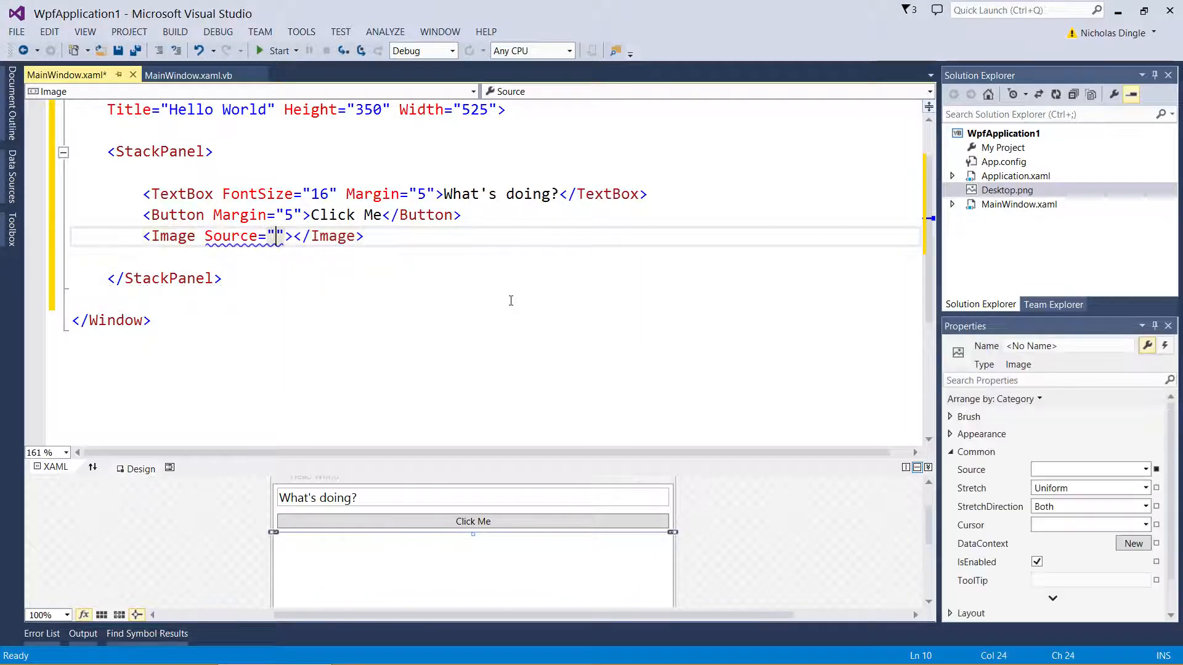
type("Desktop.png")
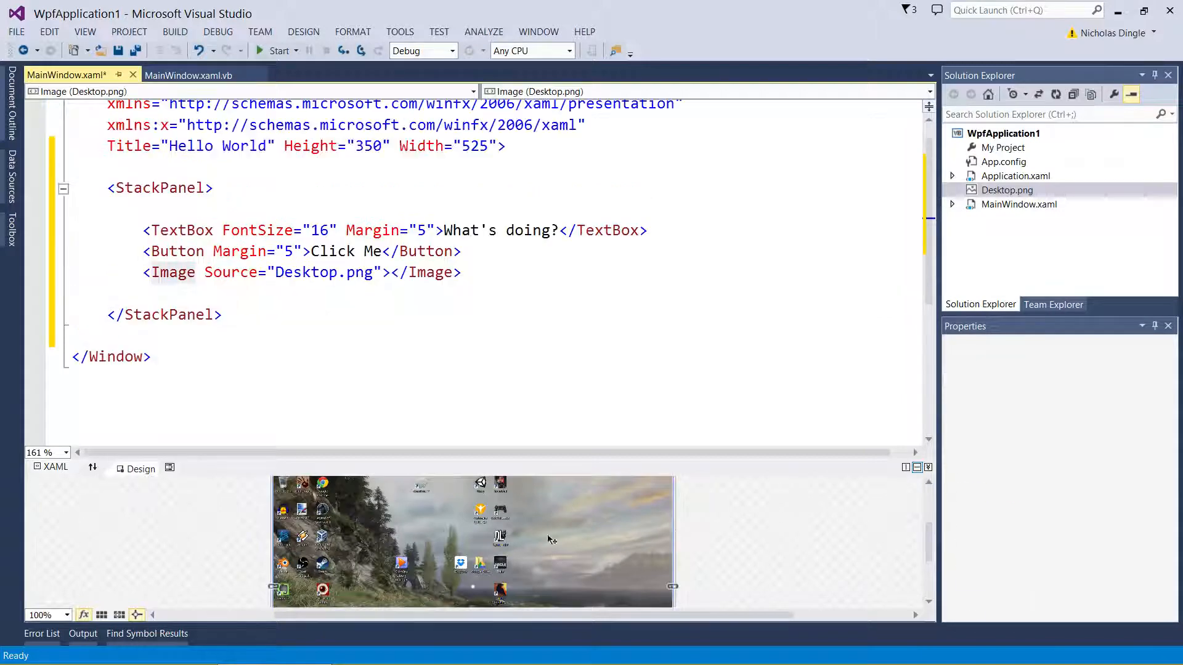
left_click(459, 272)
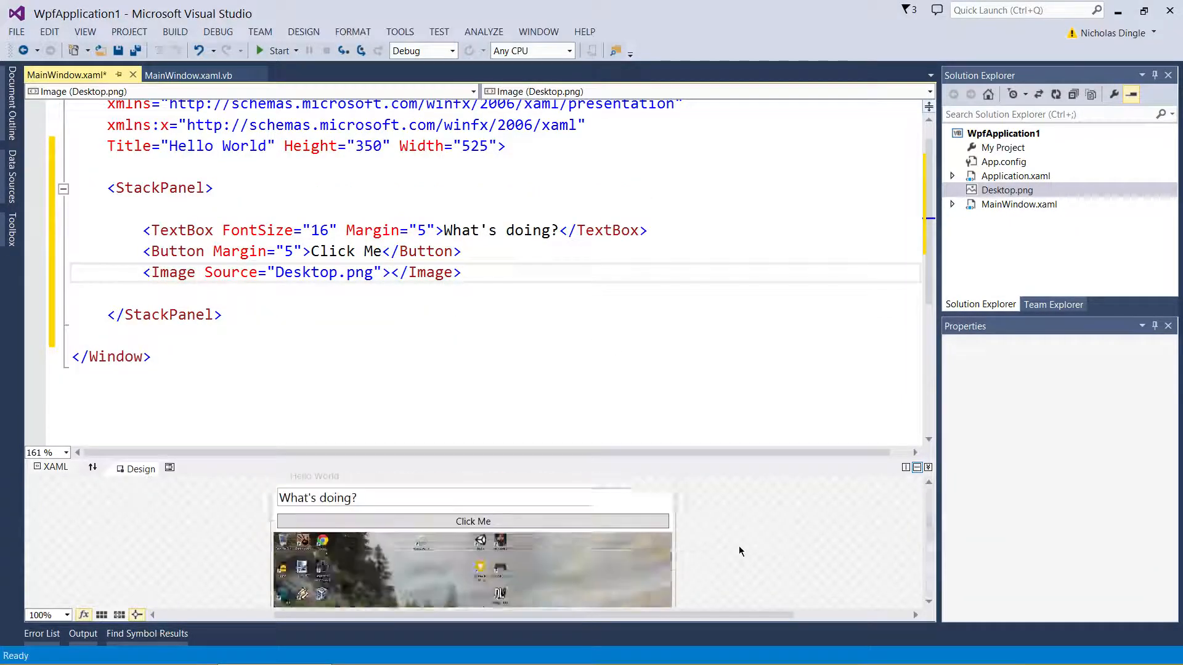
Select the picture in the preview and give the Image tag a Height attribute, trying 50 toward 100
left_click(473, 569)
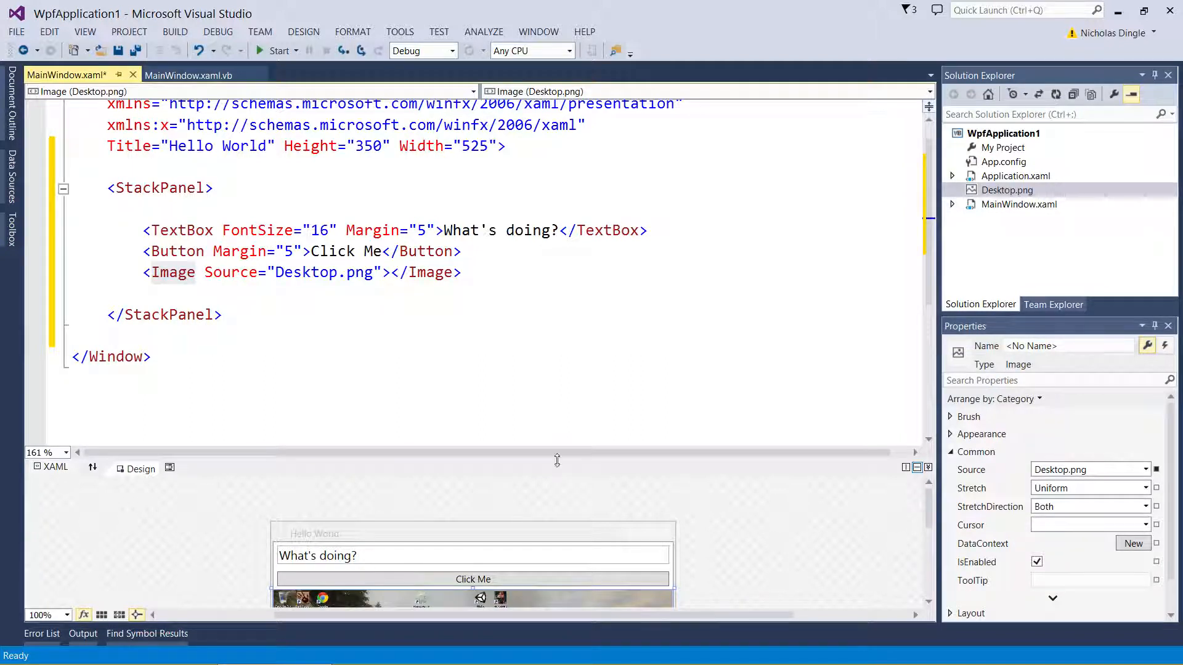
left_click(194, 272)
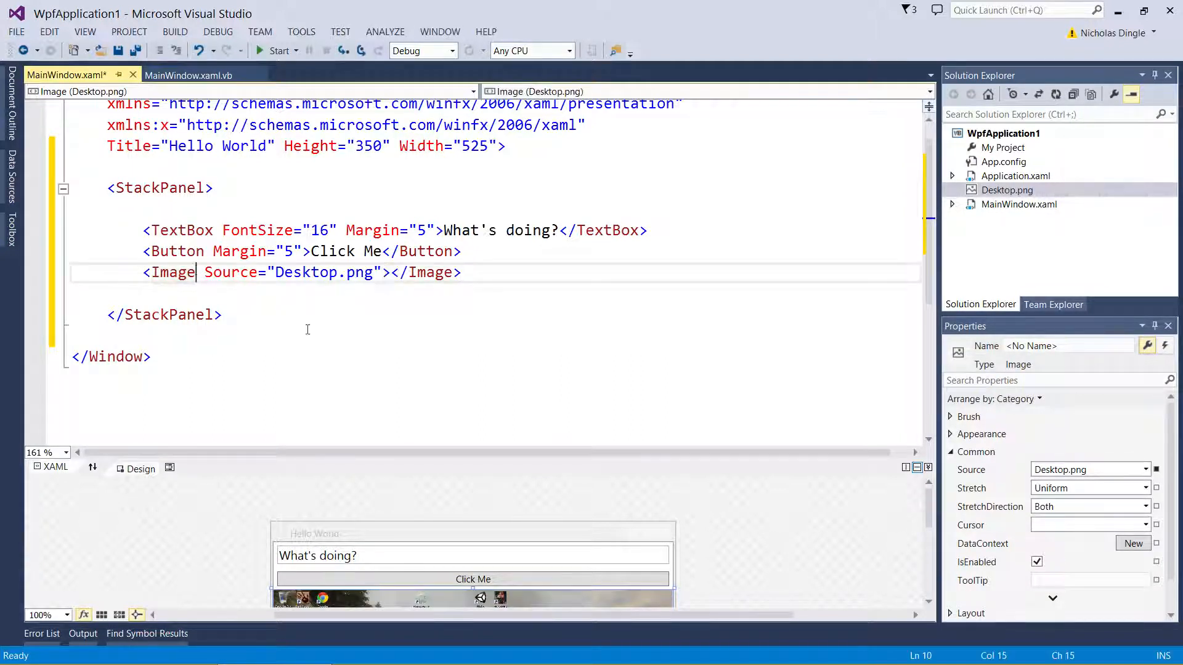
type("Height=\"\"\"")
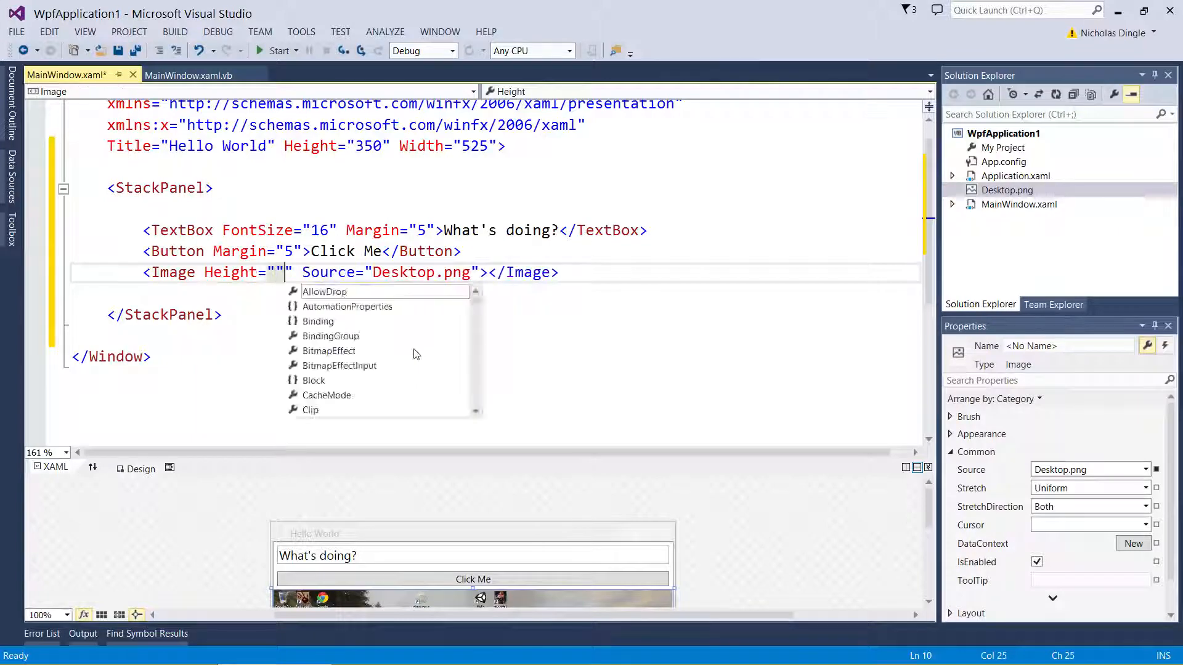
type("50")
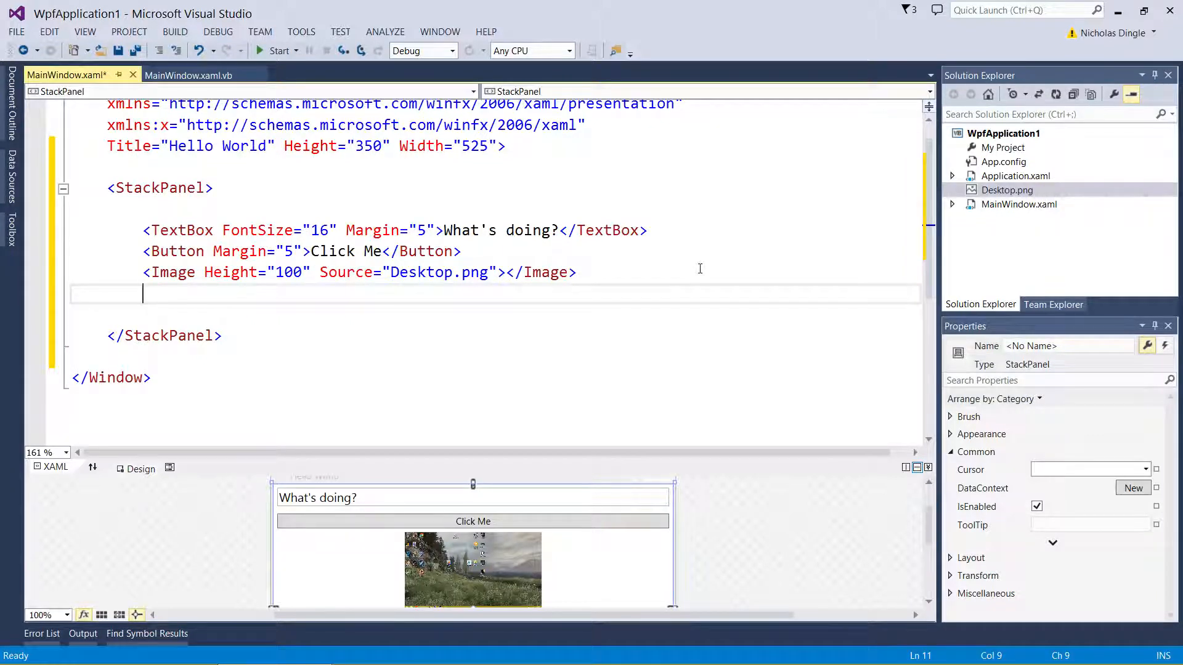
Write <CheckBox>First</CheckBox>, duplicate it twice and relabel the copies Second and Third
type("<CheckBox")
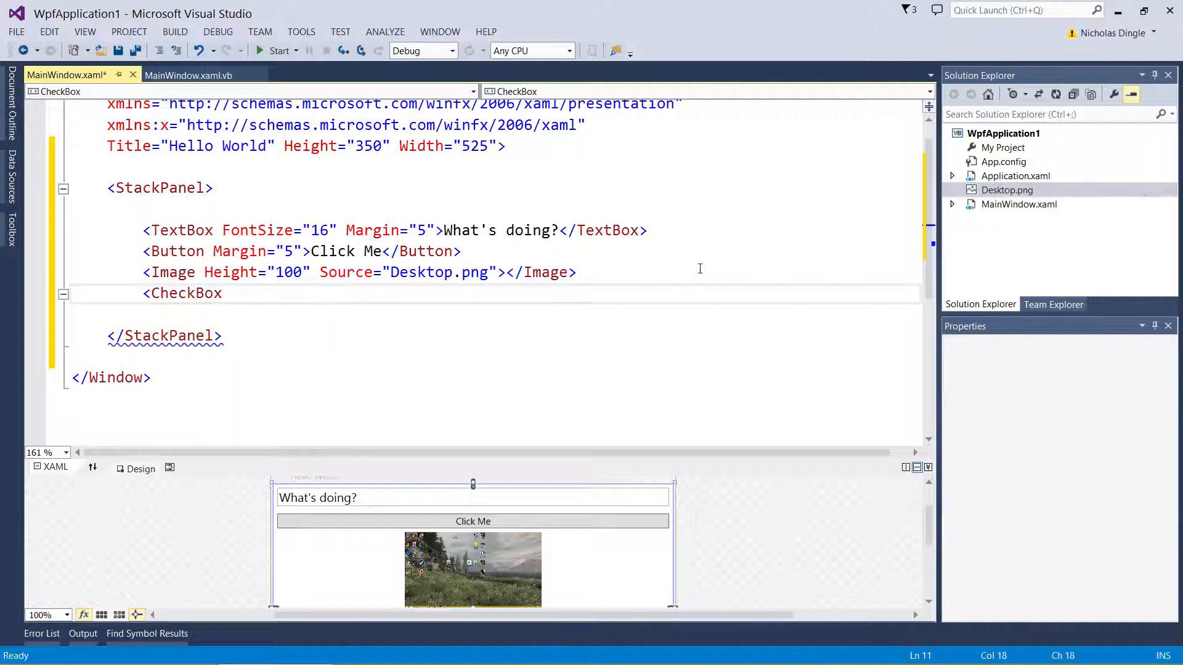
type(">First</CheckBox>")
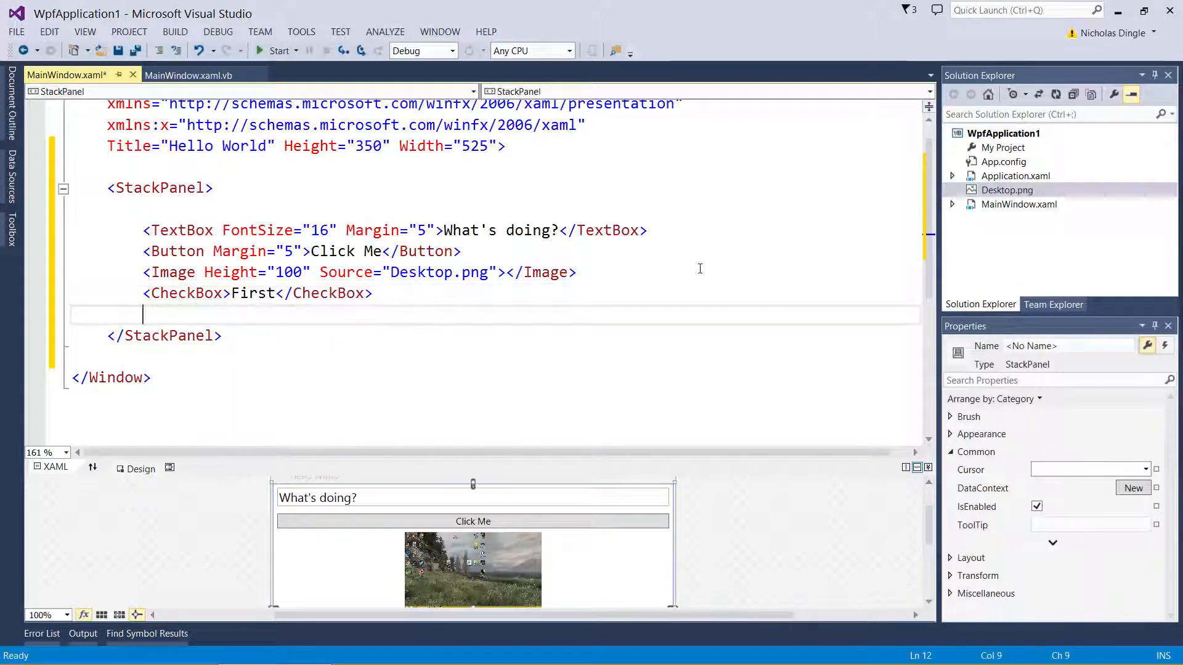
left_click(256, 293)
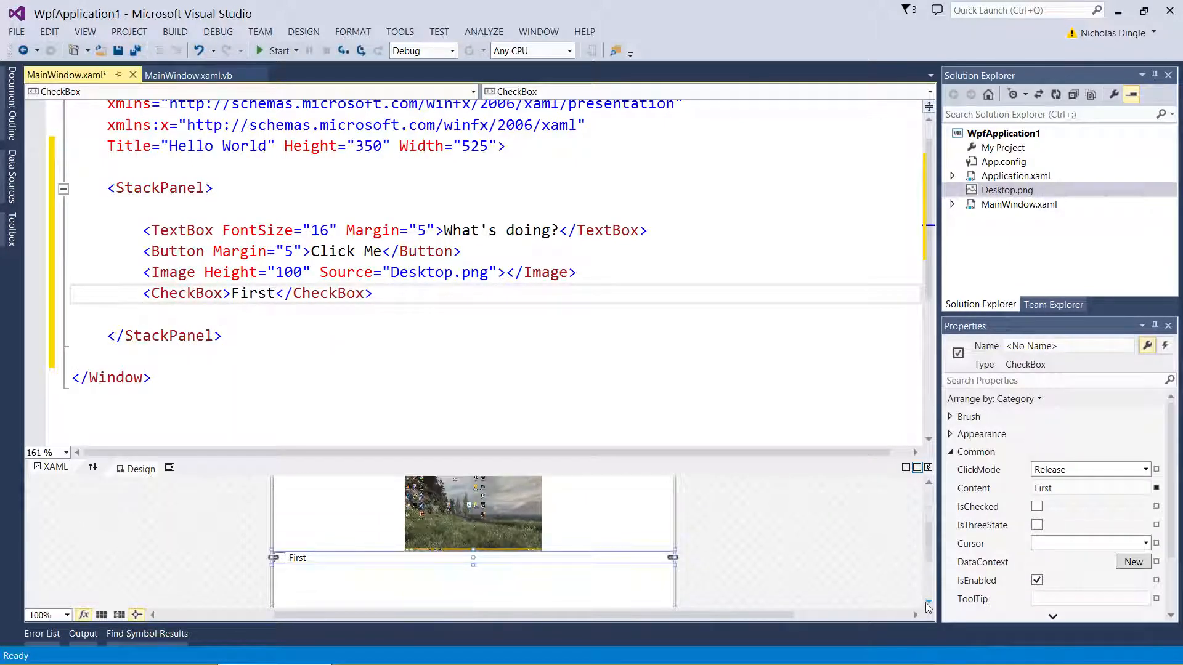
left_click(372, 293)
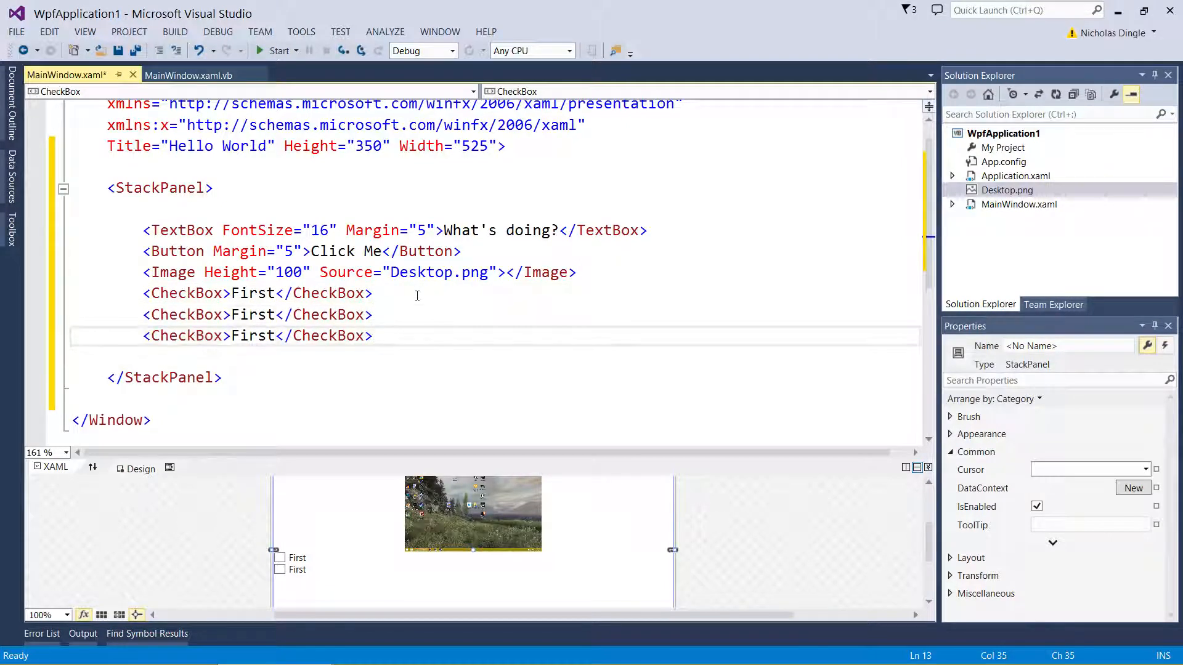
type("Second")
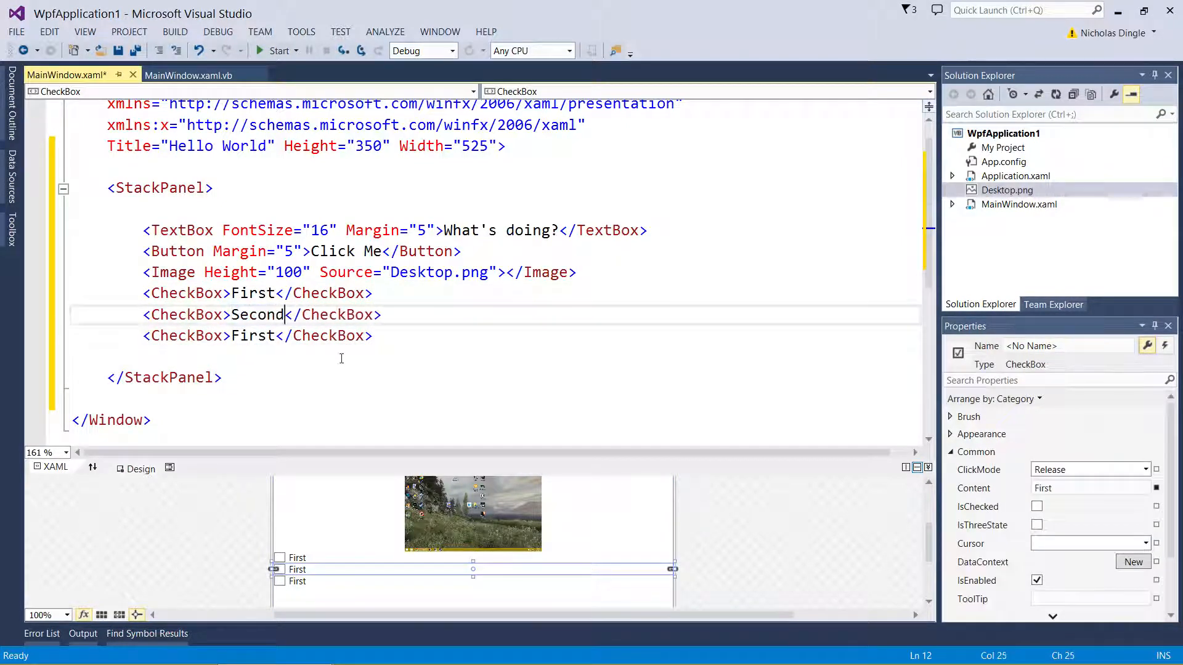
type("Thi")
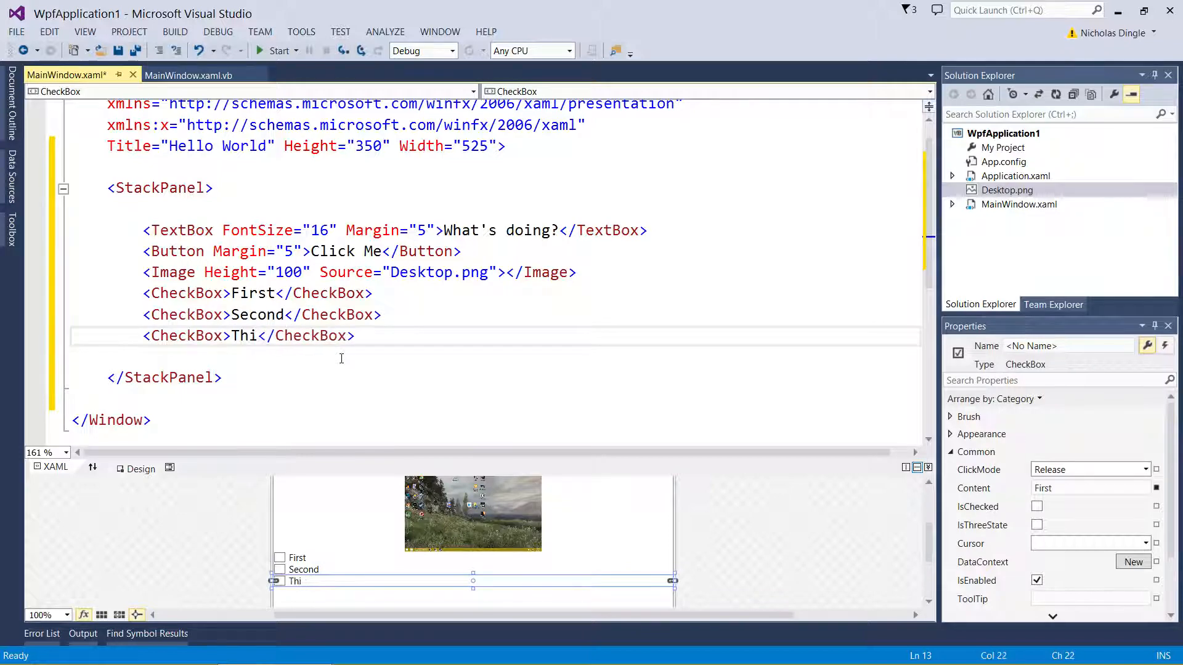
type("rd")
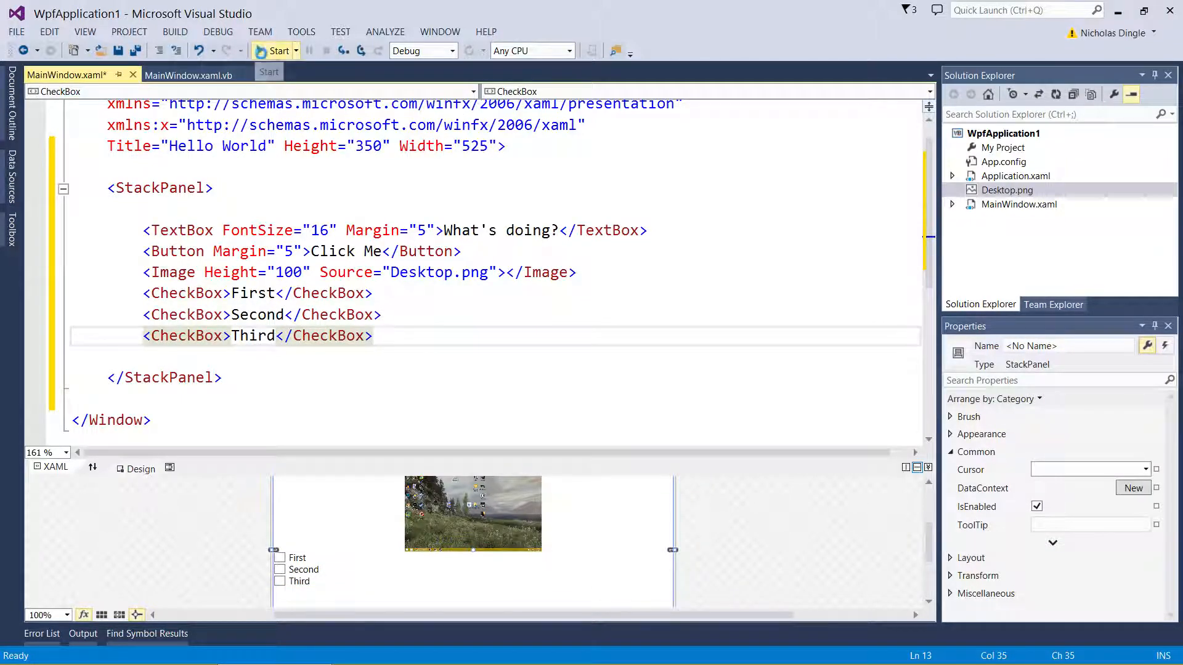
left_click(277, 50)
type("Expec")
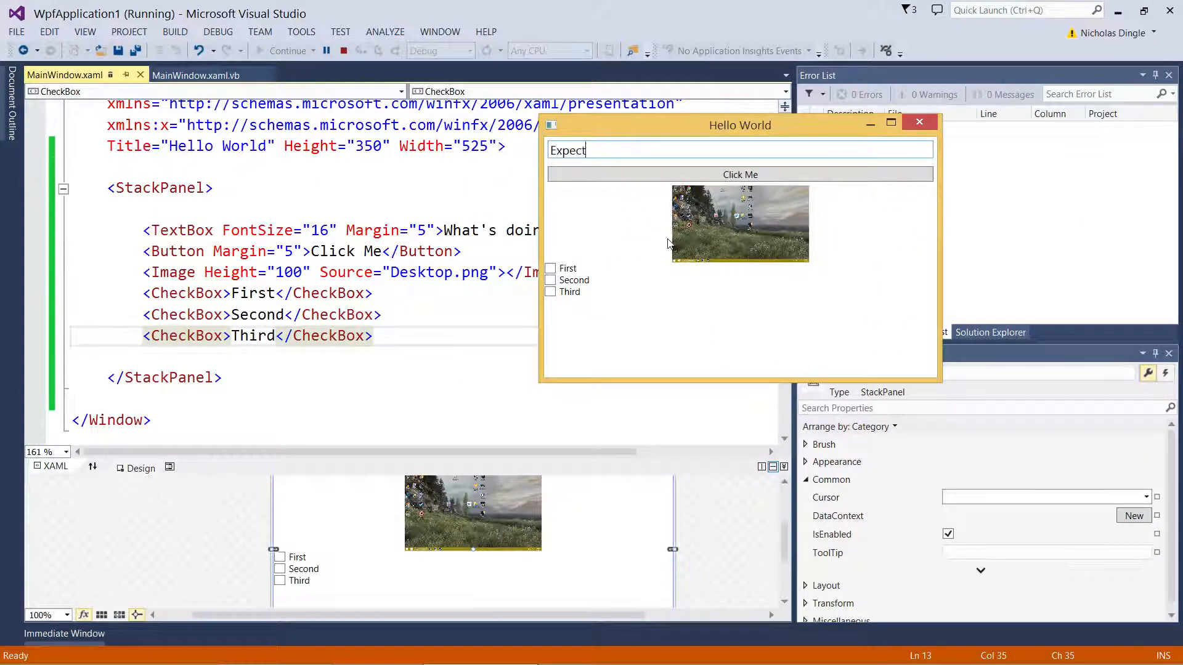
type("them to")
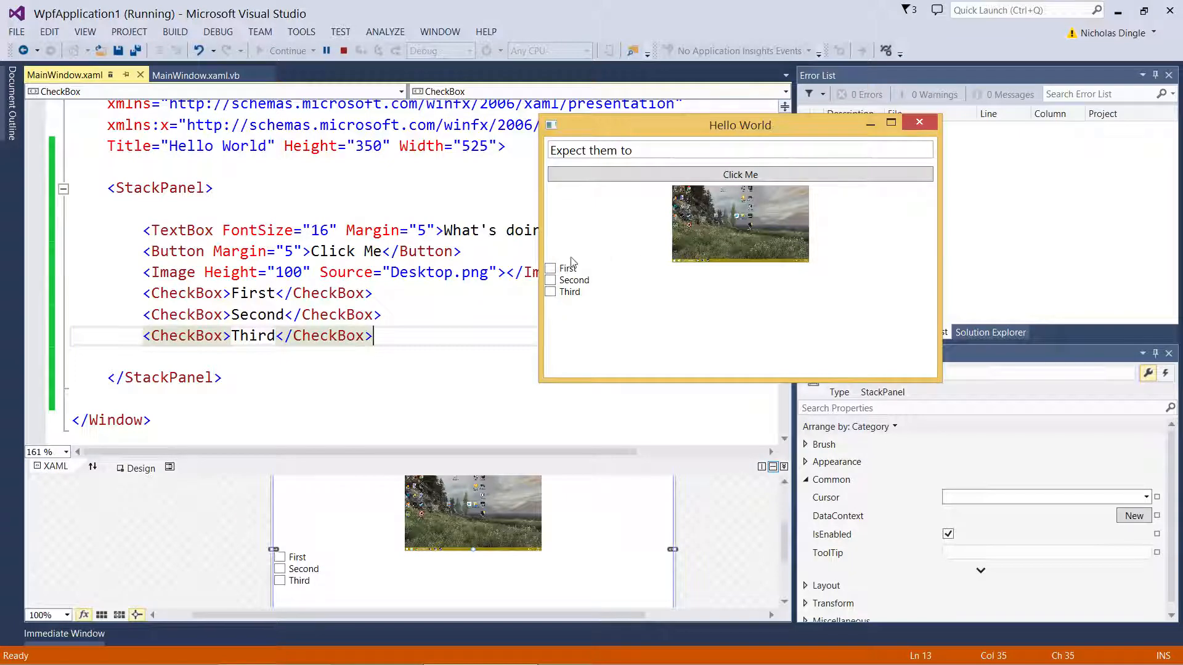
mouse_move(571, 297)
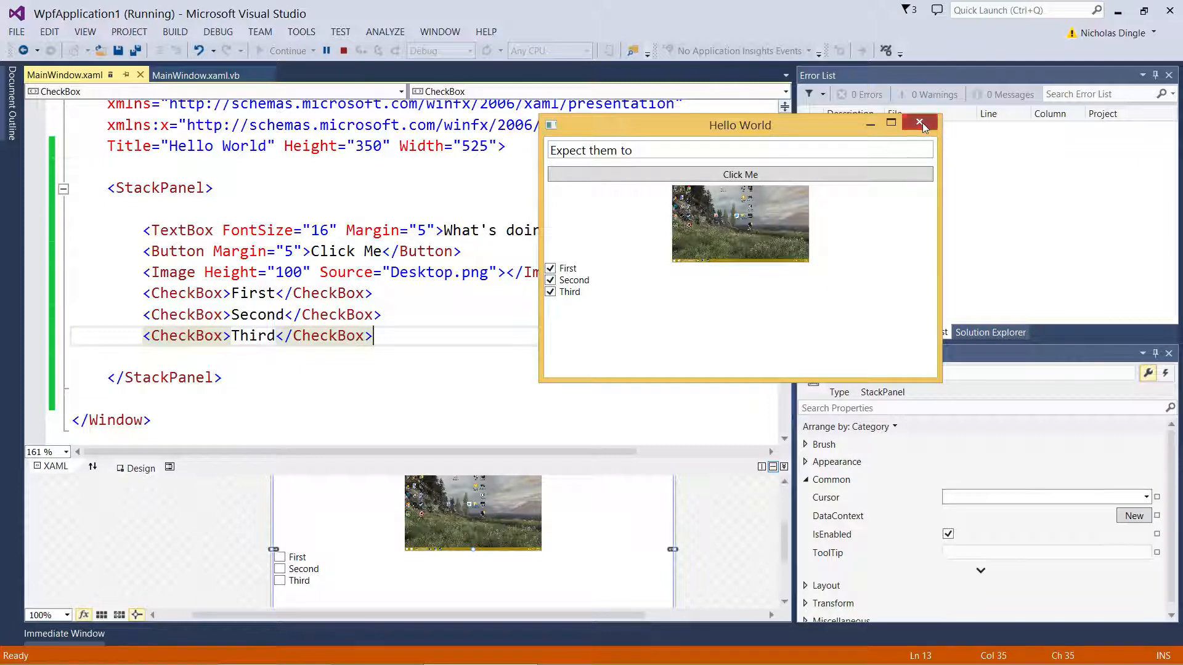
left_click(919, 125)
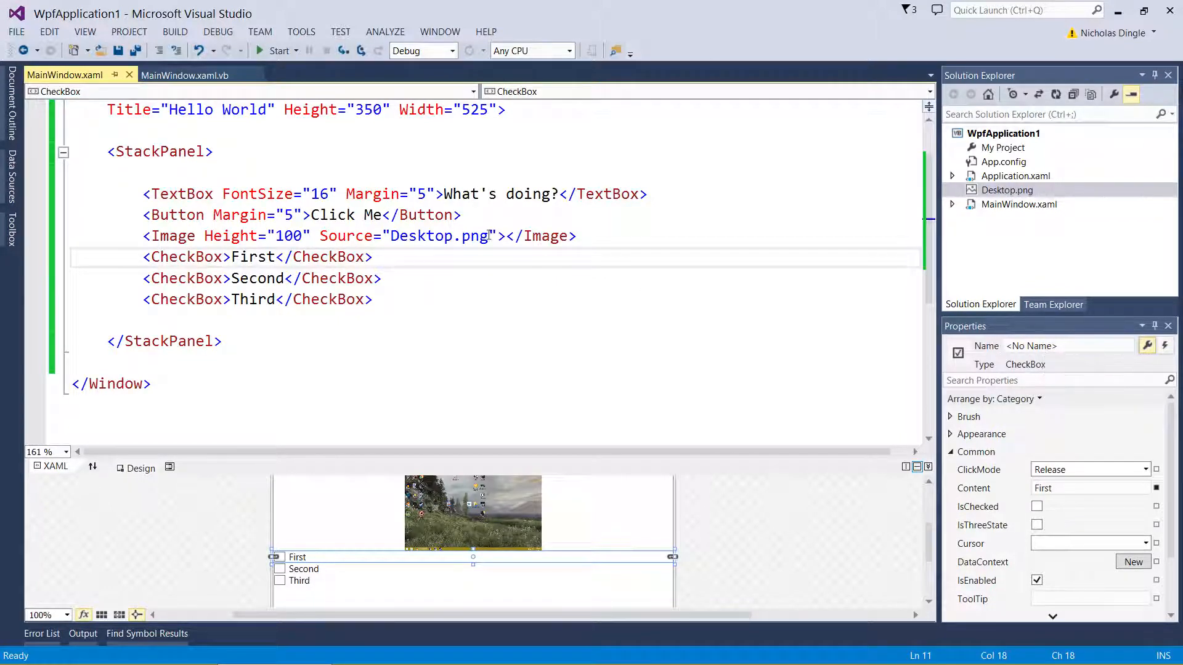
mouse_move(418, 380)
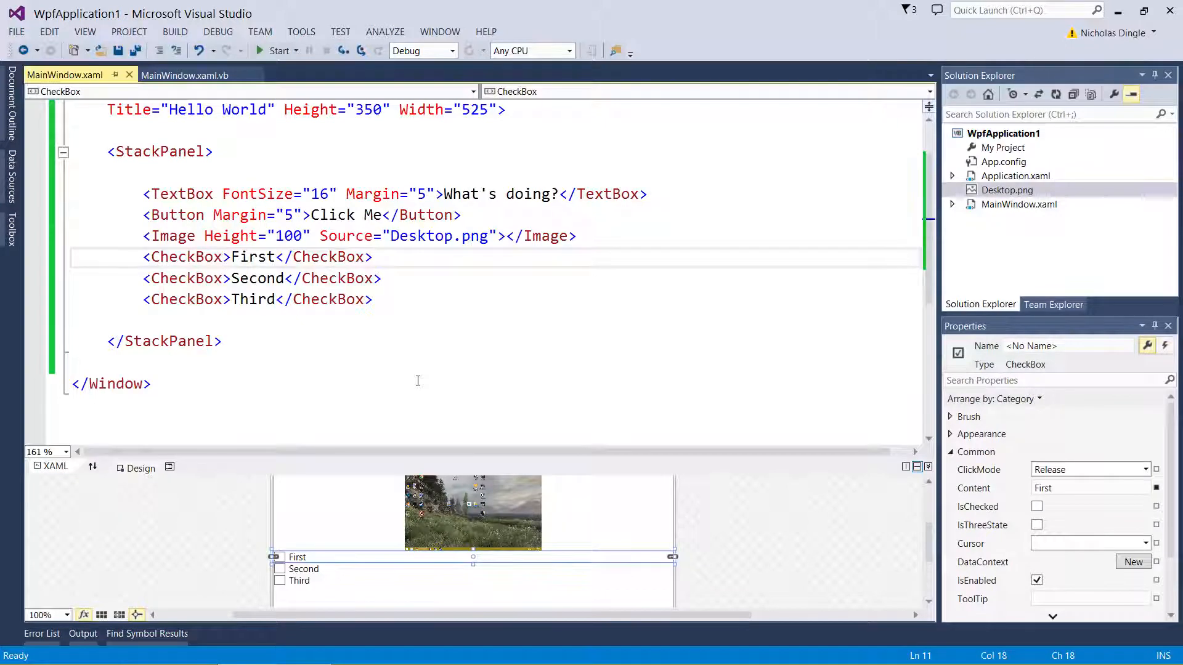
Give the First checkbox x:Name="chkFirst", checking the x namespace declaration at the top
type("b")
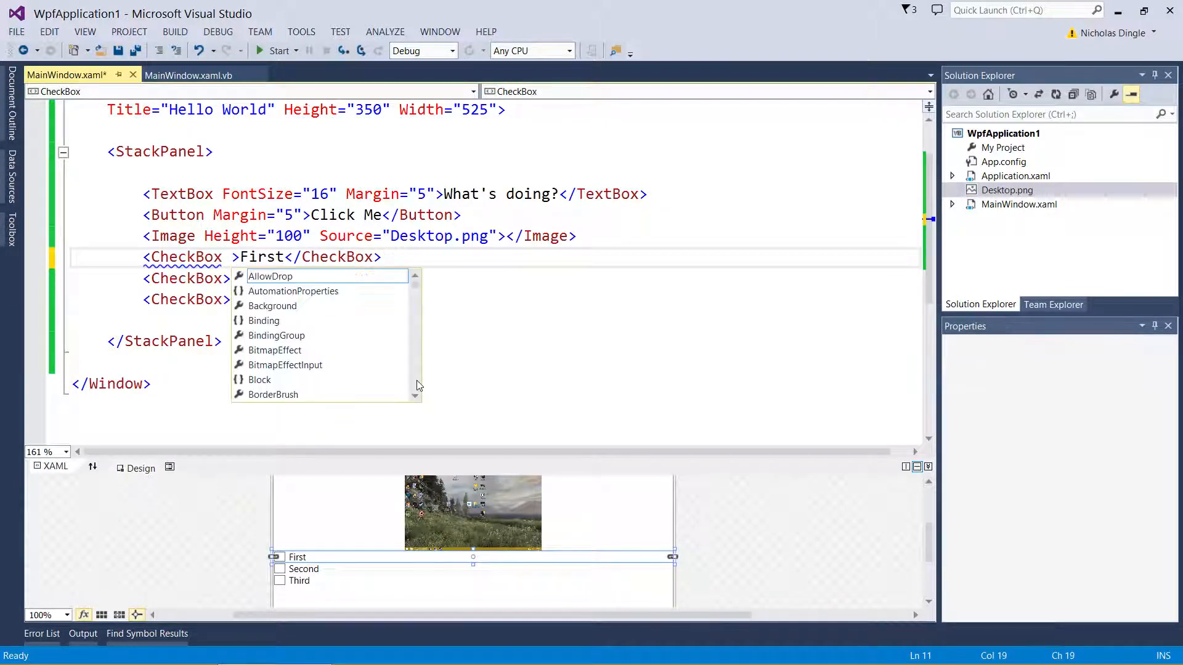
type("x:")
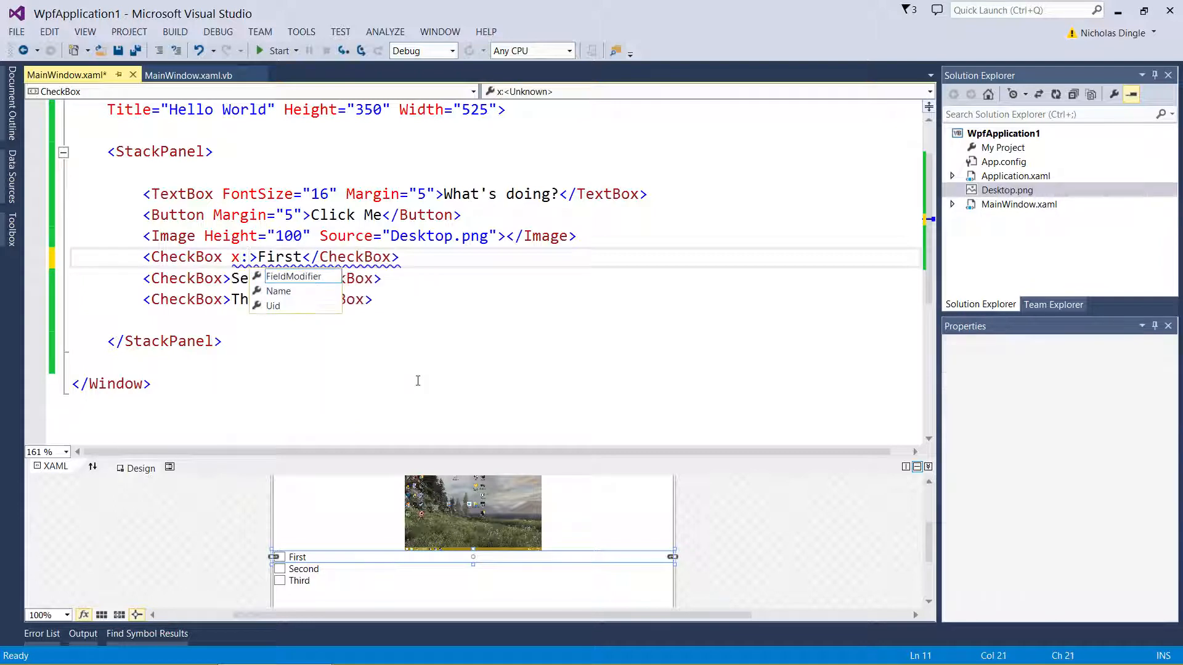
left_click(277, 291)
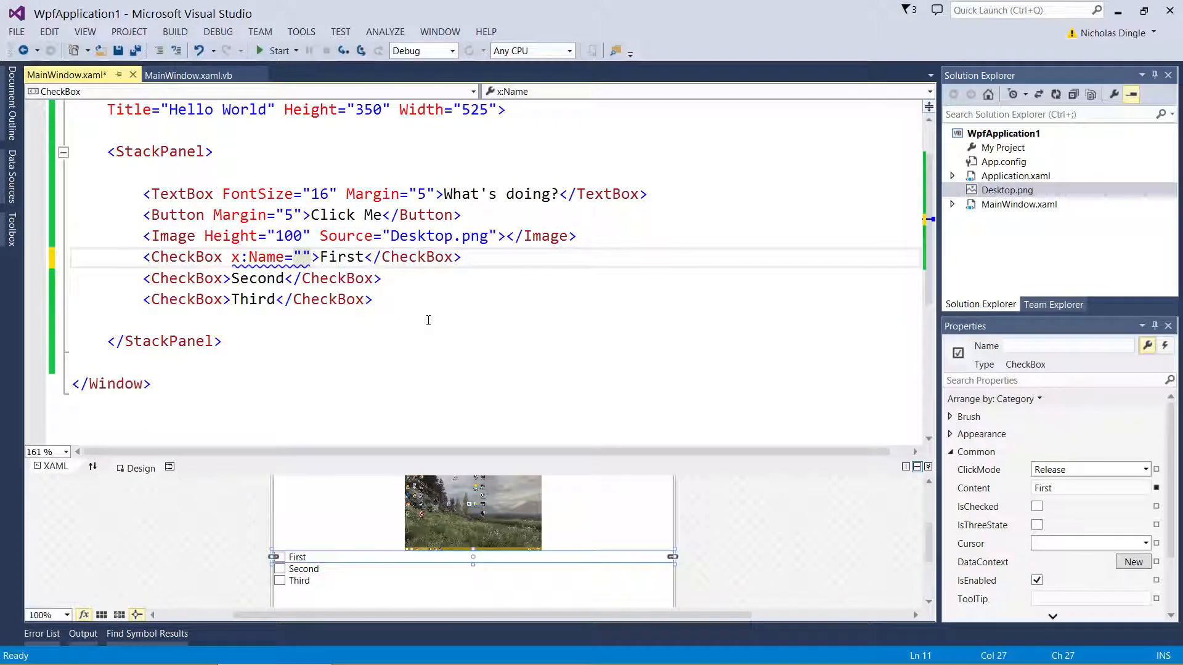
scroll("up", 3)
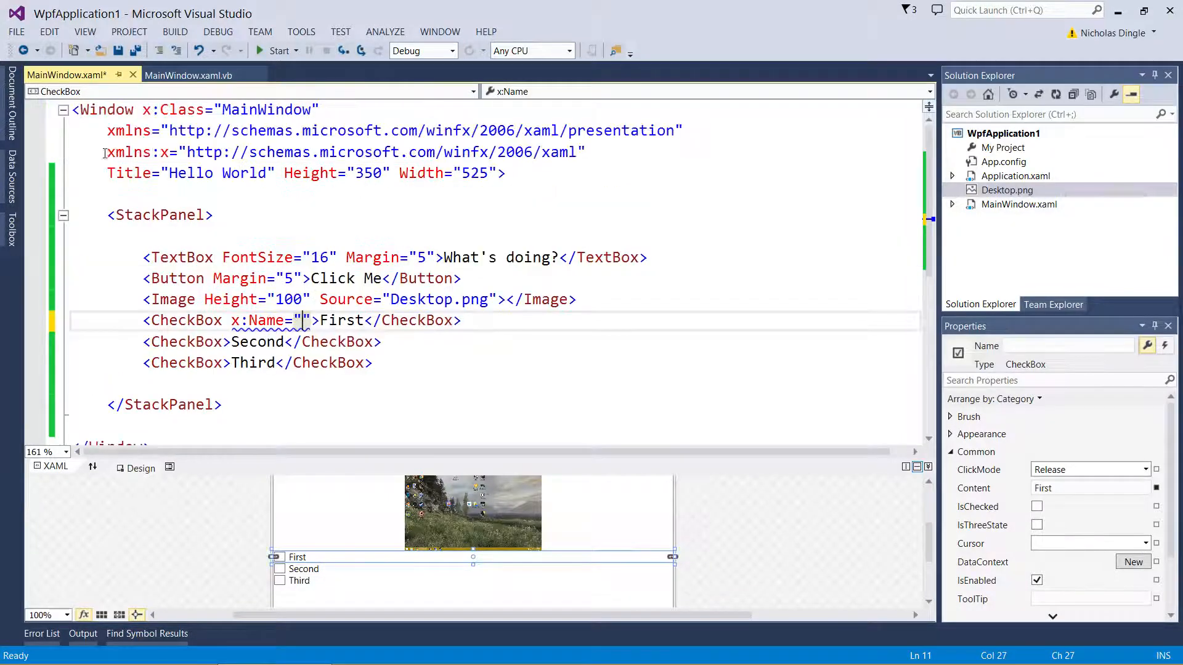
left_click(345, 152)
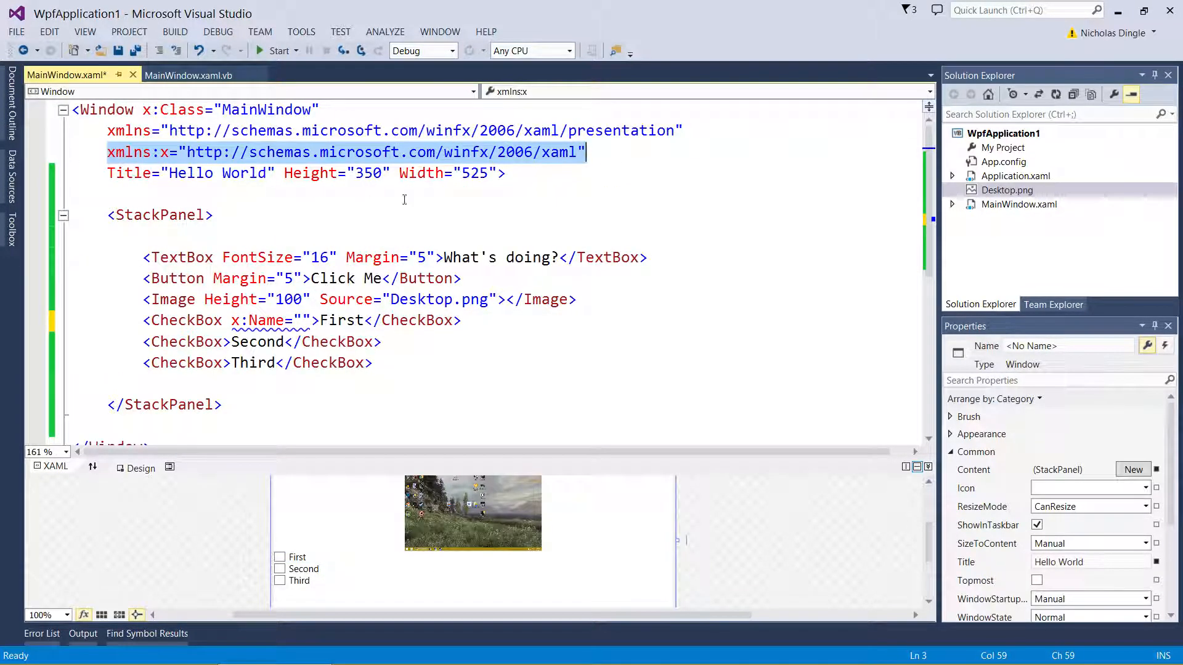
left_click(305, 256)
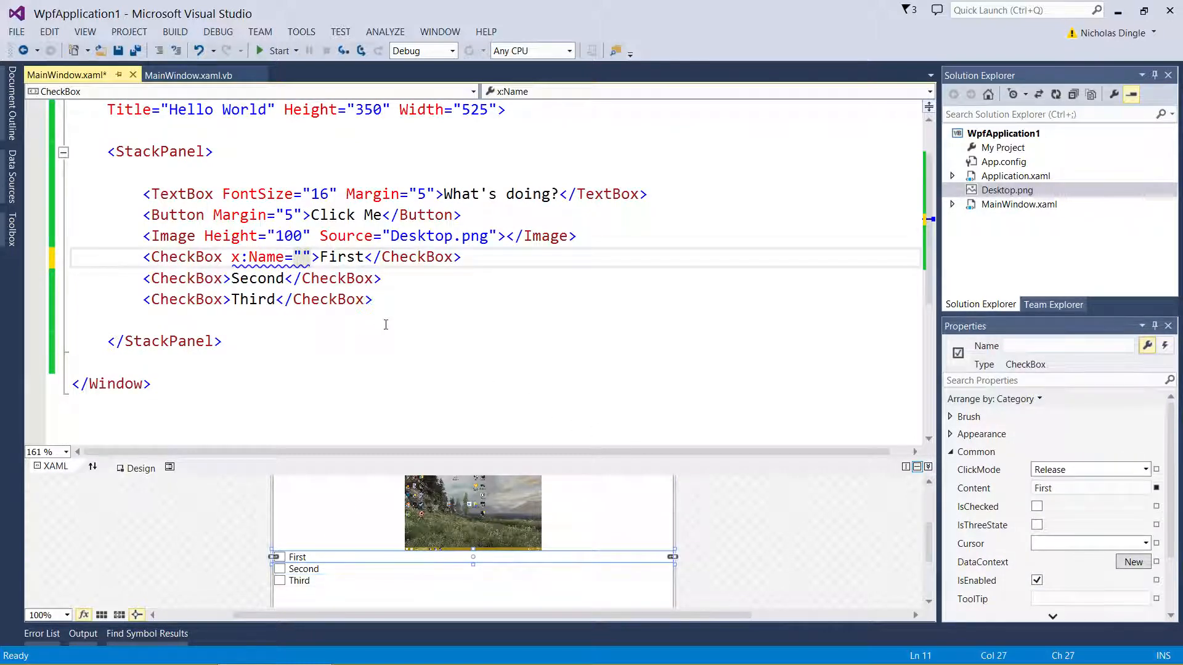
type("chk")
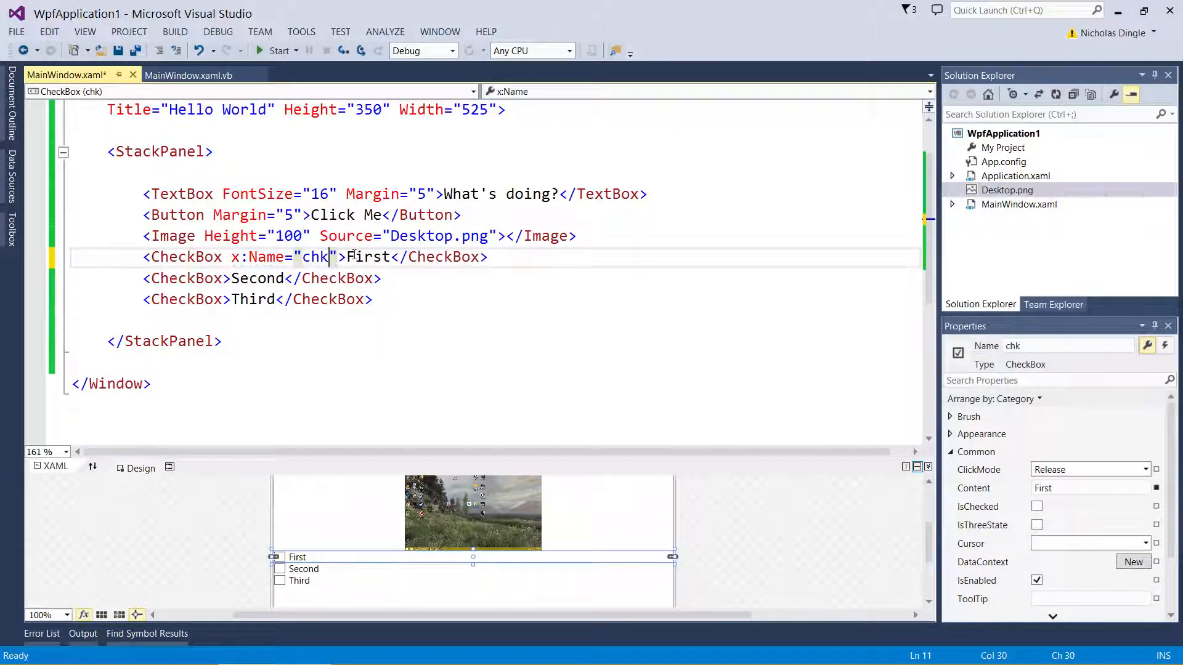
mouse_move(641, 321)
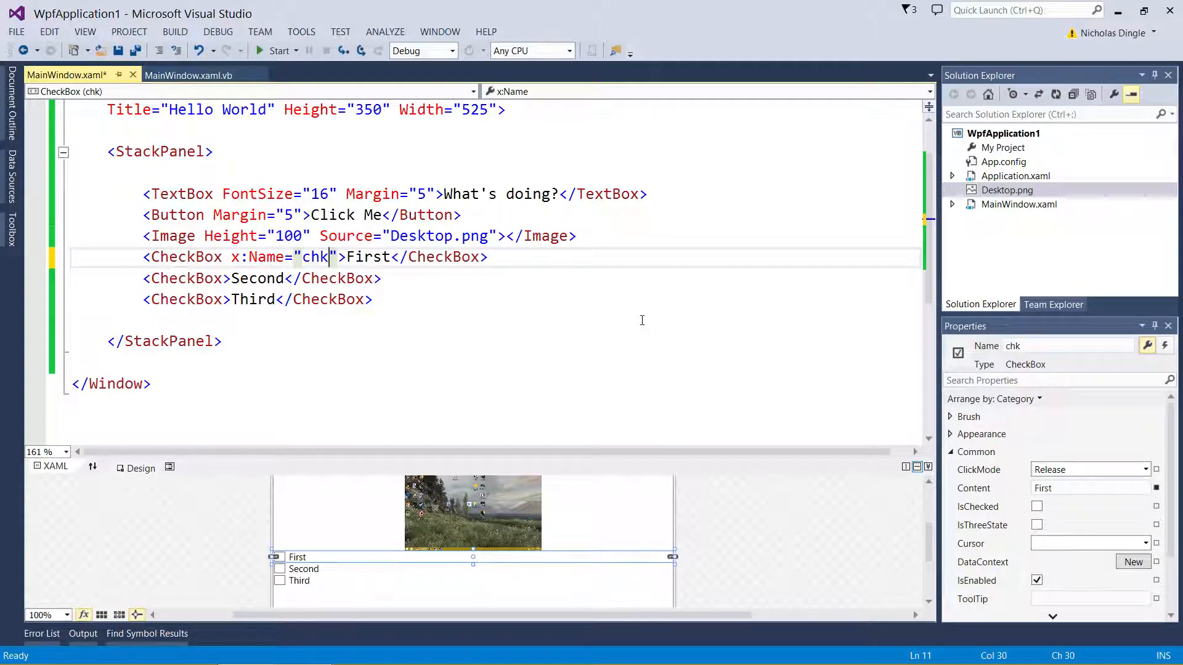
type("First")
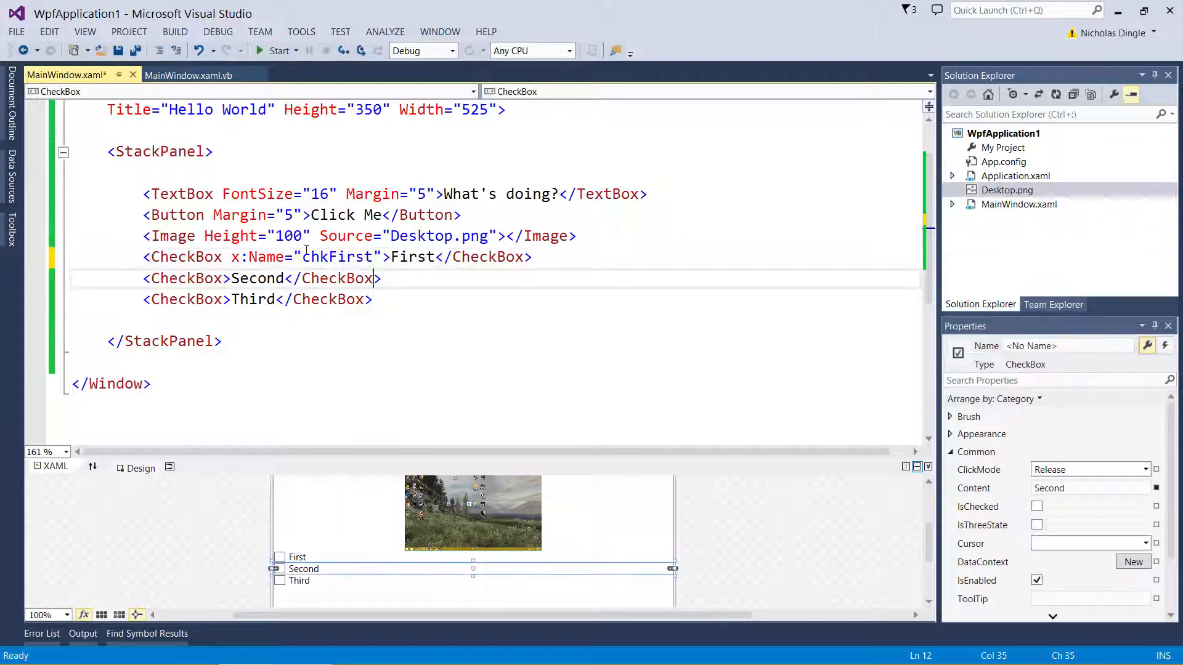
Copy the name attribute onto the other checkboxes as chkSecond and chkThird
left_click(297, 556)
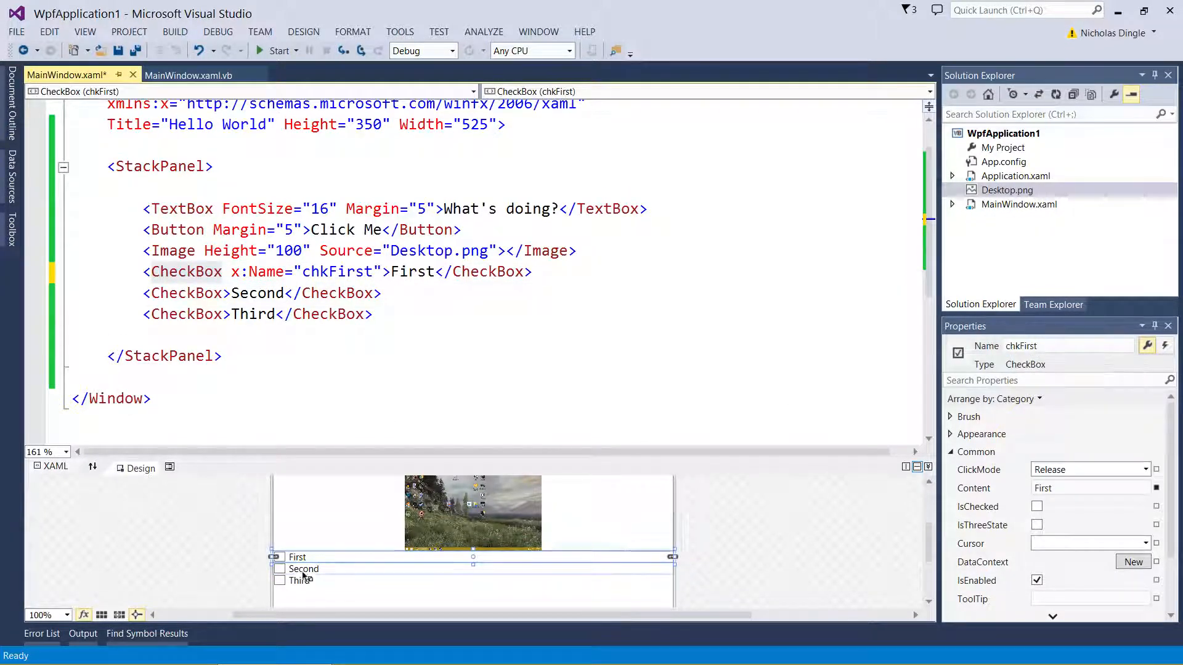
left_click(181, 271)
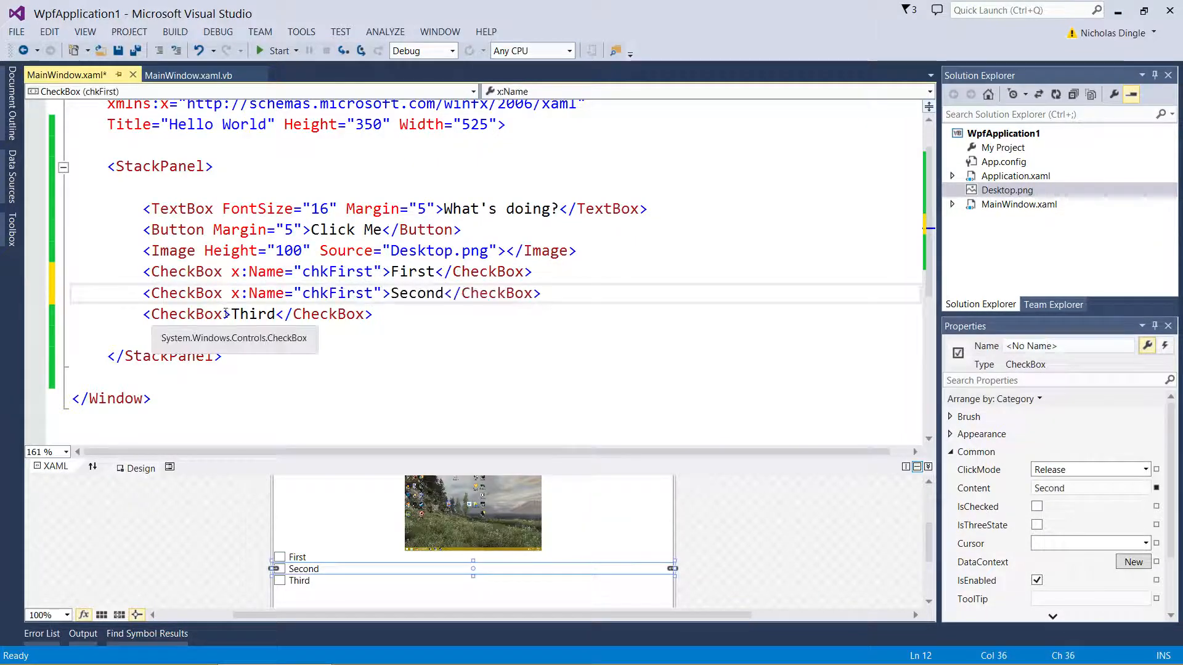
left_click(367, 250)
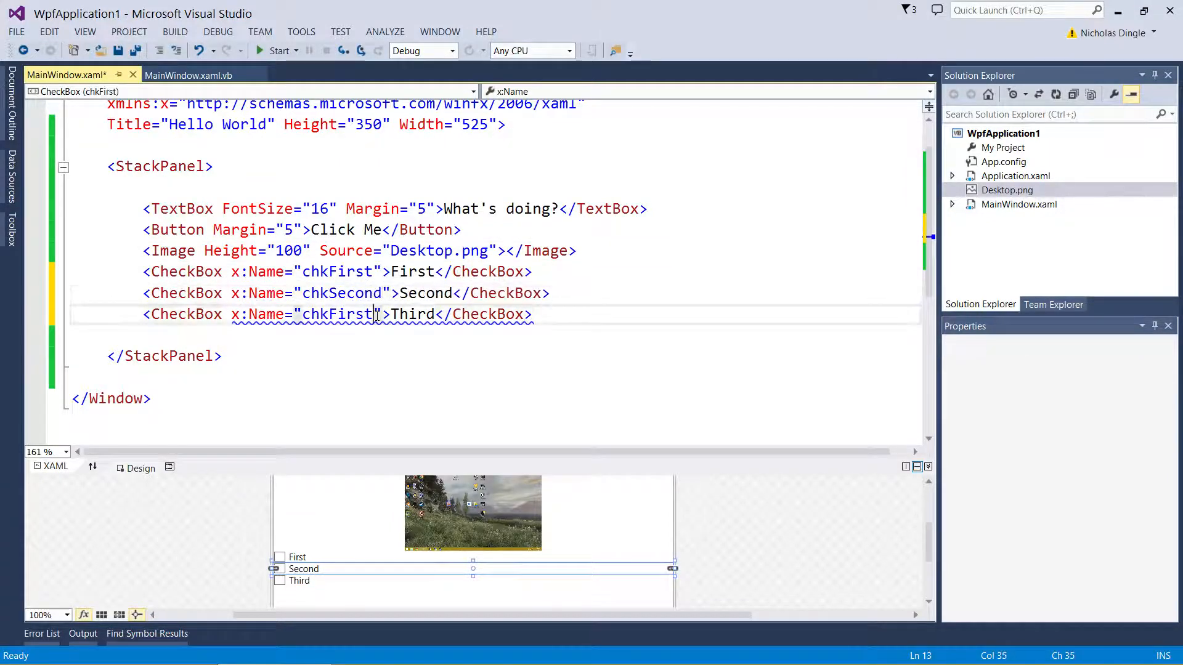
type("chkThird")
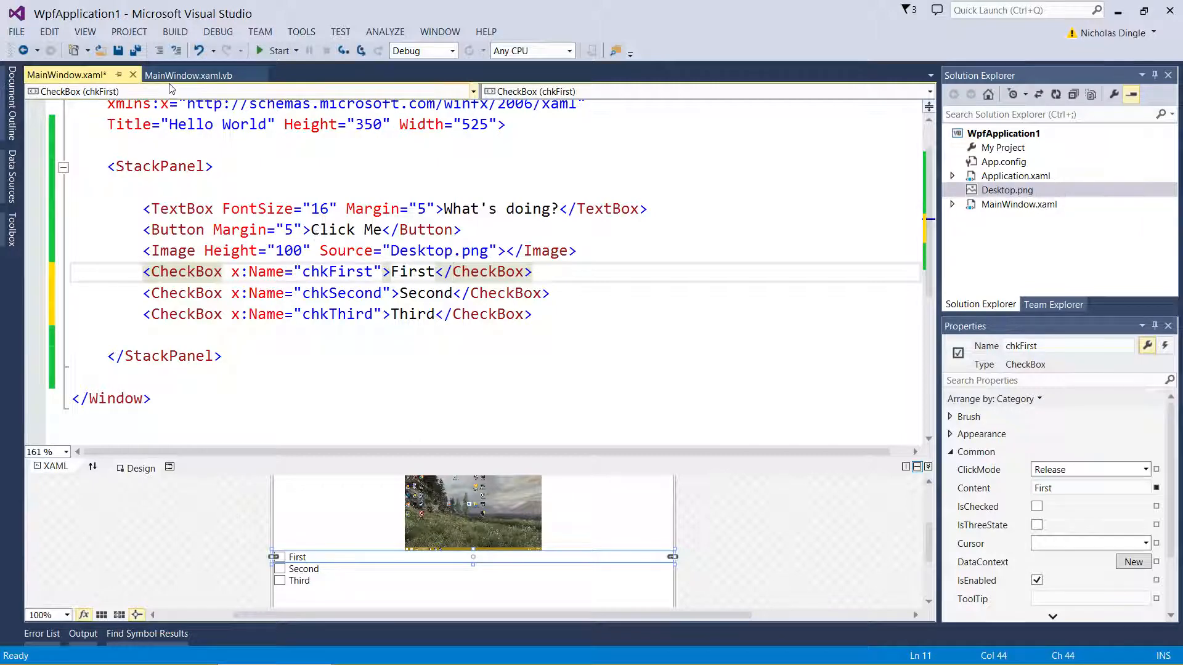
In MainWindow.xaml.vb write Sub CheckBox_Click calling MessageBox.Show("Hello"), then return to the markup
left_click(188, 75)
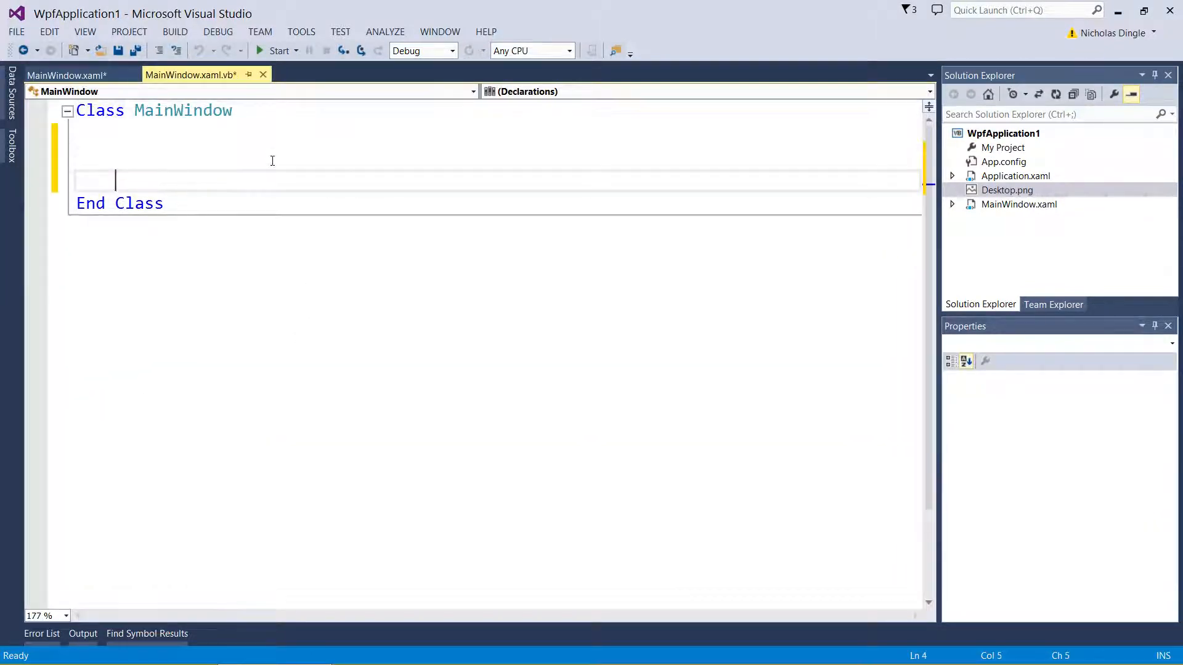
type("Sub")
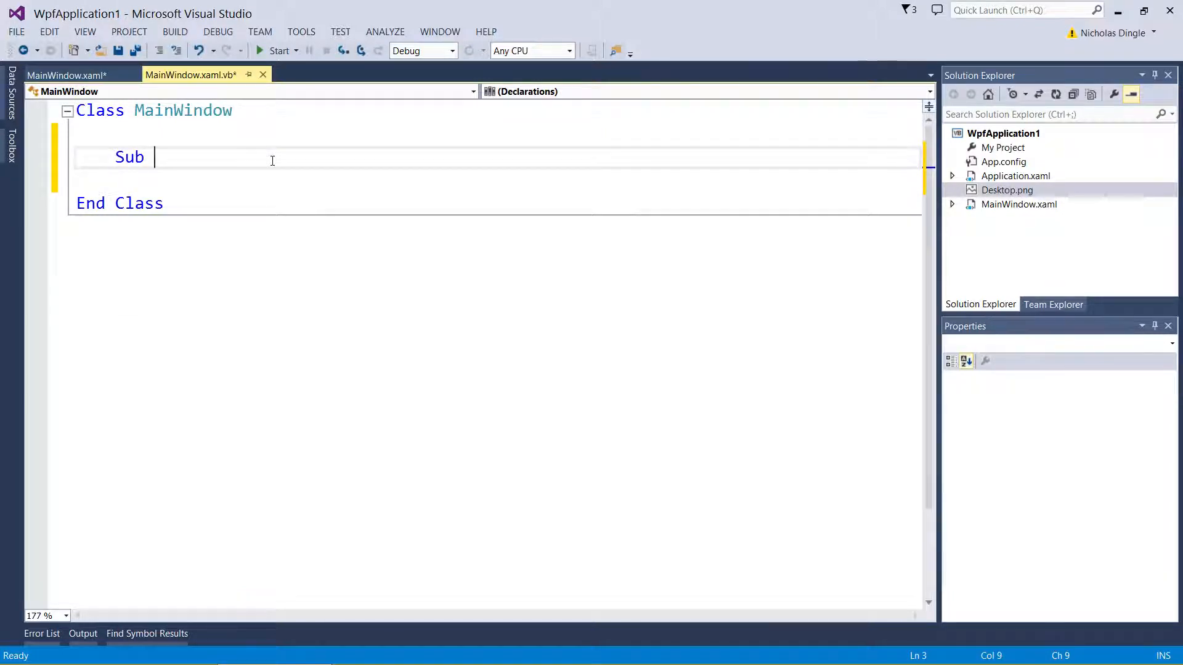
type("Check")
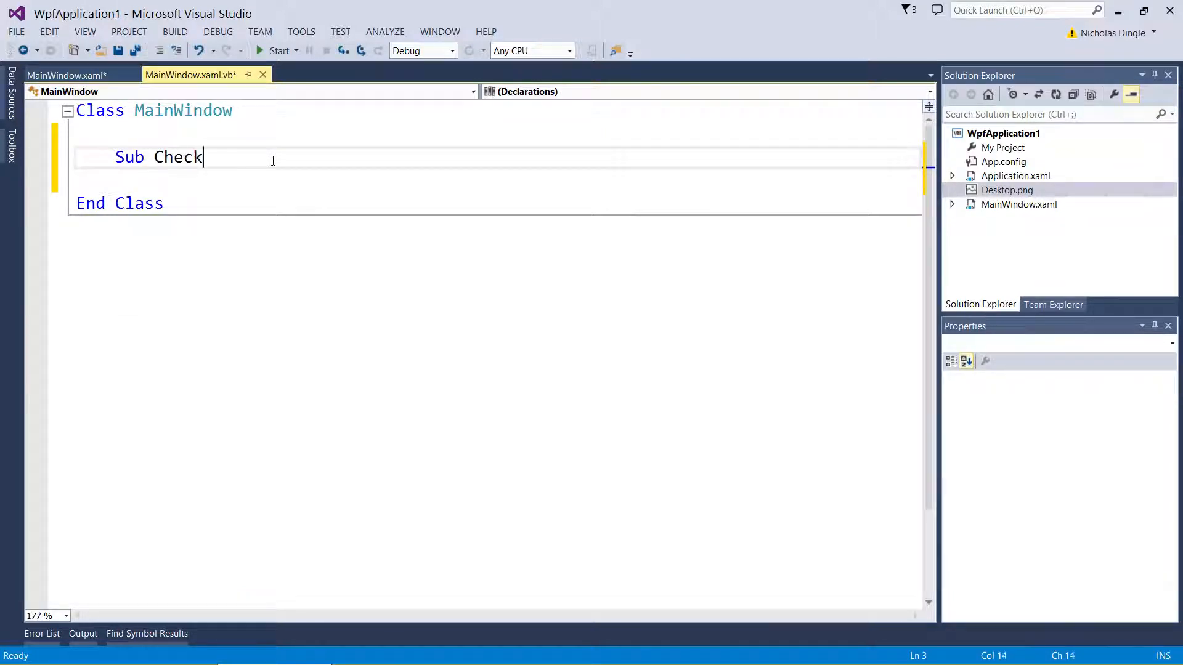
type("Box_click(")
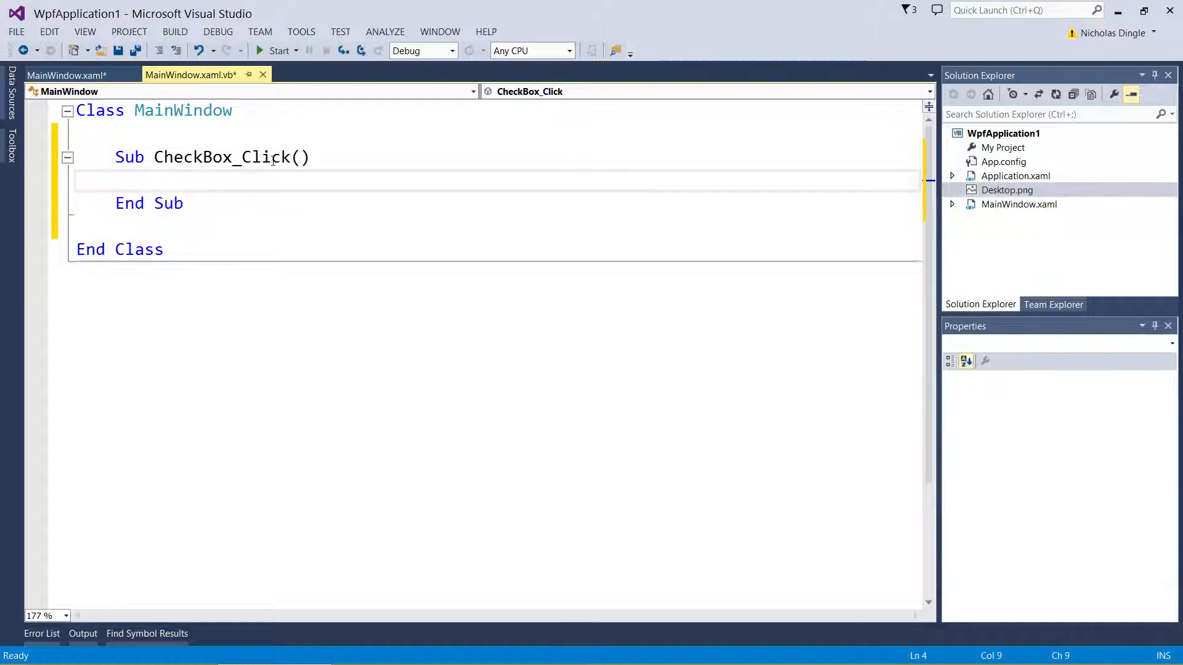
type("mess")
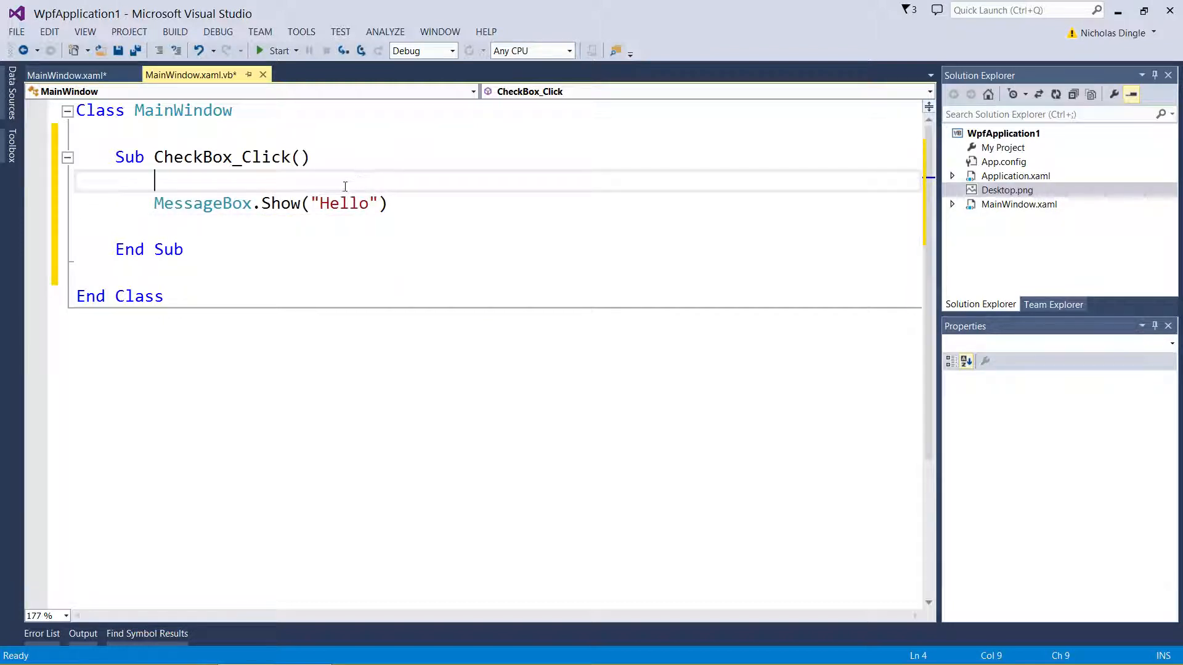
left_click(61, 75)
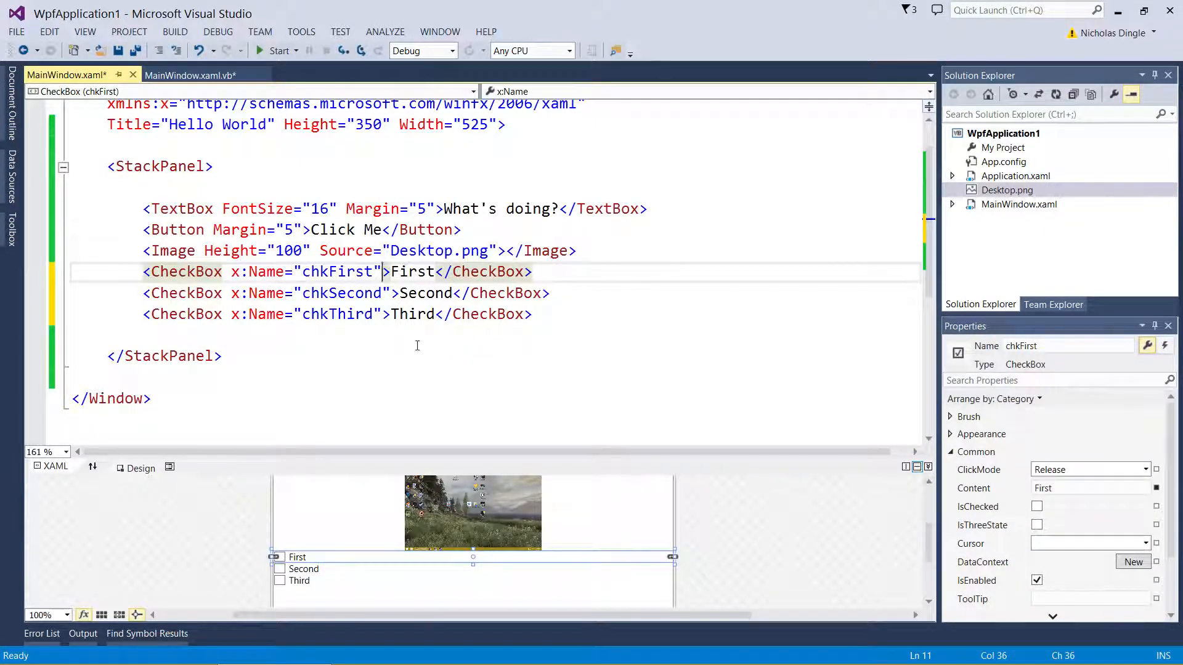
Add Click="CheckBox_Click" to the checkbox tags, choosing Click from IntelliSense
type("click")
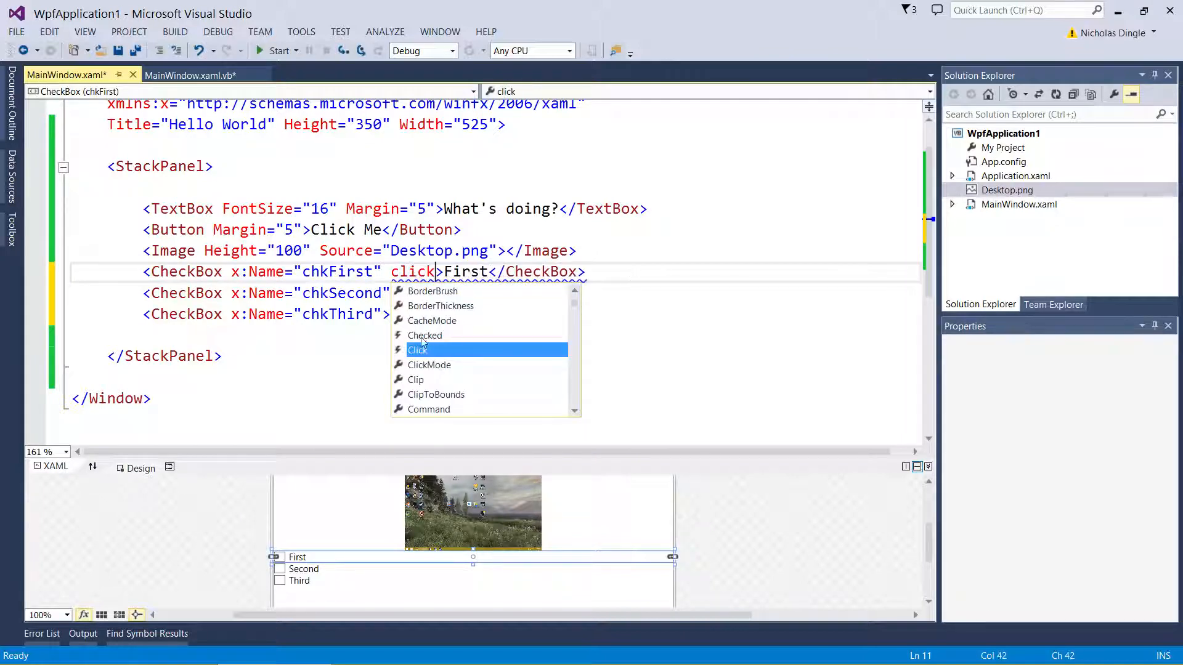
mouse_move(421, 355)
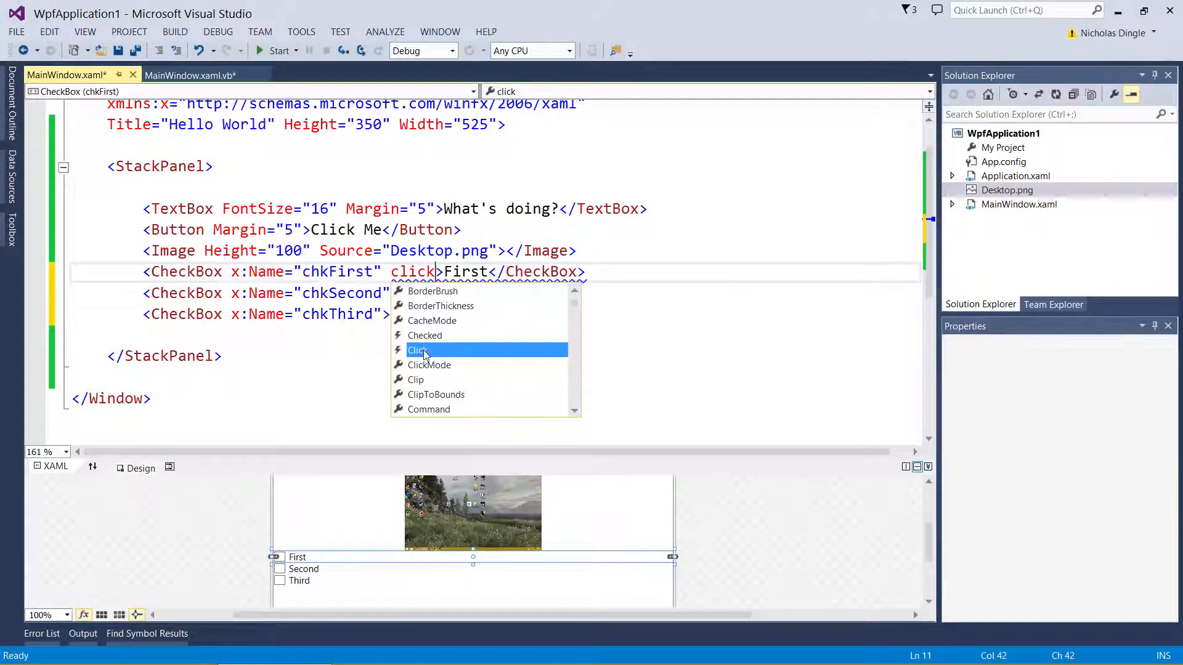
left_click(418, 348)
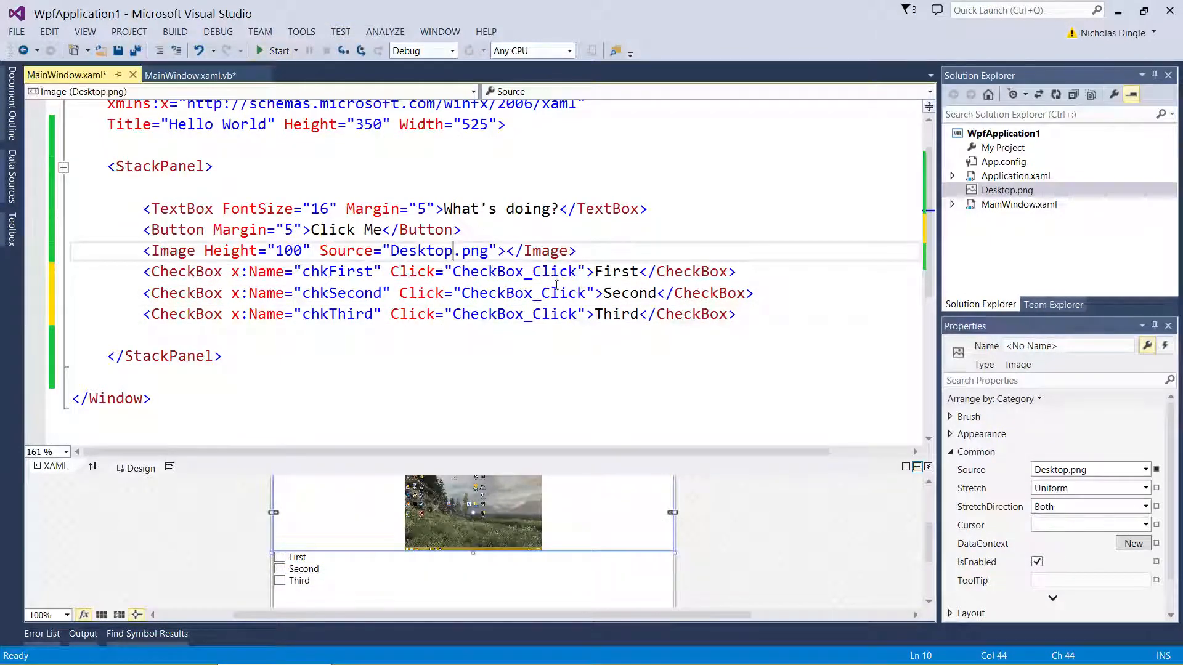
mouse_move(750, 259)
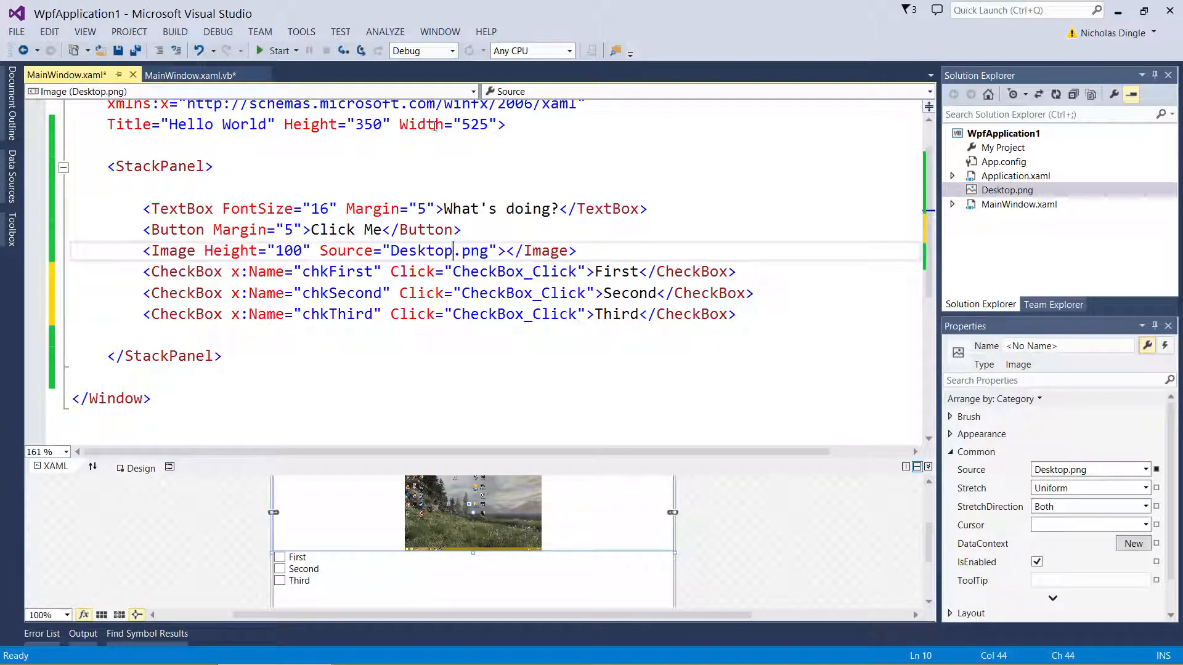
mouse_move(278, 51)
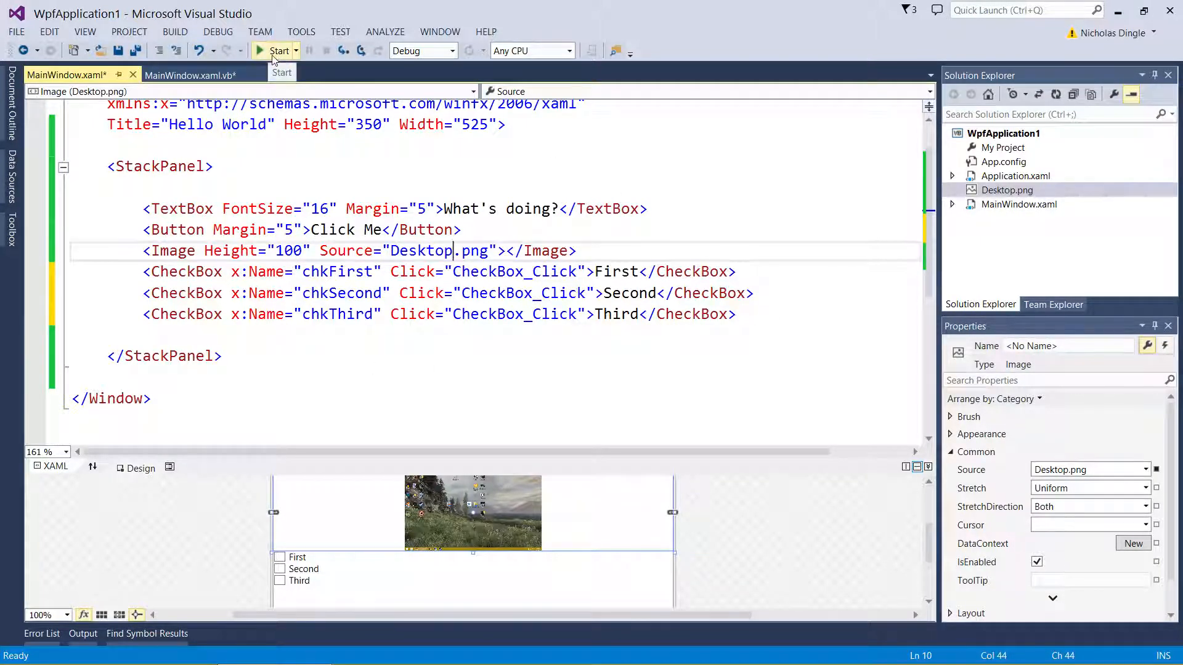
left_click(279, 50)
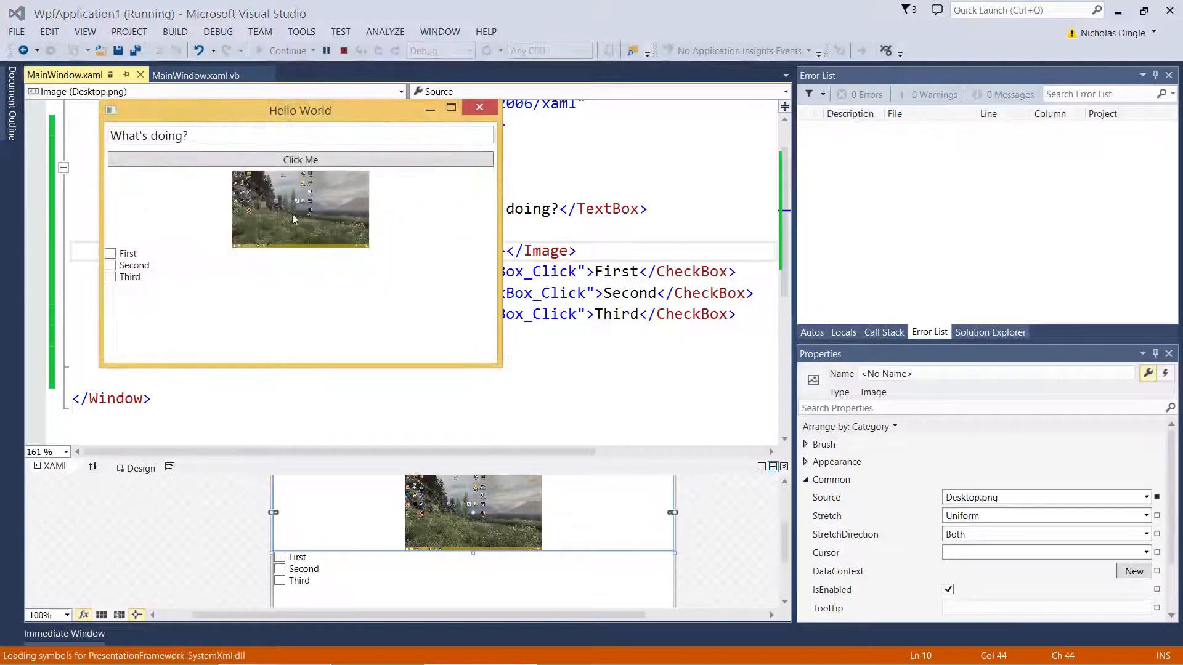
left_click(111, 254)
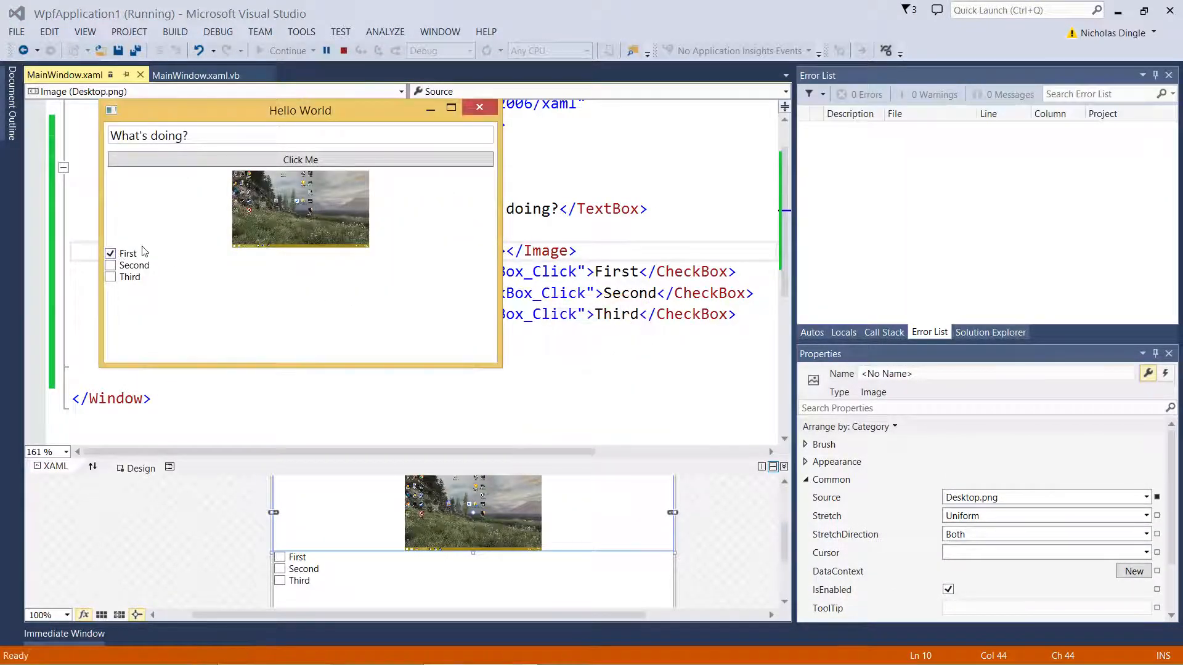
left_click(110, 265)
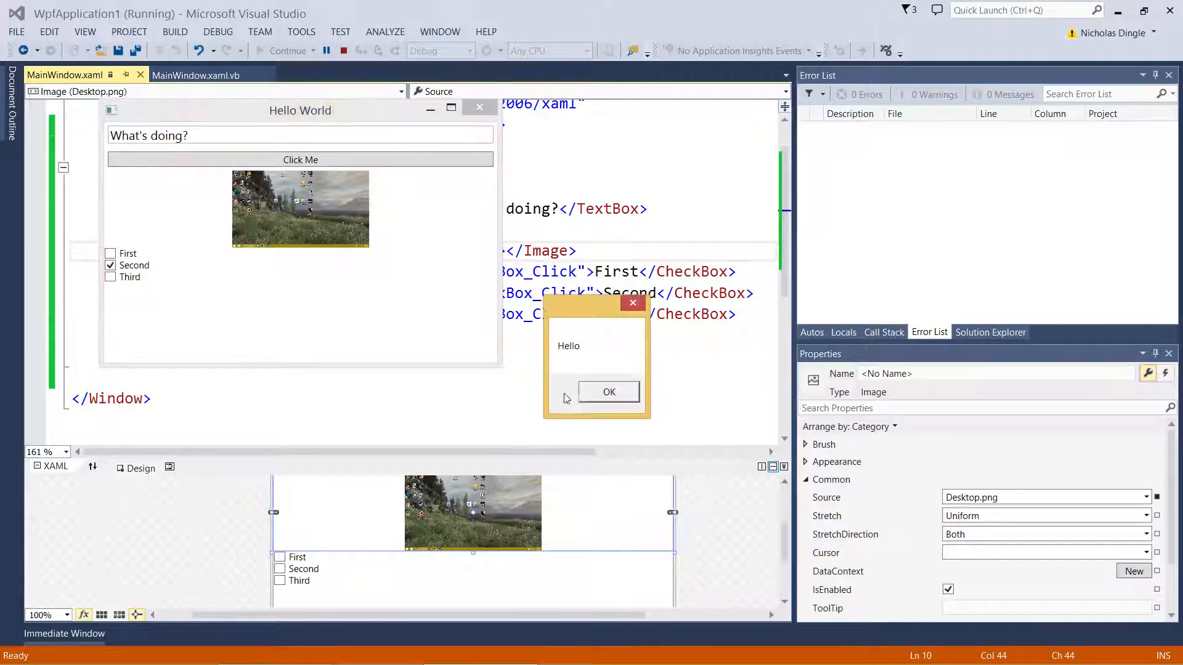
left_click(609, 391)
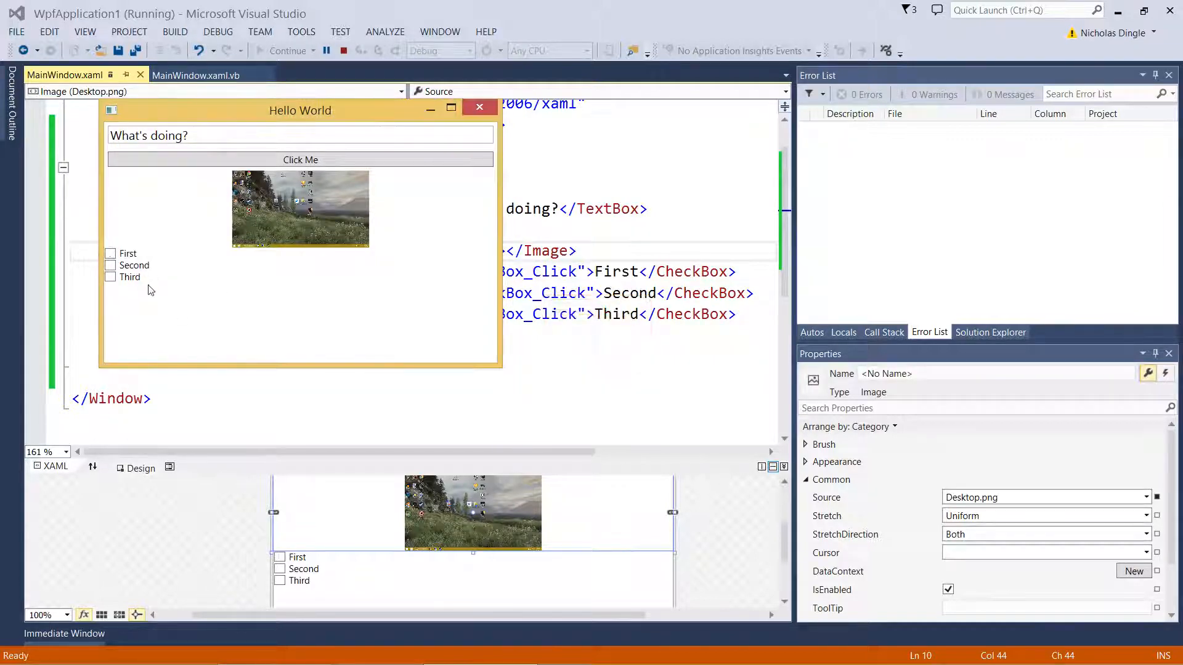
left_click(301, 159)
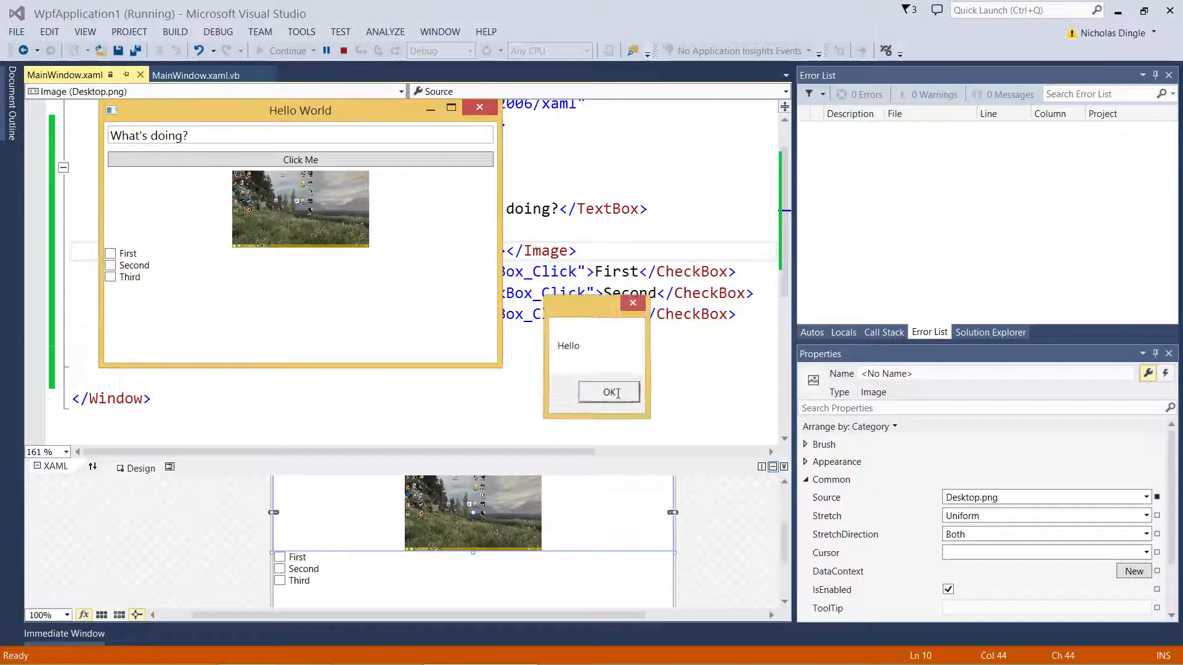
left_click(609, 392)
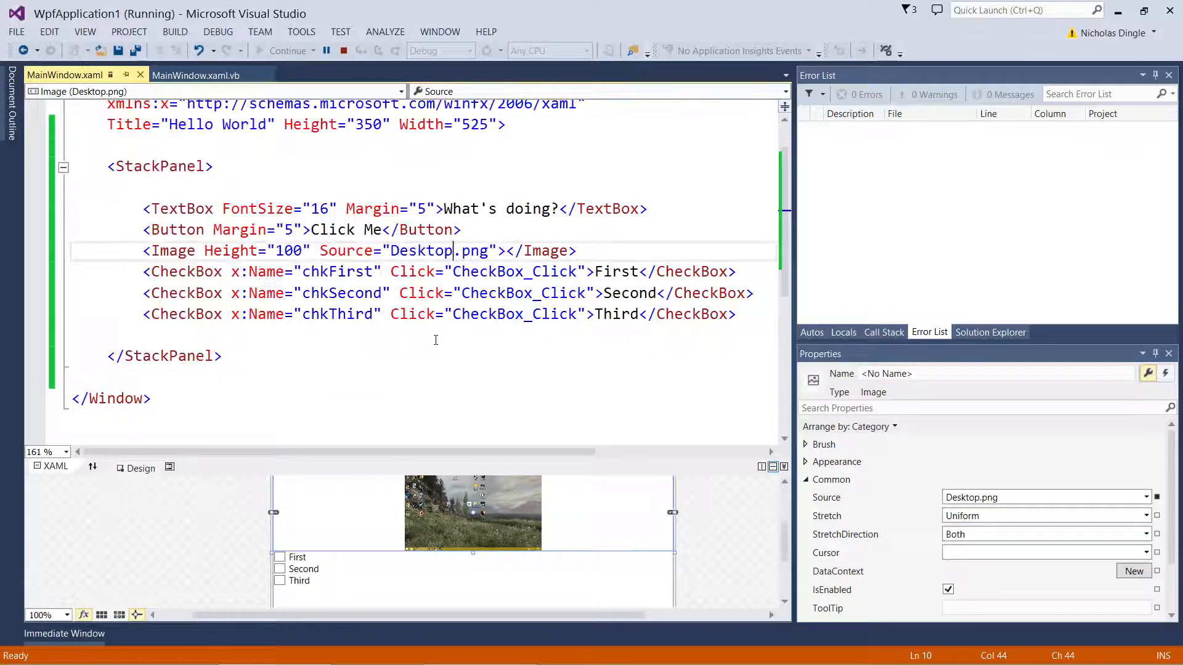
left_click(344, 51)
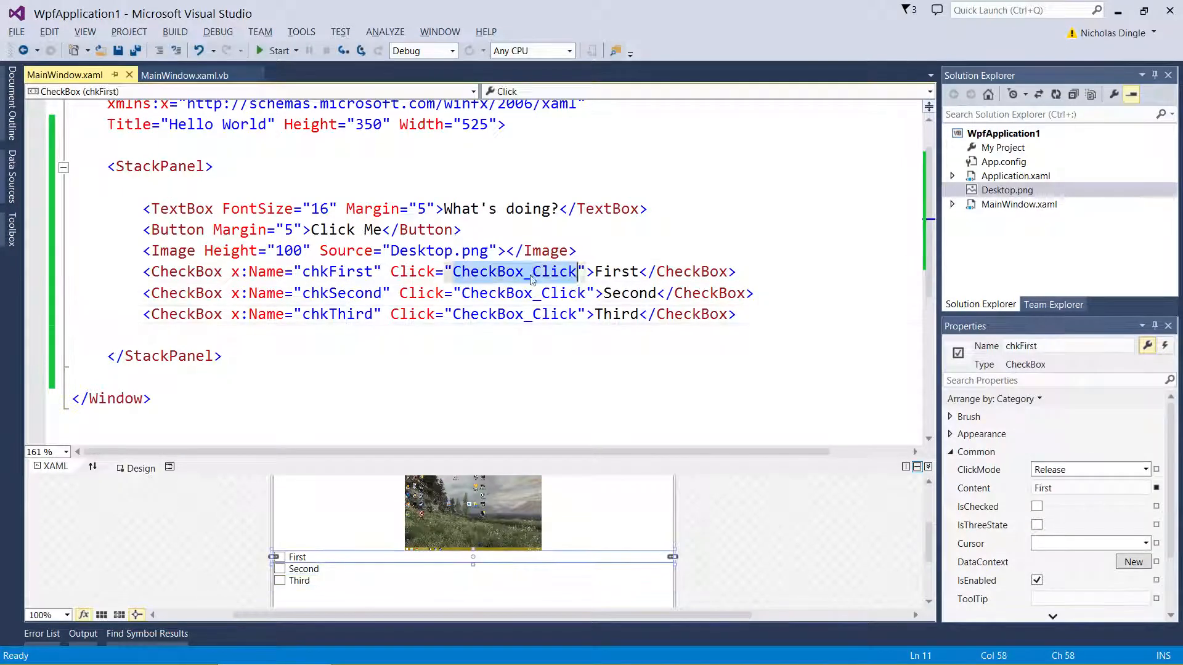
Give CheckBox_Click parameters sender As Object, e As RoutedEventArgs and select the Hello text for removal
left_click(185, 75)
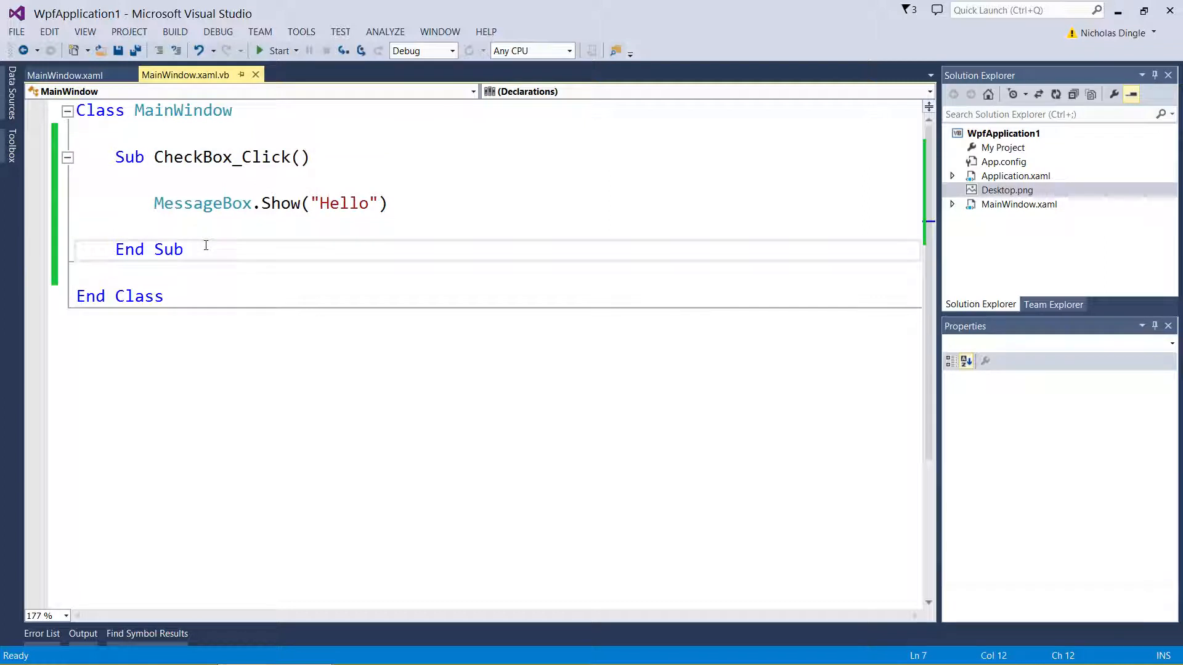
left_click(301, 156)
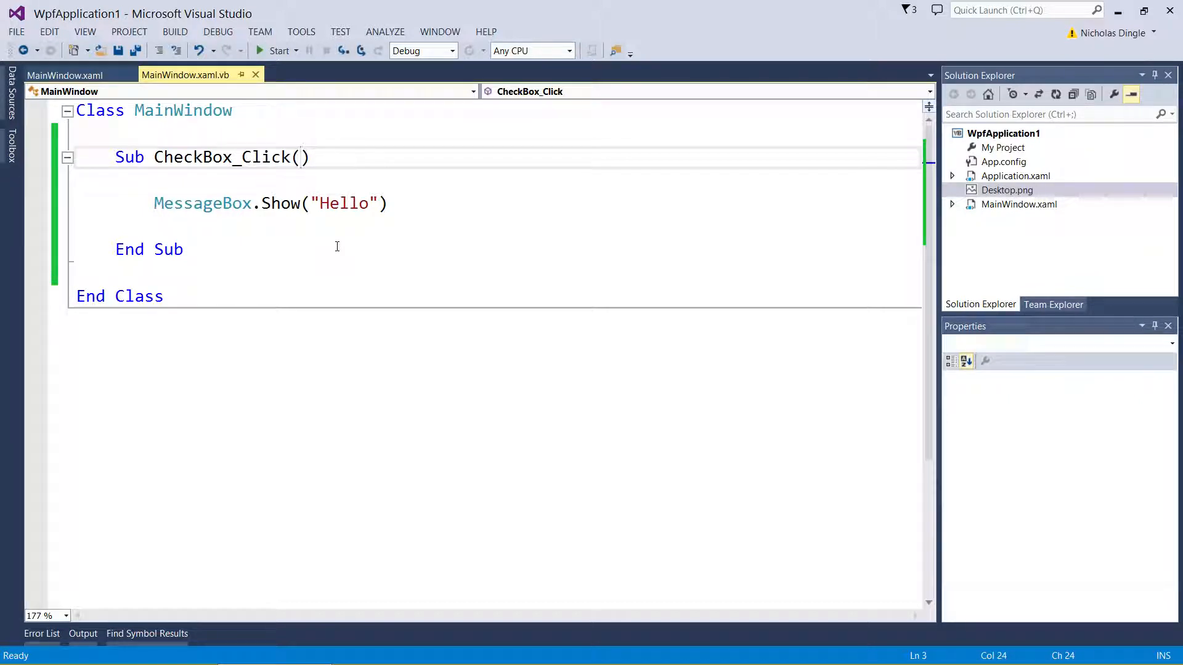
type("sender As Object, e")
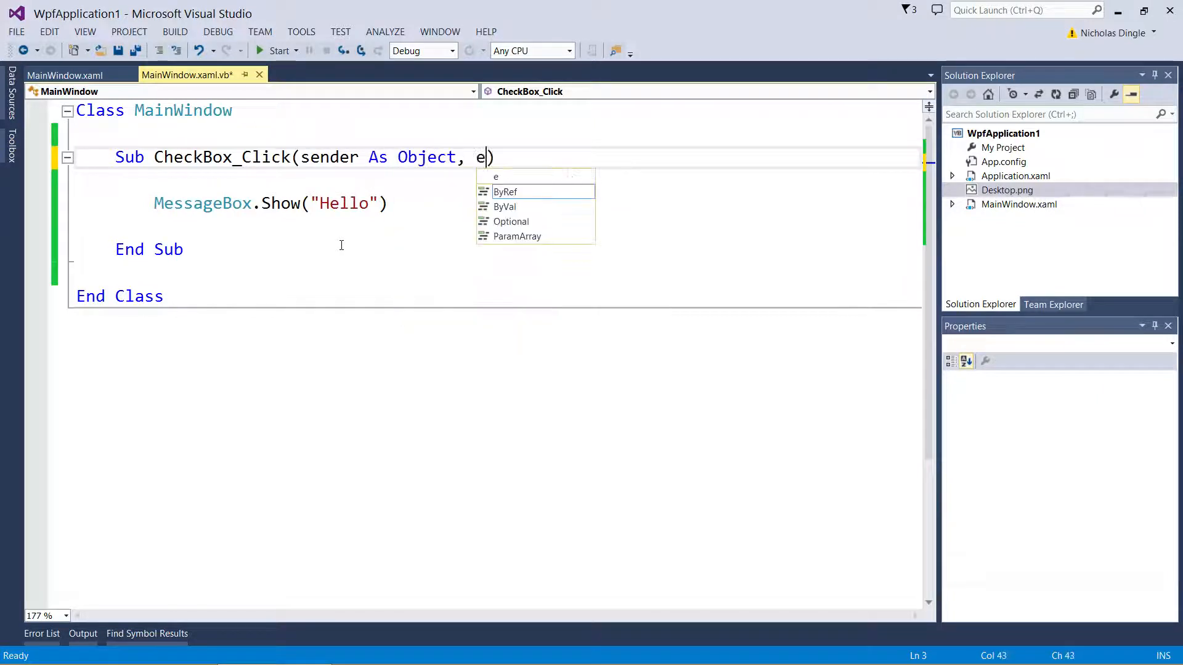
type("As routedEventArgs")
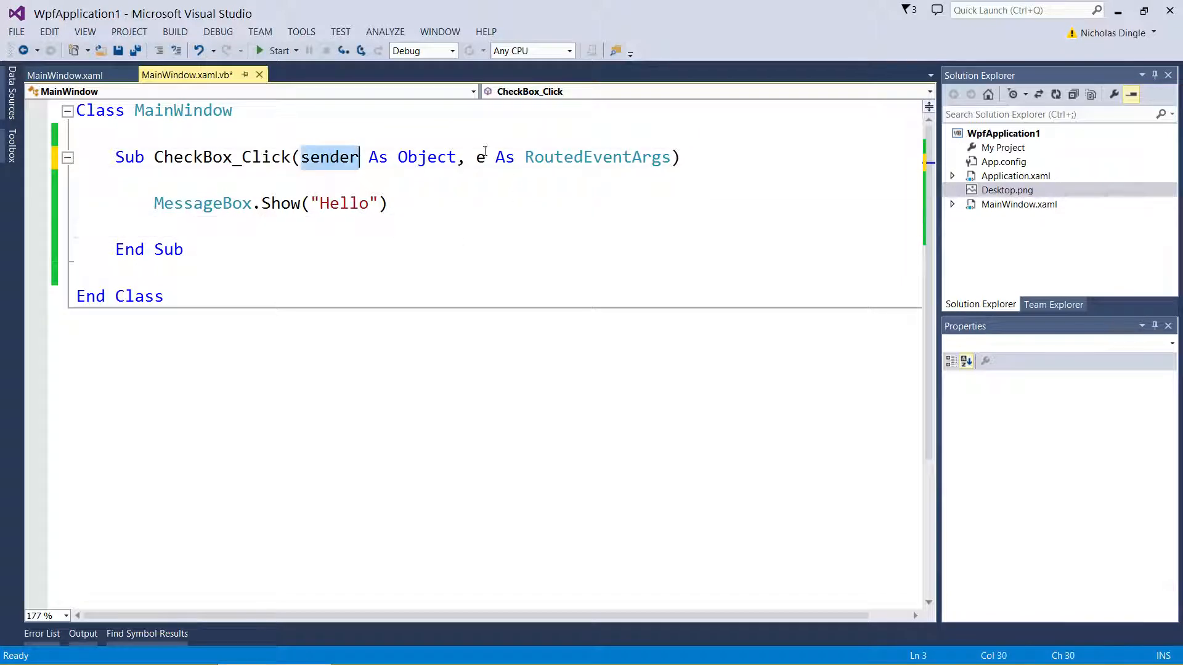
left_click(478, 156)
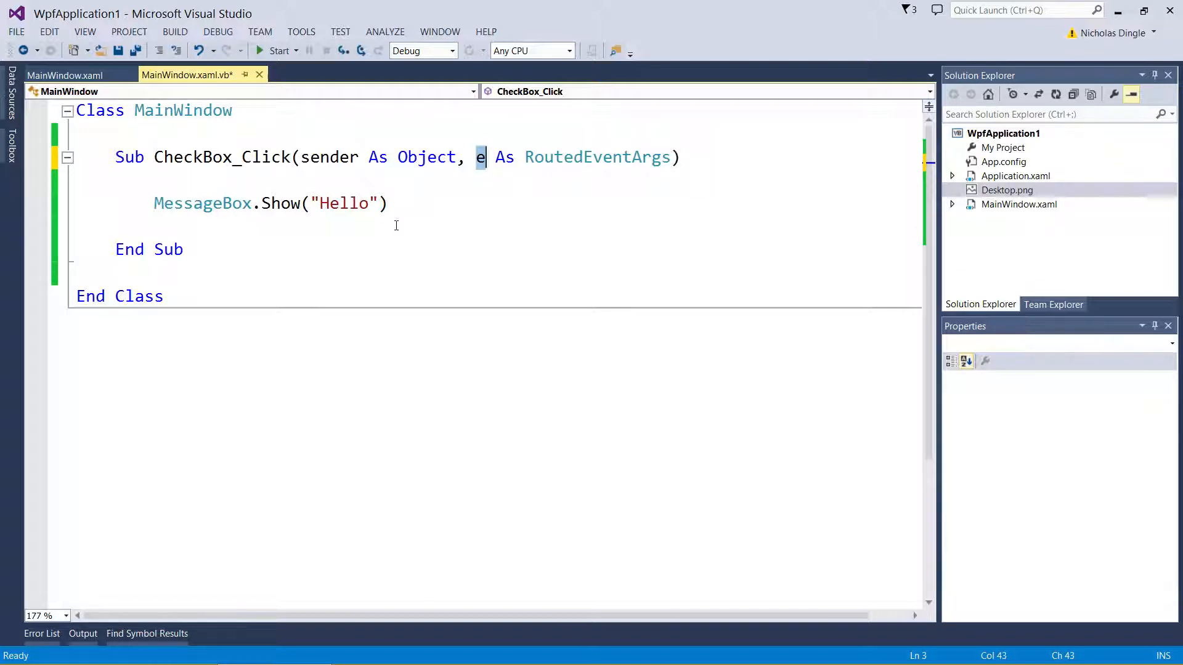
double_click(345, 203)
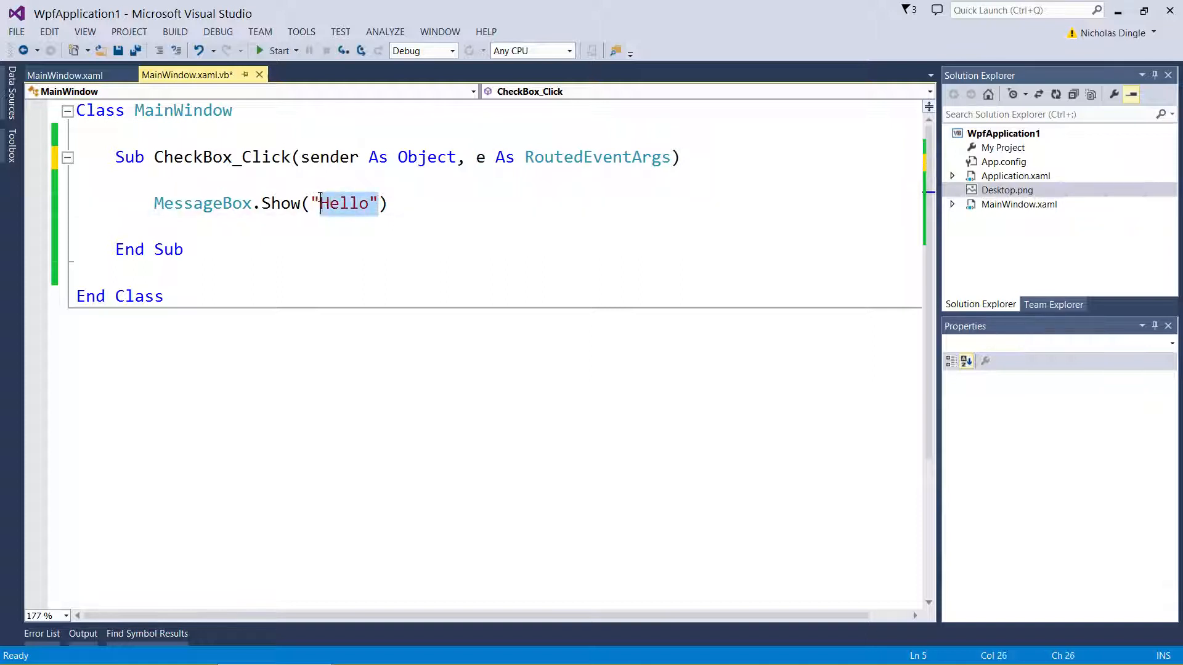
double_click(328, 157)
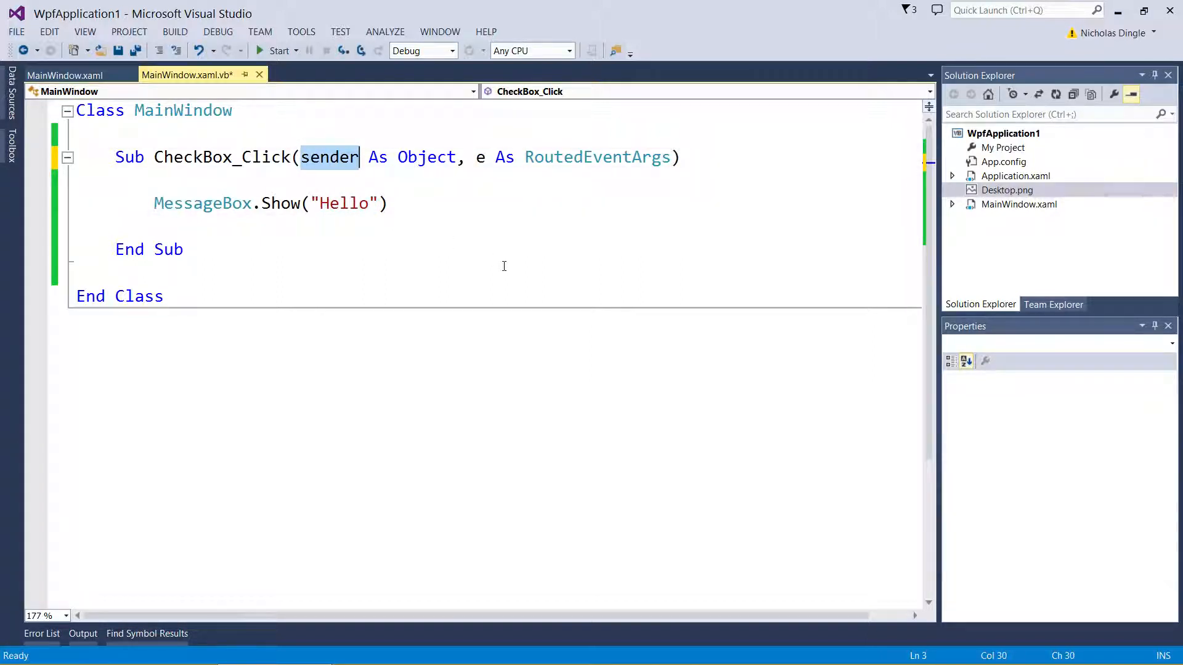
mouse_move(375, 207)
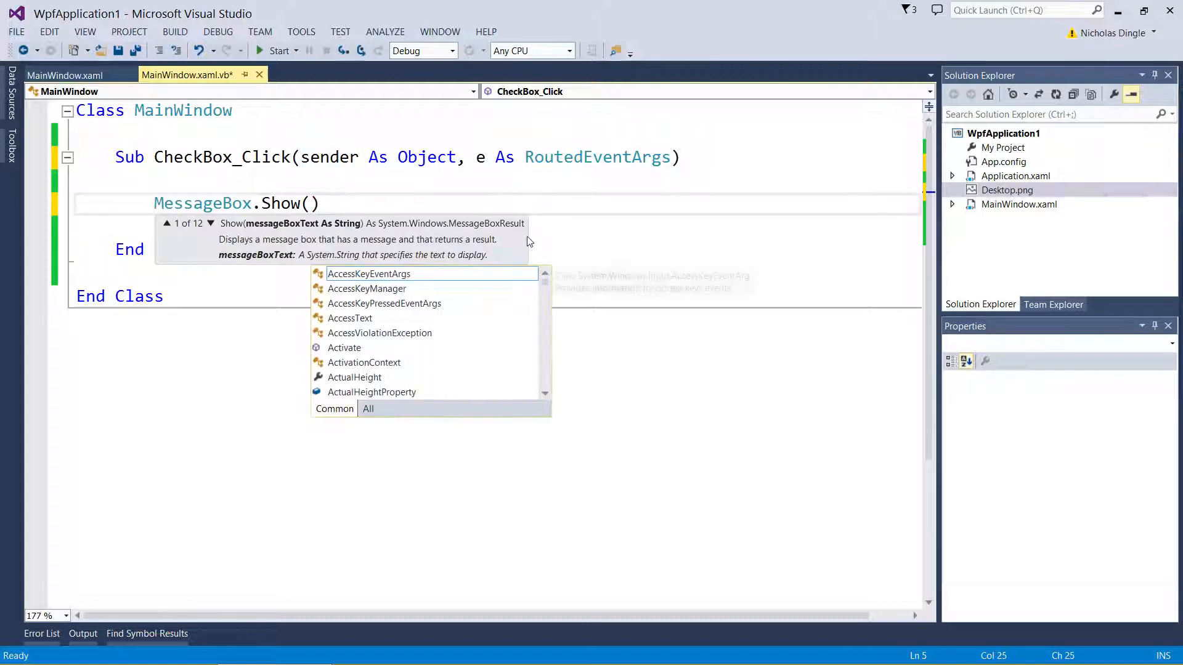
Make the handler call MessageBox.Show(sender.Content) instead of the fixed text
type("sender.")
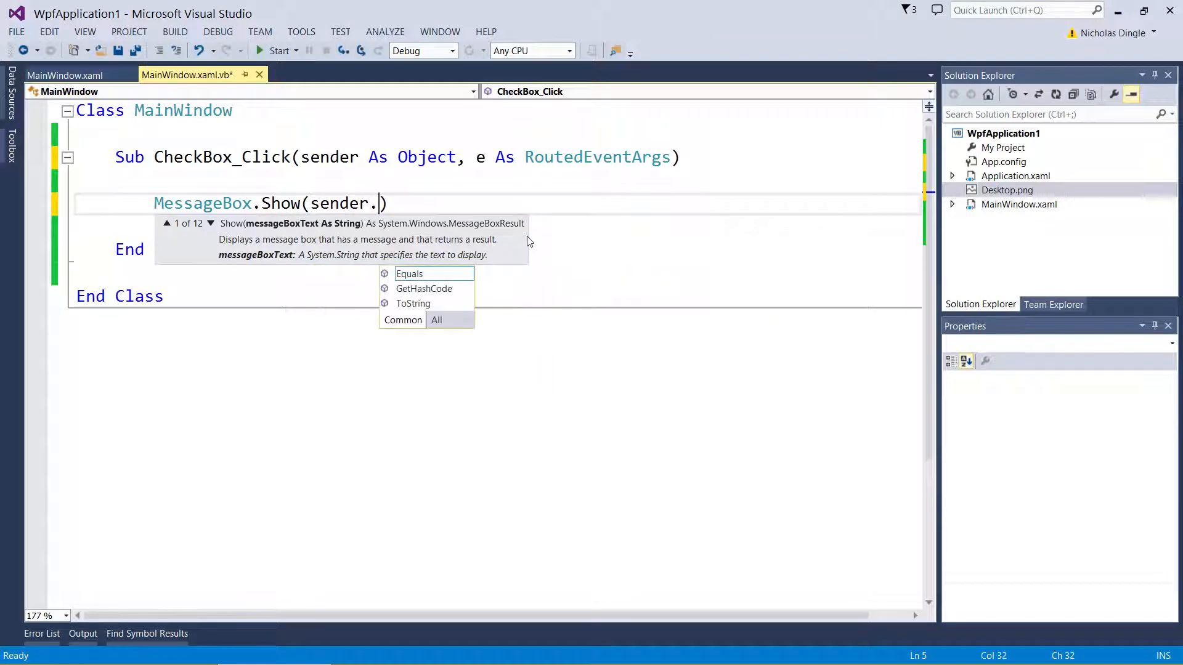
type("Content)")
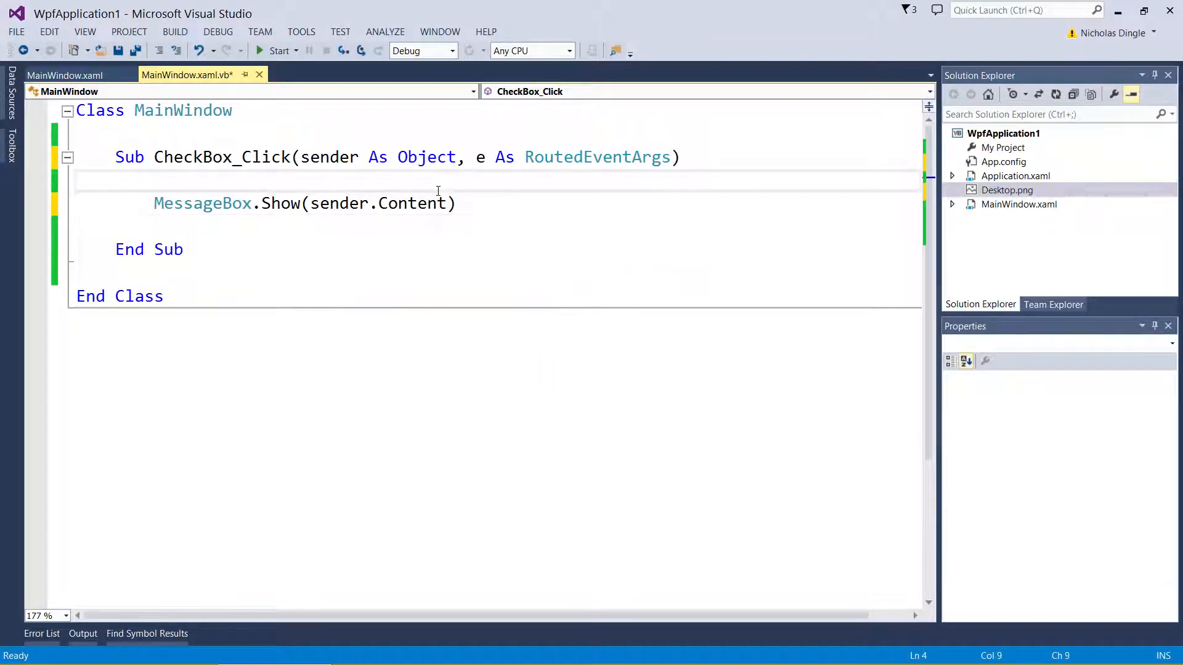
double_click(412, 203)
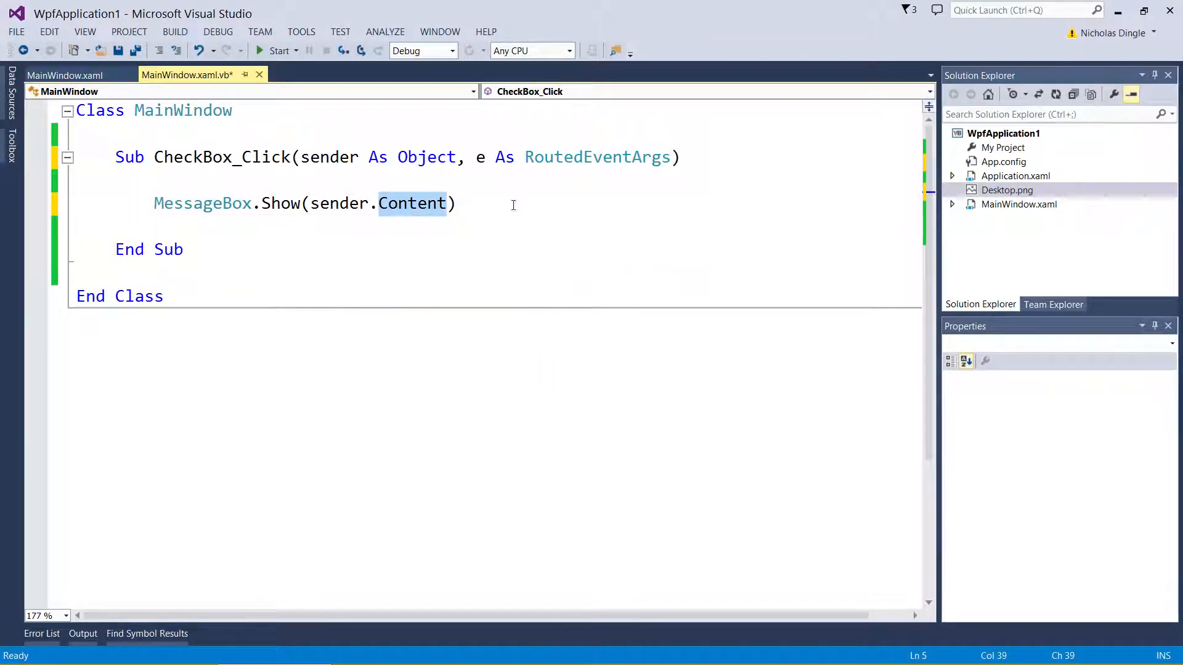
Run the window and tick the checkboxes to see each one's label in a message box
left_click(277, 50)
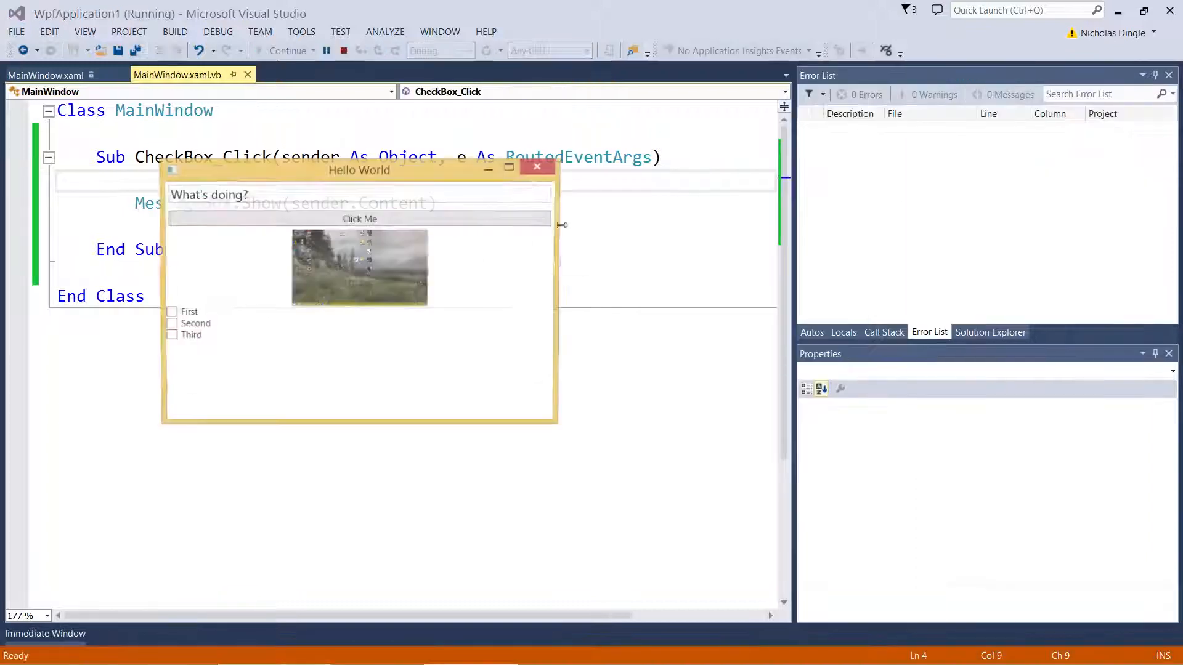
left_click(171, 312)
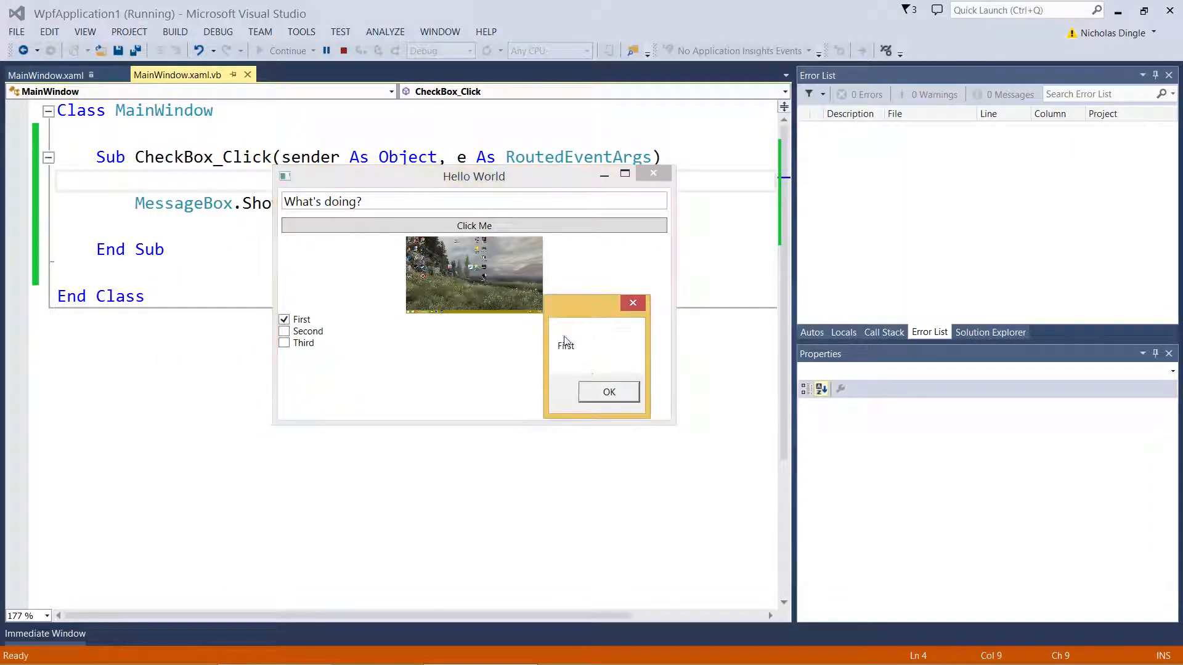
left_click(609, 392)
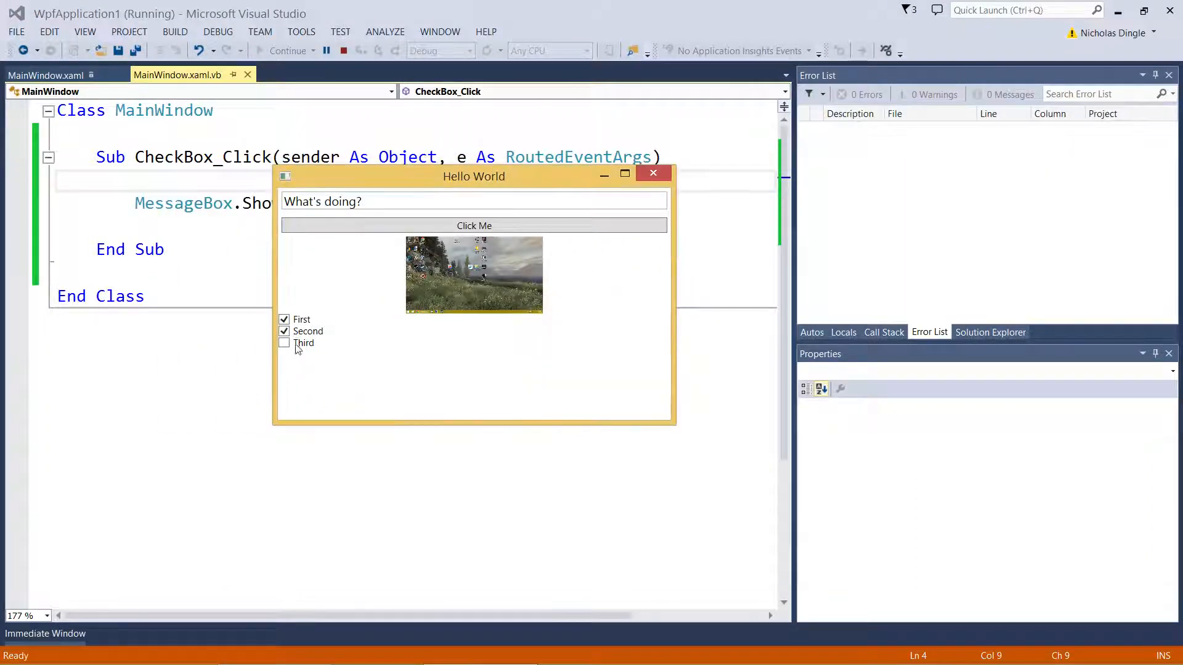
left_click(344, 51)
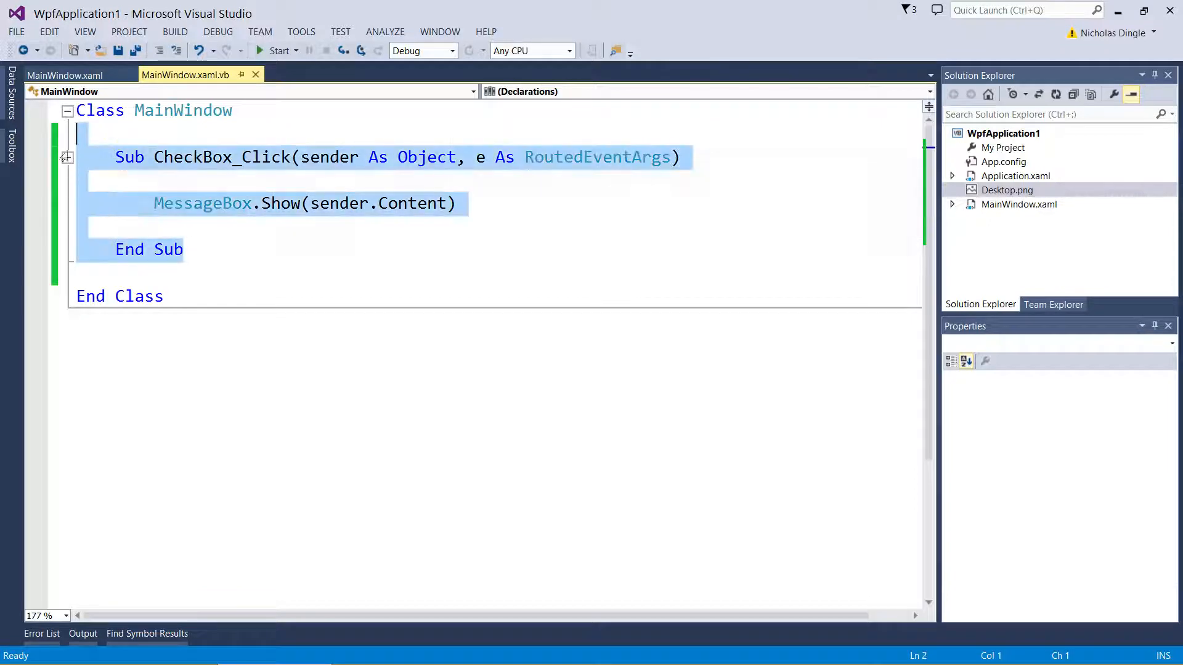
Delete the CheckBox_Click sub, return to MainWindow.xaml and do a quick test run
key("Delete")
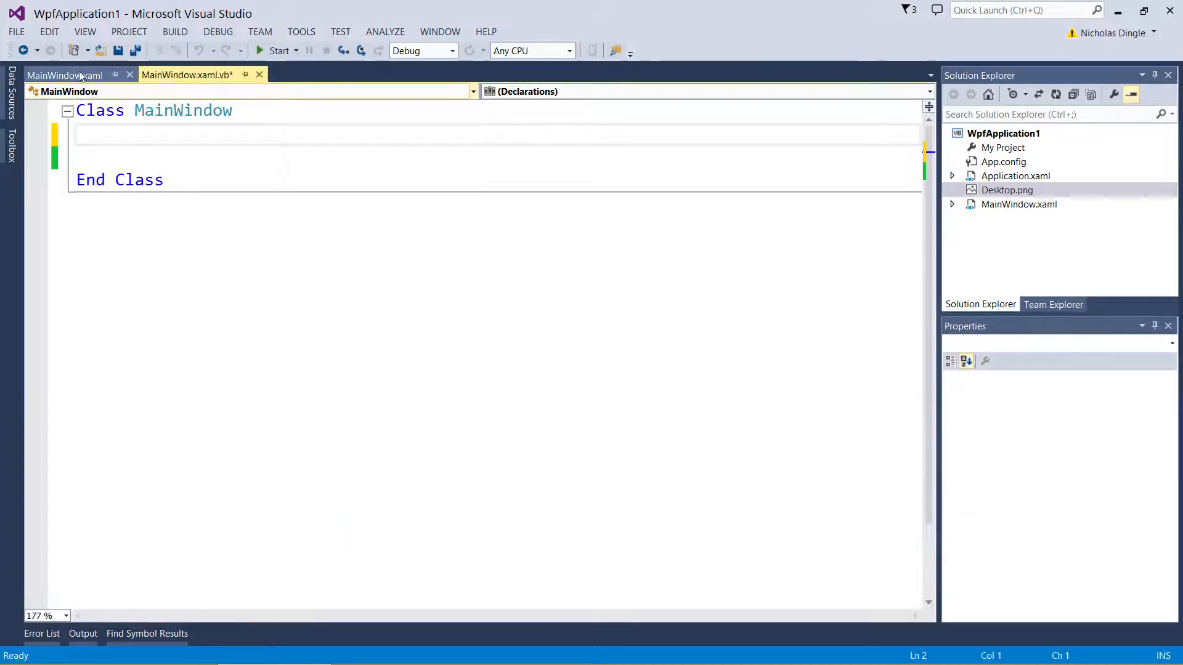
left_click(64, 75)
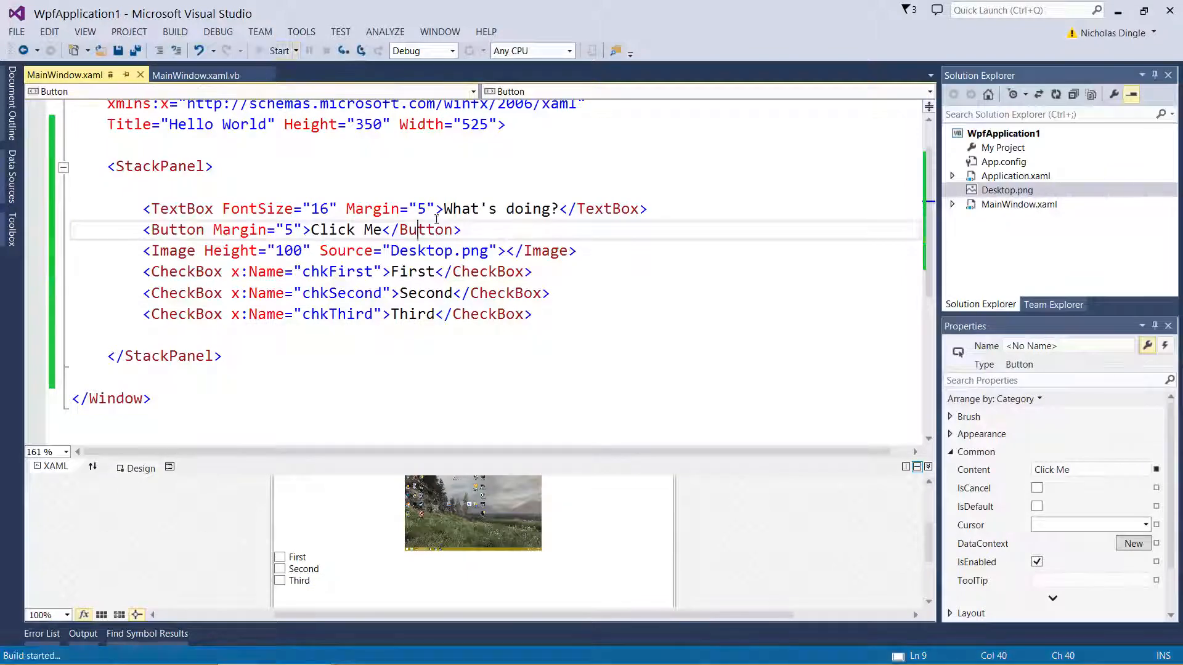
left_click(279, 50)
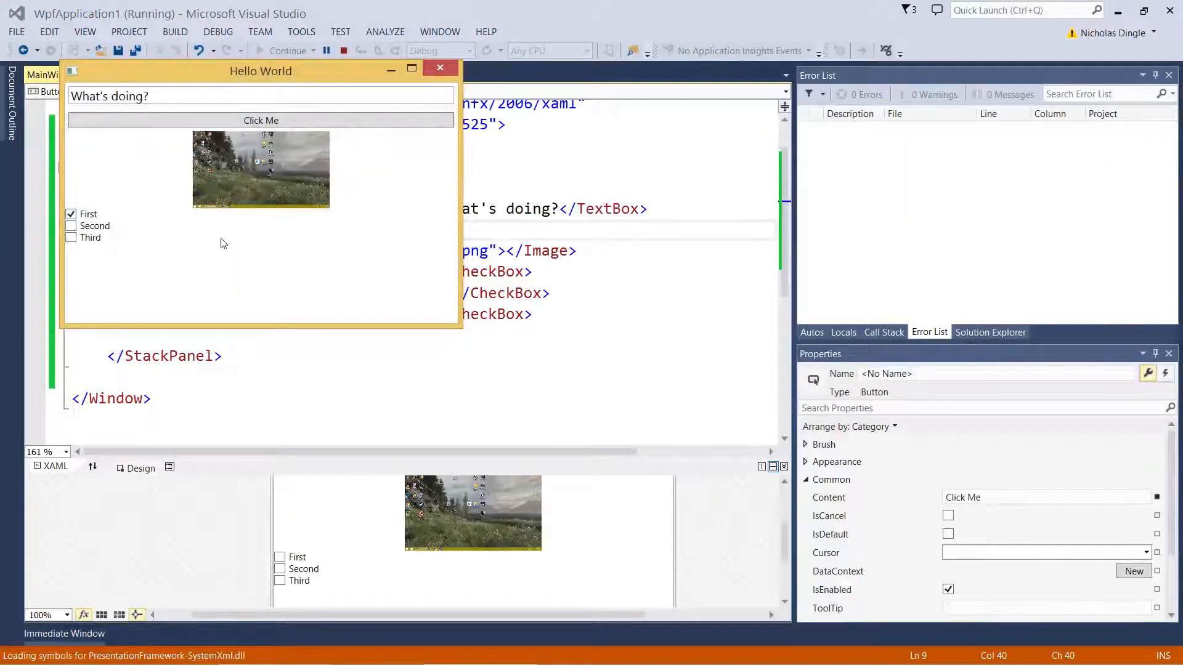
left_click(344, 51)
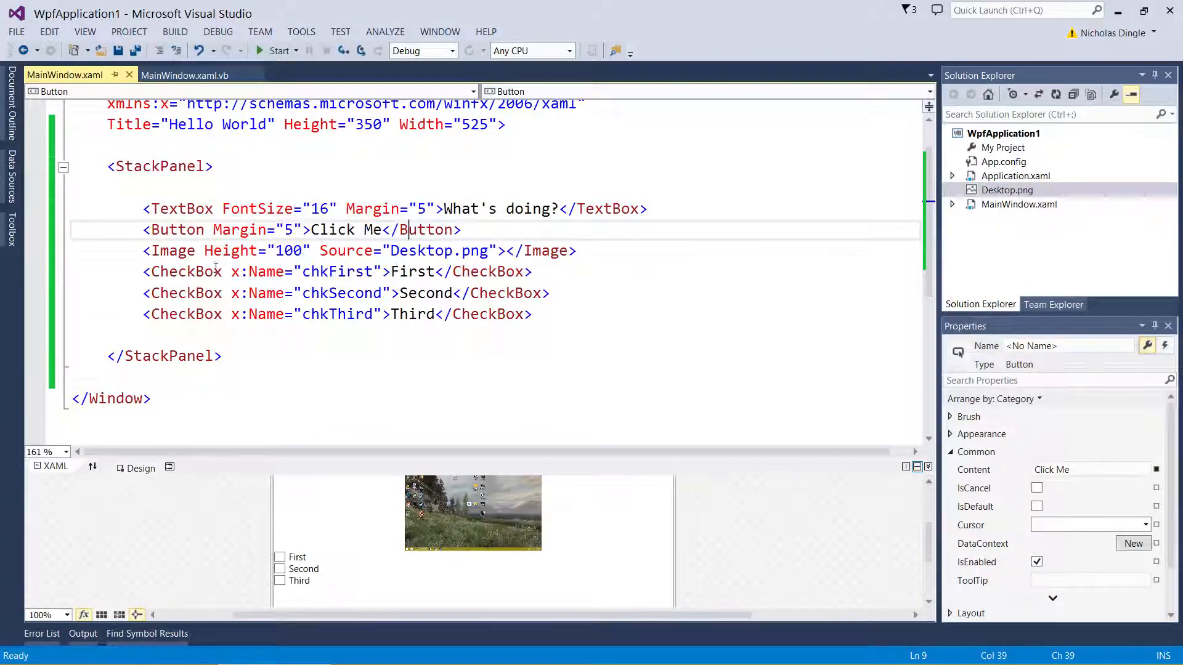
mouse_move(518, 190)
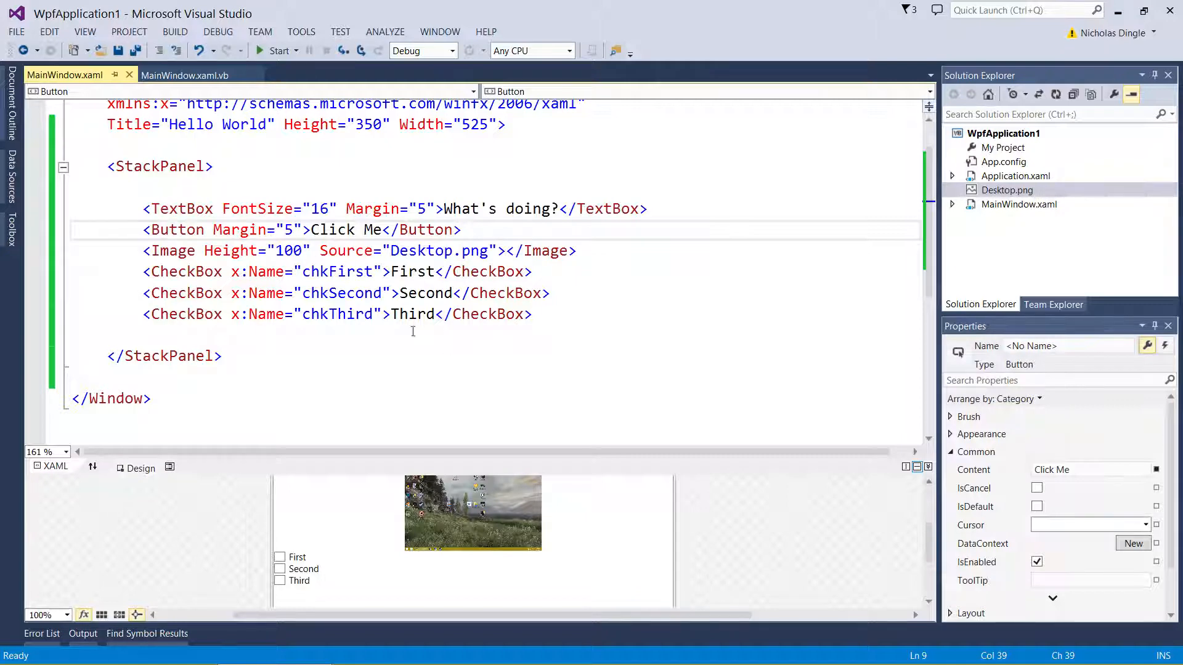
Give the Click Me button Click="Button_Click" via <New Event Handler> and open the generated sub
left_click(545, 520)
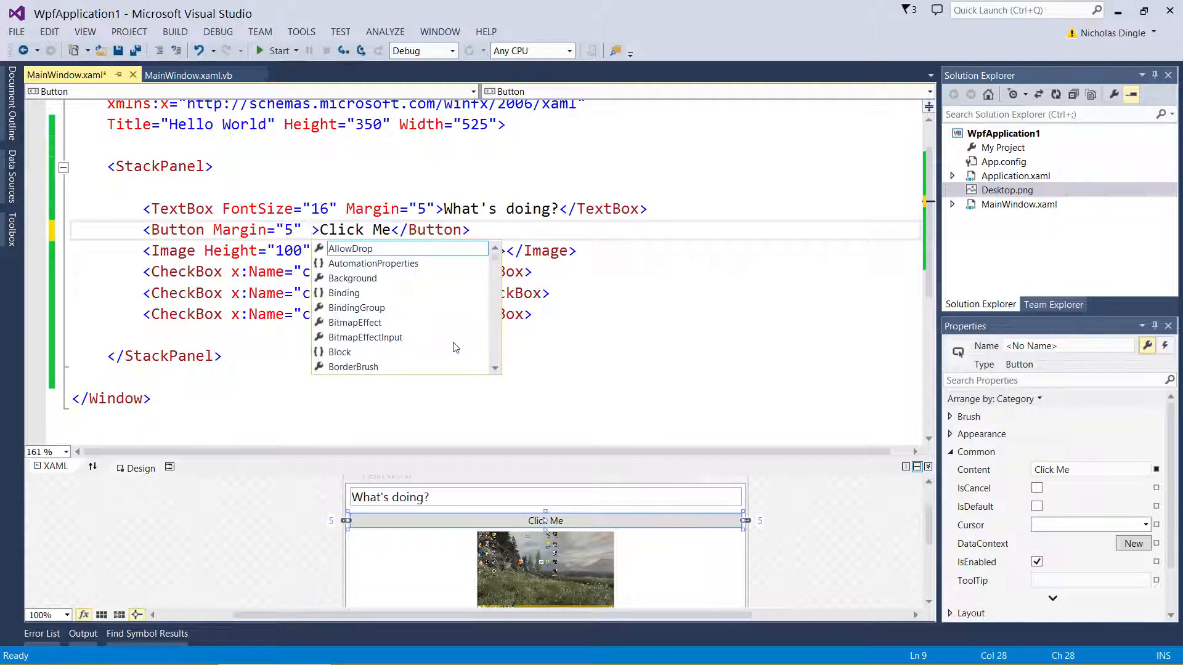
type("Click=\"")
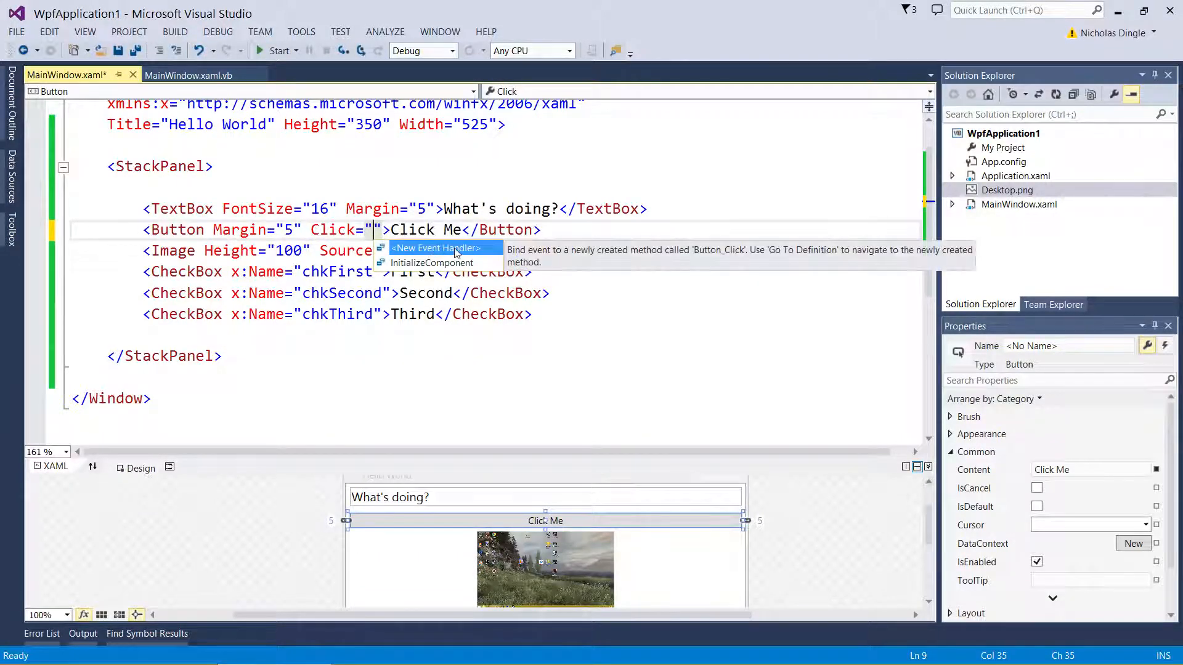
left_click(436, 247)
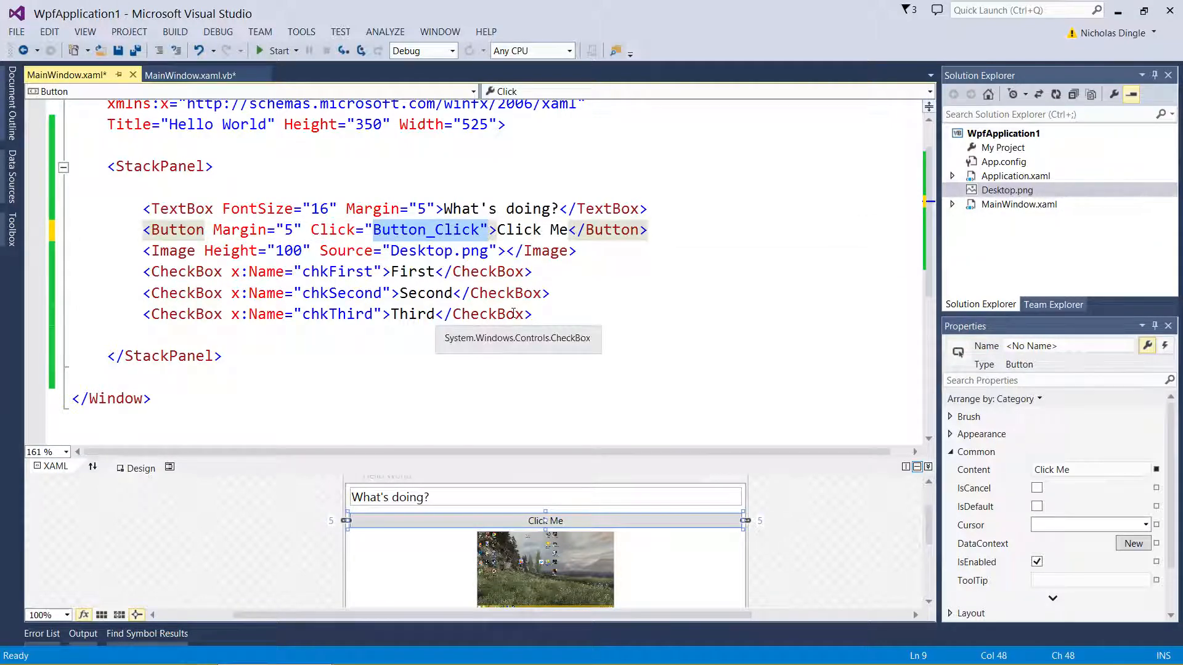
left_click(190, 75)
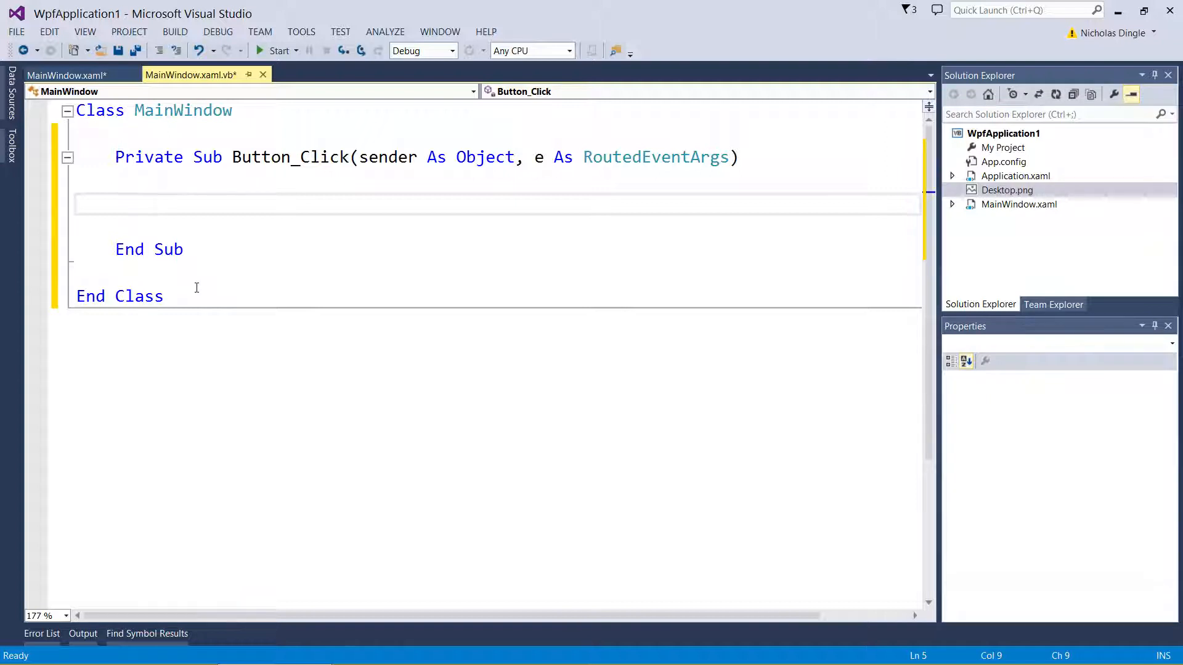
Declare Dim result As String and set result = "First, " when chkFirst.IsChecked
type("Dim result As String")
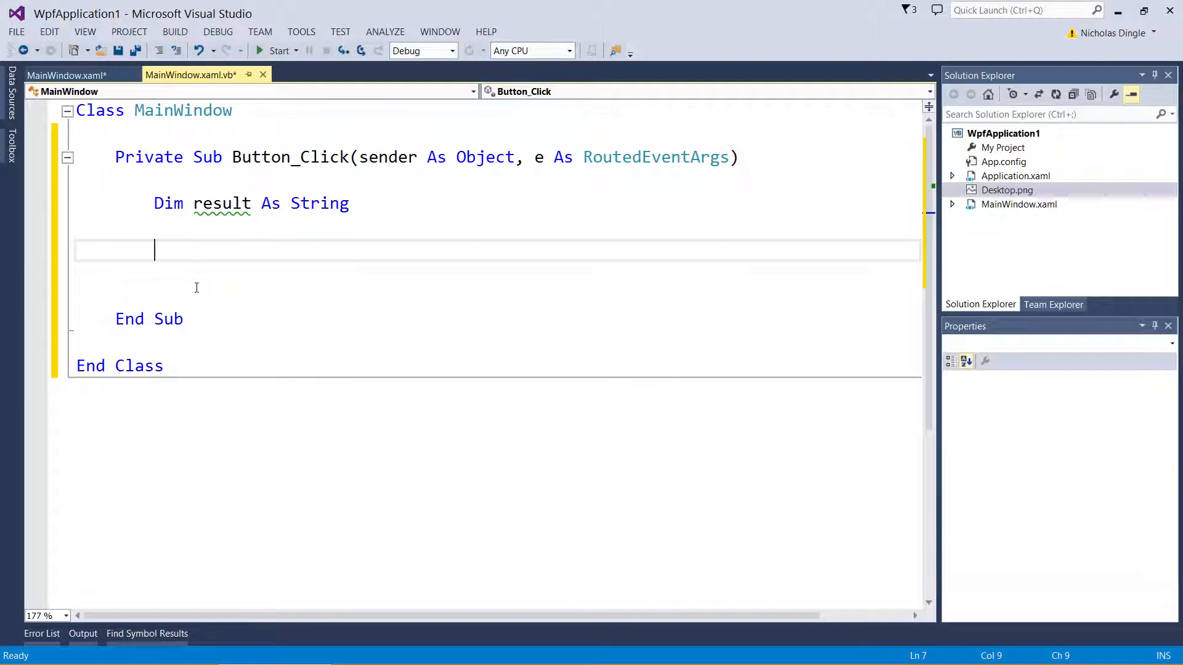
type("If")
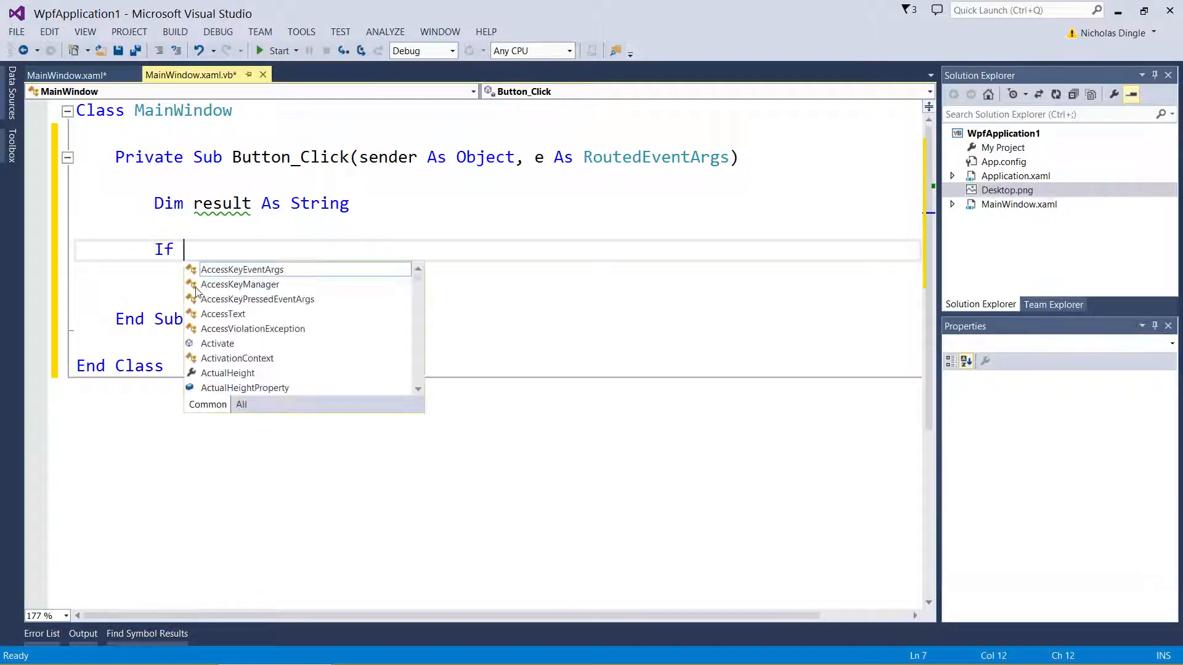
type("chkFirst.is")
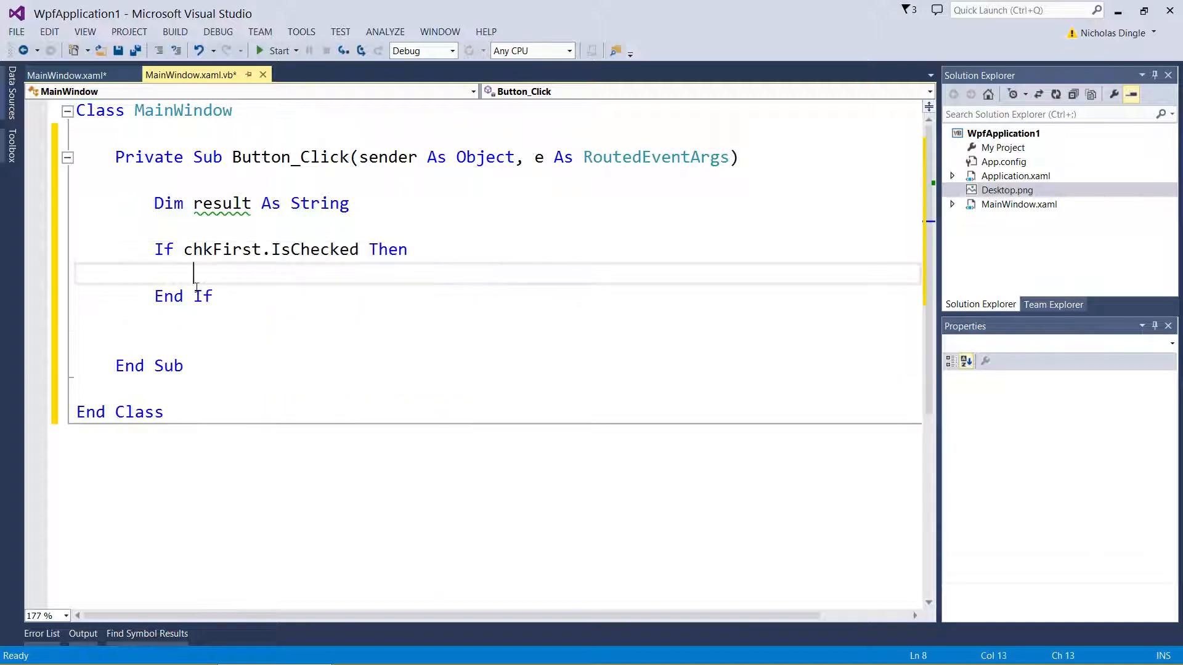
type("result = \"\"")
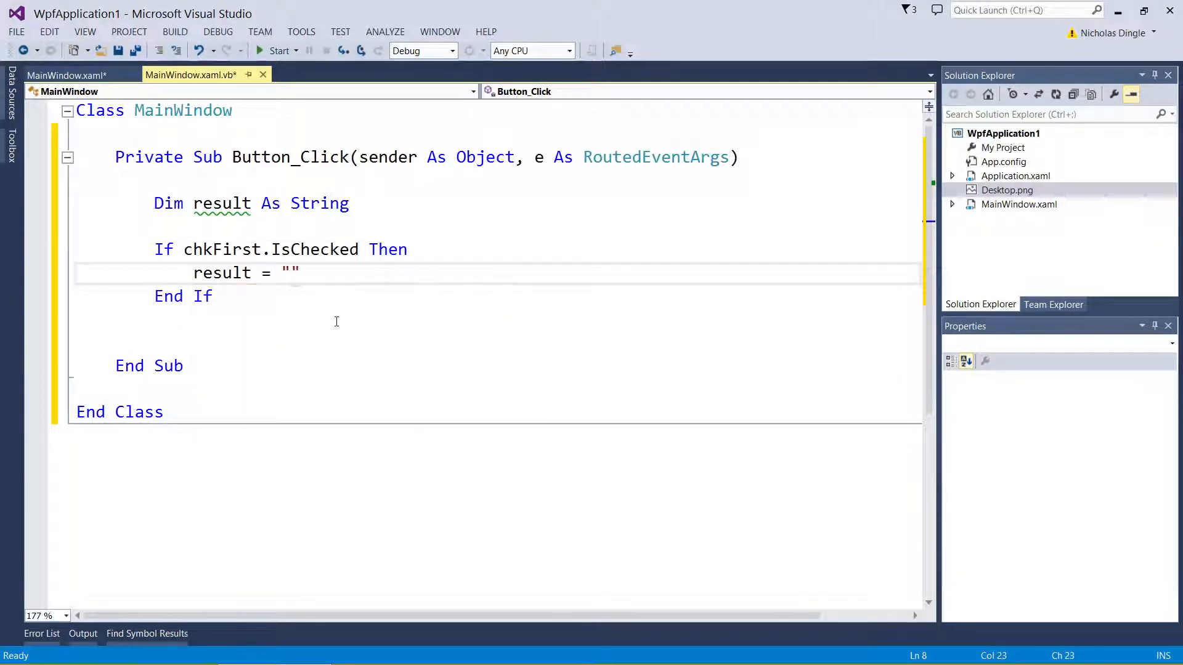
type("First,")
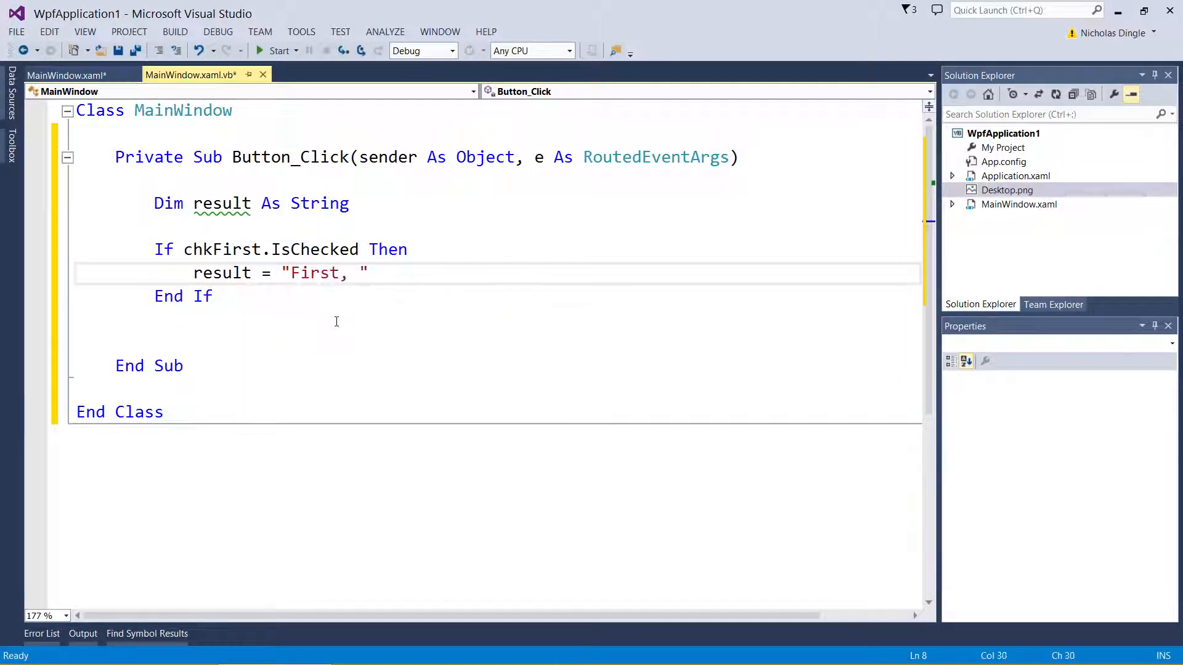
key("enter")
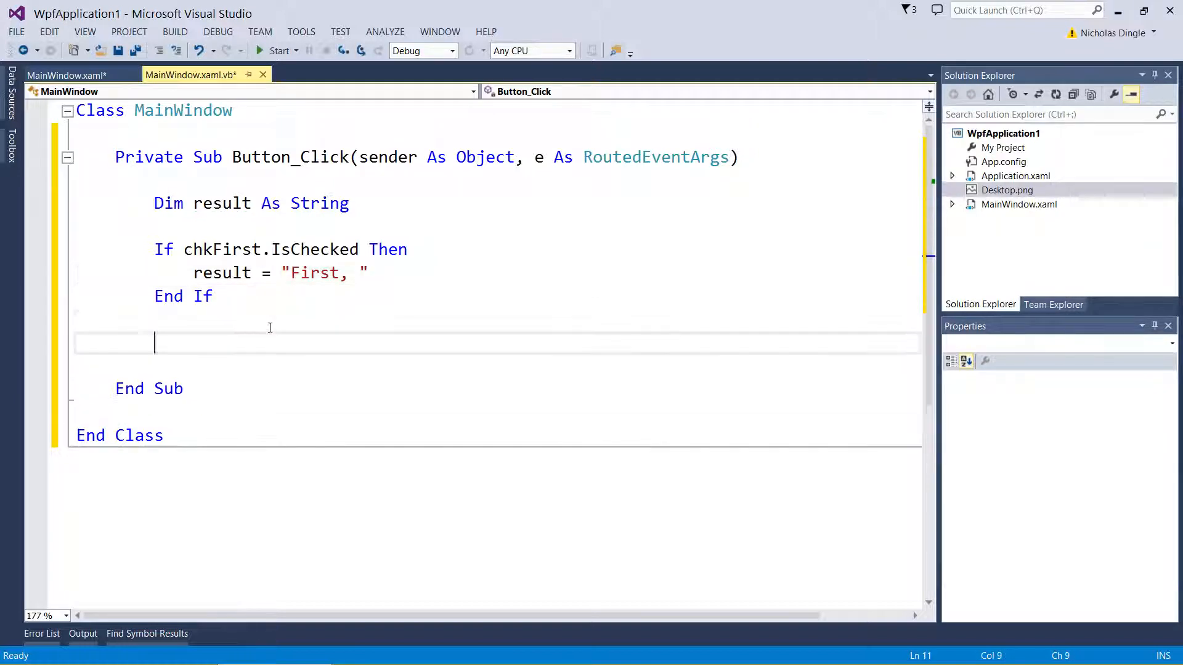
Append "Second, " to result when chkSecond.IsChecked
type("If chkSecond.IsChecked Then")
type("result")
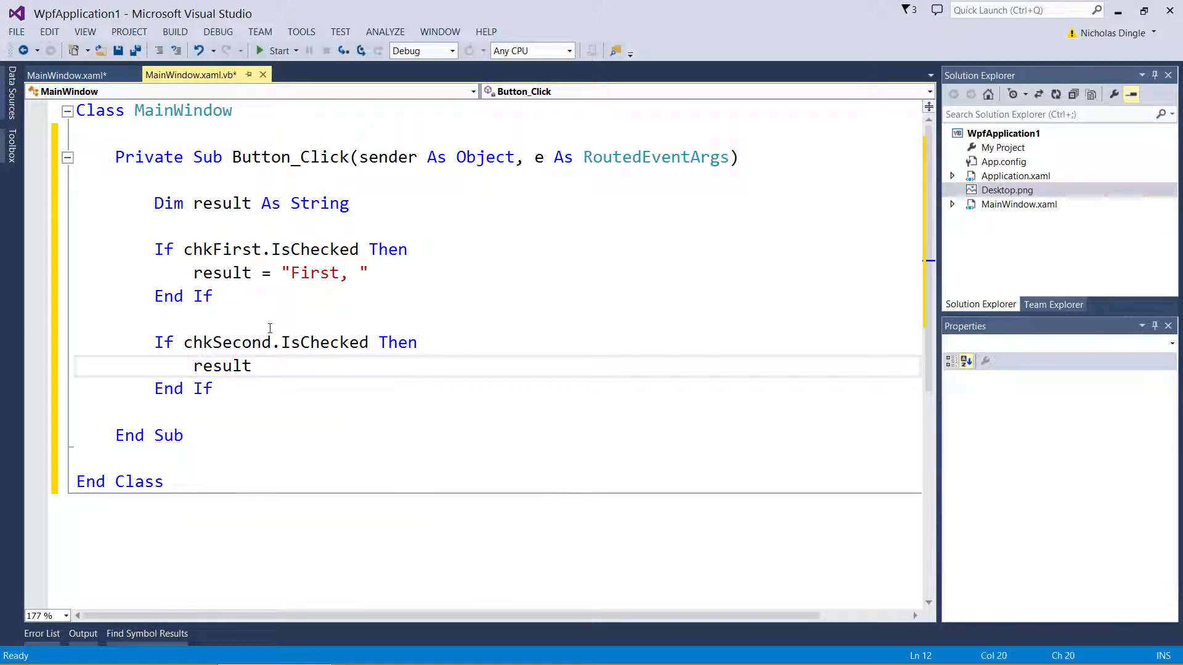
type("&= \"Second, \"")
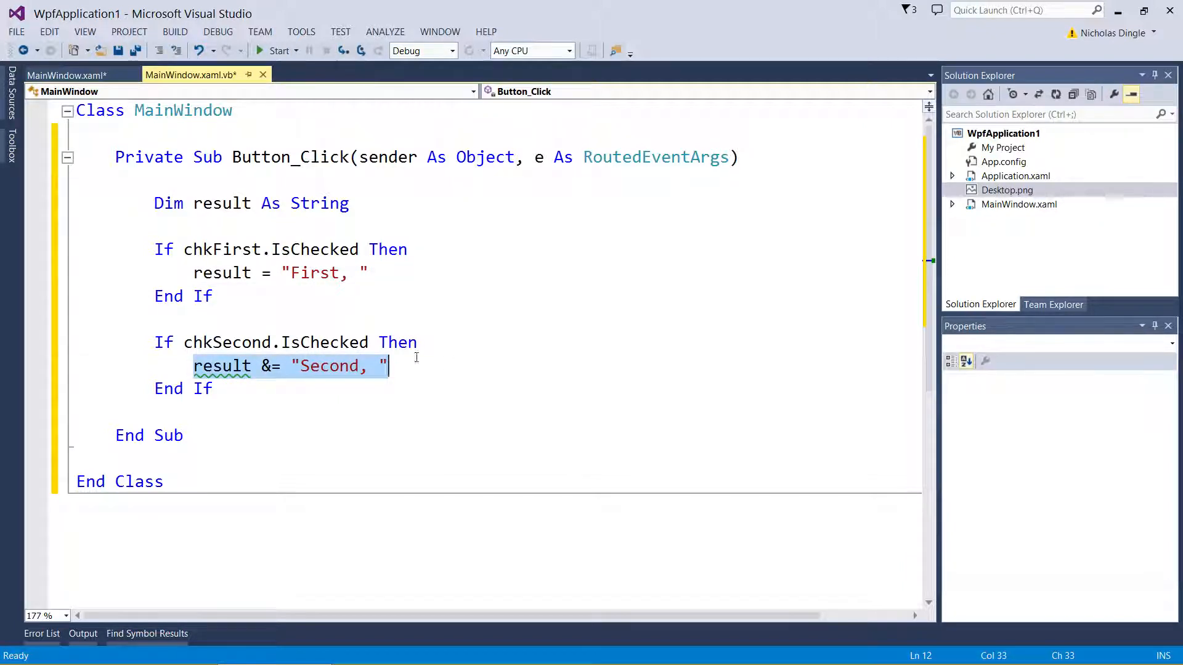
Initialize result to "", append "Third" for chkThird, show MessageBox.Show(result) and save
type("= \"\"")
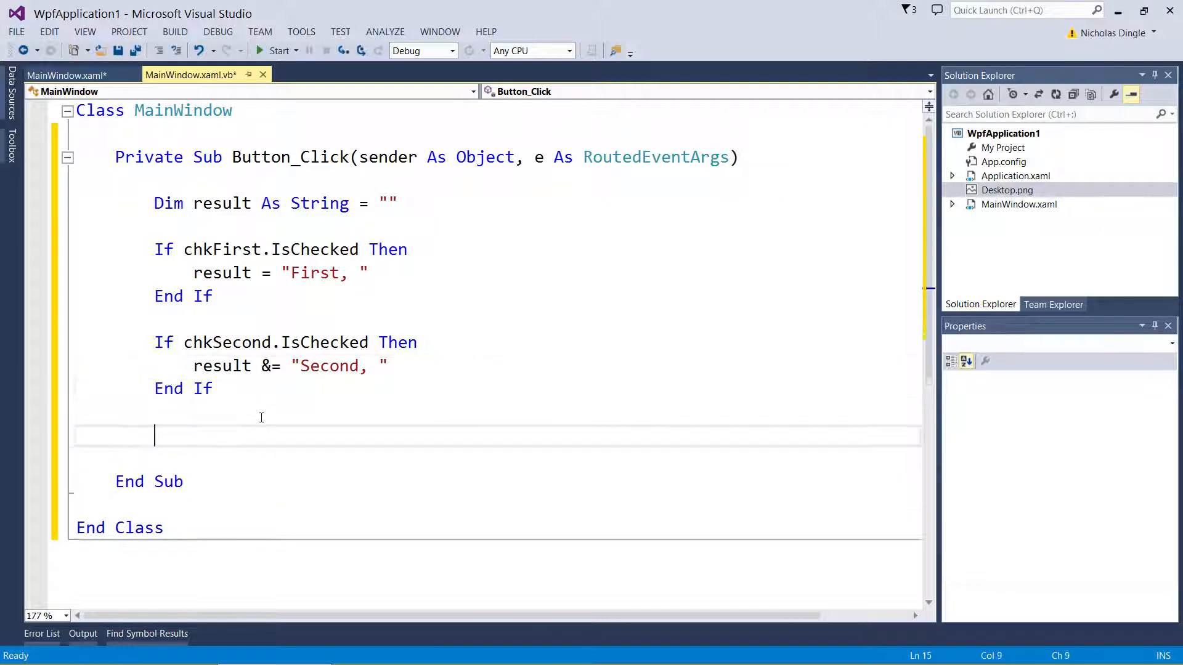
type("If chkThird.IsChecked Then")
type("result &= \"")
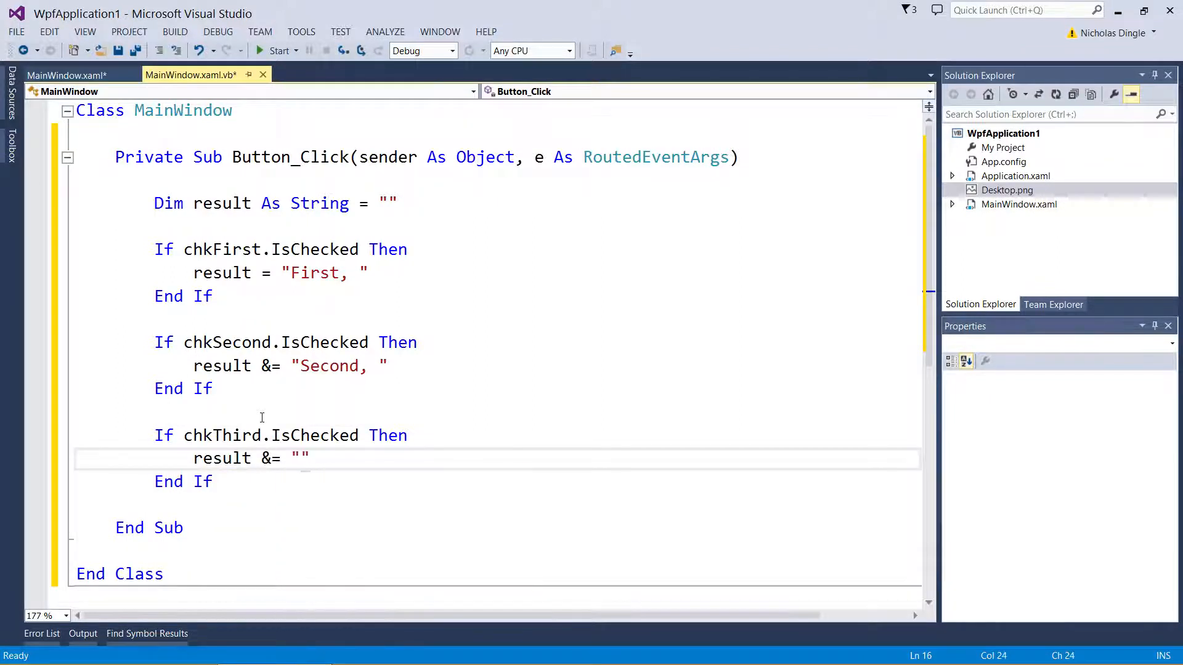
type("Third")
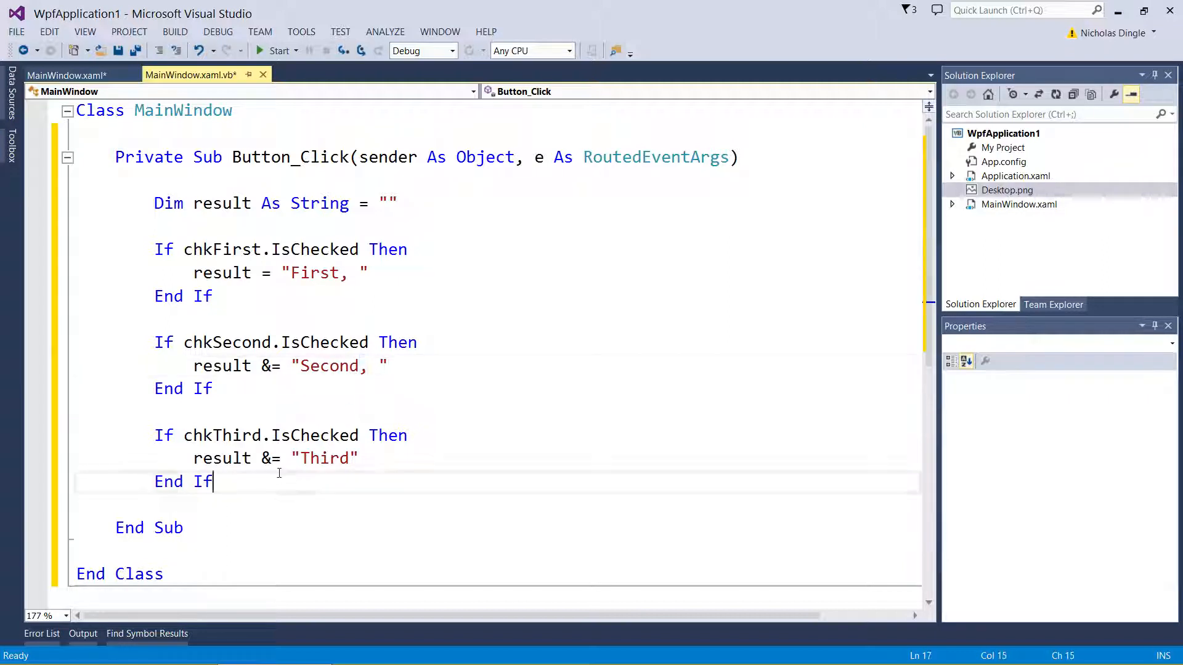
type("message")
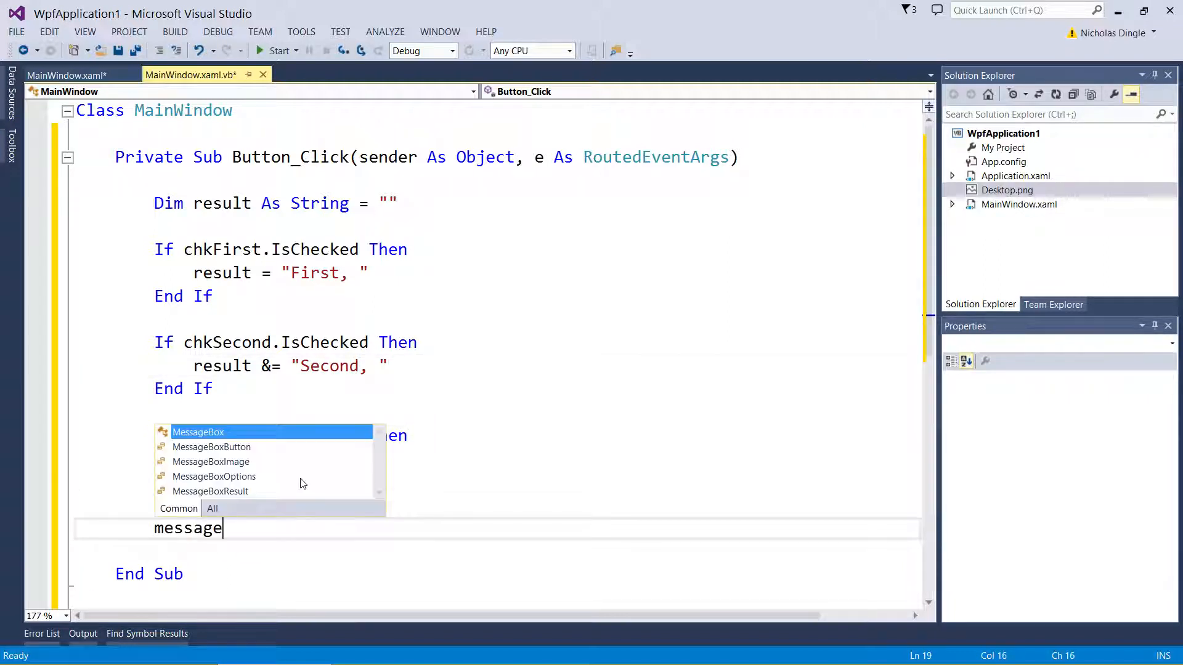
type("MessageBox.Show resul")
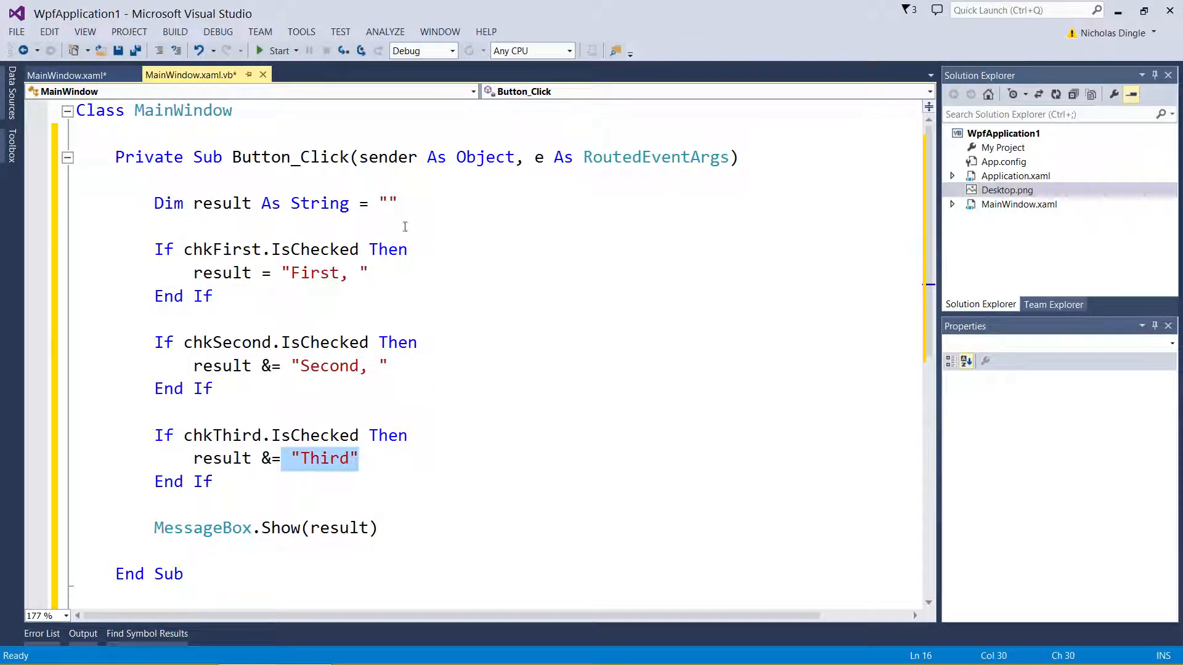
key("ctrl+s")
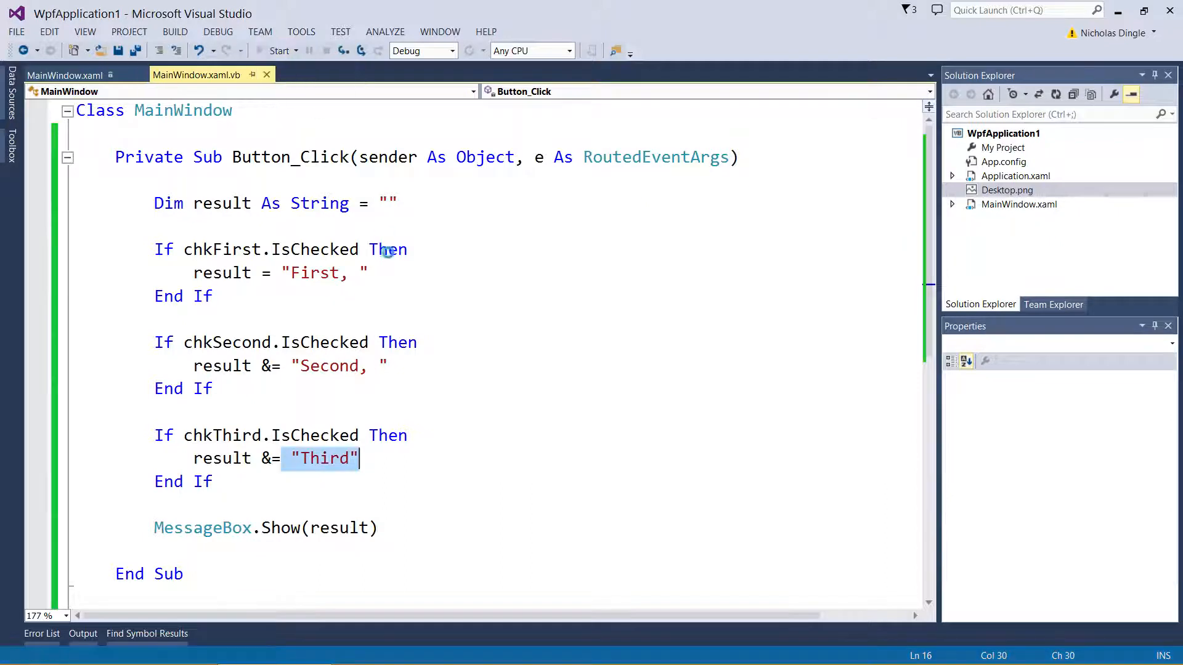
left_click(278, 50)
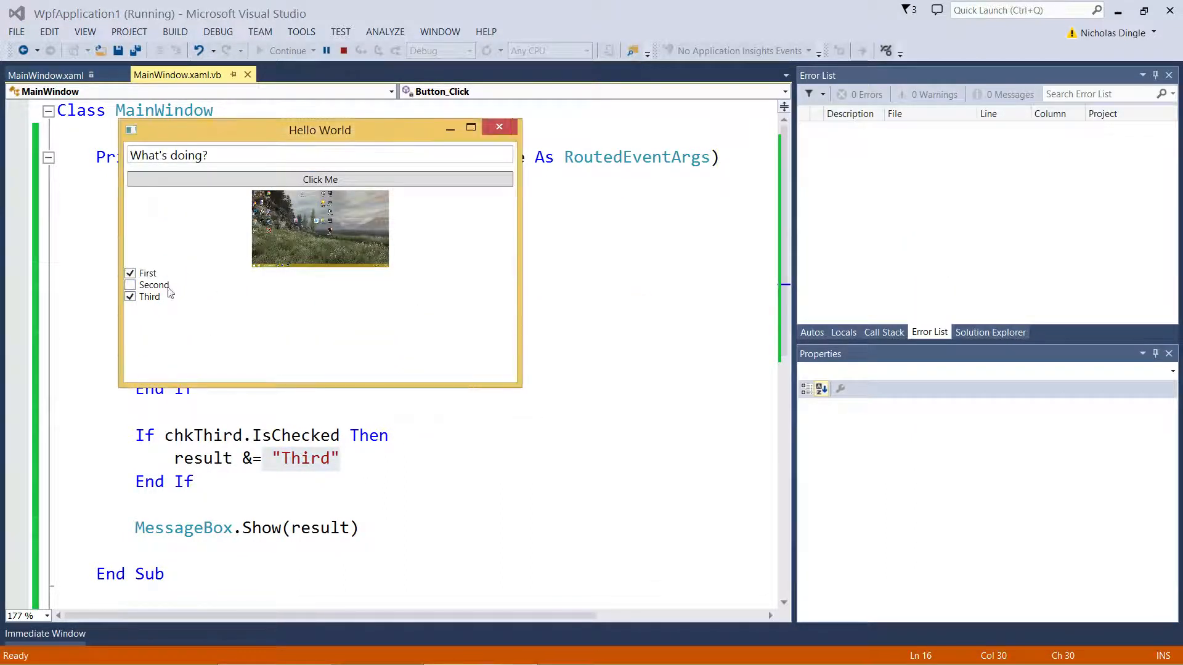
left_click(129, 274)
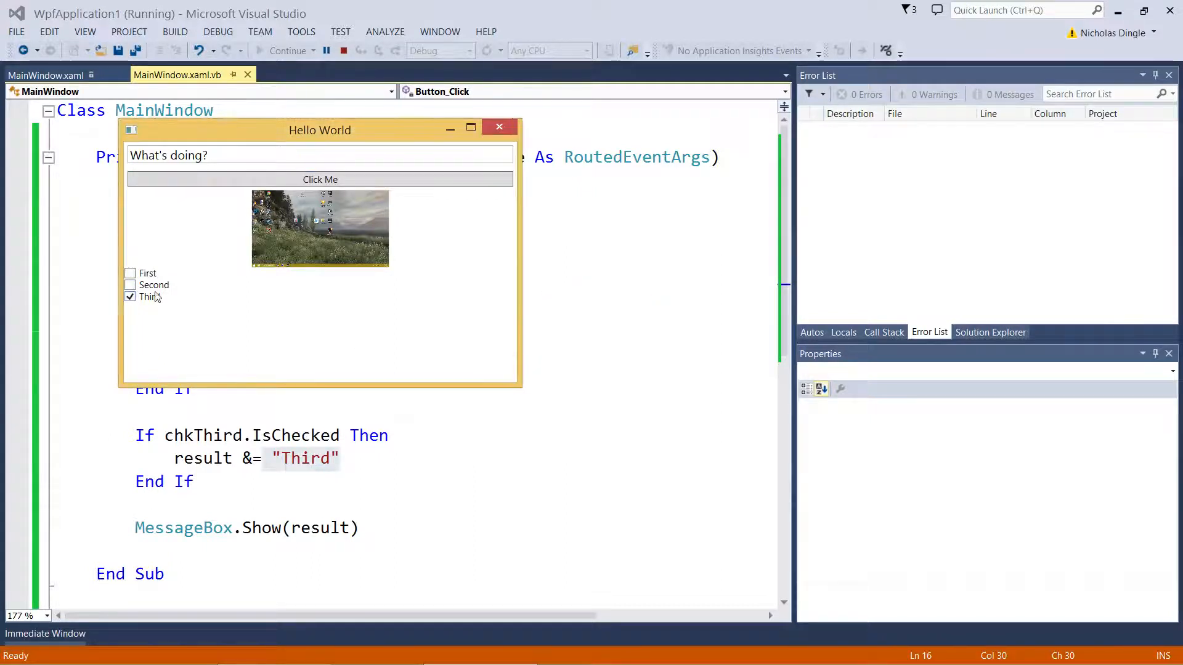
left_click(320, 179)
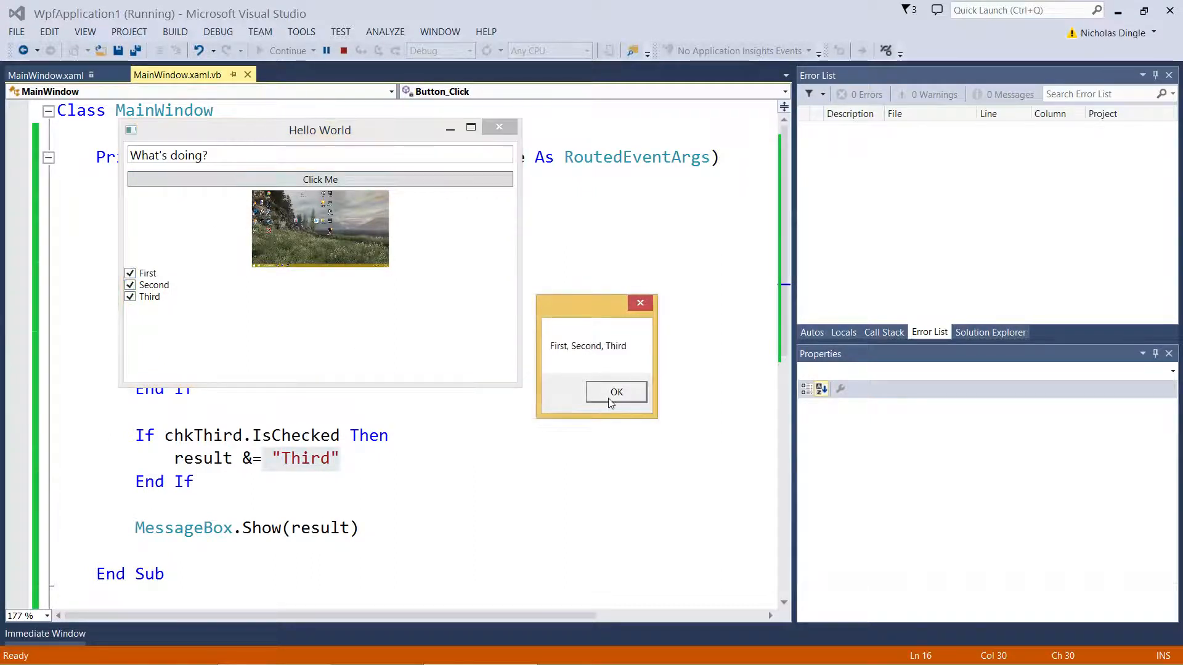
left_click(616, 392)
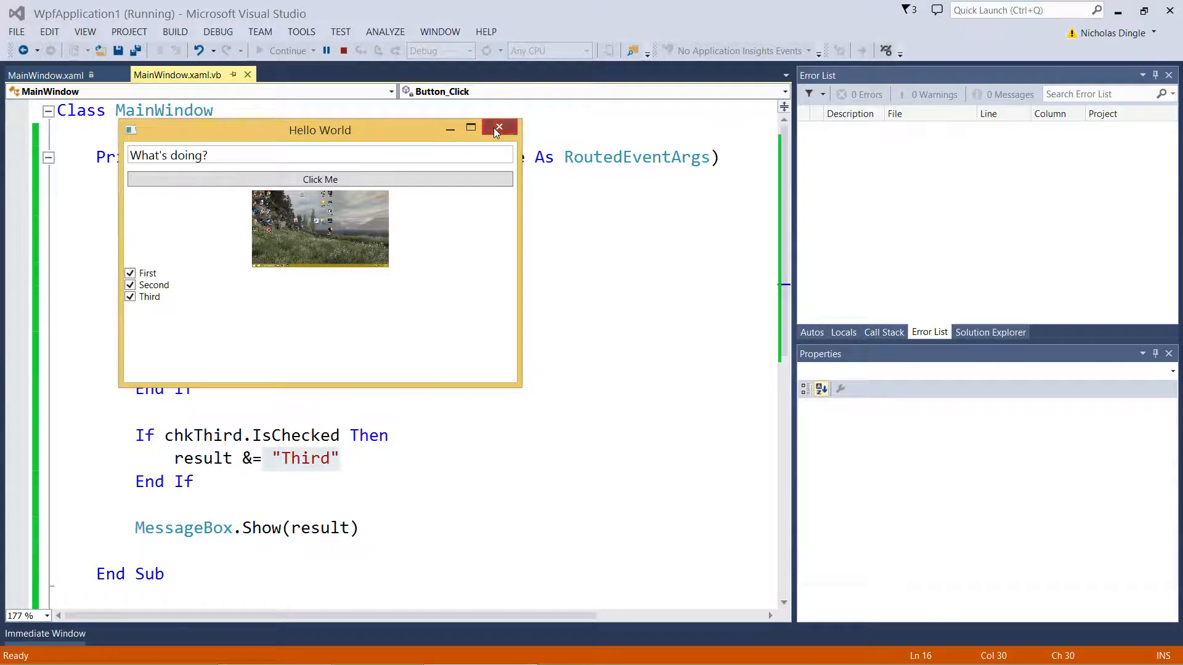
left_click(499, 127)
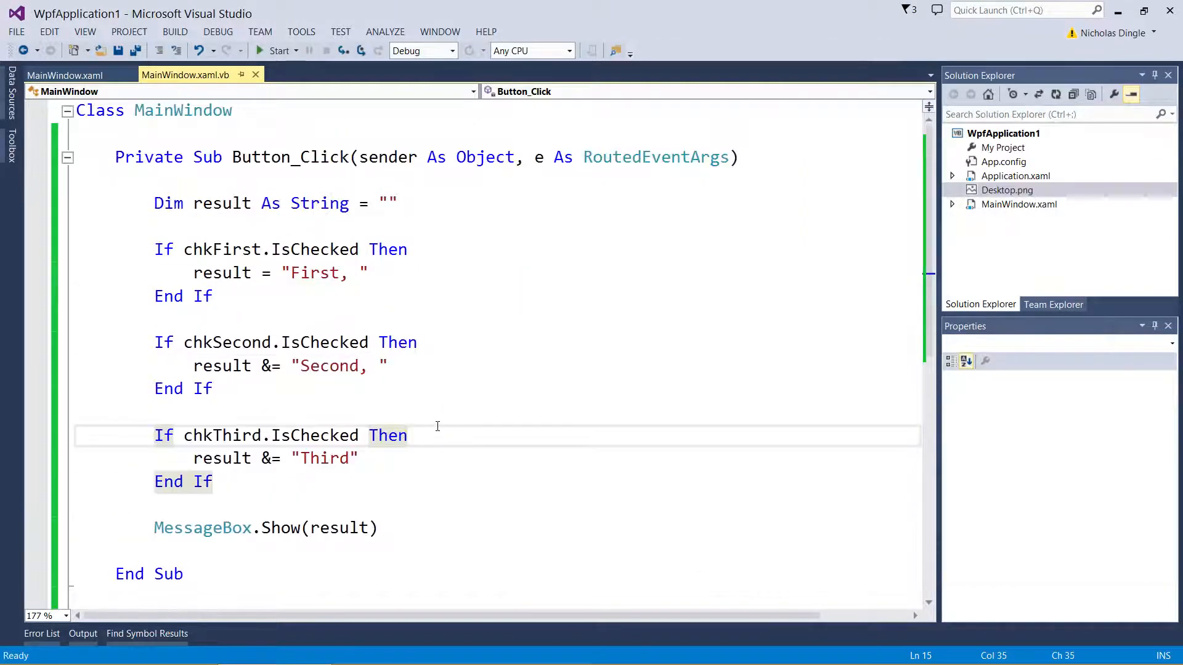